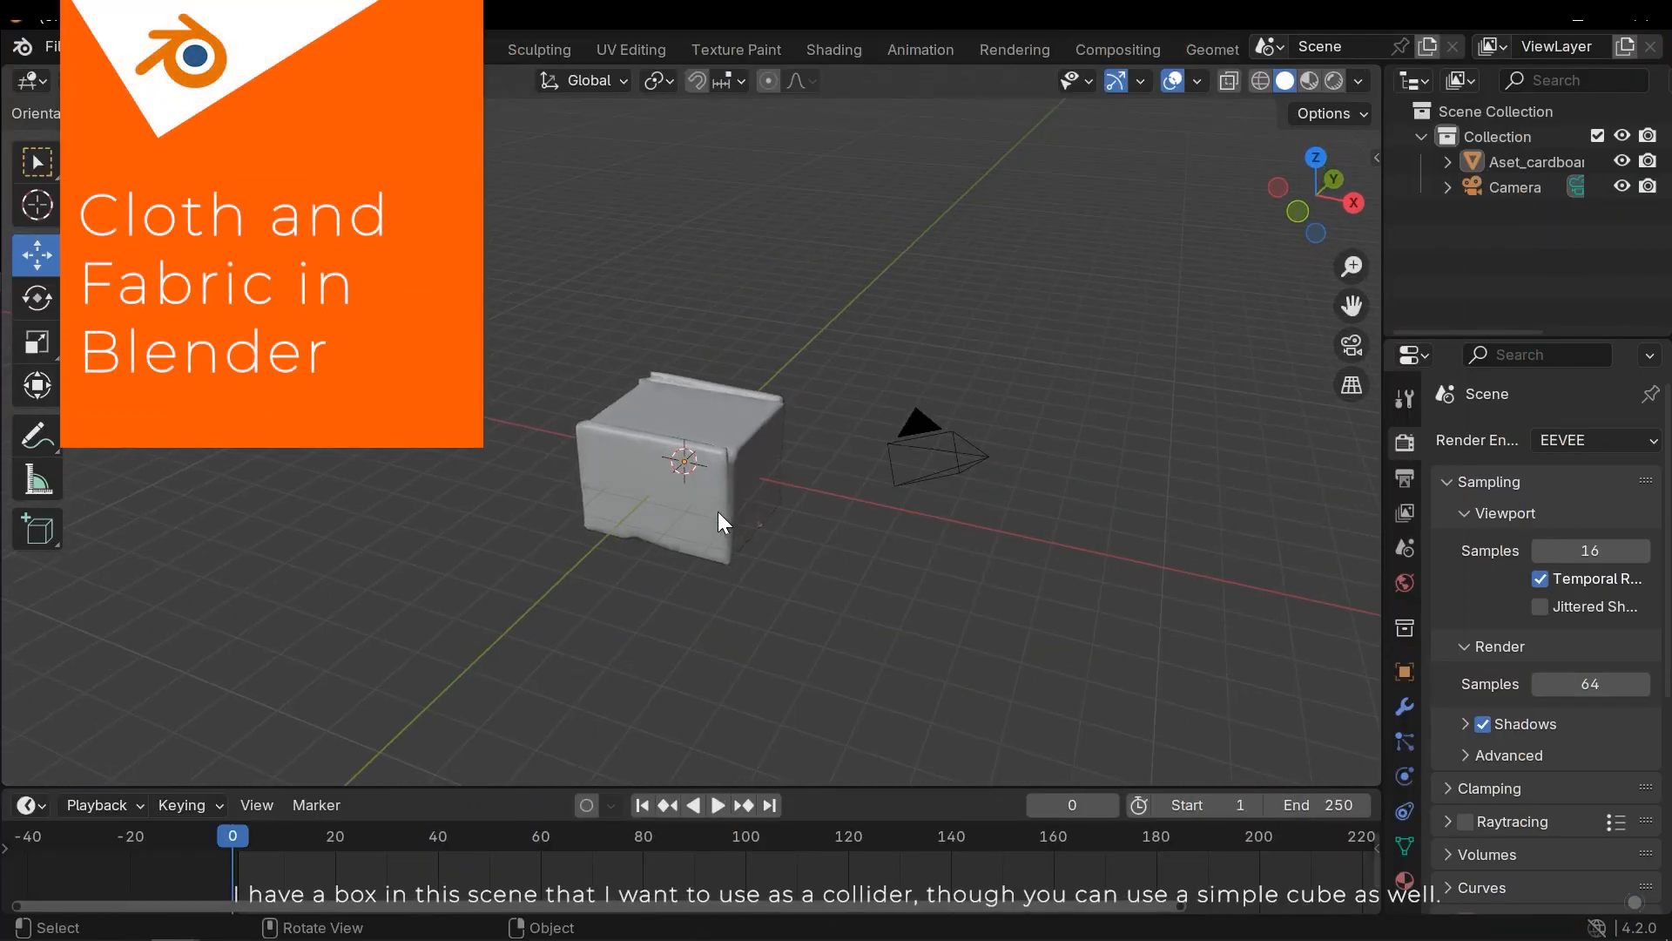
Step: Add a mesh plane, scale it up and raise it above the cardboard box
left_click(719, 523)
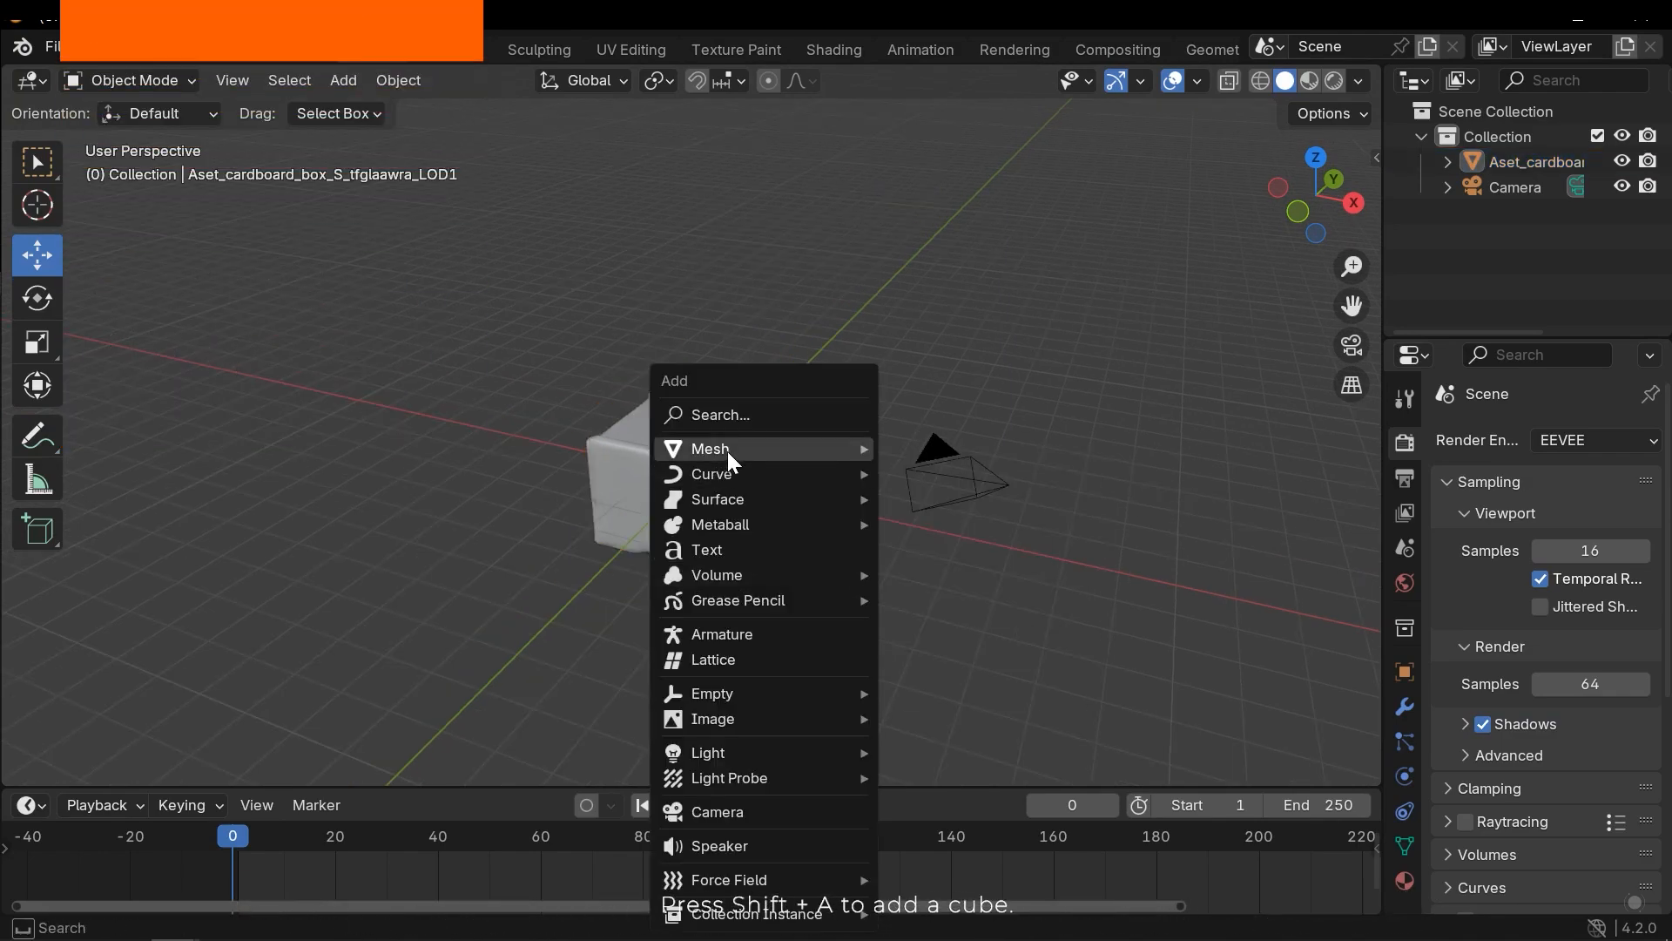
mouse_move(711, 447)
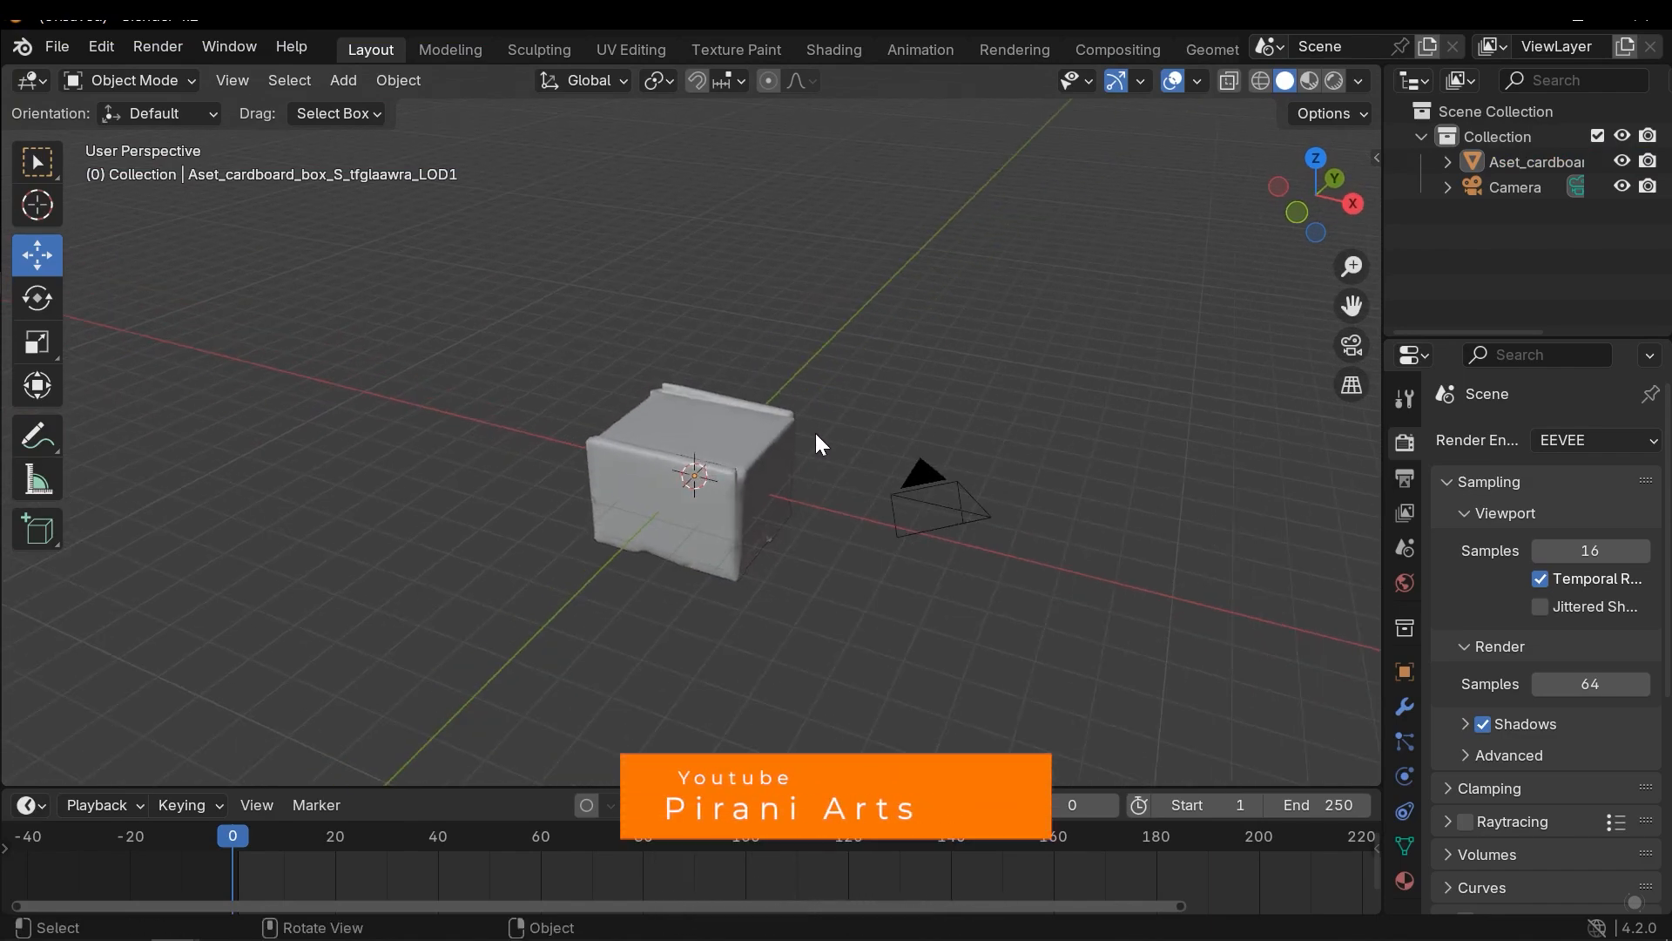
key("shift+a")
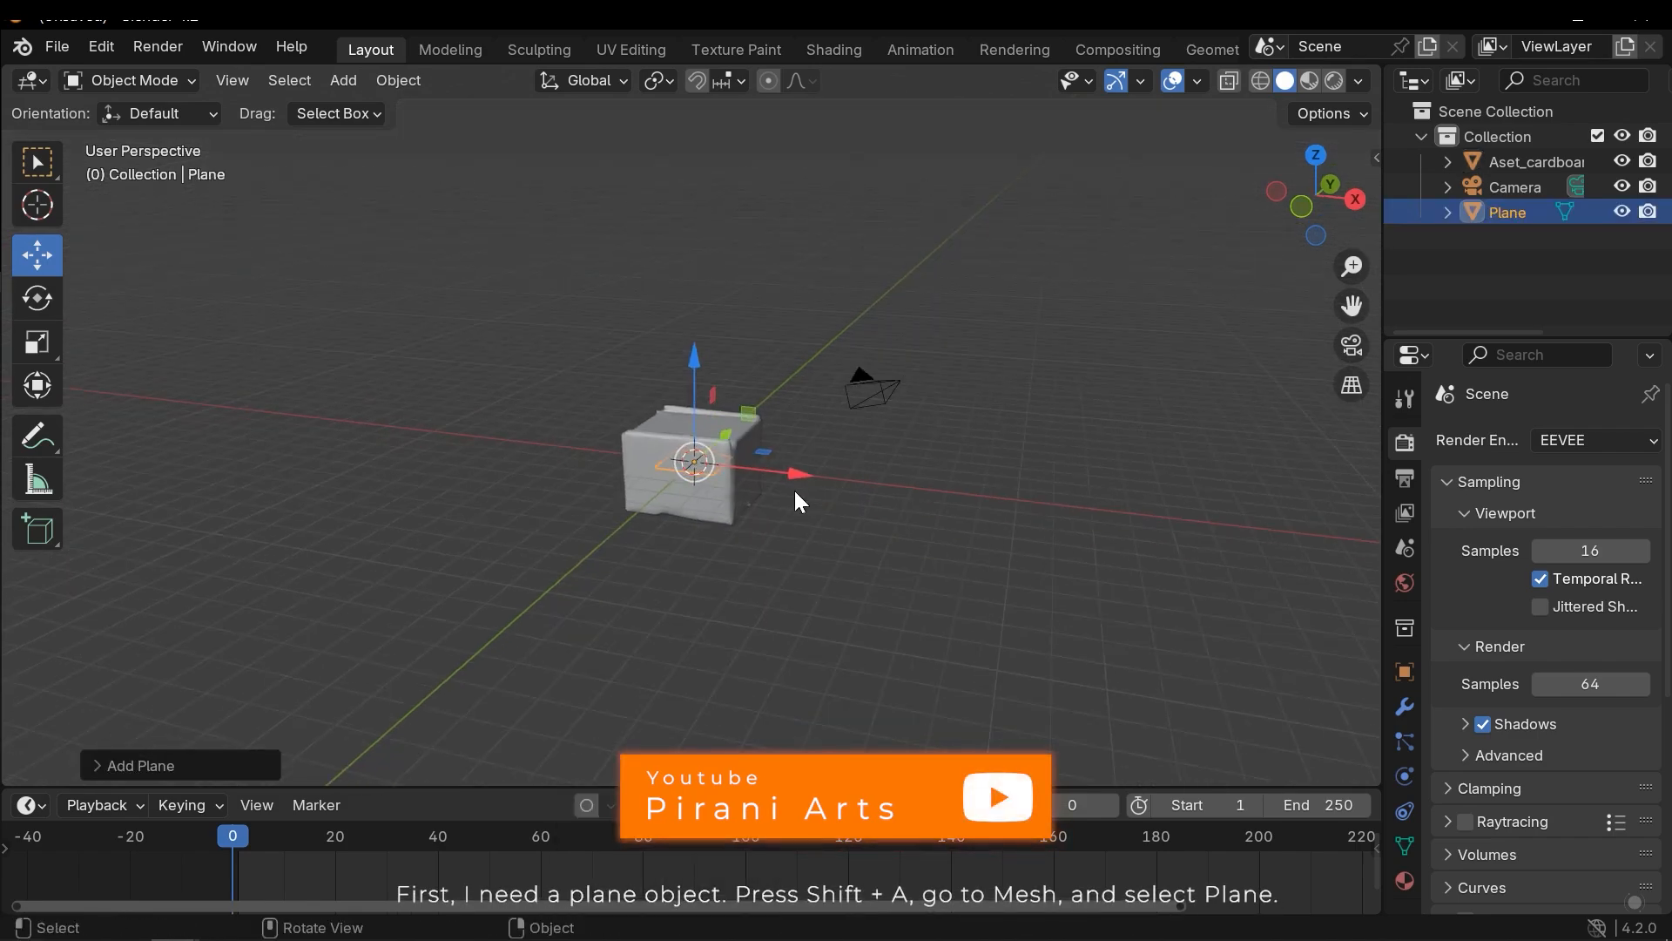
key("s")
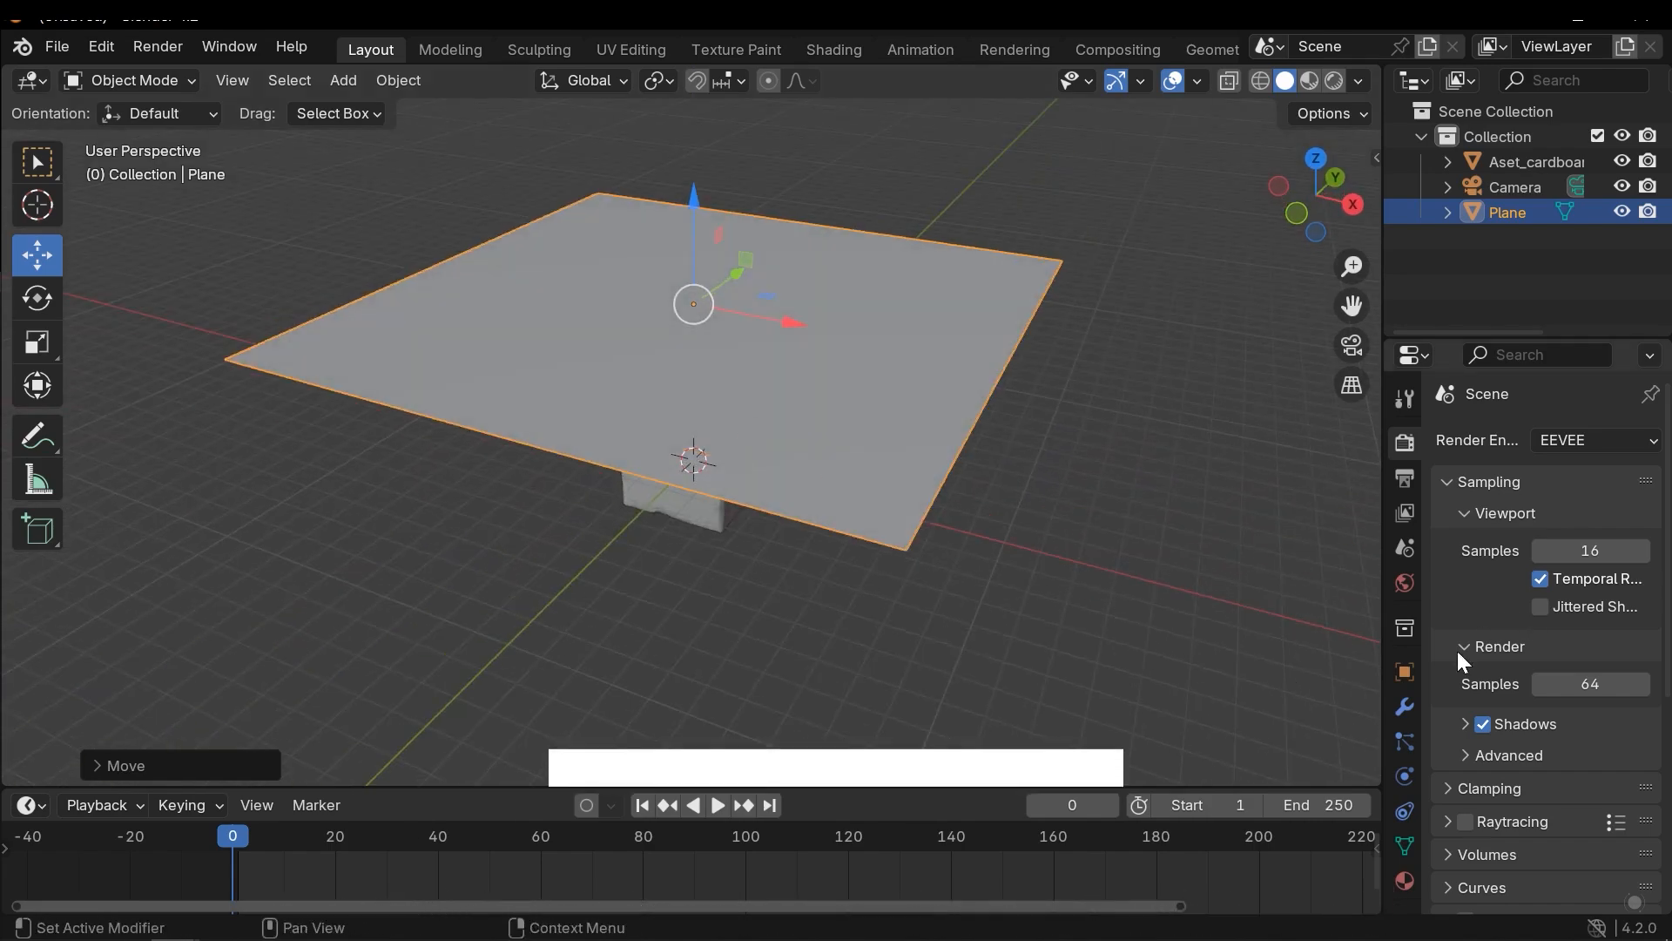
Step: Give the plane Cloth physics and play a test run showing it fall through the box
left_click(1404, 775)
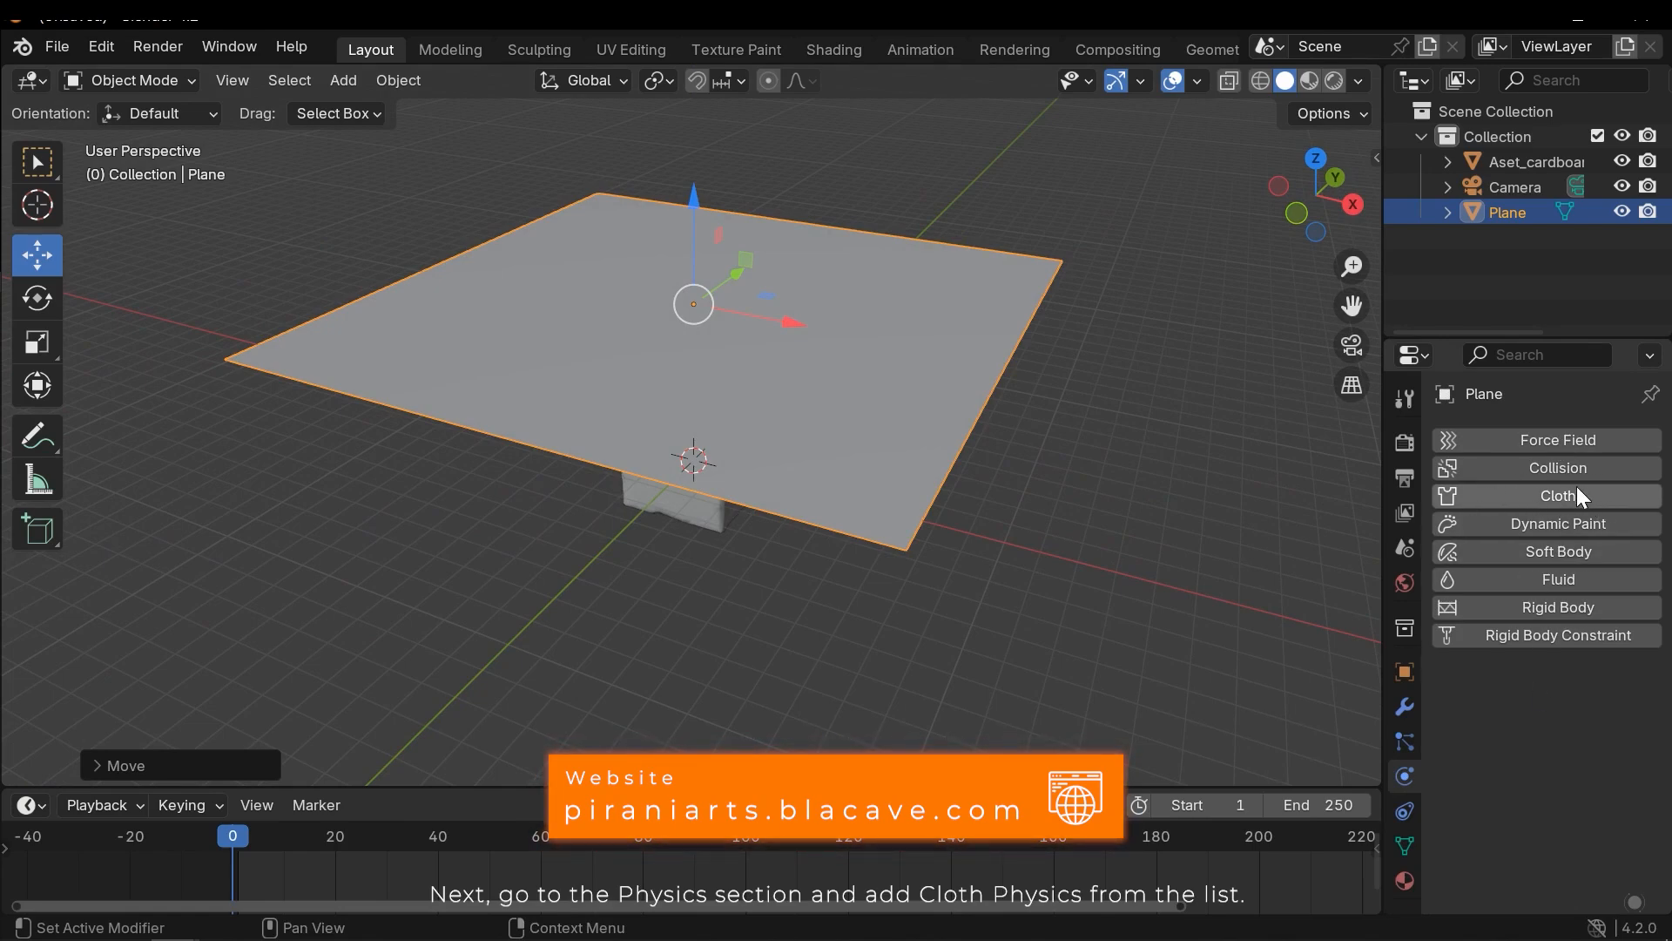
left_click(1557, 494)
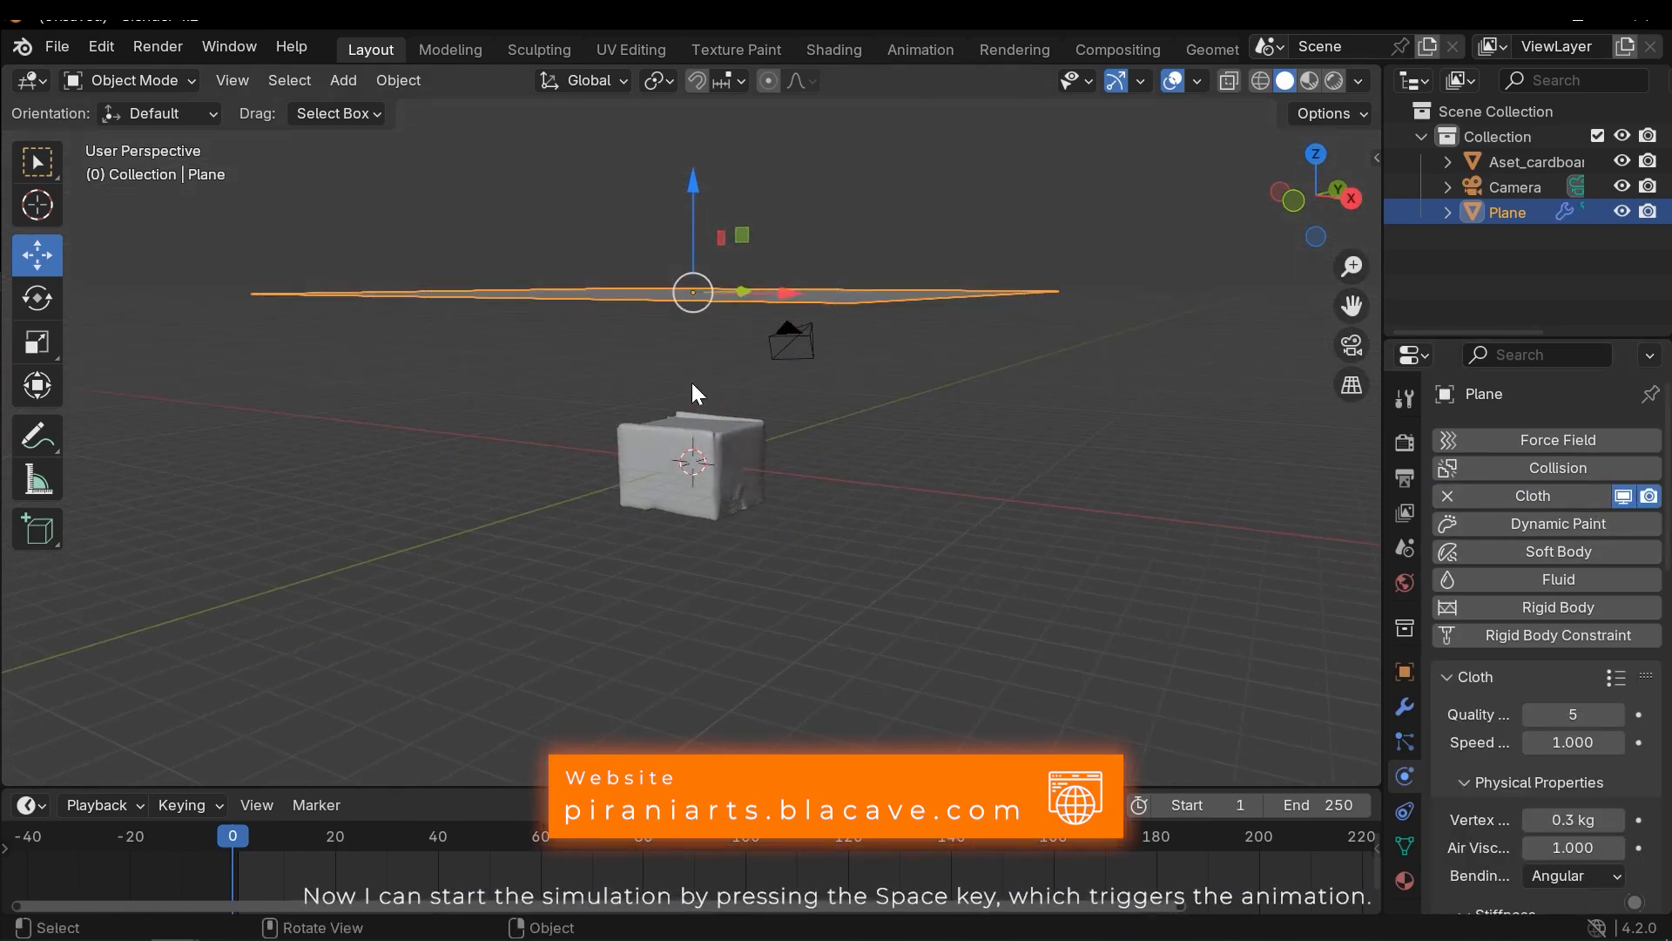
key("space")
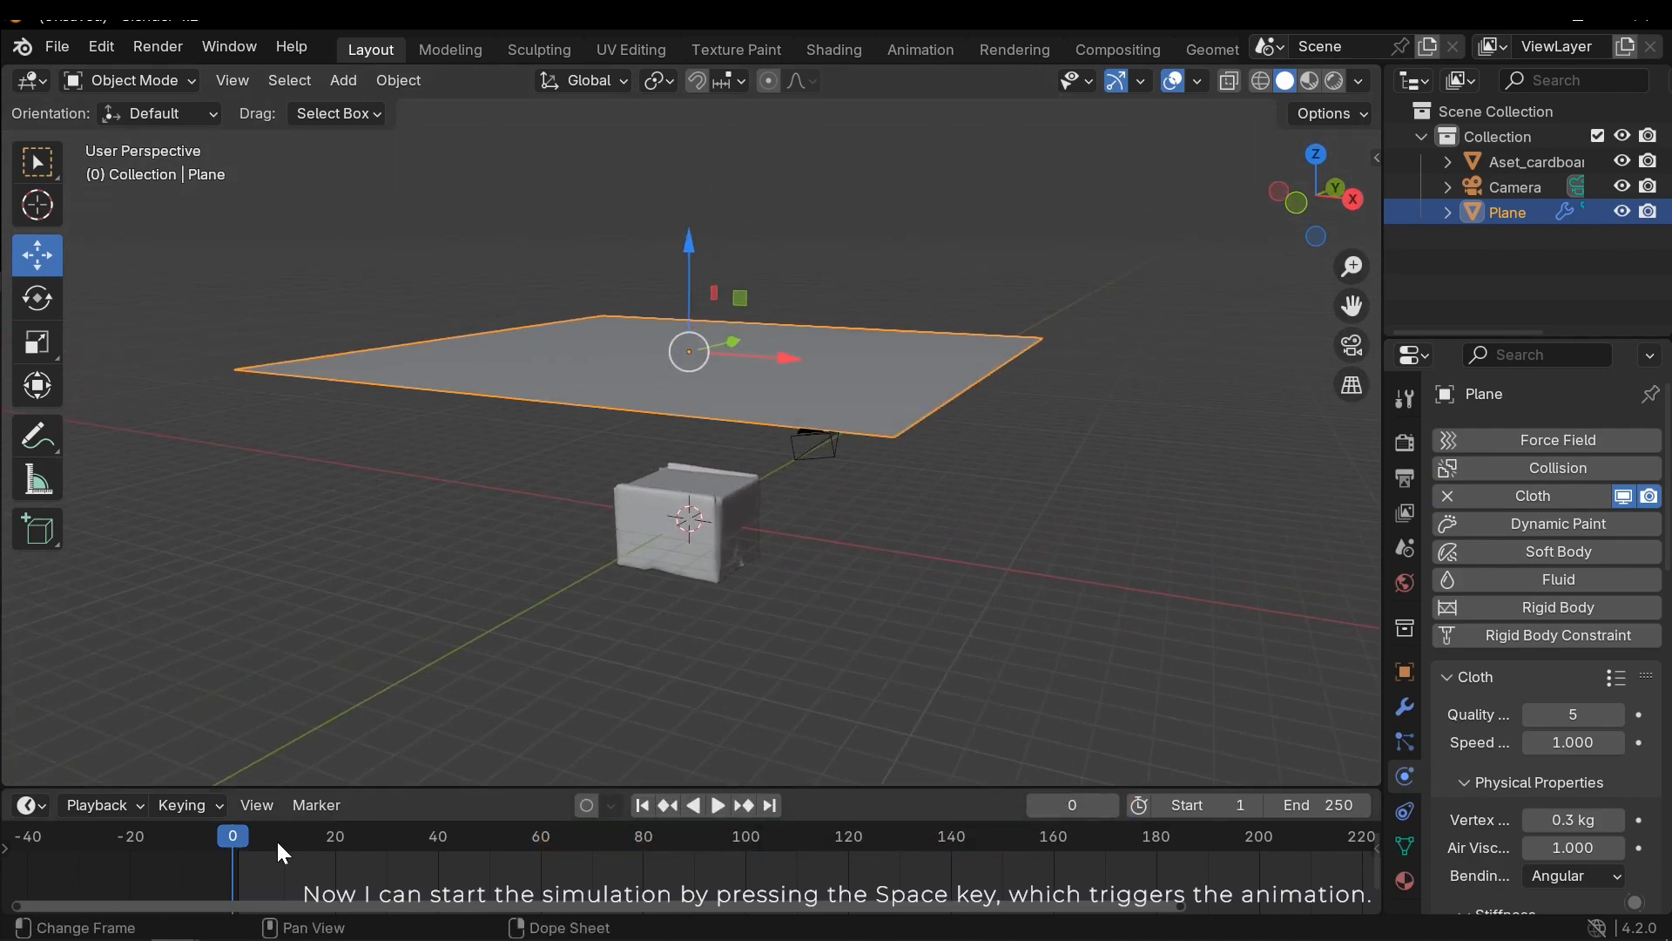
key("space")
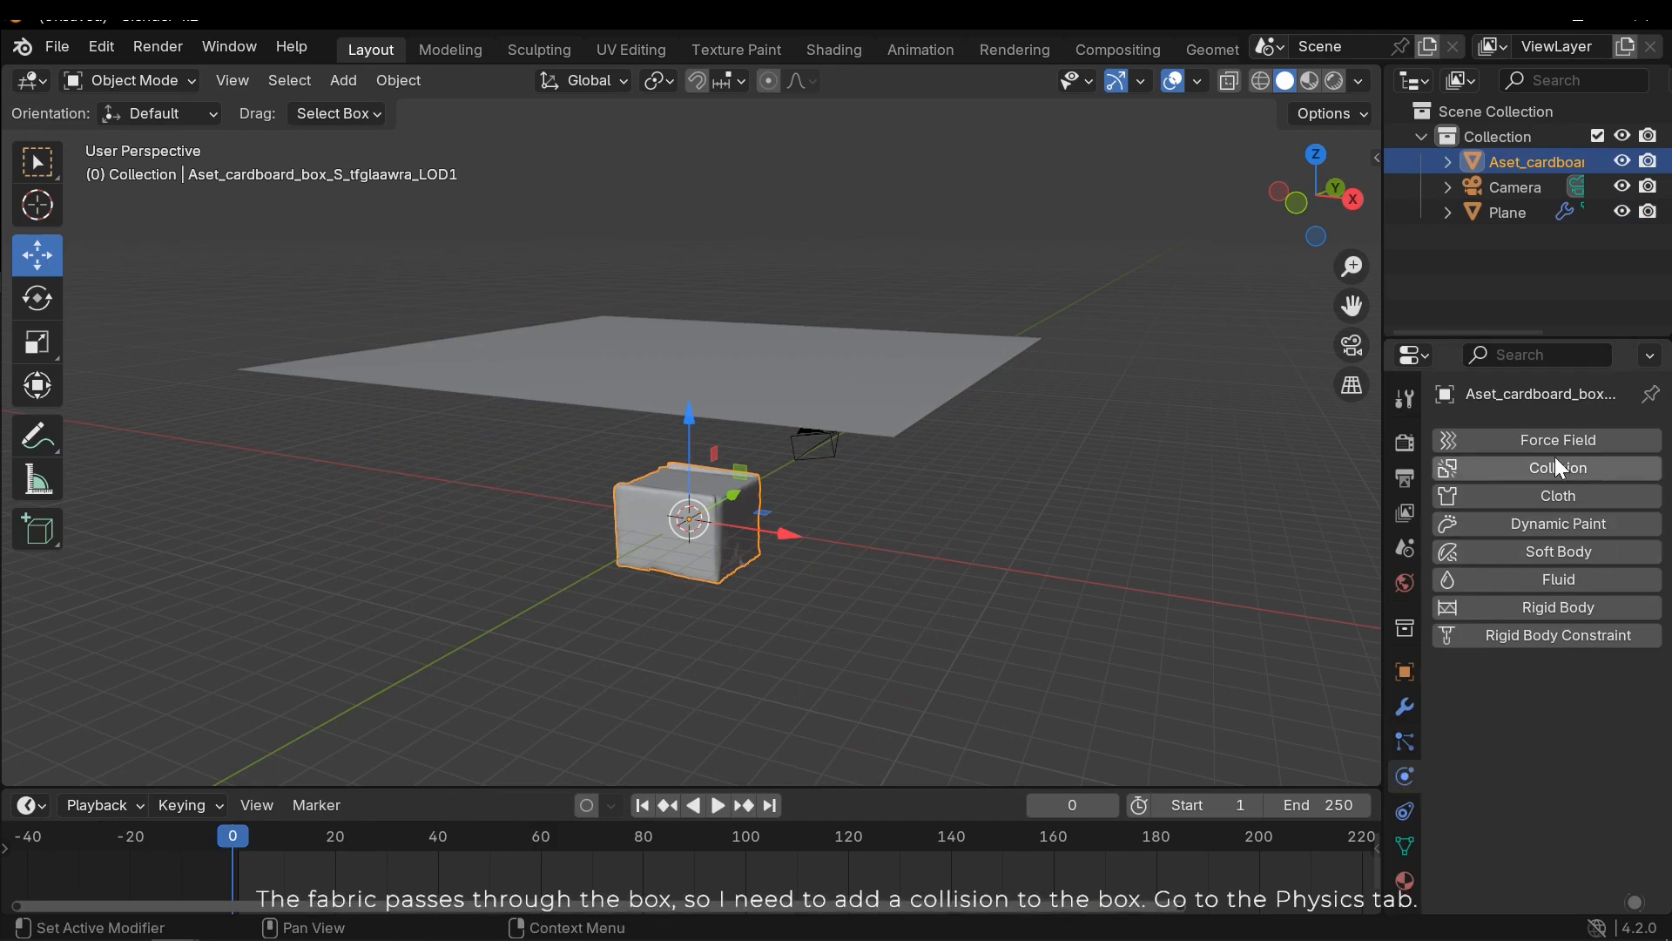
Step: Give the cardboard box Collision physics so the cloth can land on it
left_click(1556, 467)
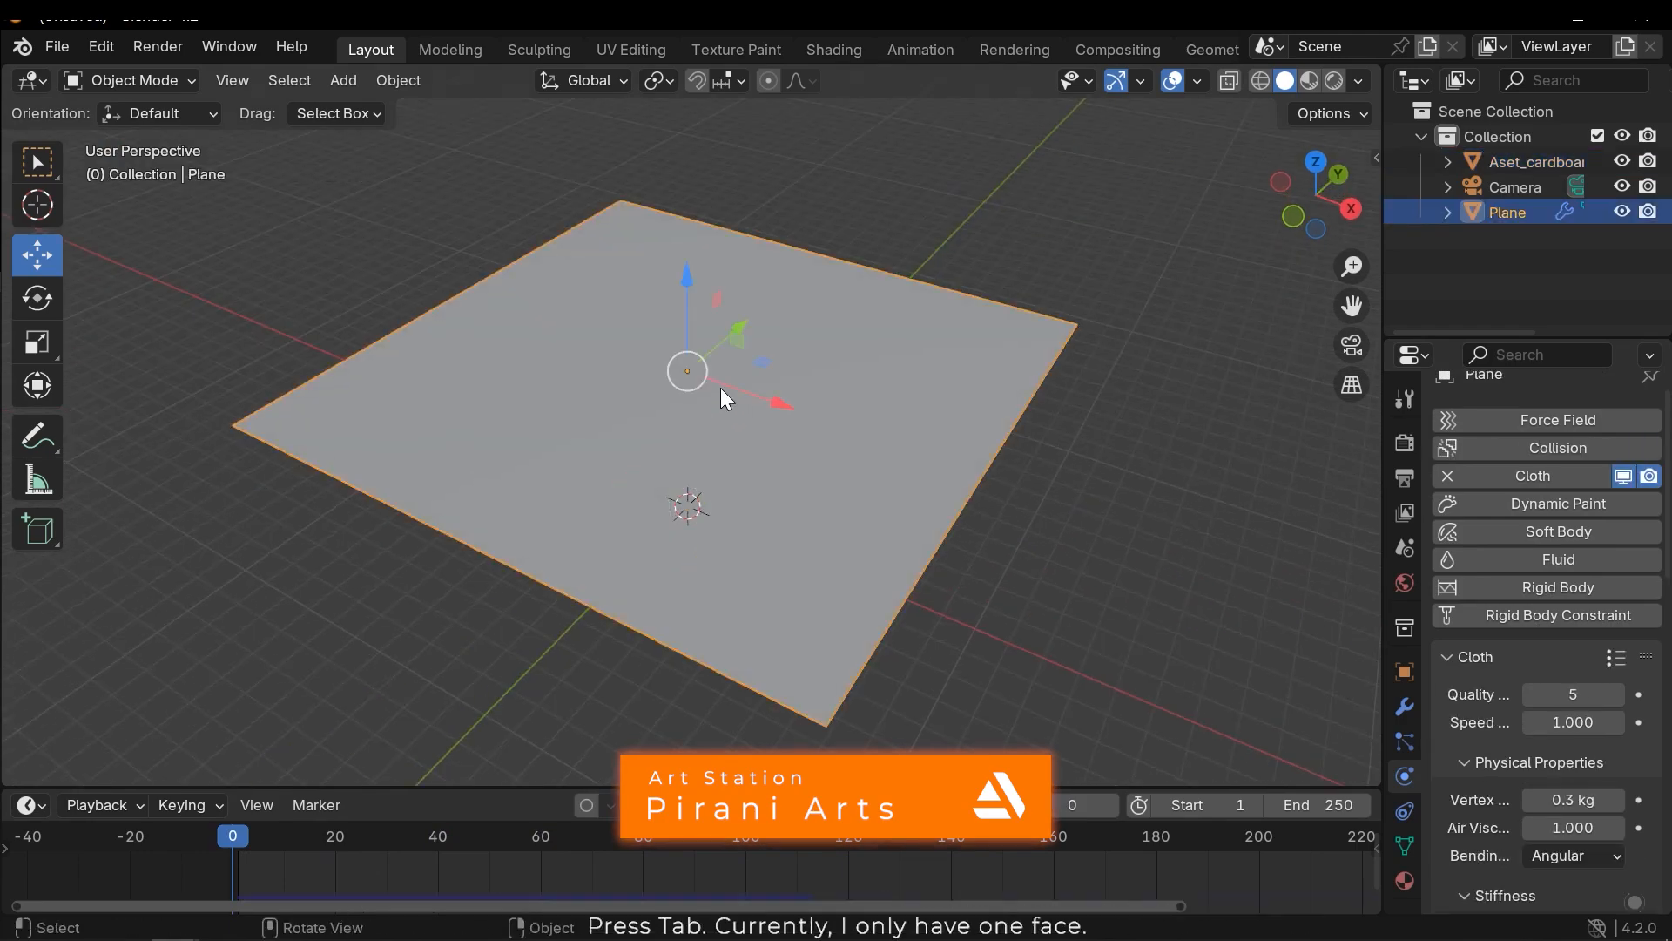
key("Tab")
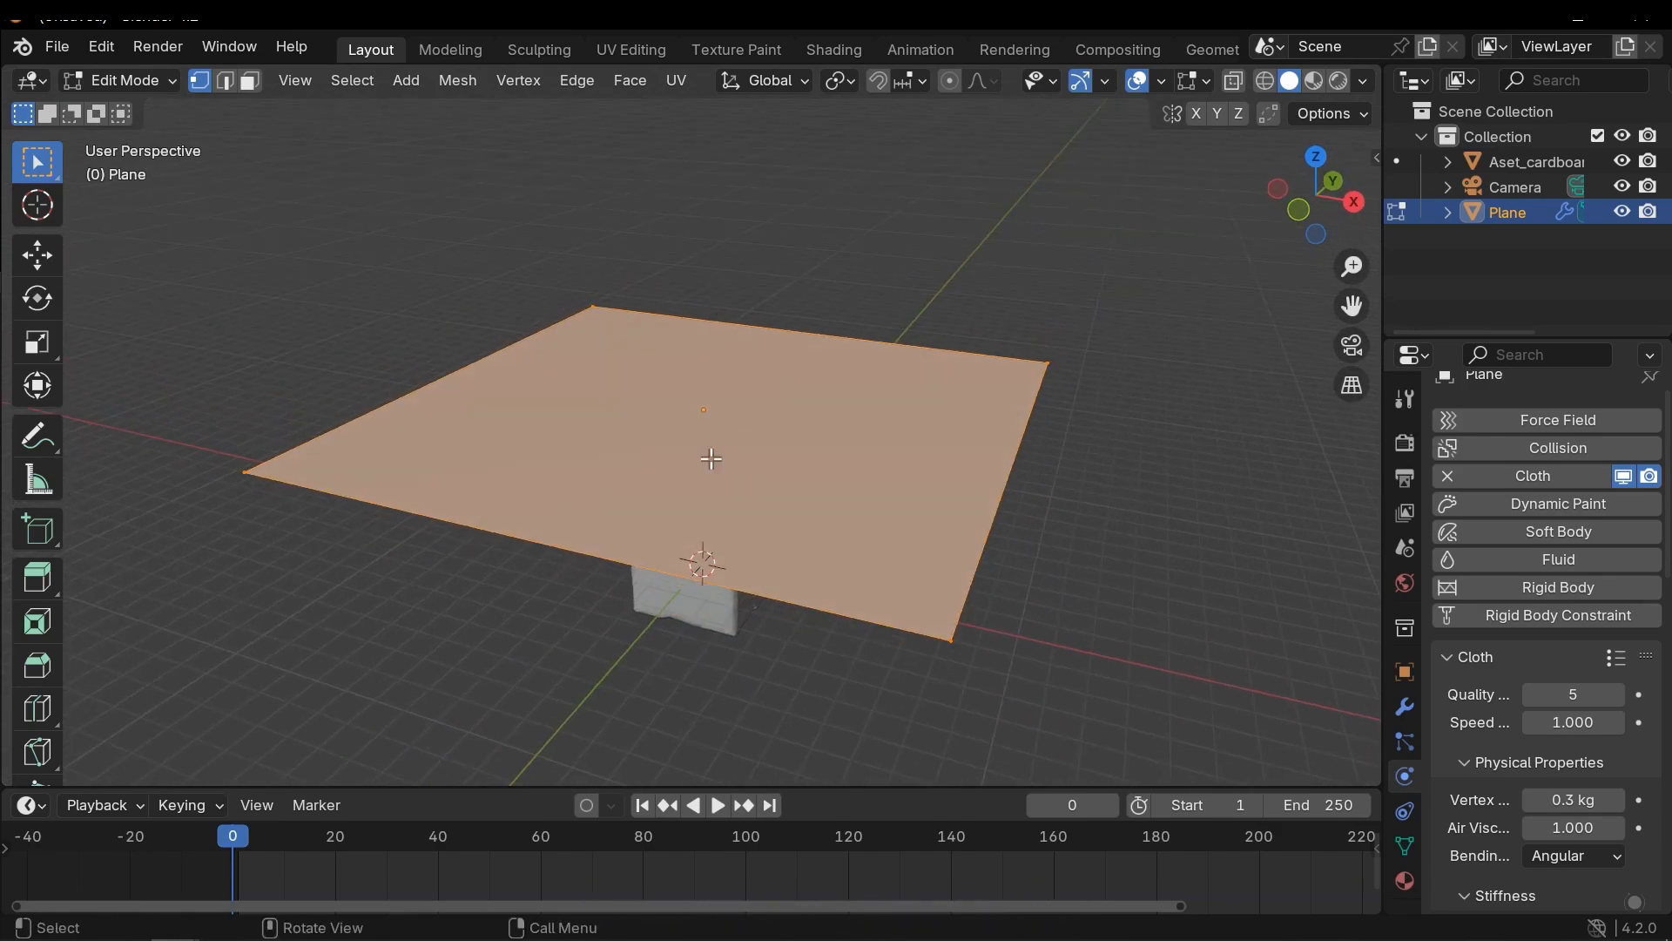
right_click(709, 458)
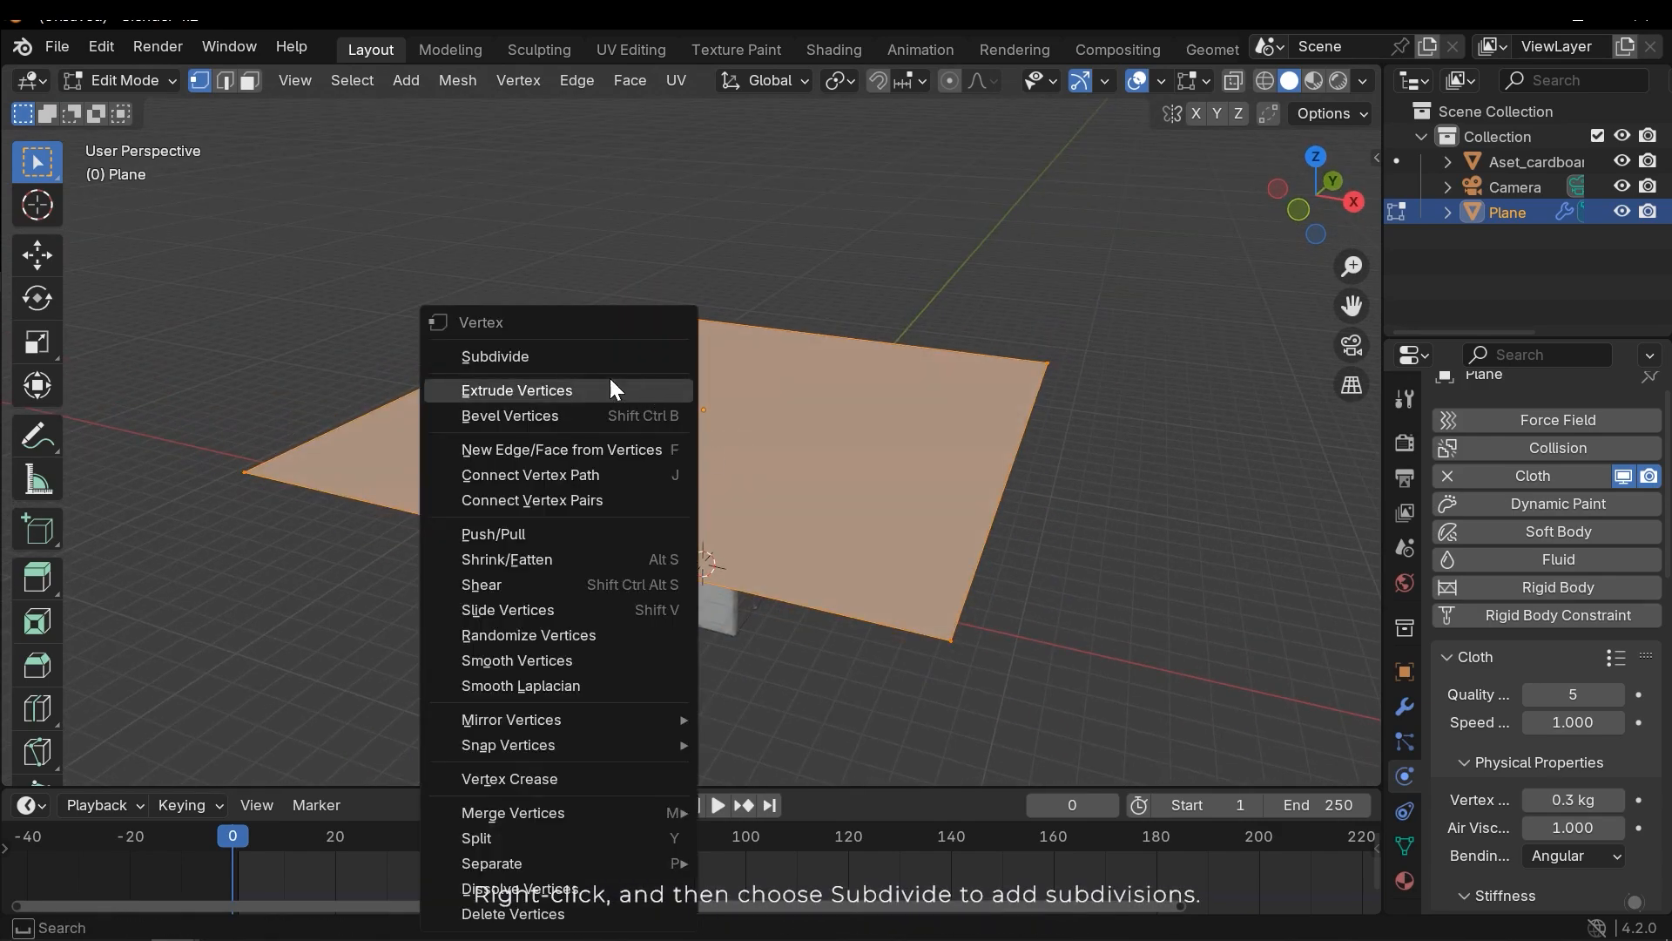
left_click(495, 355)
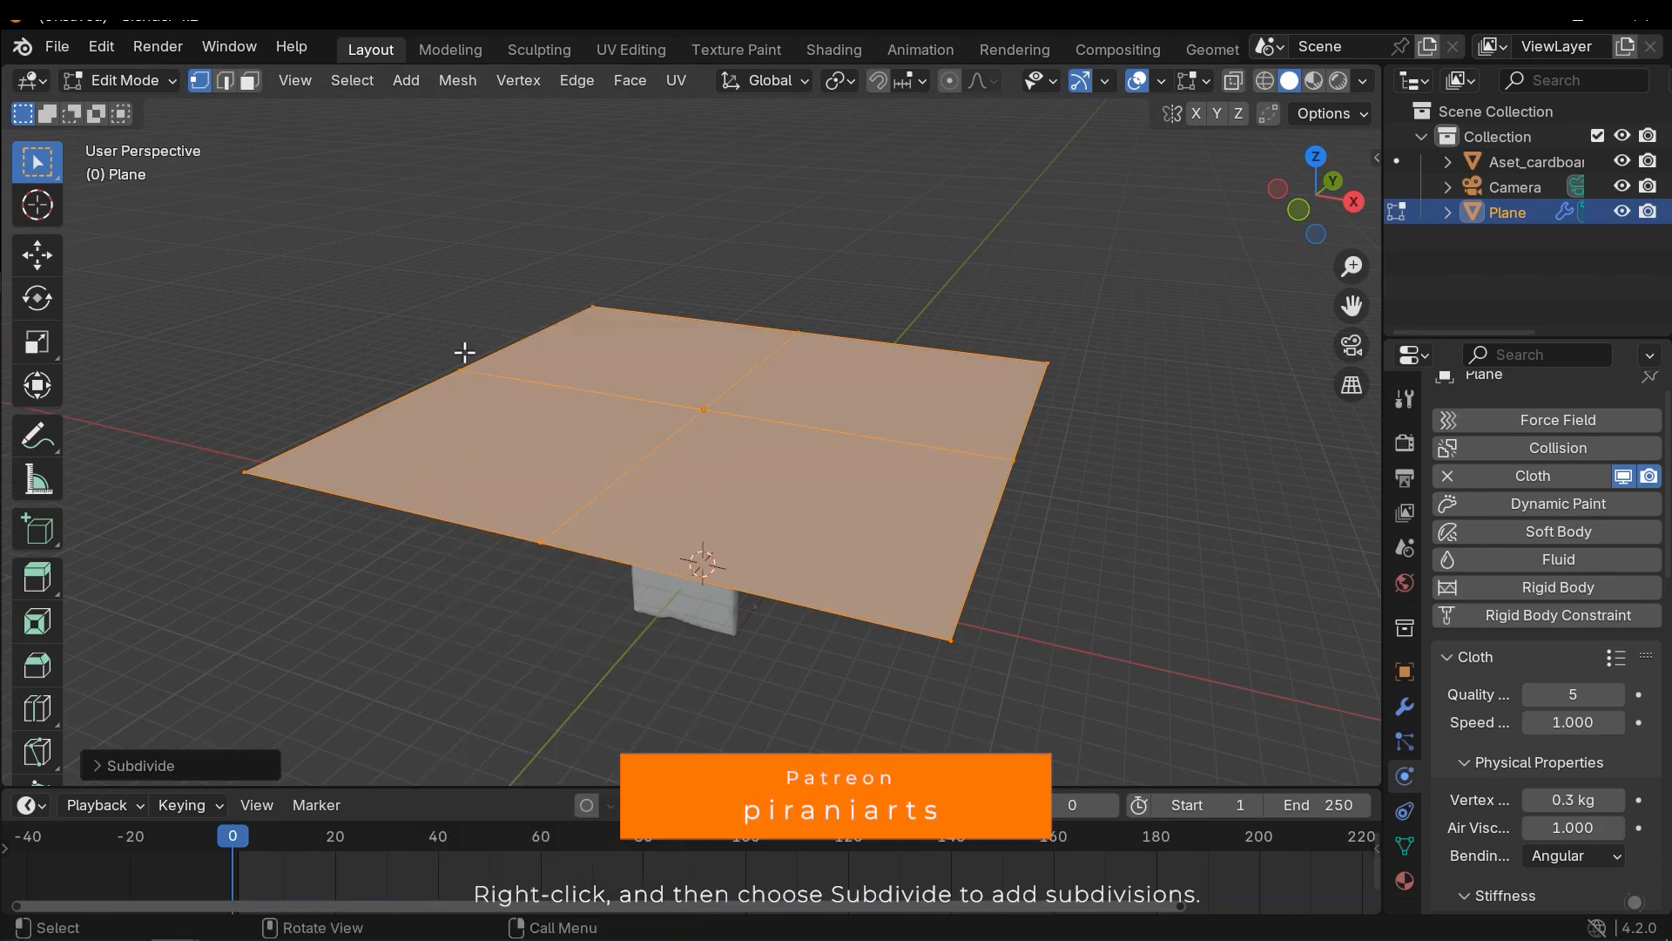
left_click(139, 765)
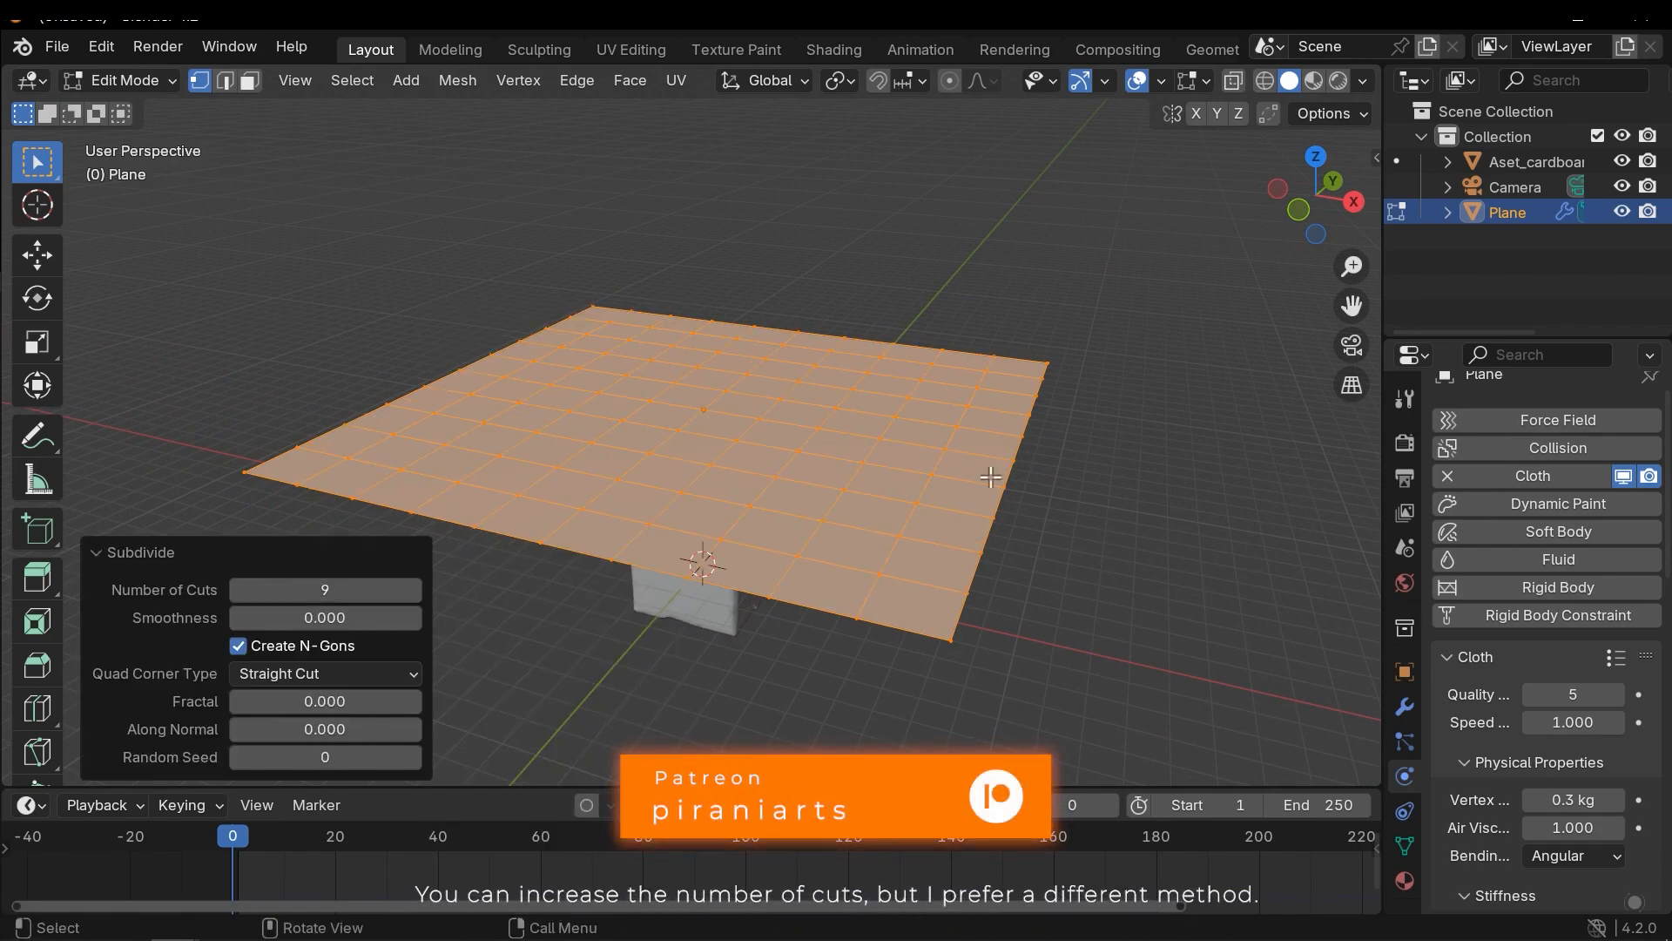
key("Tab")
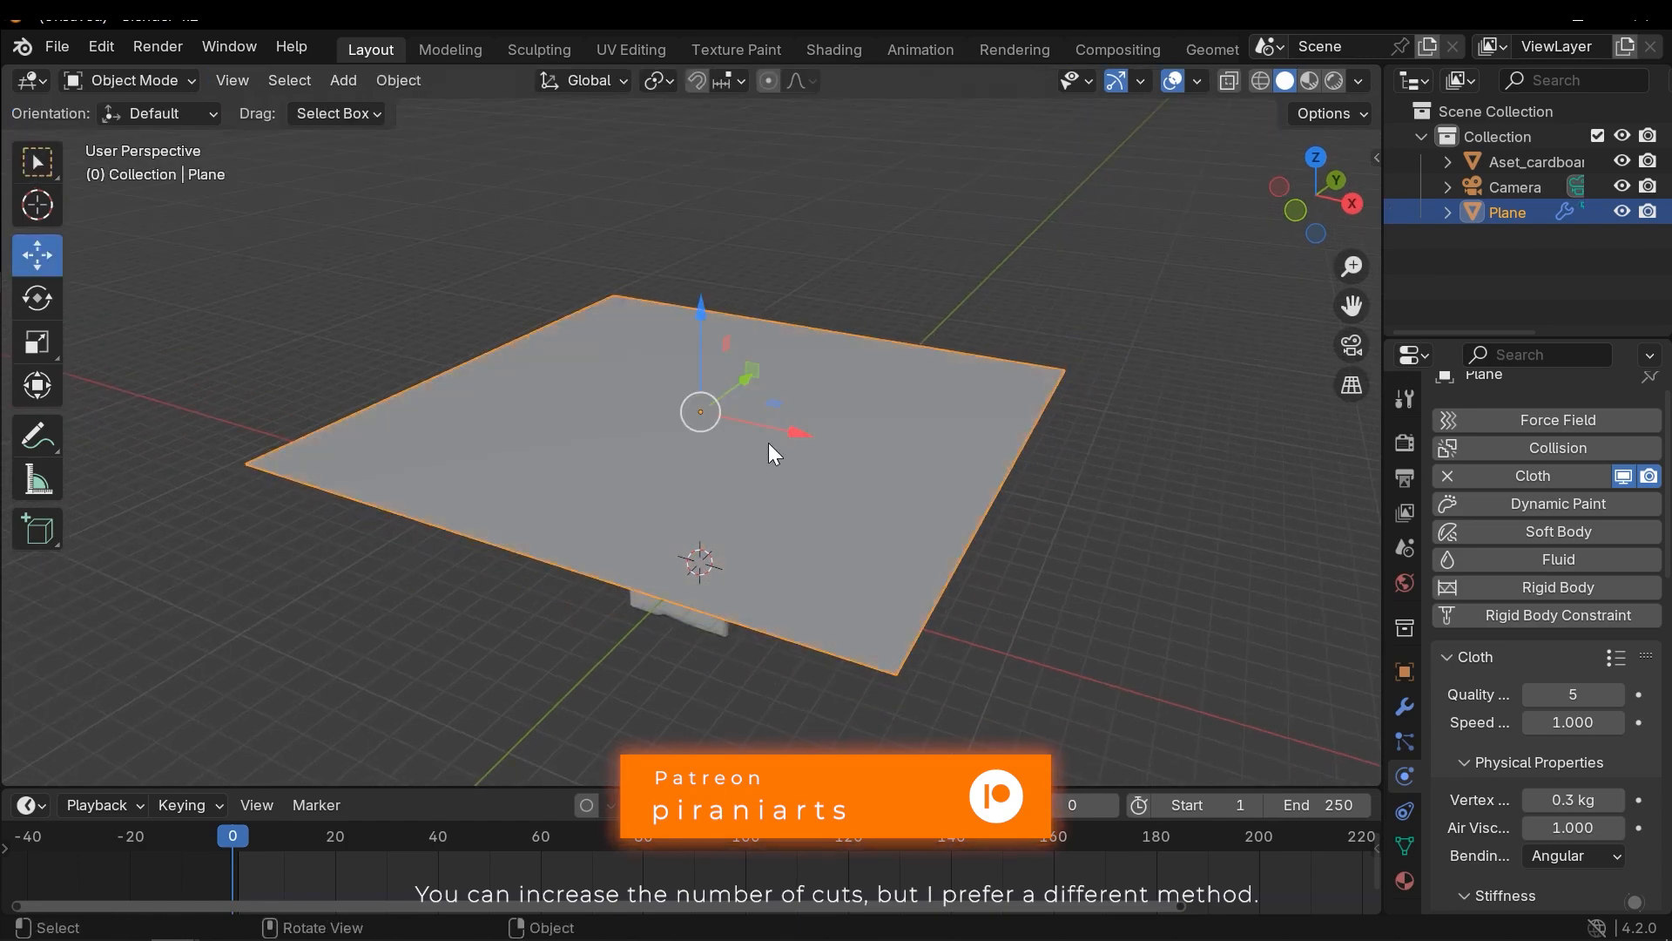
mouse_move(1404, 708)
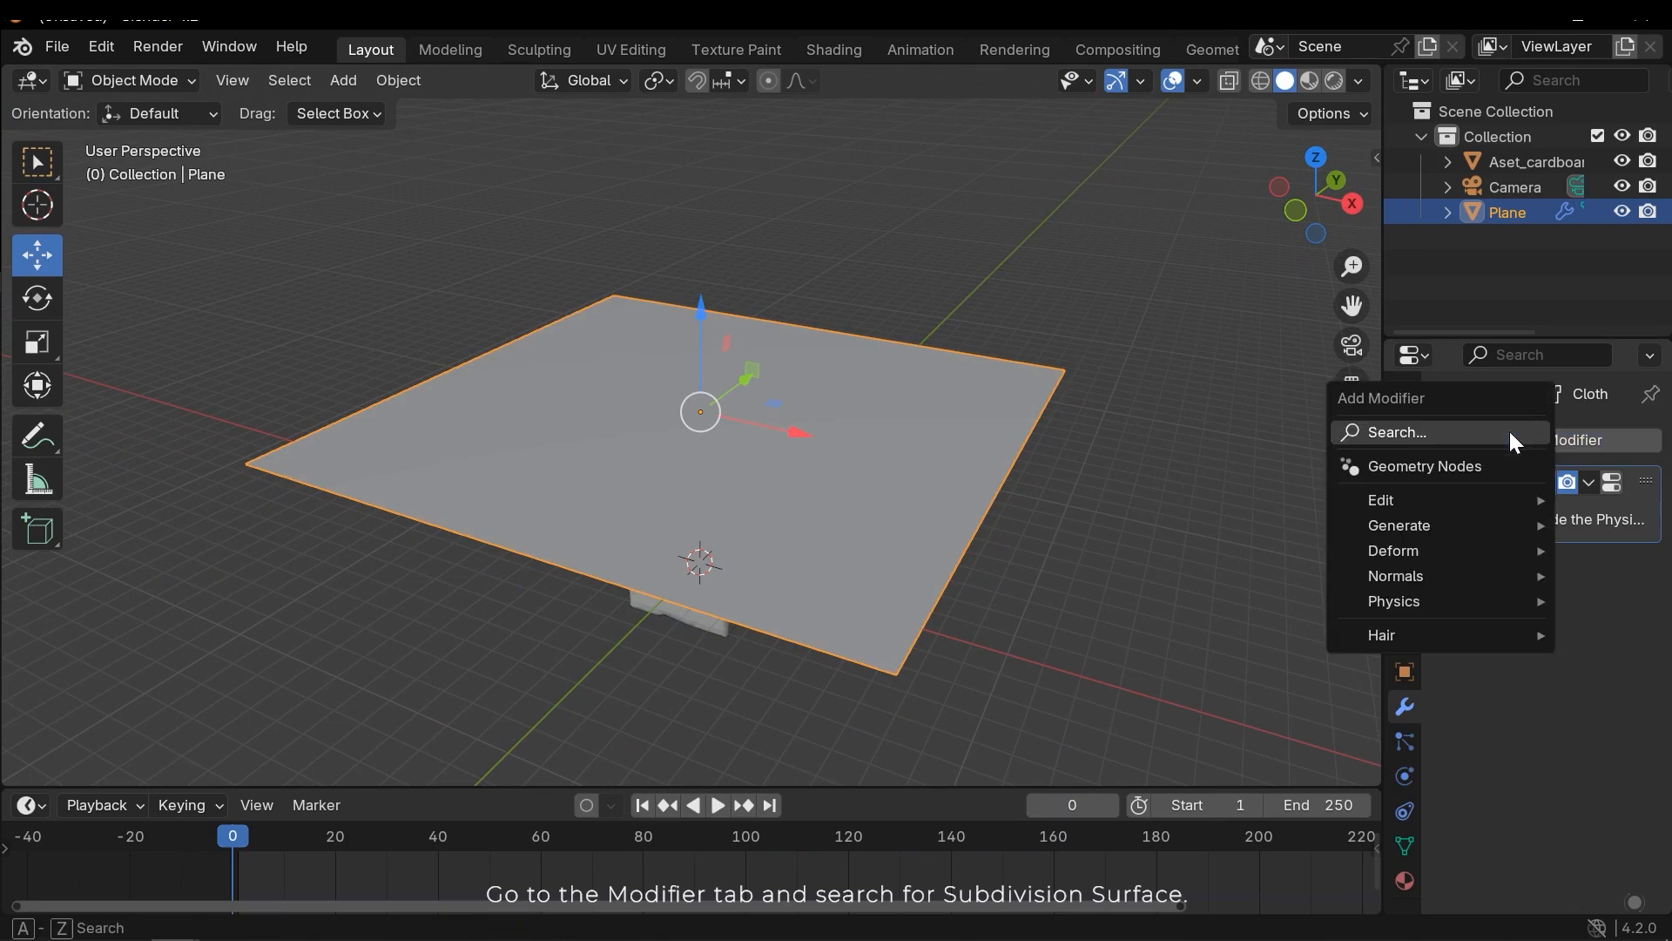
Step: Add a Subdivision Surface modifier to the plane and switch it to Simple
left_click(1395, 432)
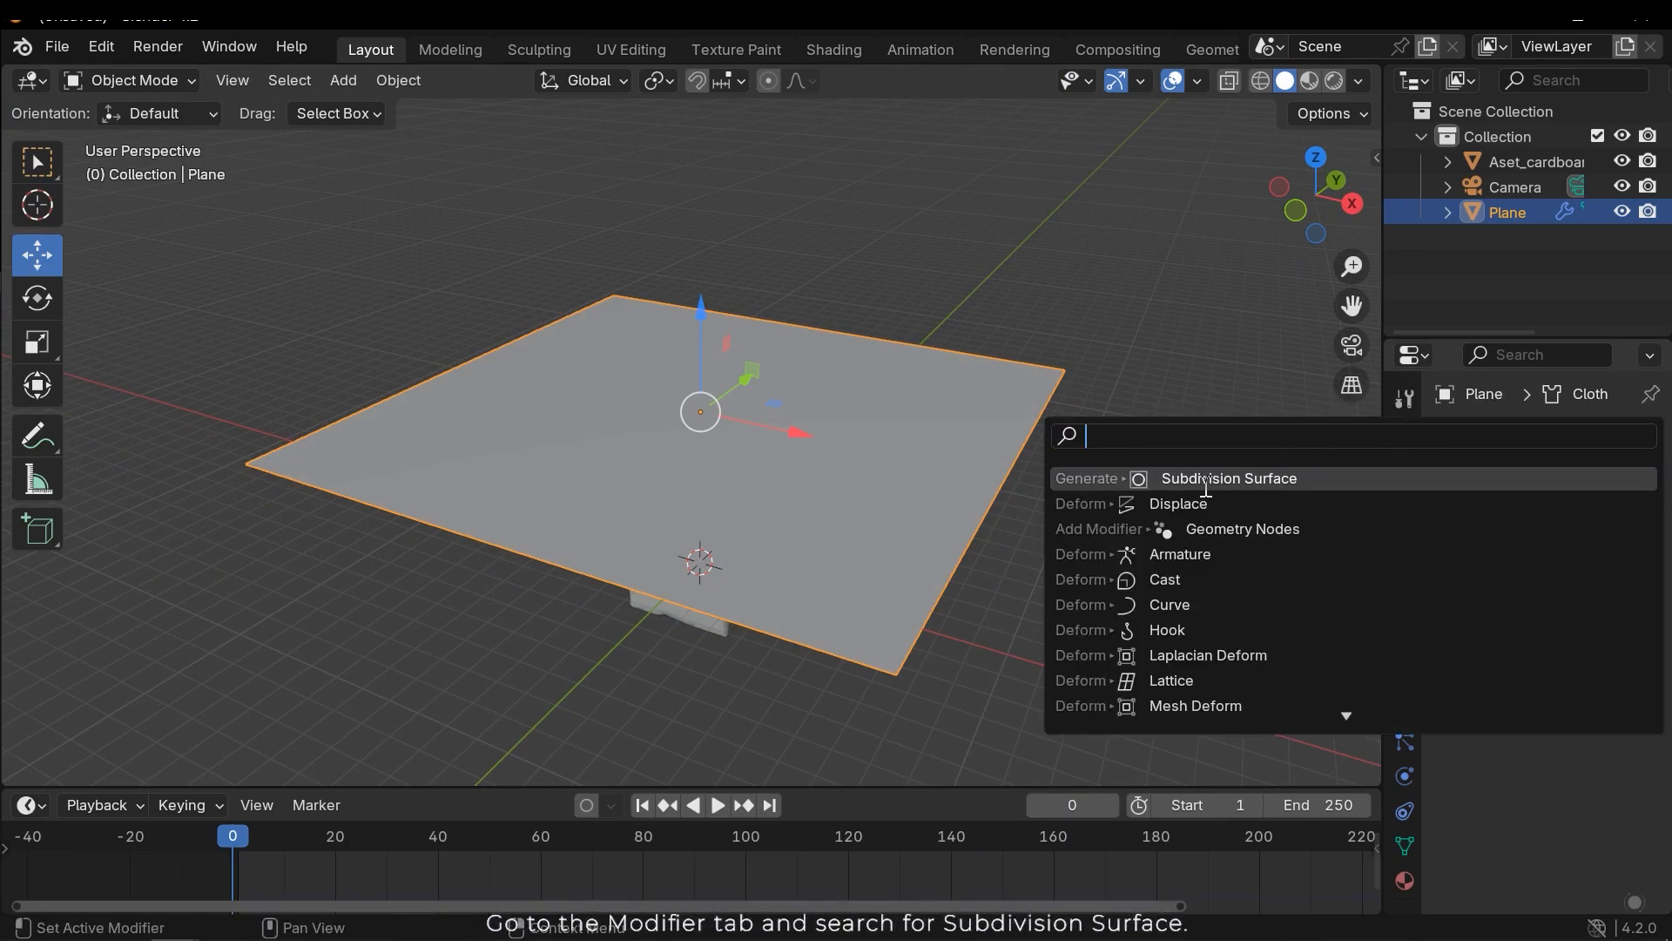
left_click(1228, 478)
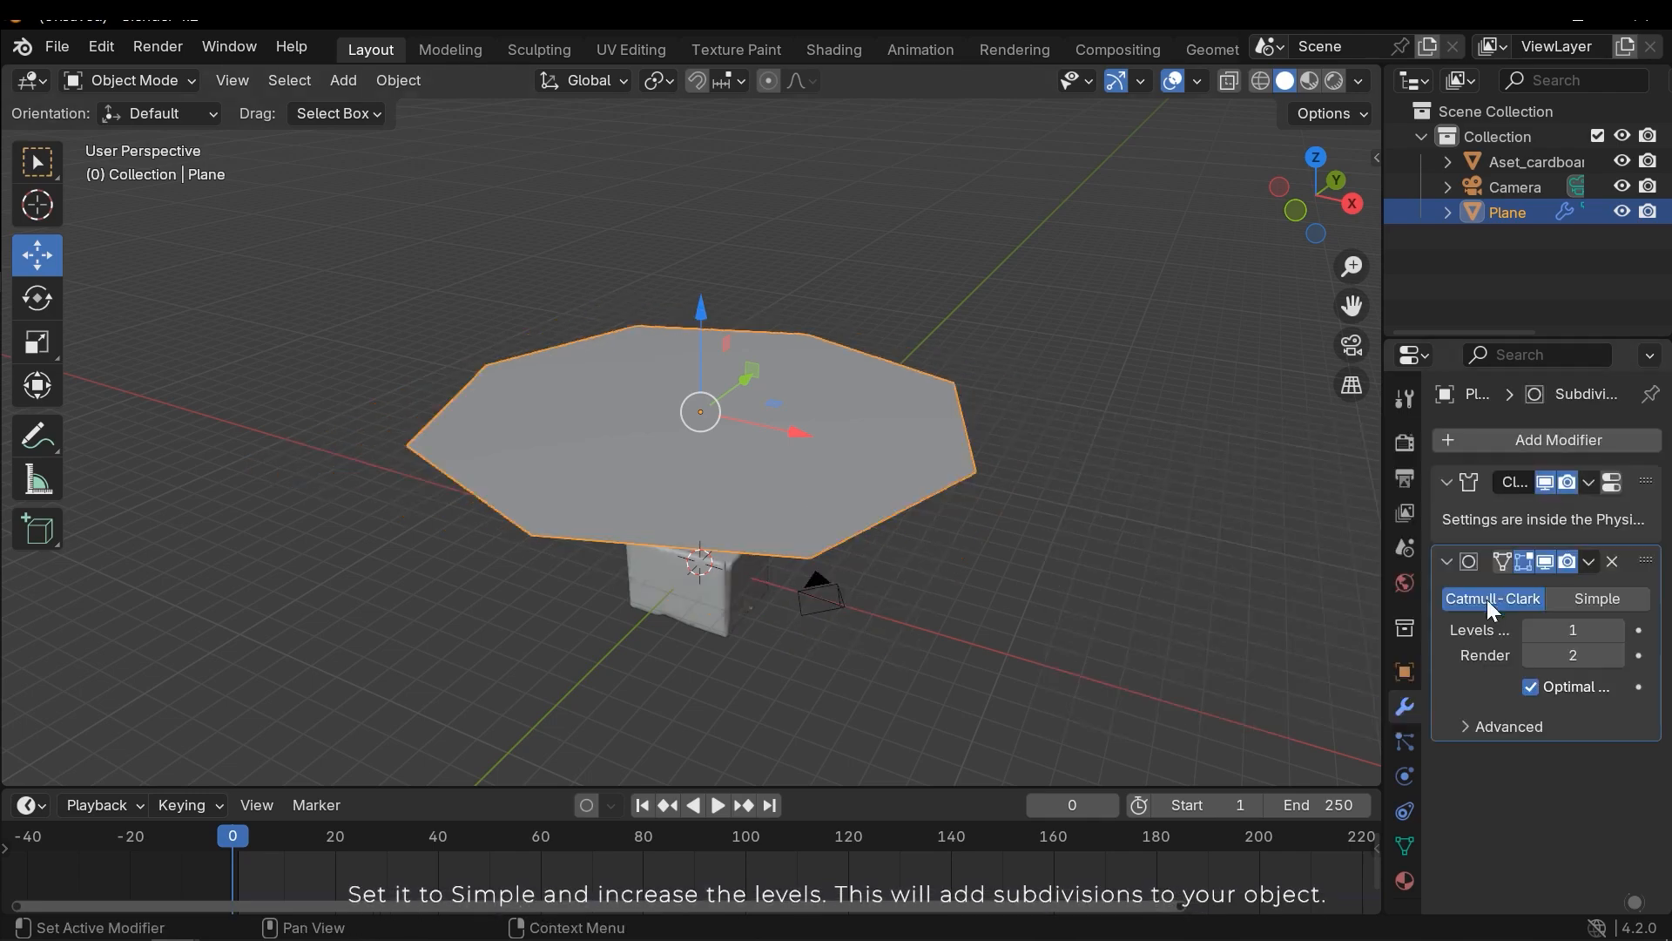
left_click(1597, 597)
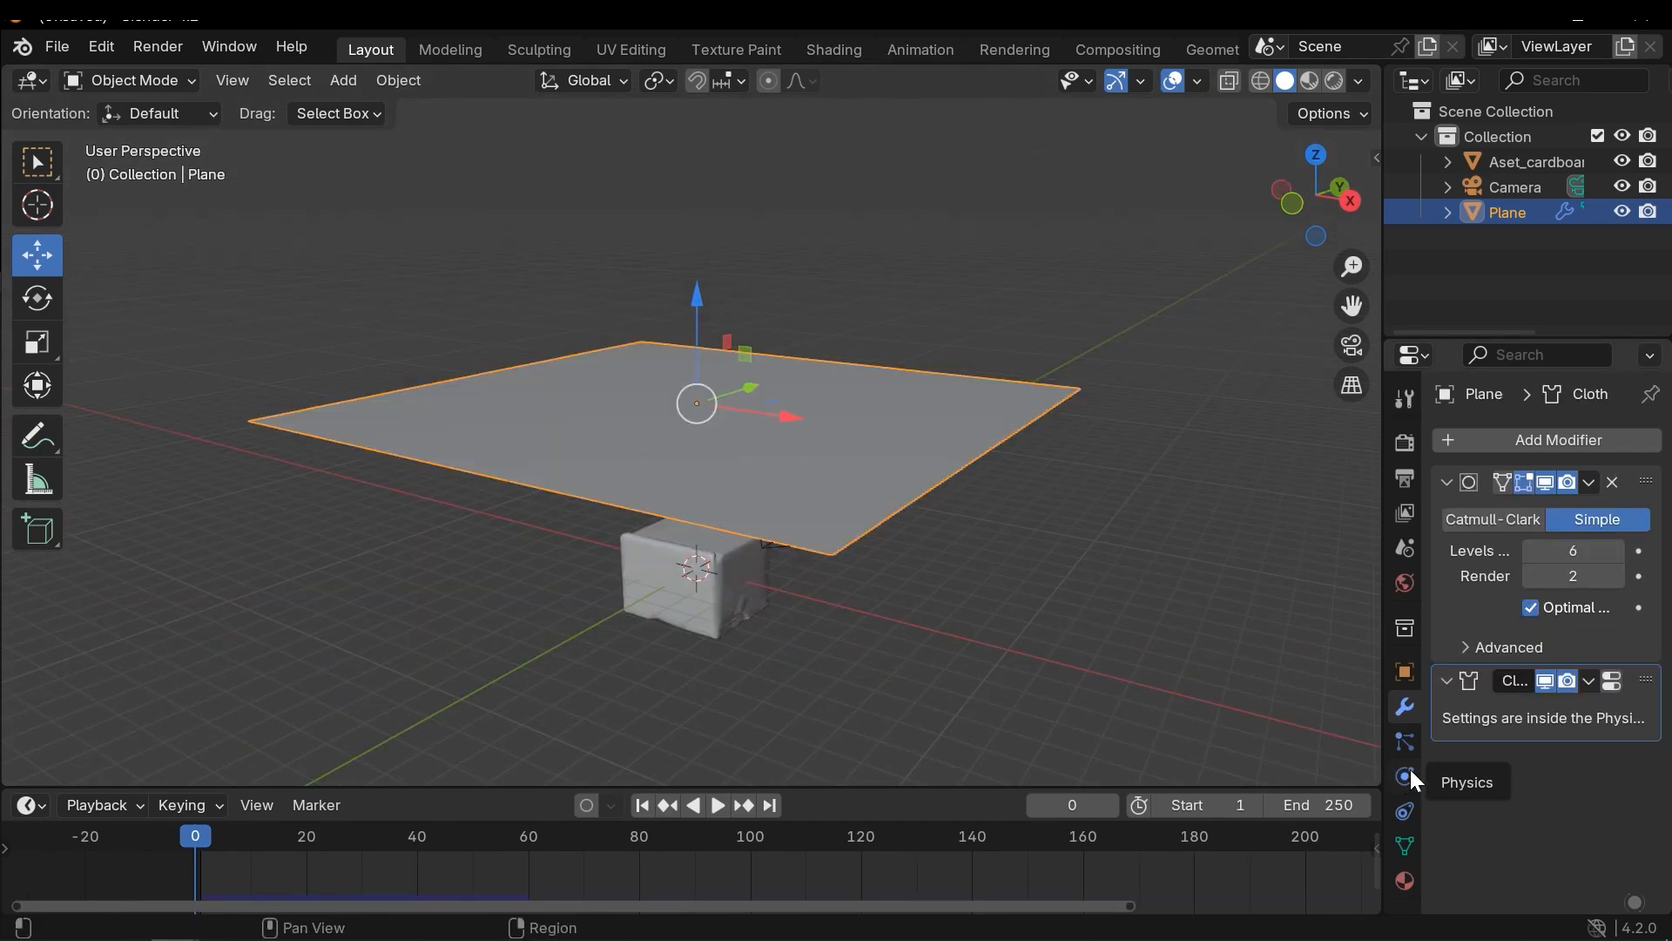
Step: Return to the plane's physics settings and play the simulation to check the drape
left_click(1404, 777)
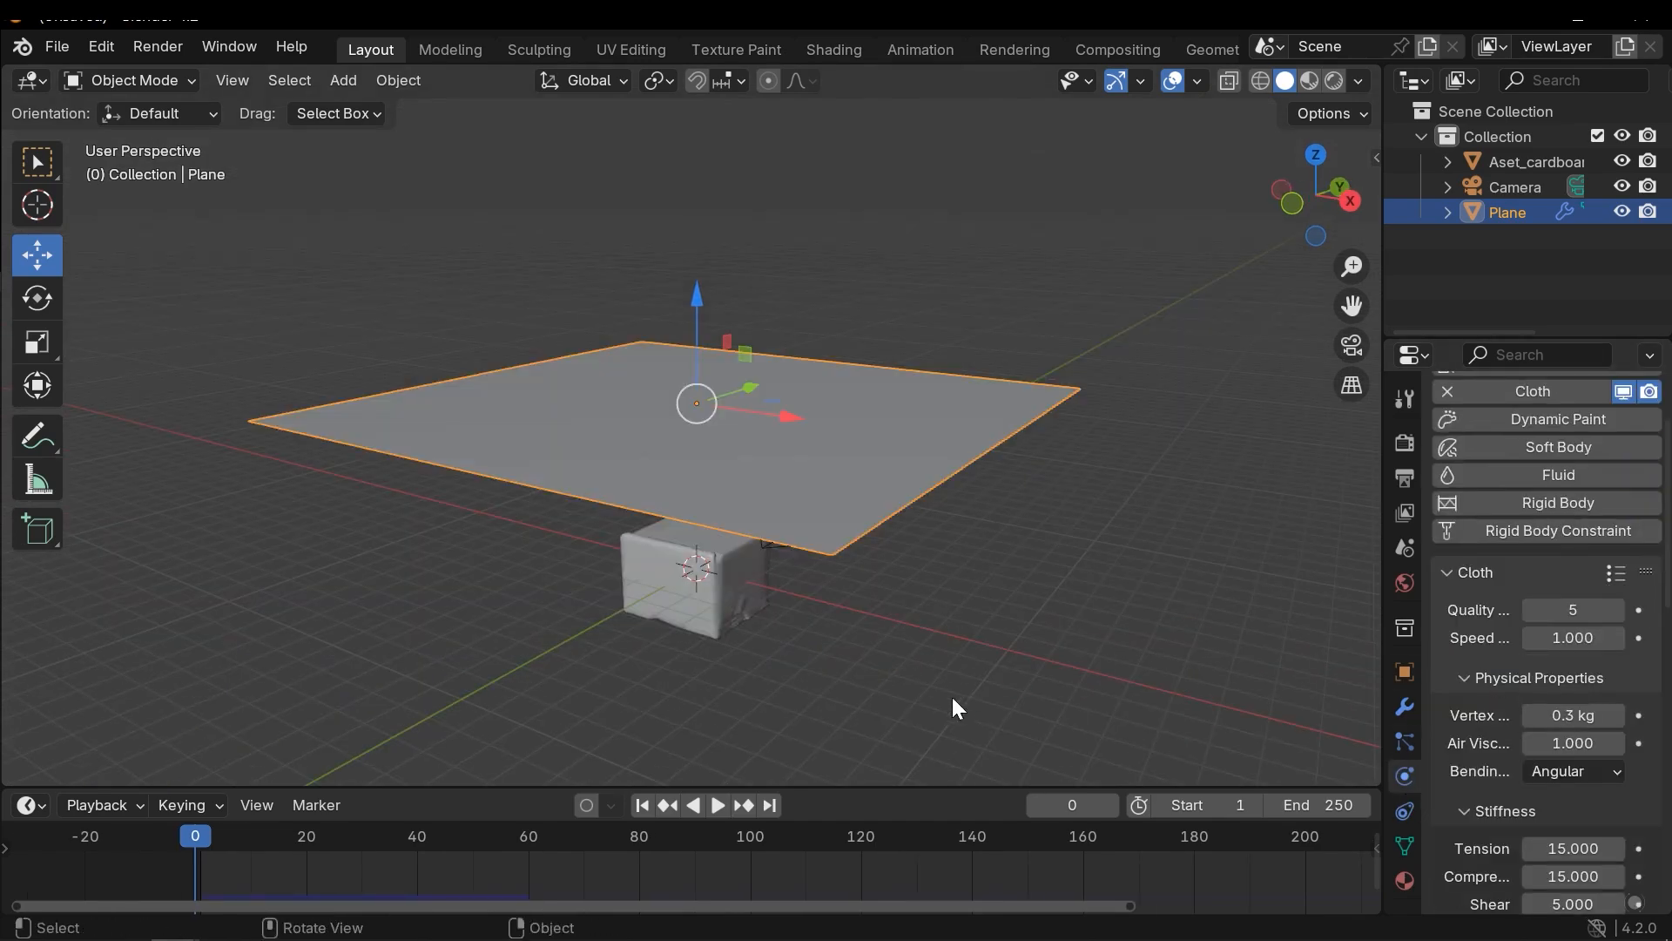
key("space")
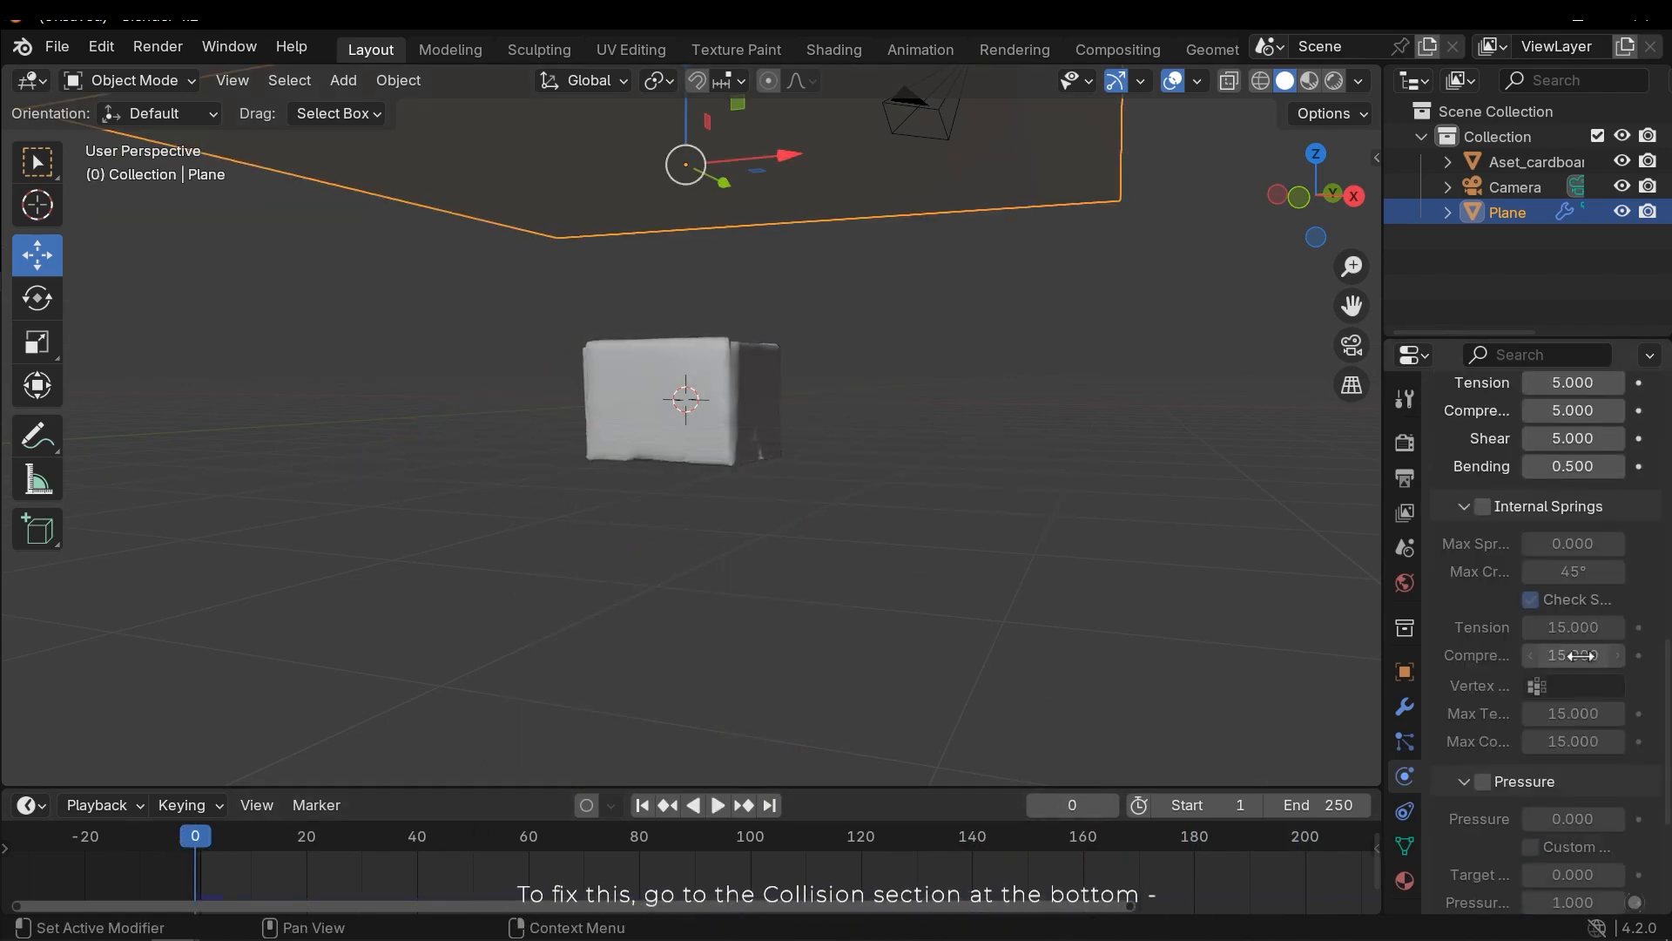
Step: Enable Self Collisions in the cloth's Collisions settings so it drapes cleanly over the box
scroll("down", 3)
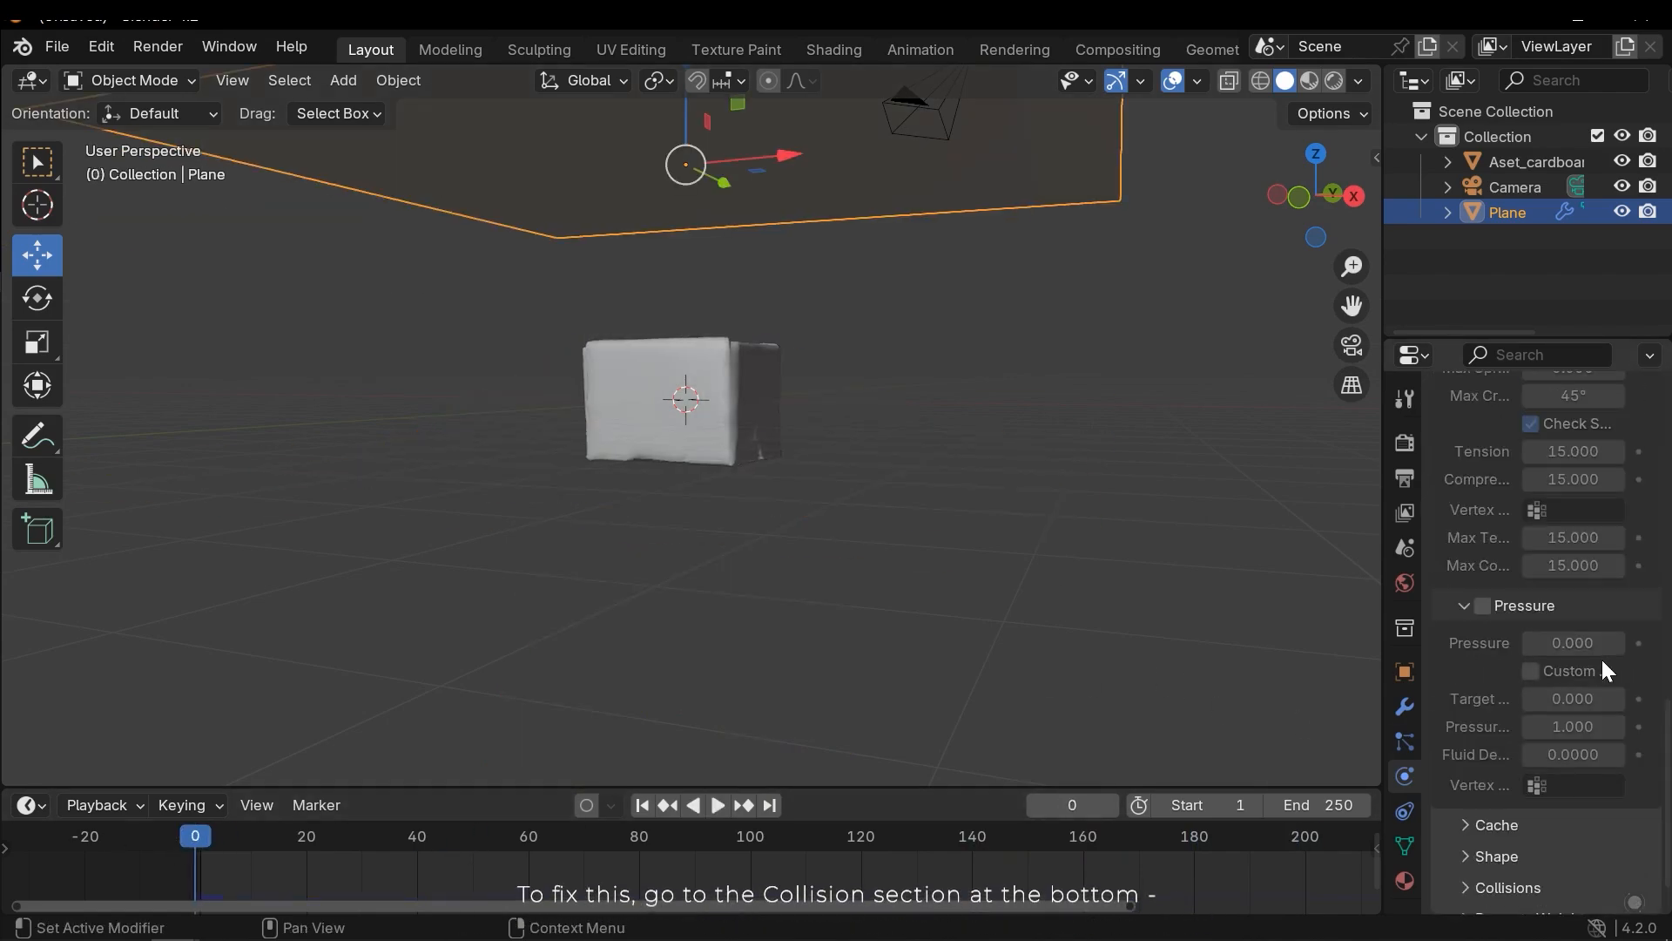
scroll("down", 3)
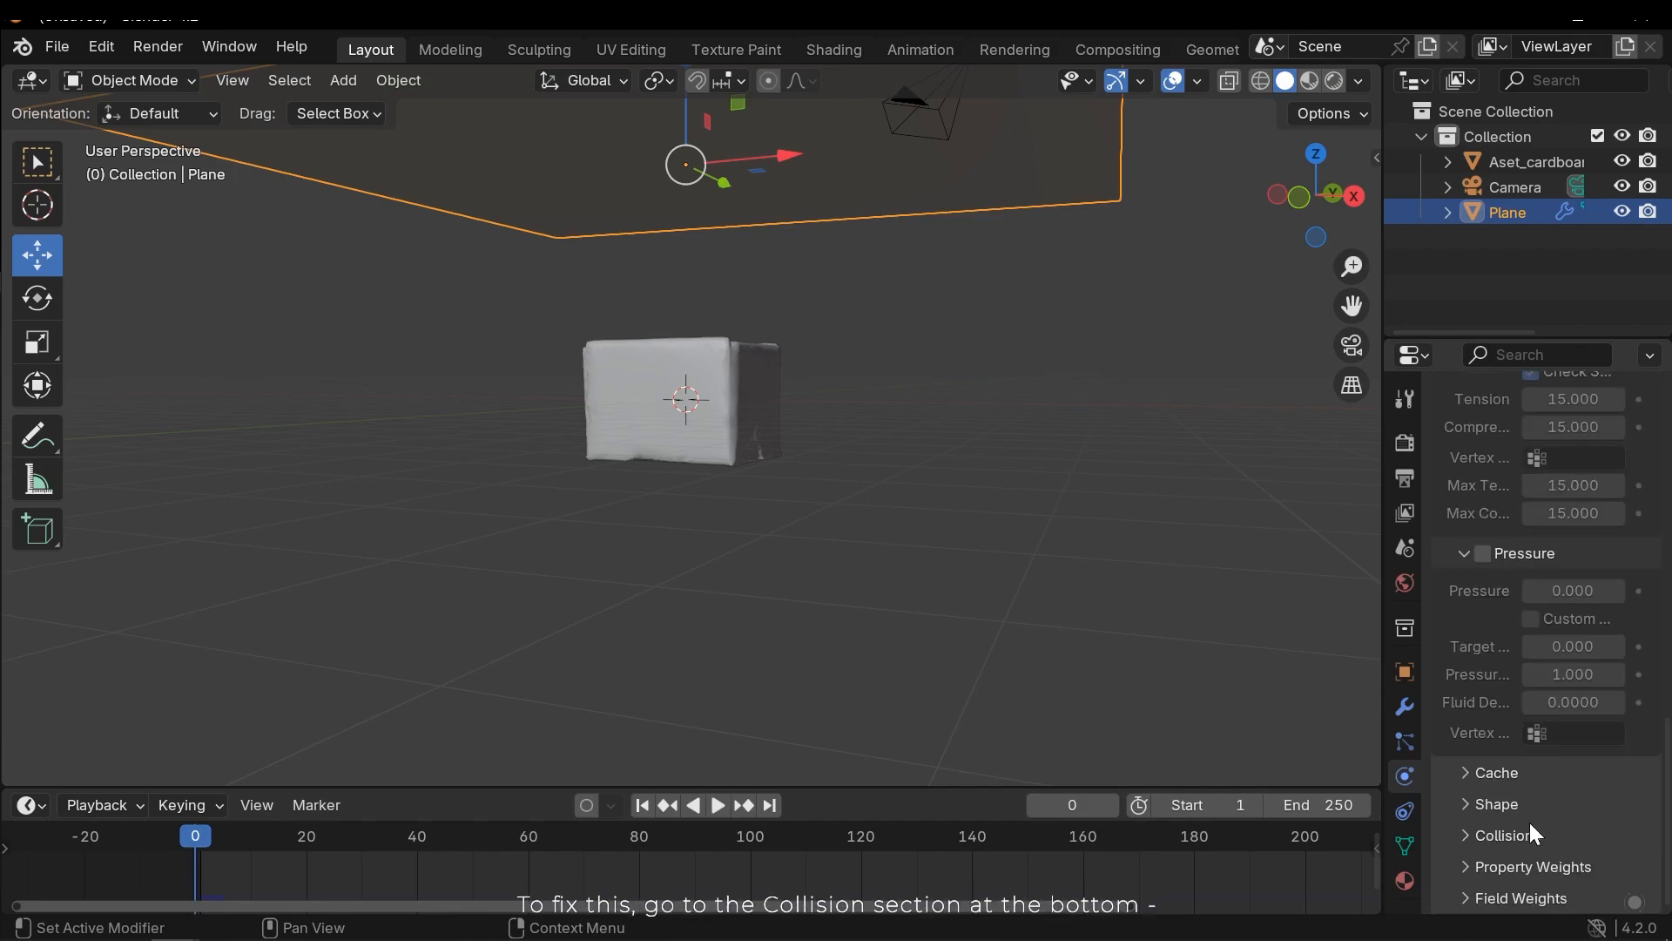
scroll("down", 3)
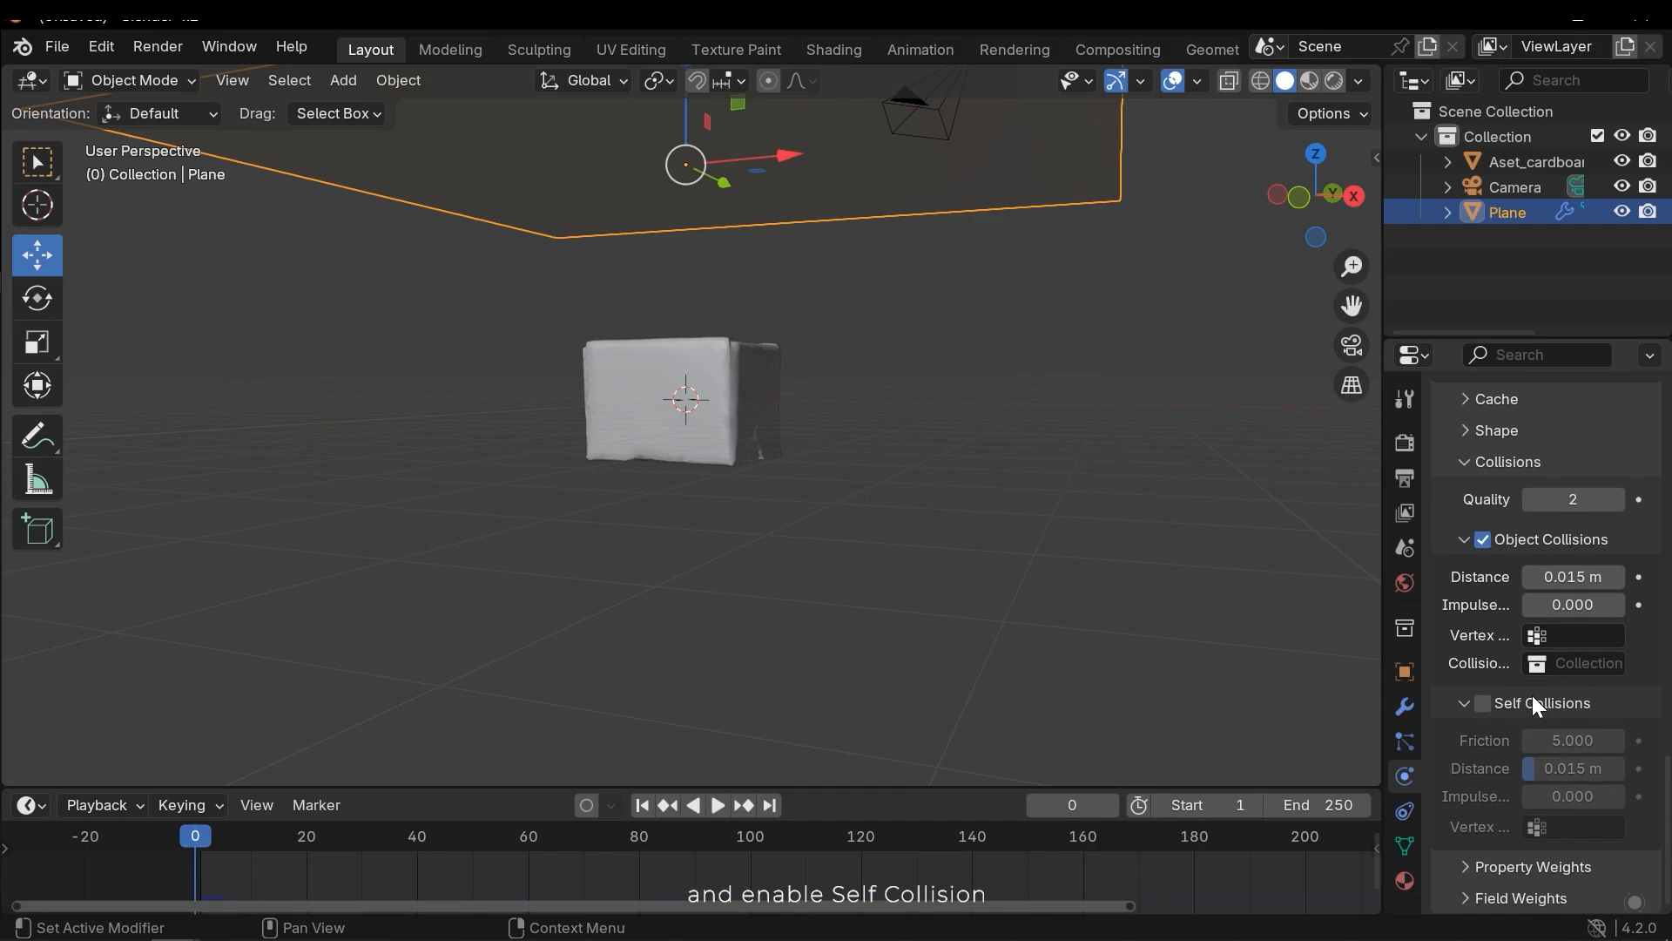
left_click(1481, 702)
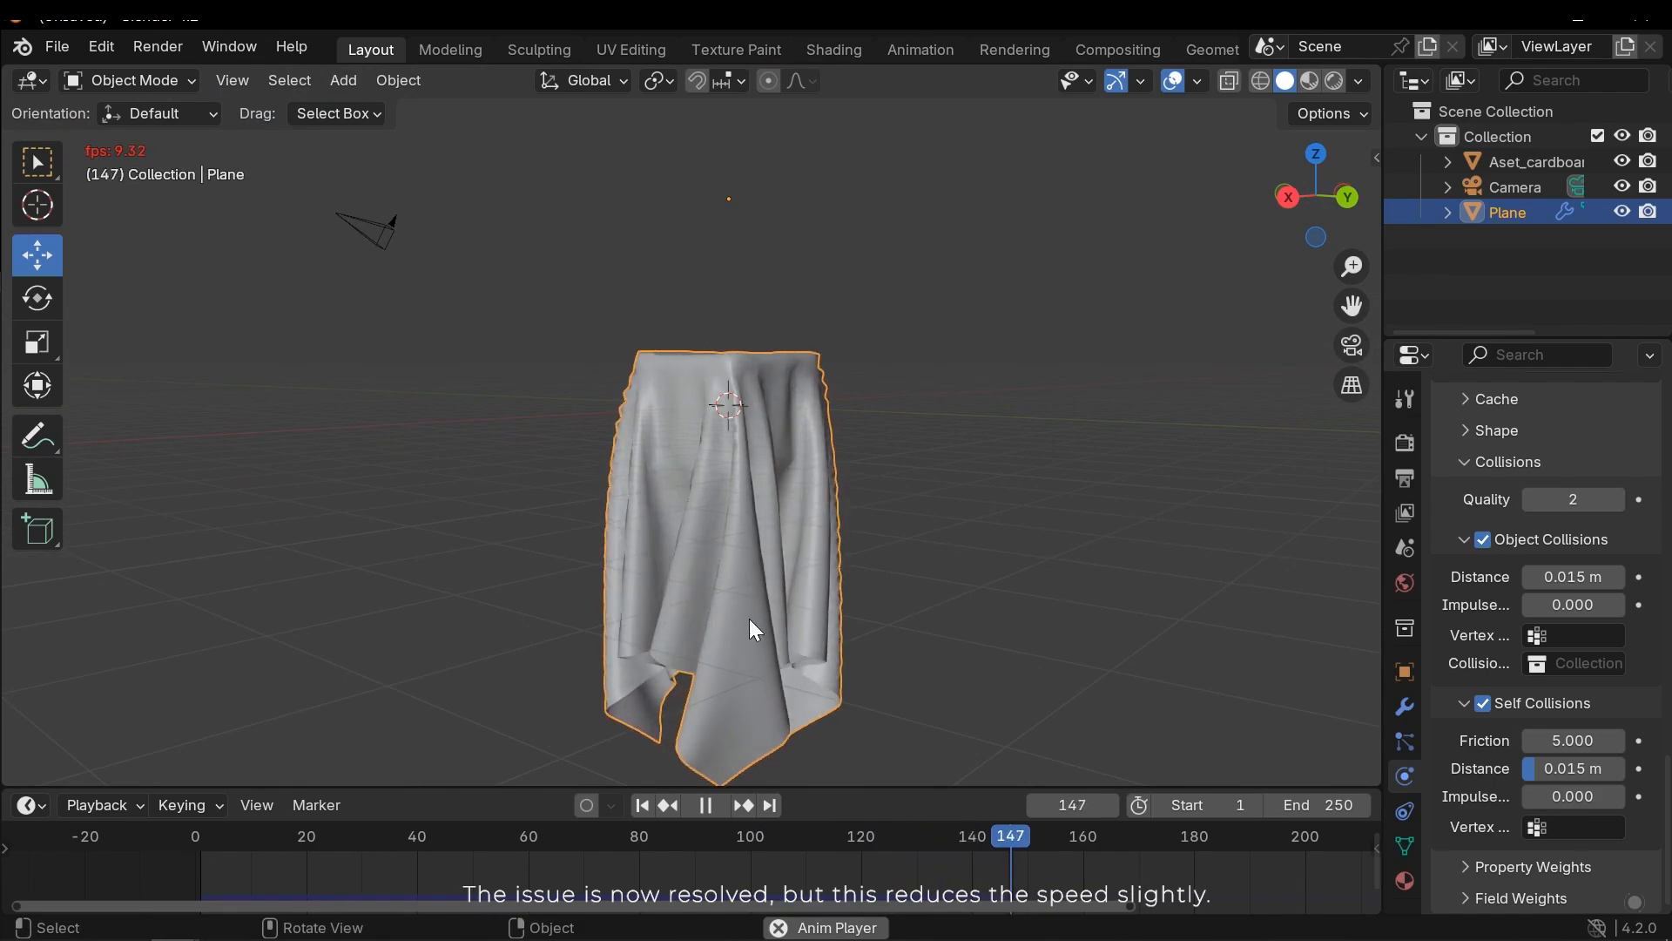
left_click(1226, 835)
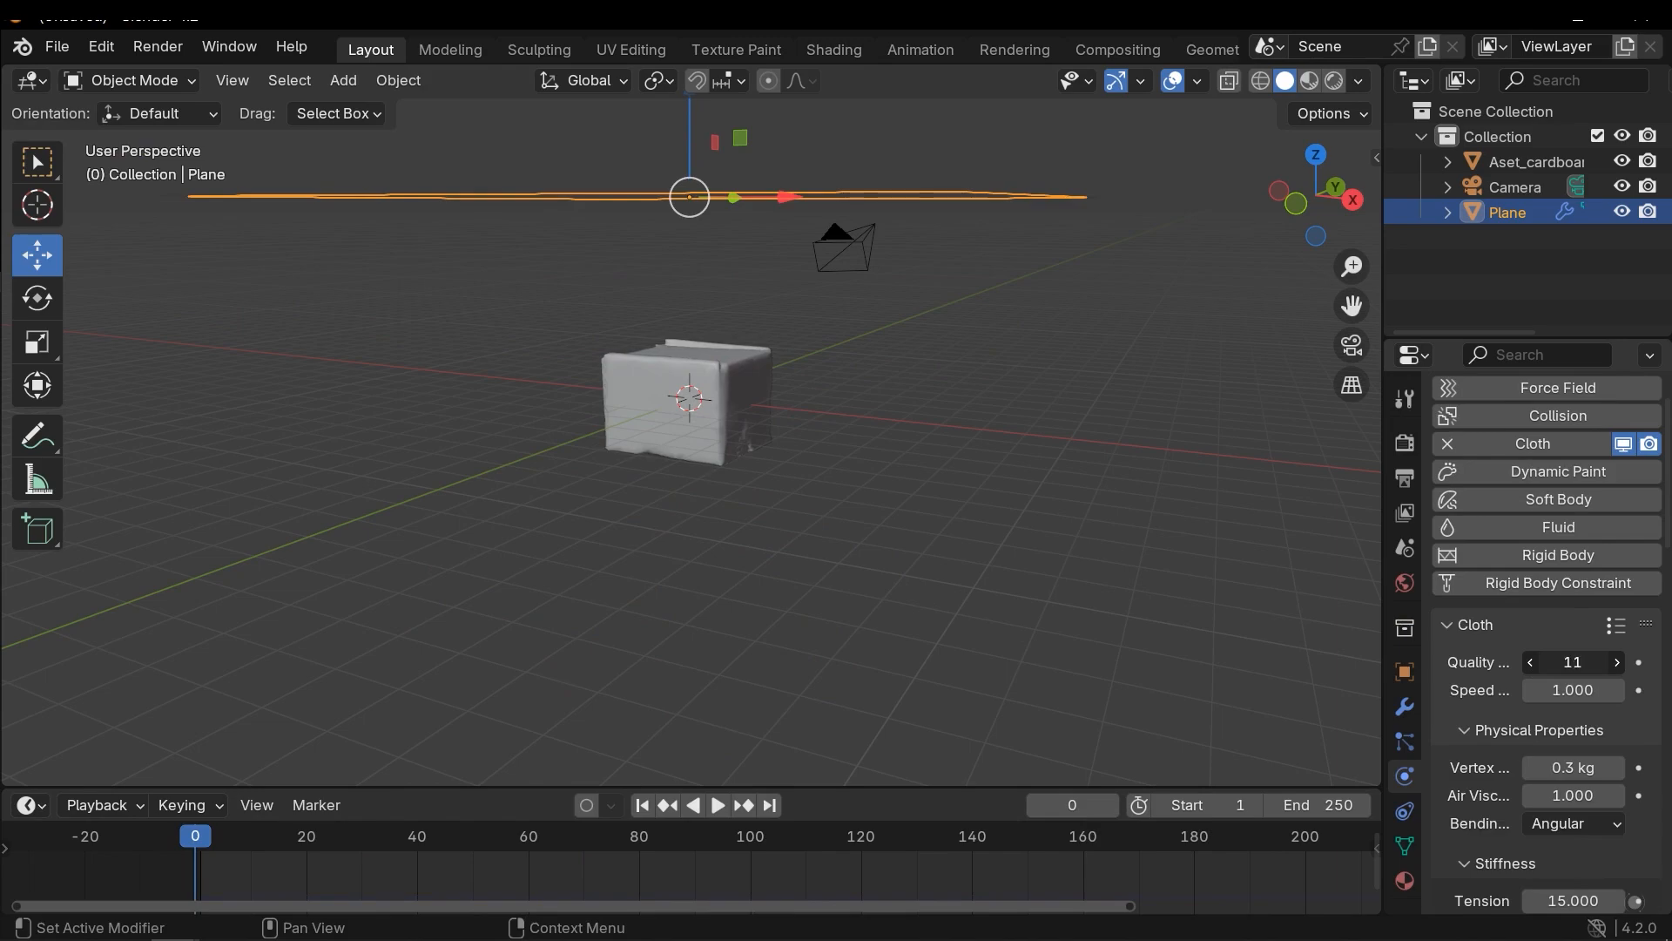
left_click(1530, 662)
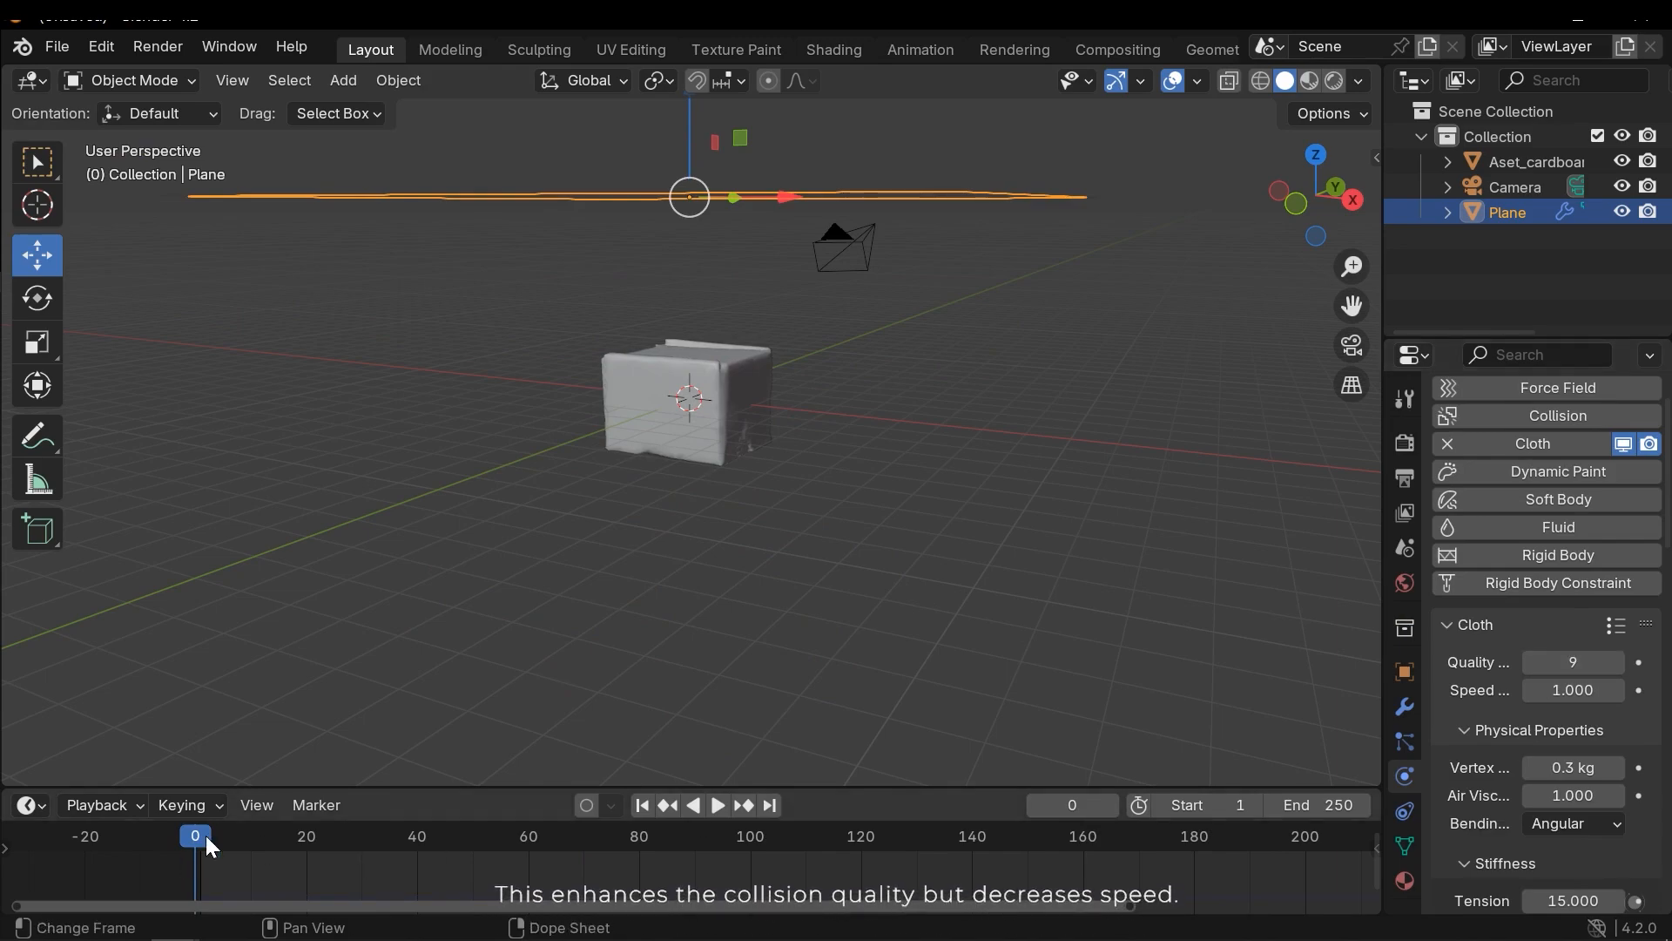
left_click(716, 810)
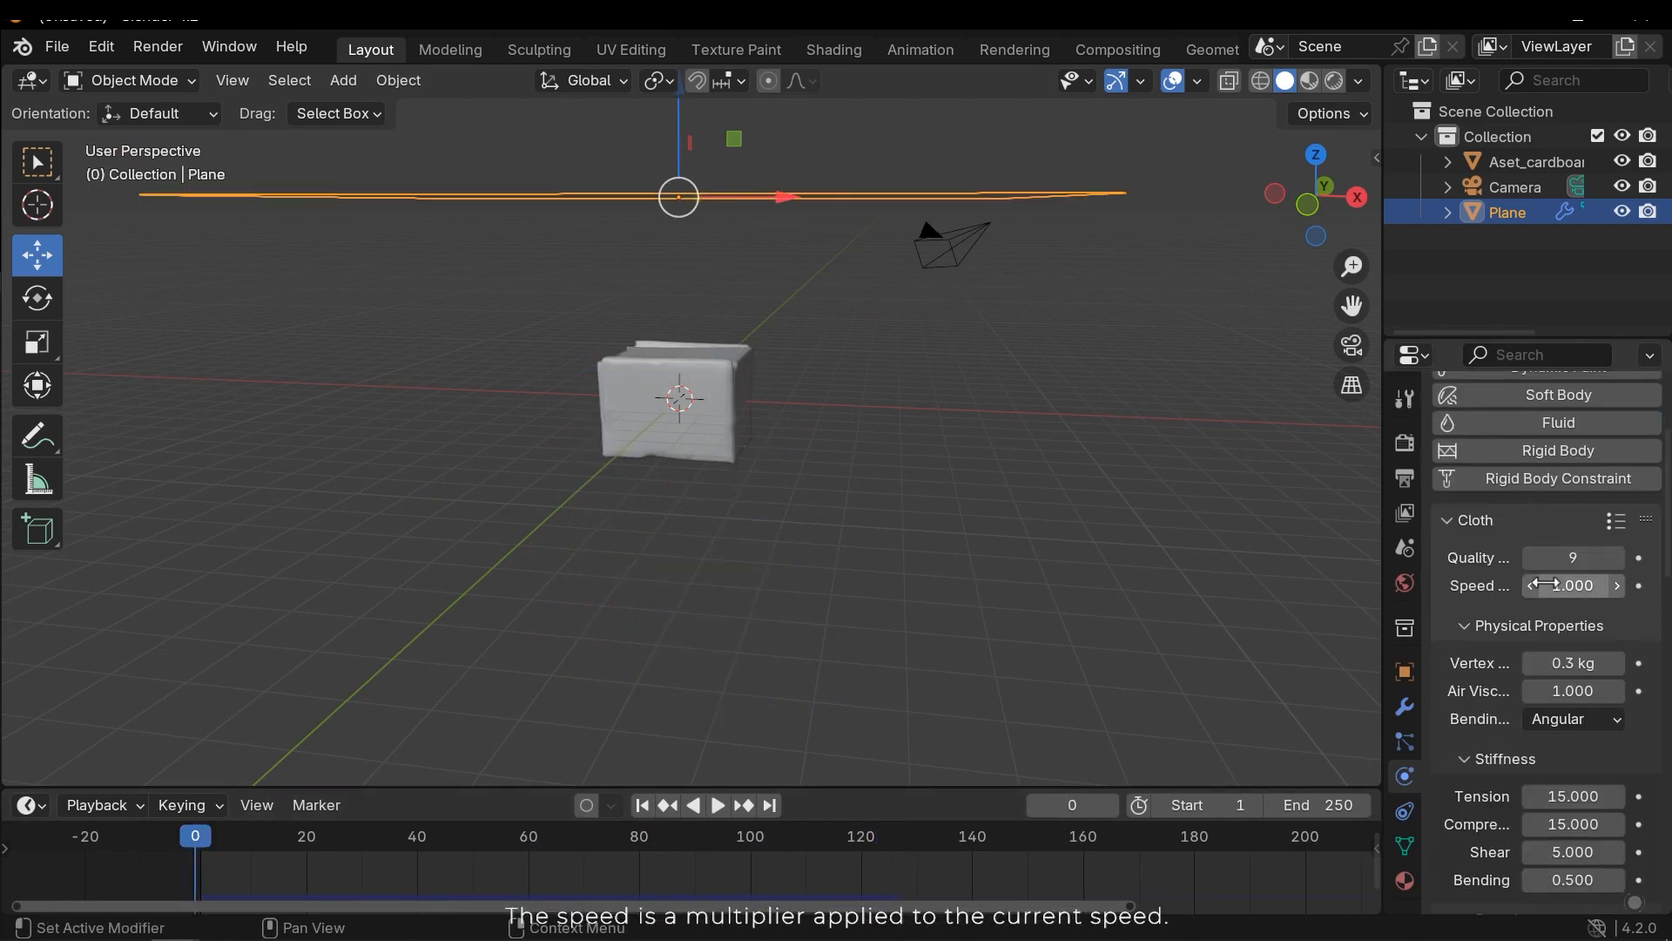
left_click(714, 805)
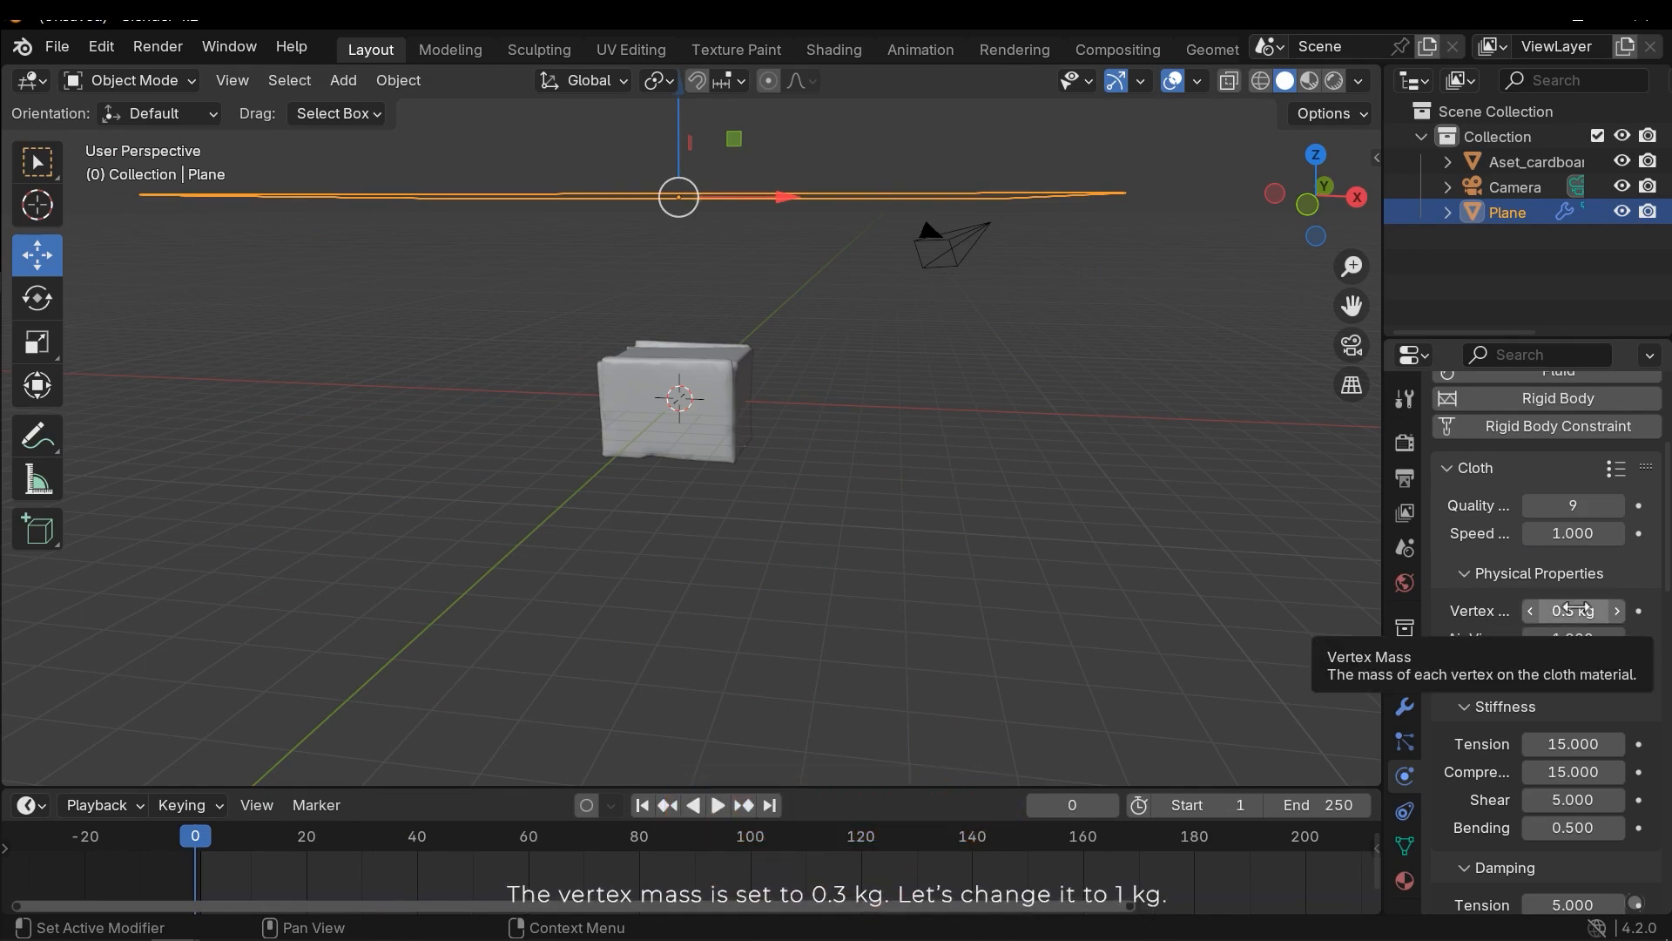
double_click(1571, 610)
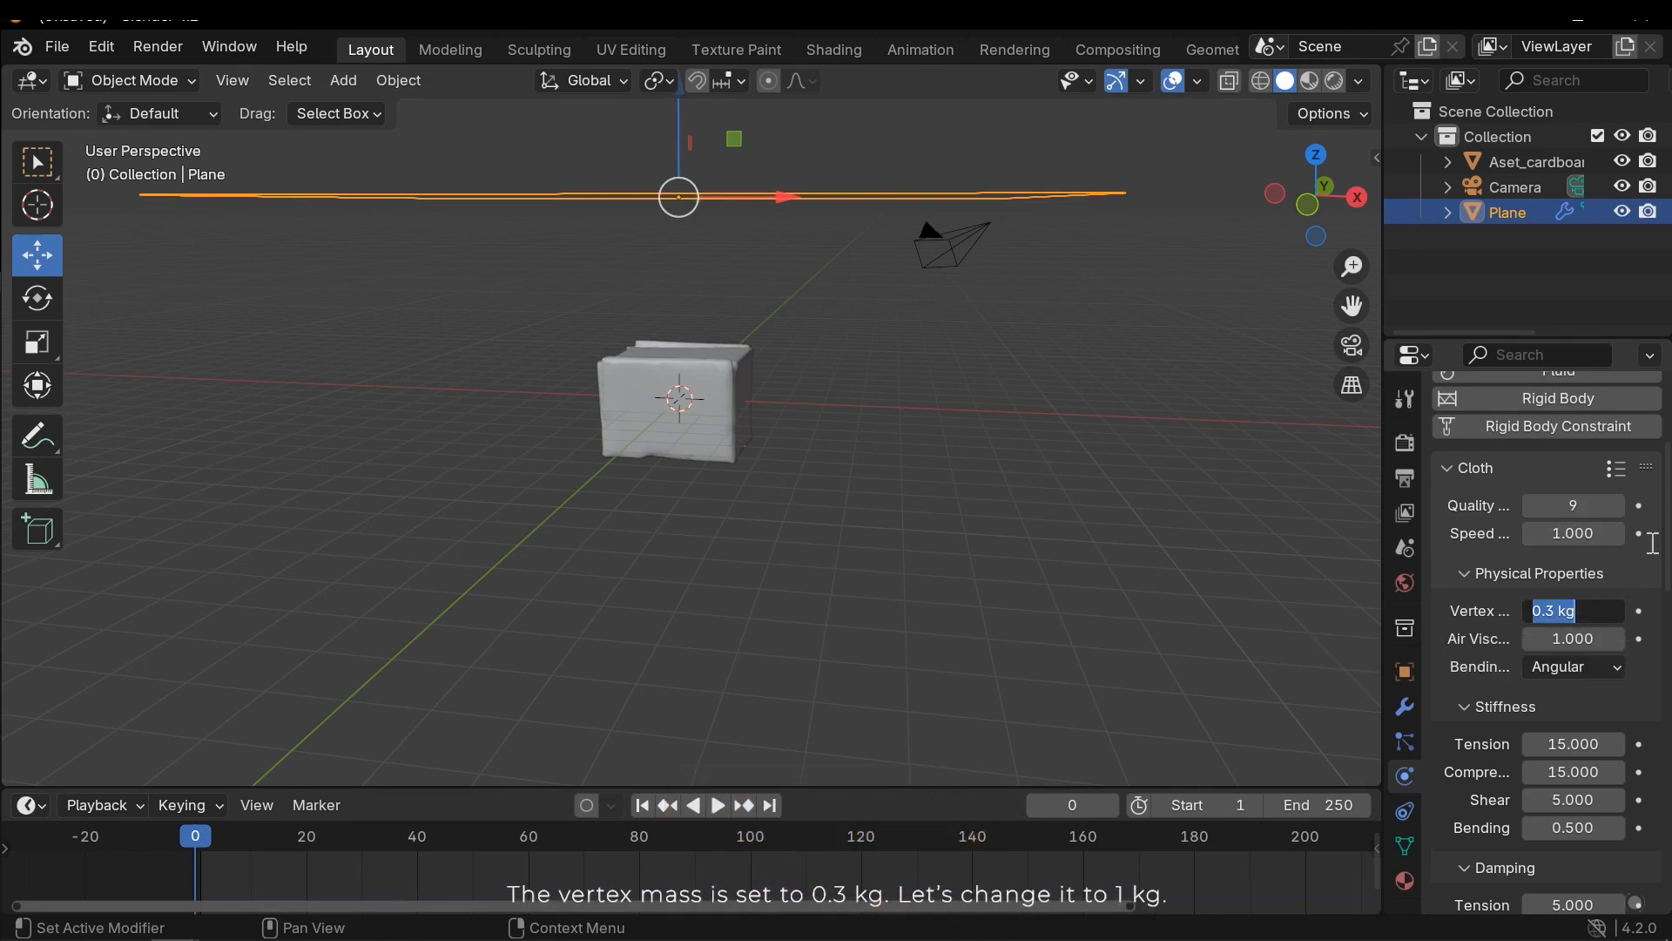
type("1")
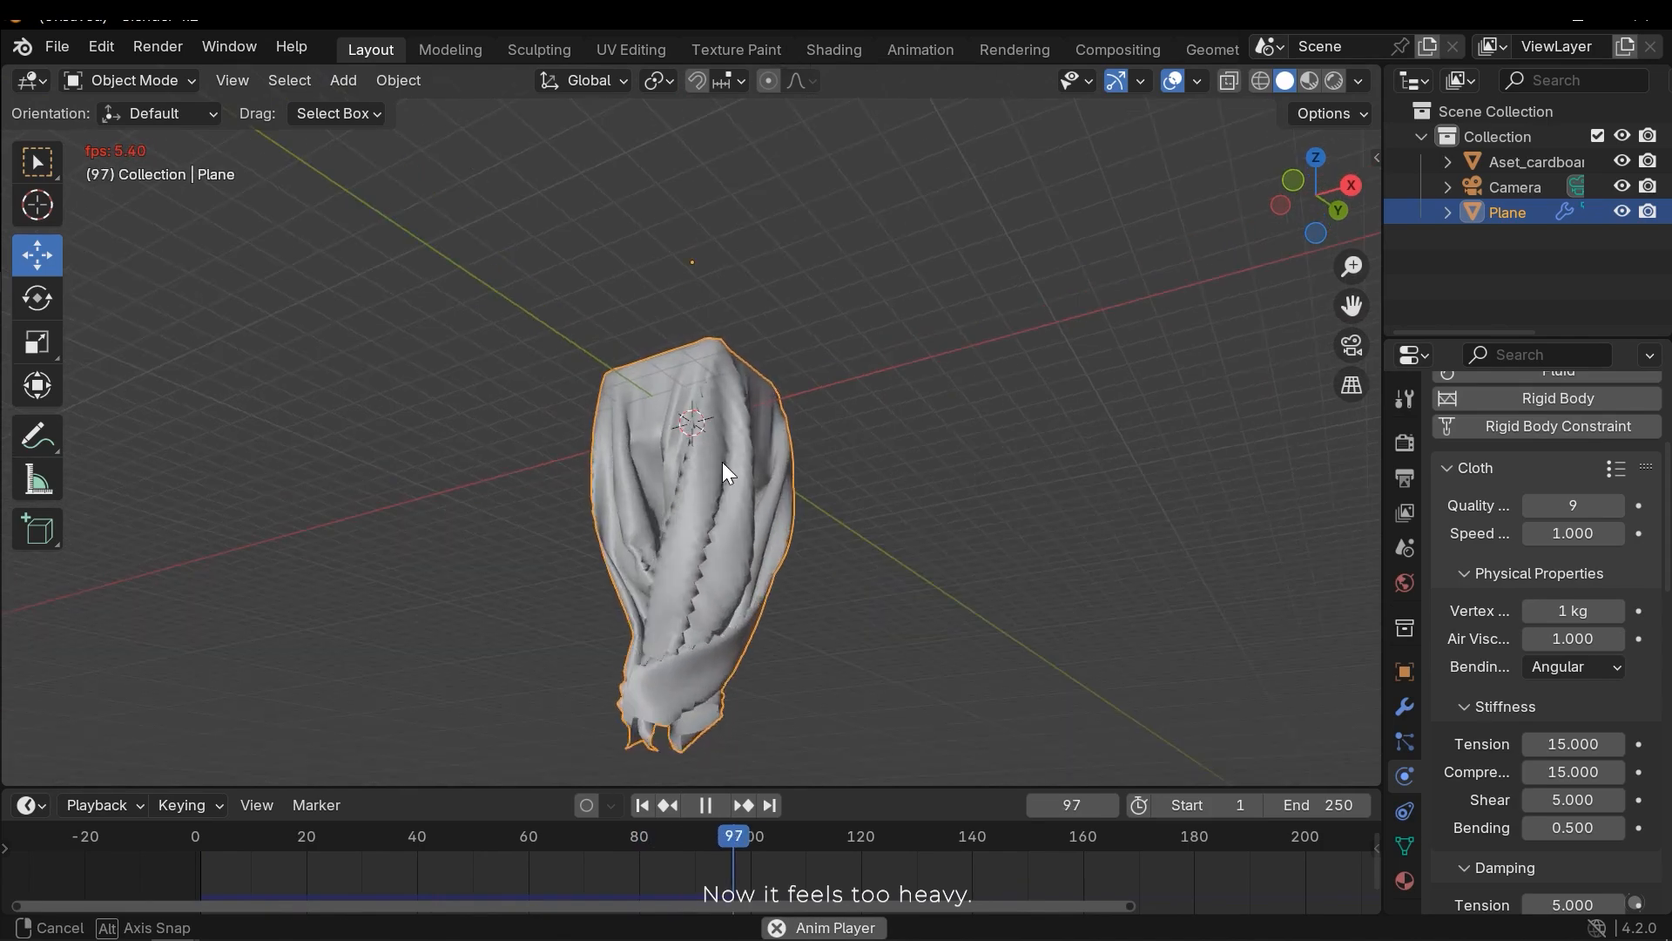
left_click_drag(733, 834, 937, 835)
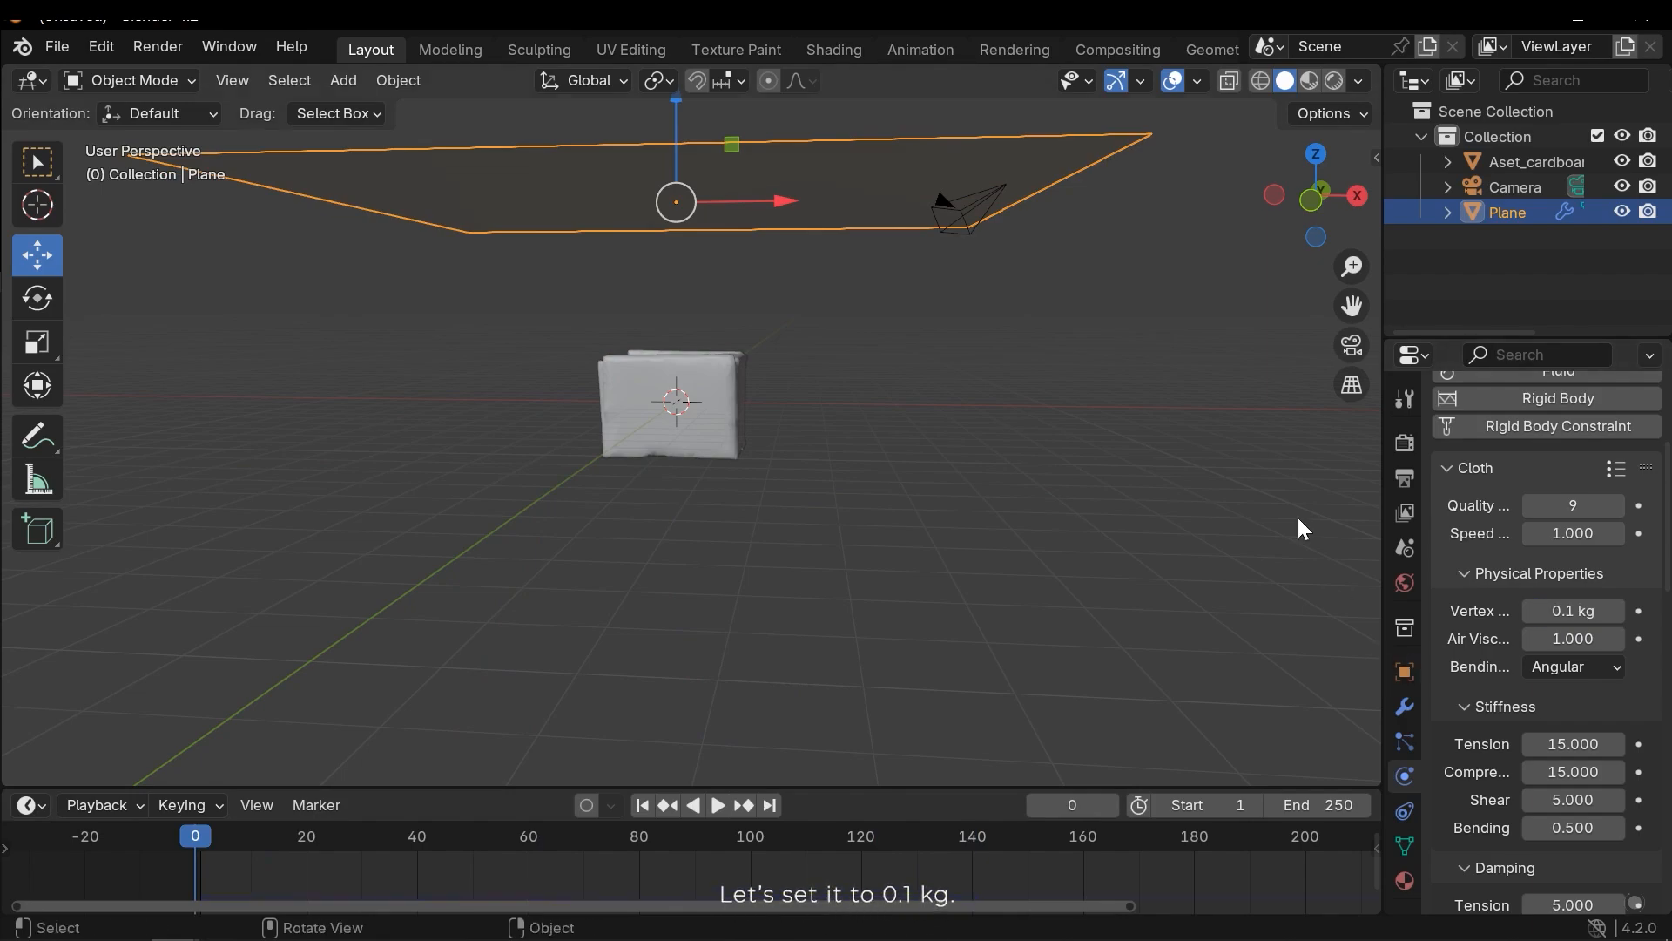
left_click(716, 804)
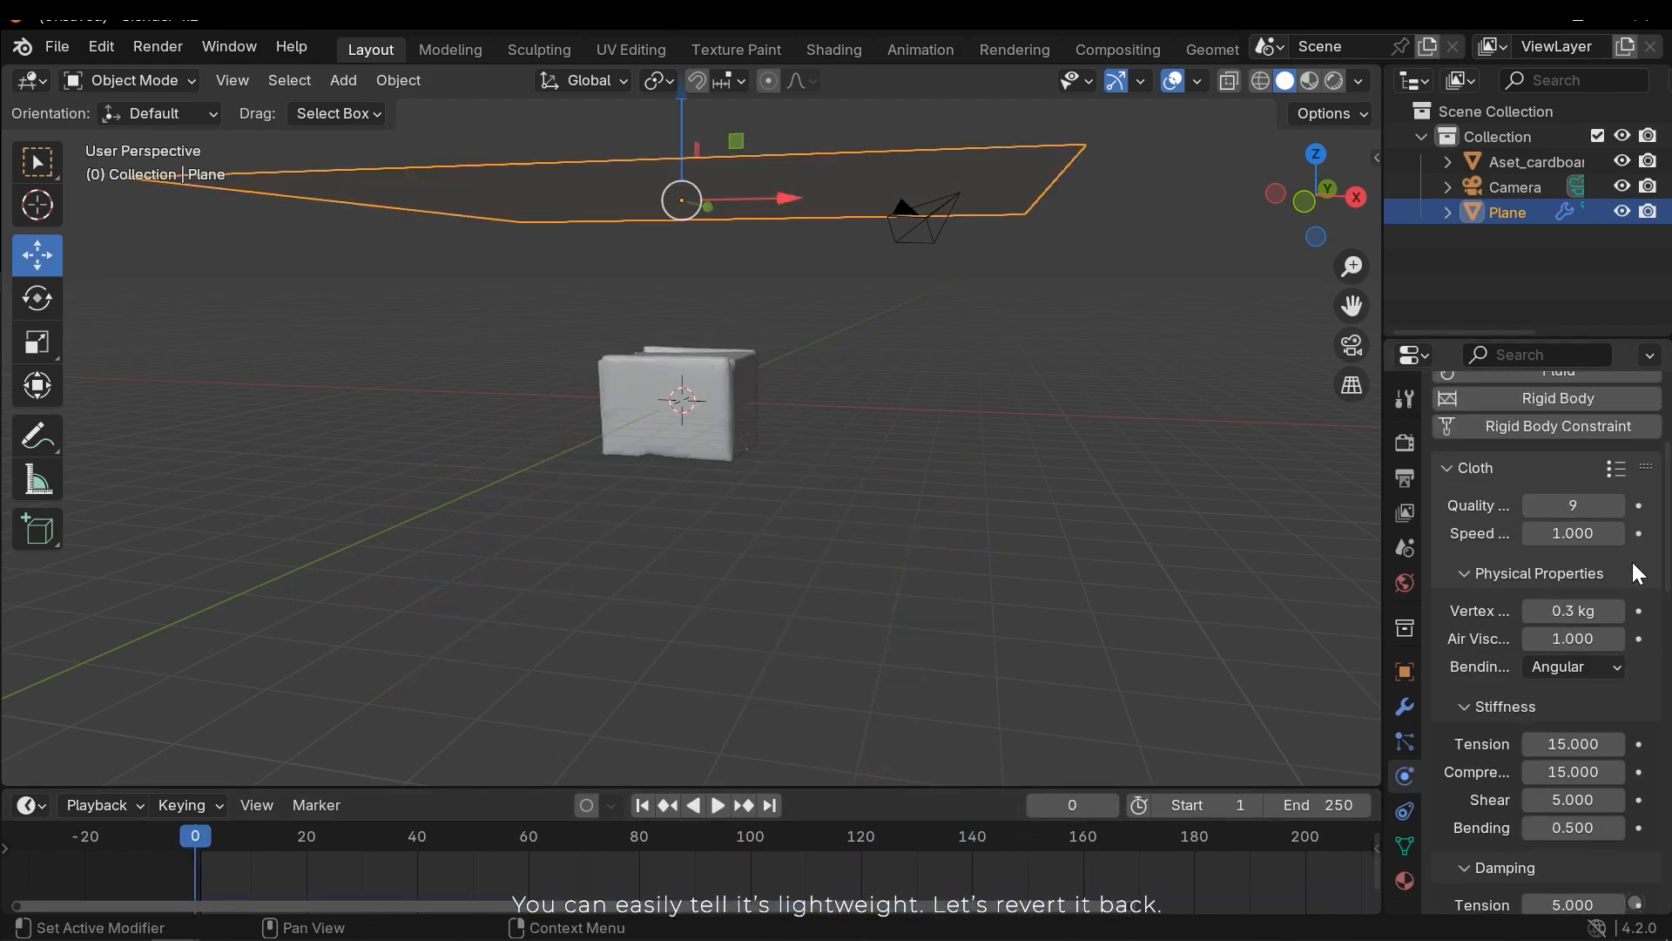
mouse_move(1571, 638)
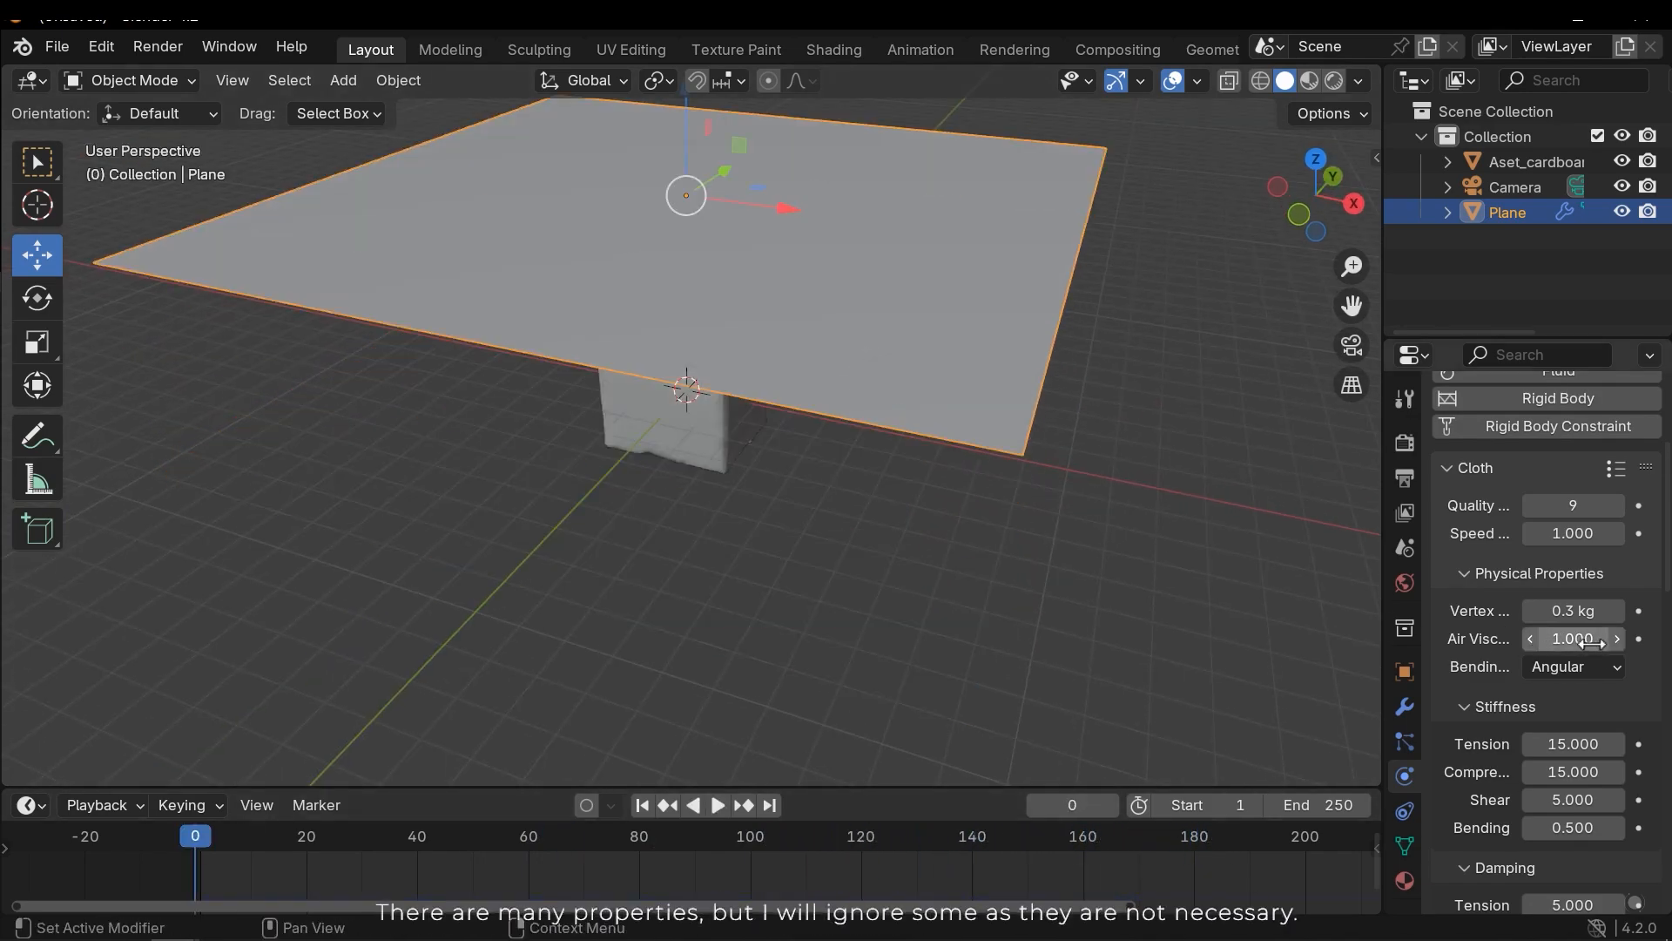
scroll("down", 3)
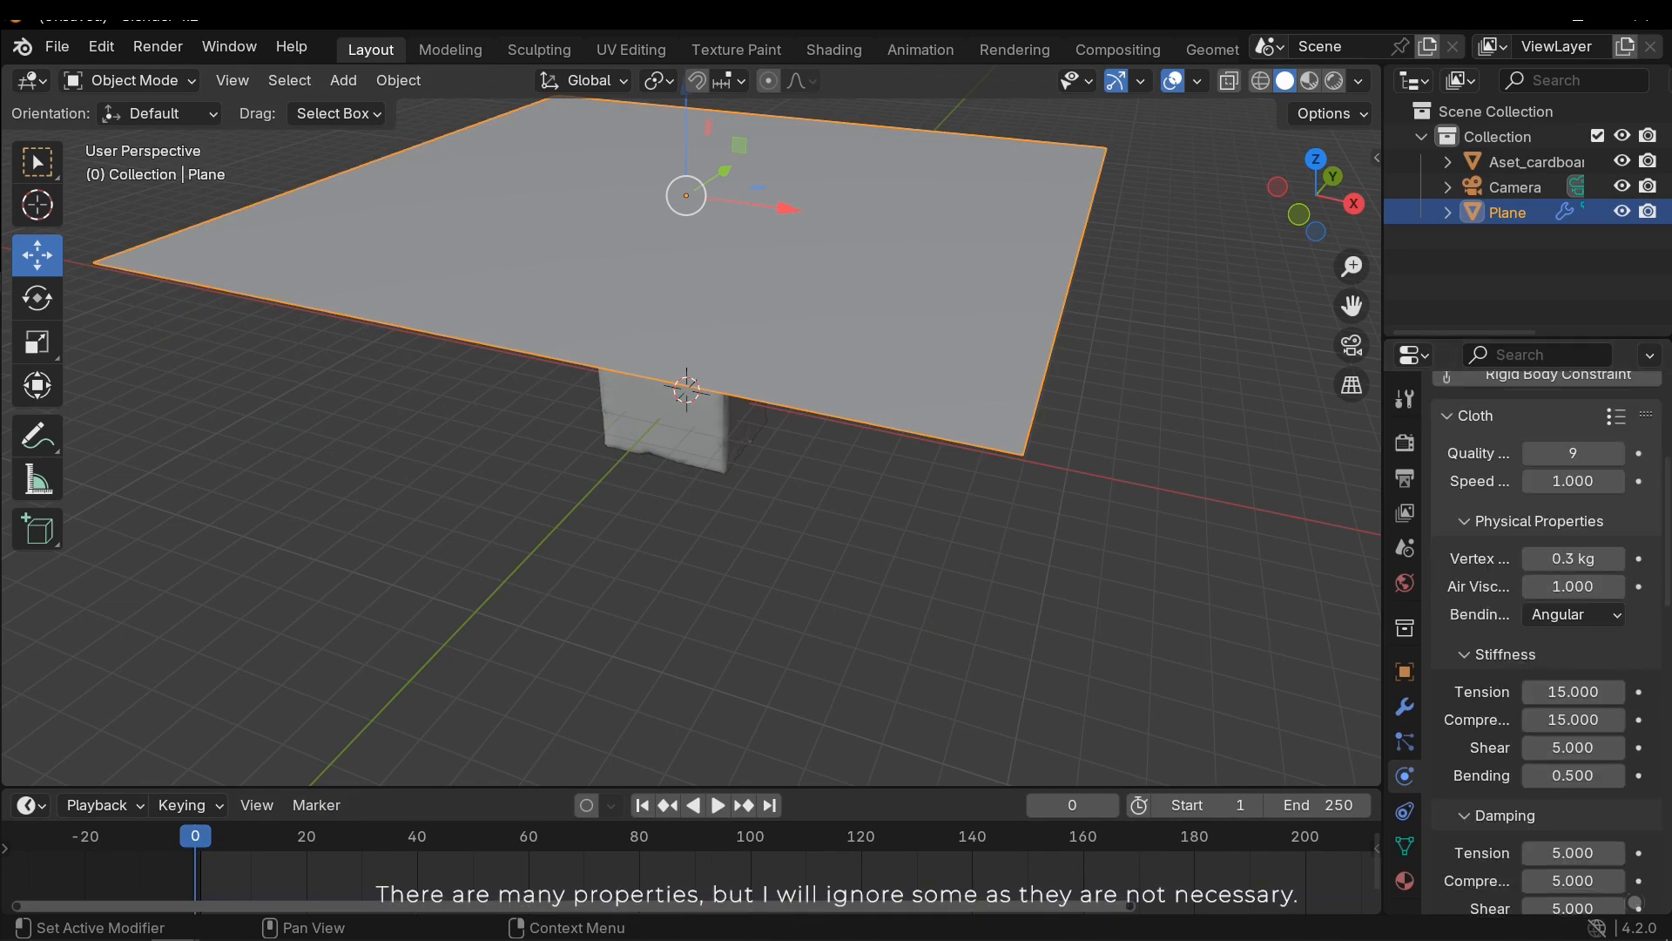
scroll("down", 3)
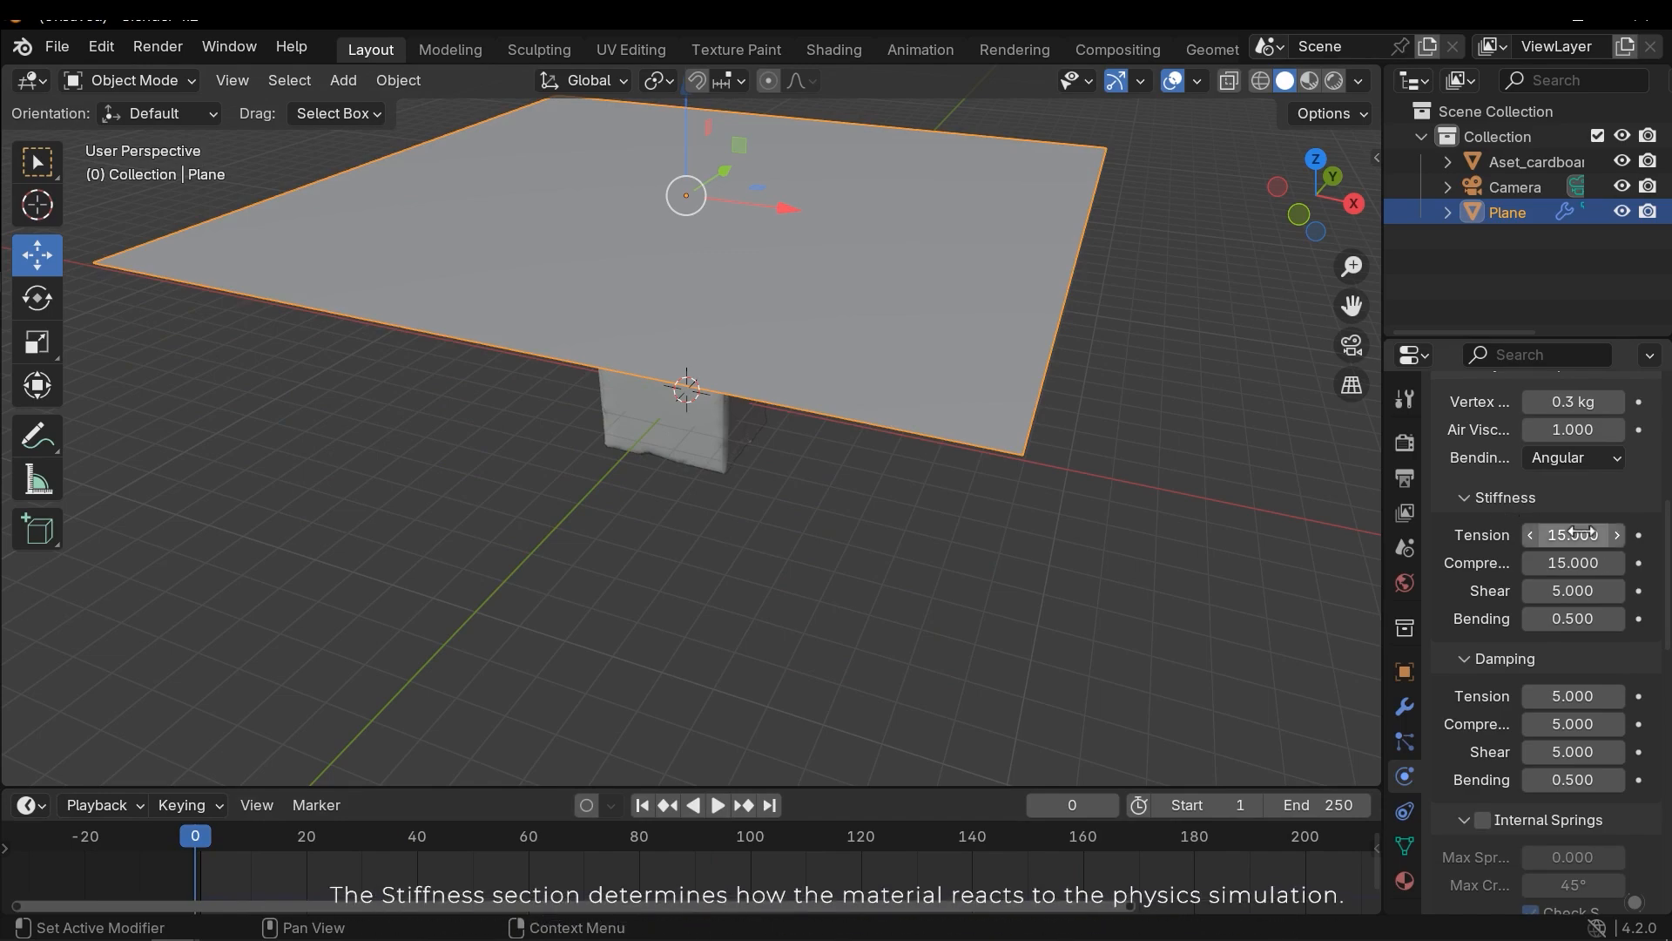
mouse_move(1573, 535)
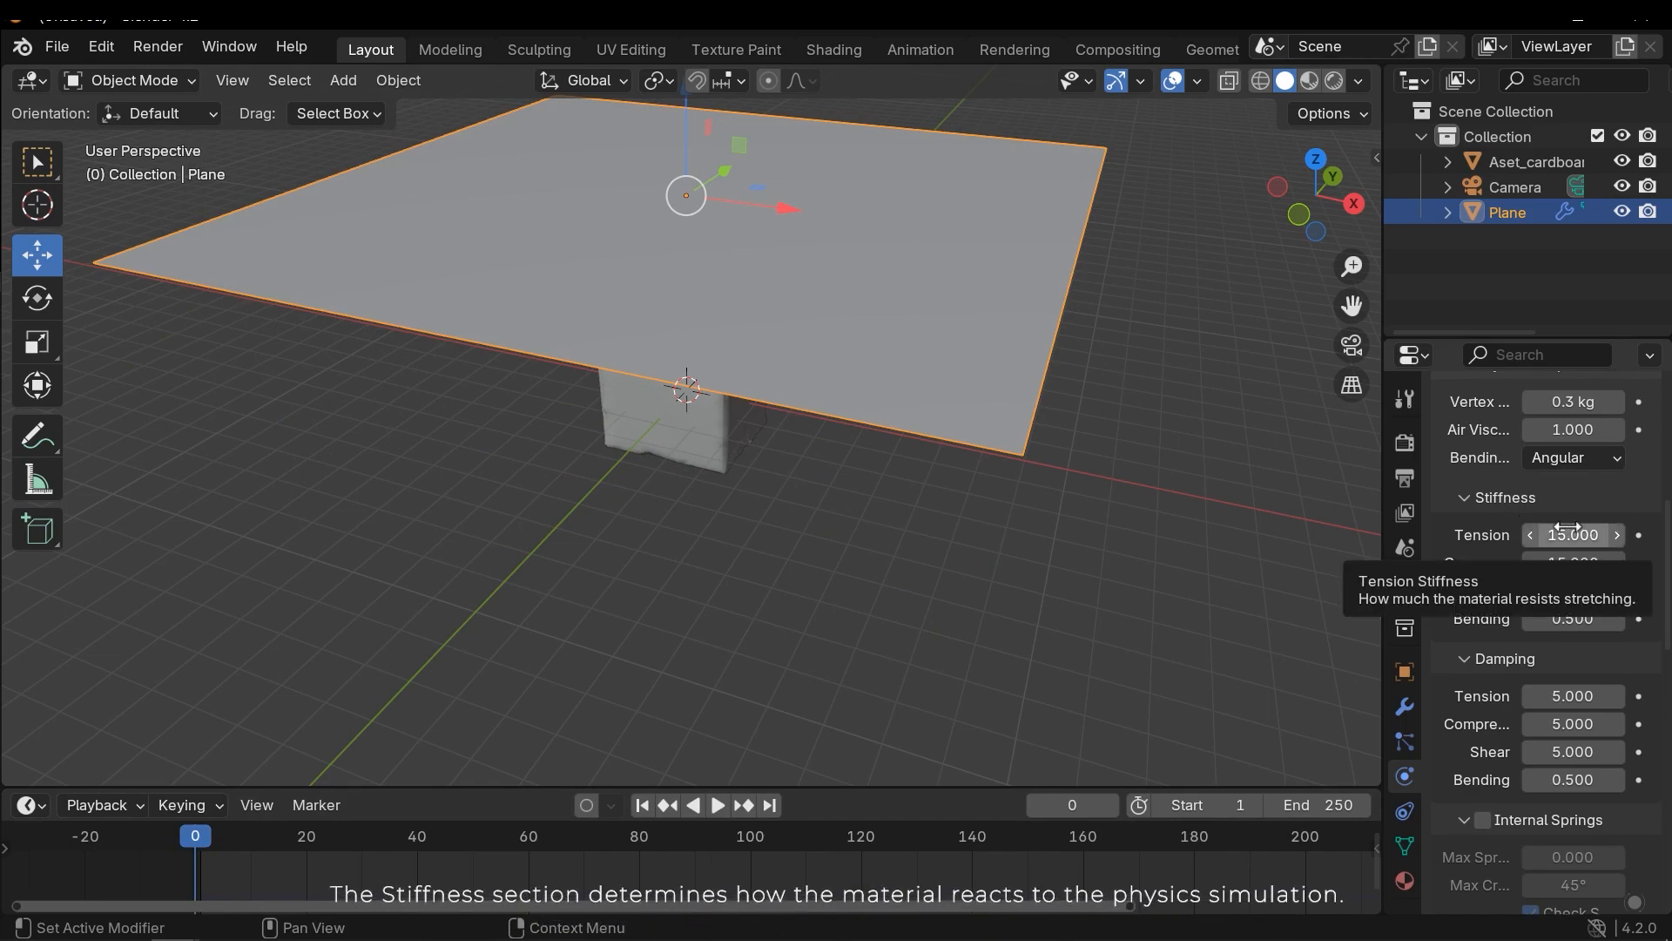
mouse_move(1573, 562)
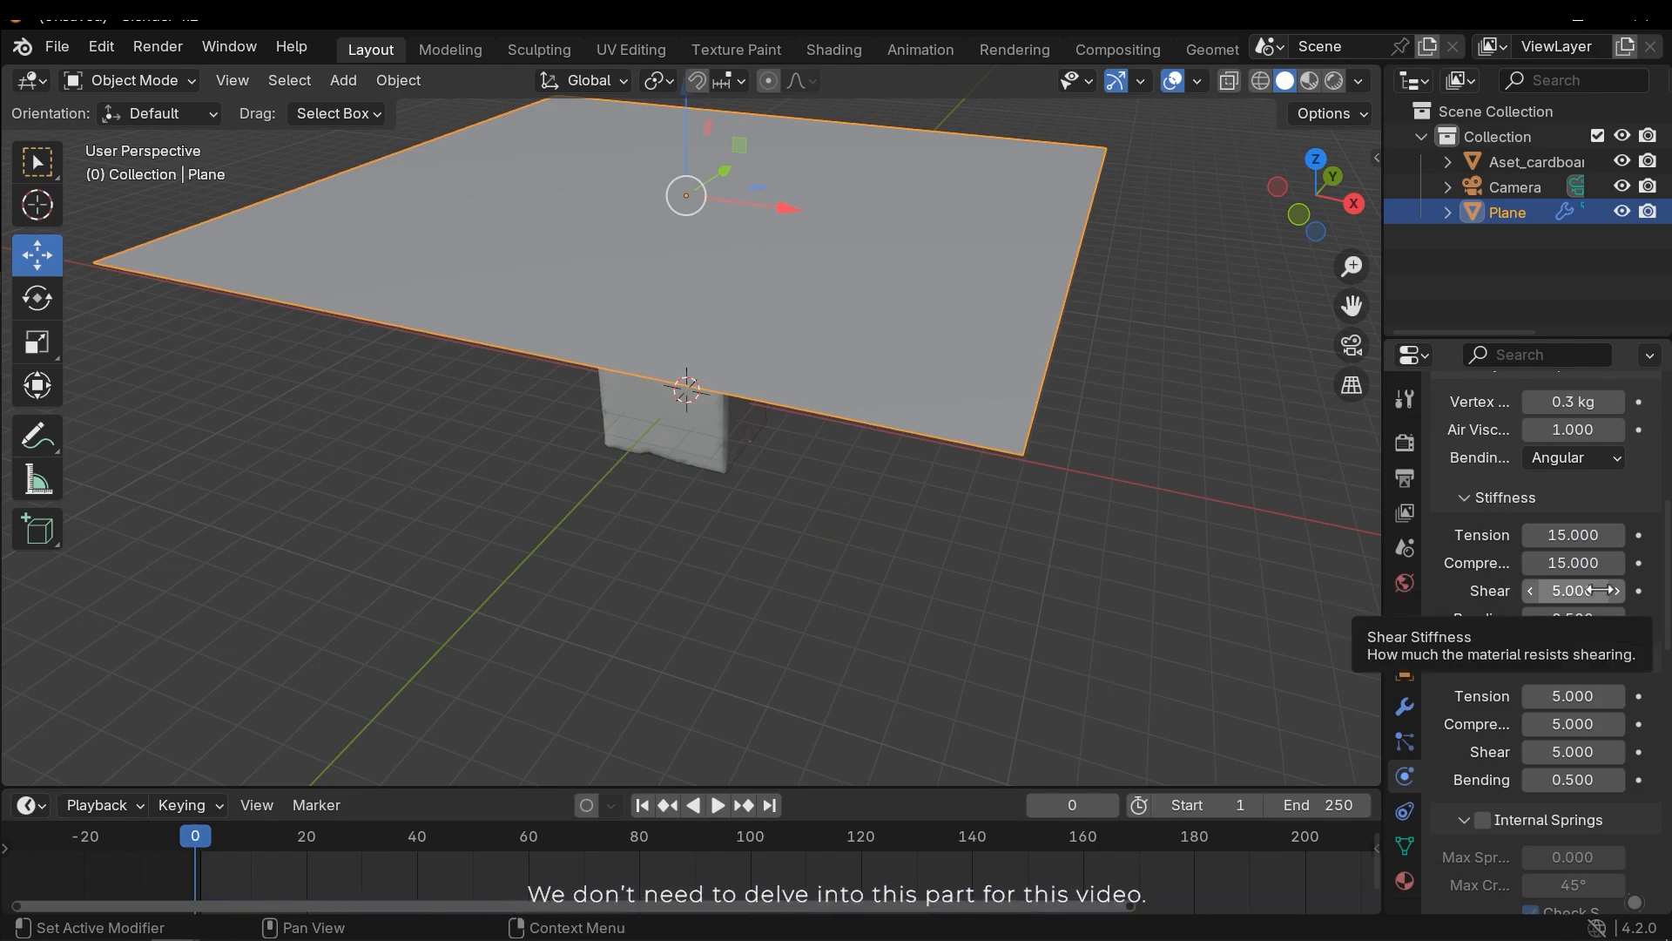
scroll("down", 3)
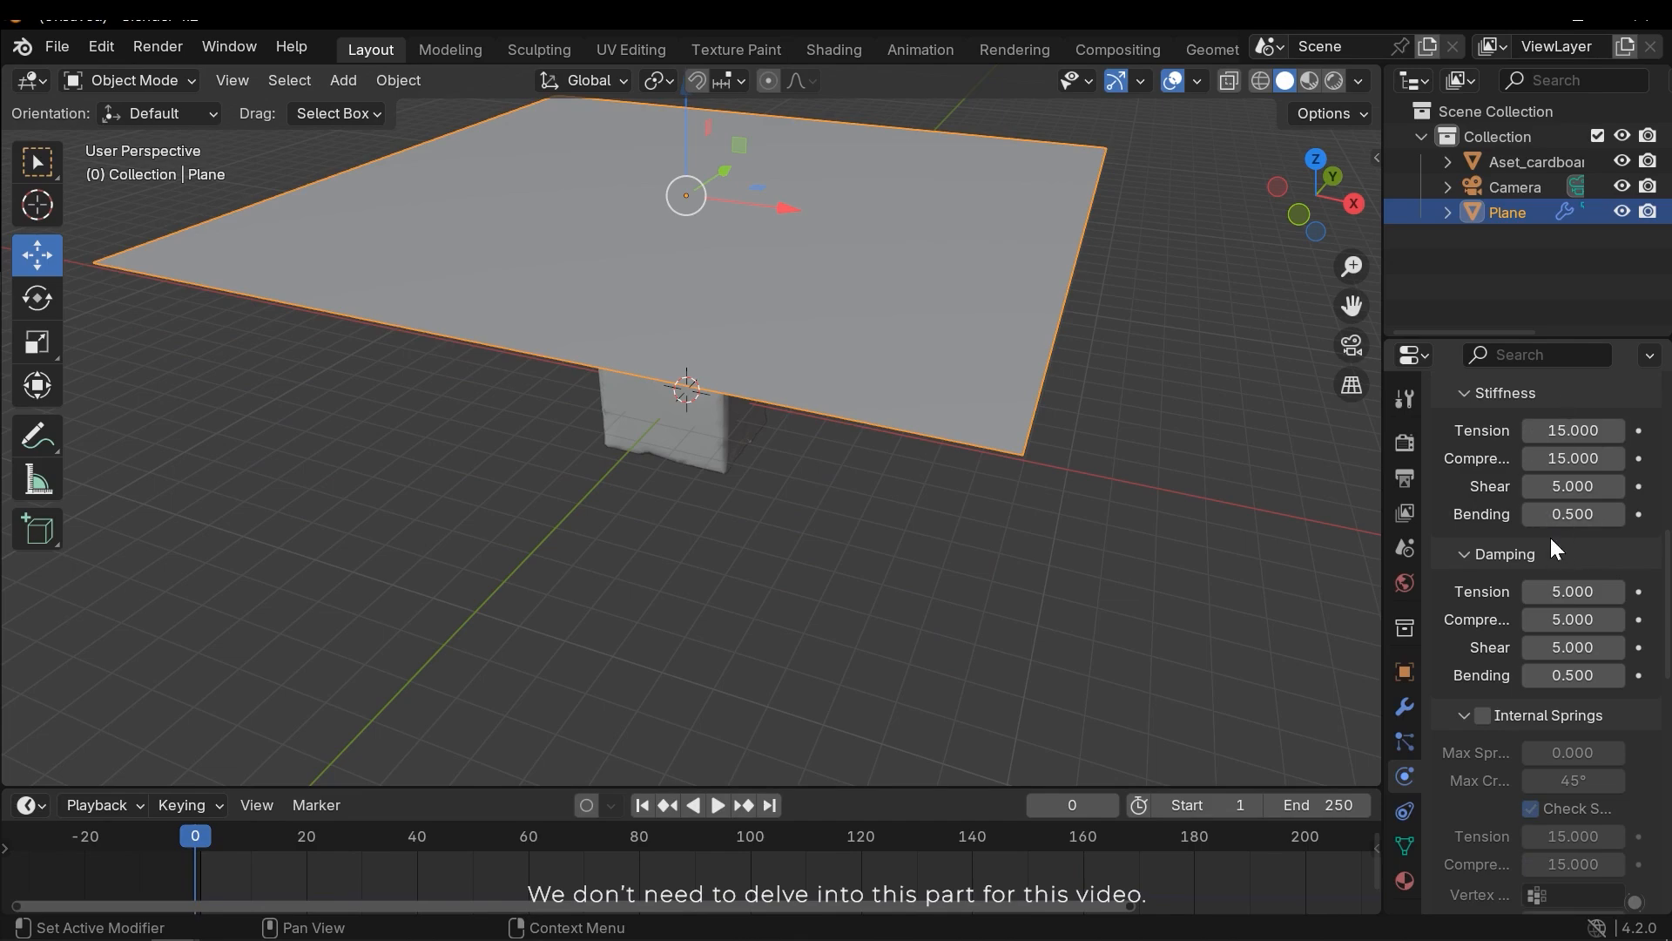
scroll("down", 3)
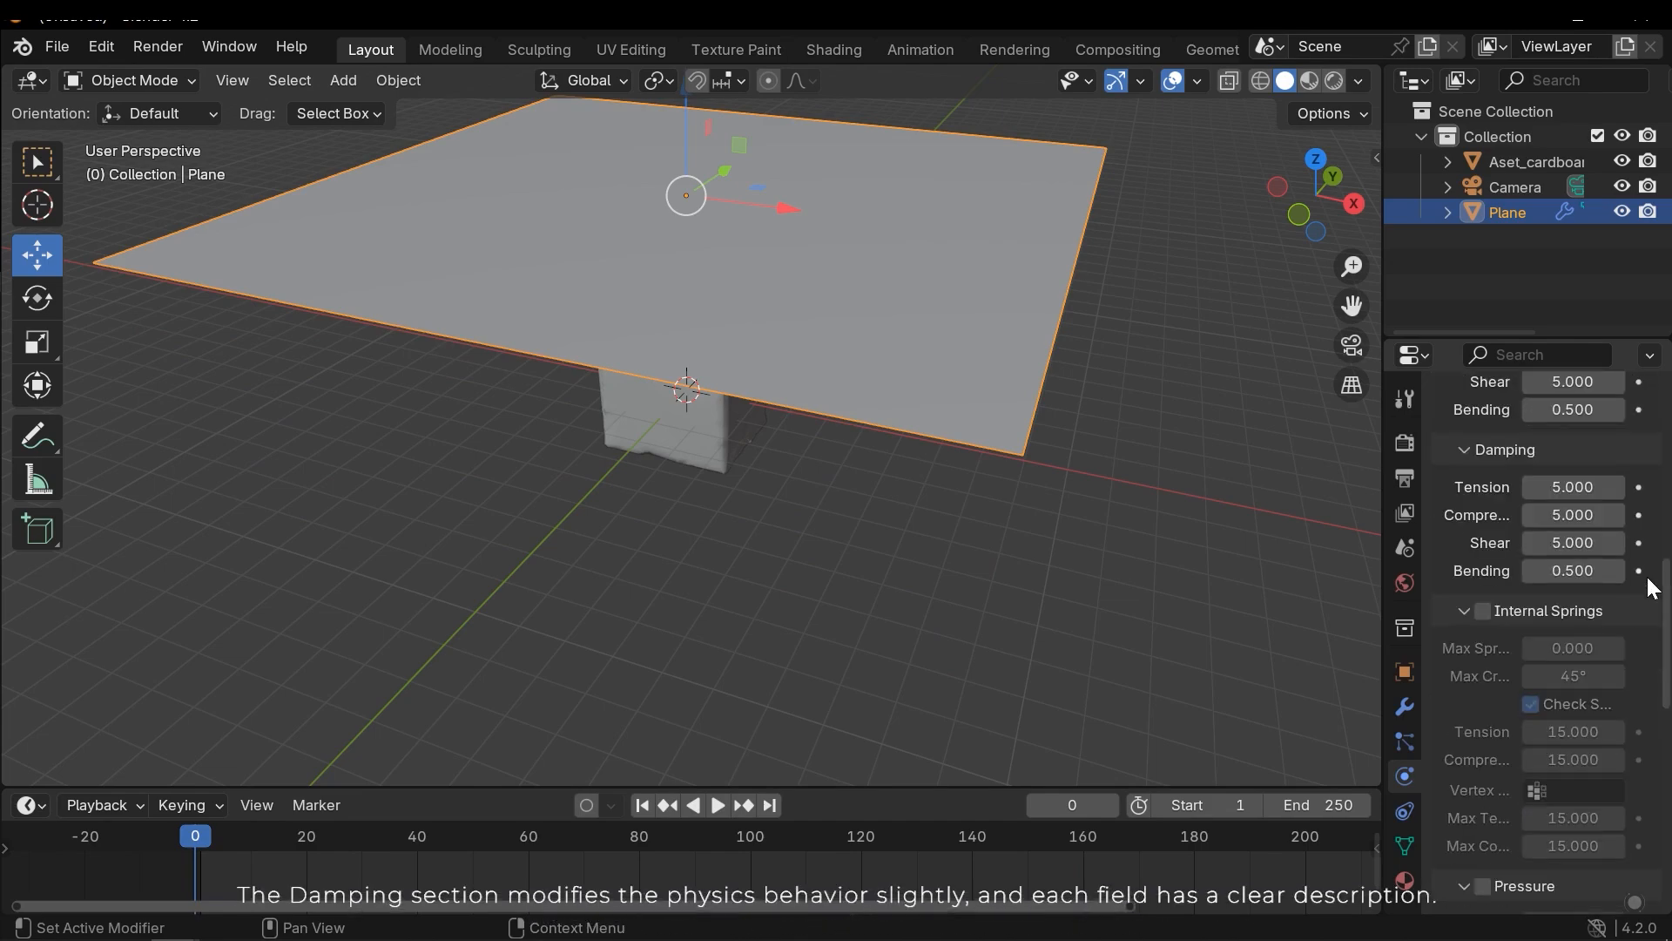
mouse_move(1569, 486)
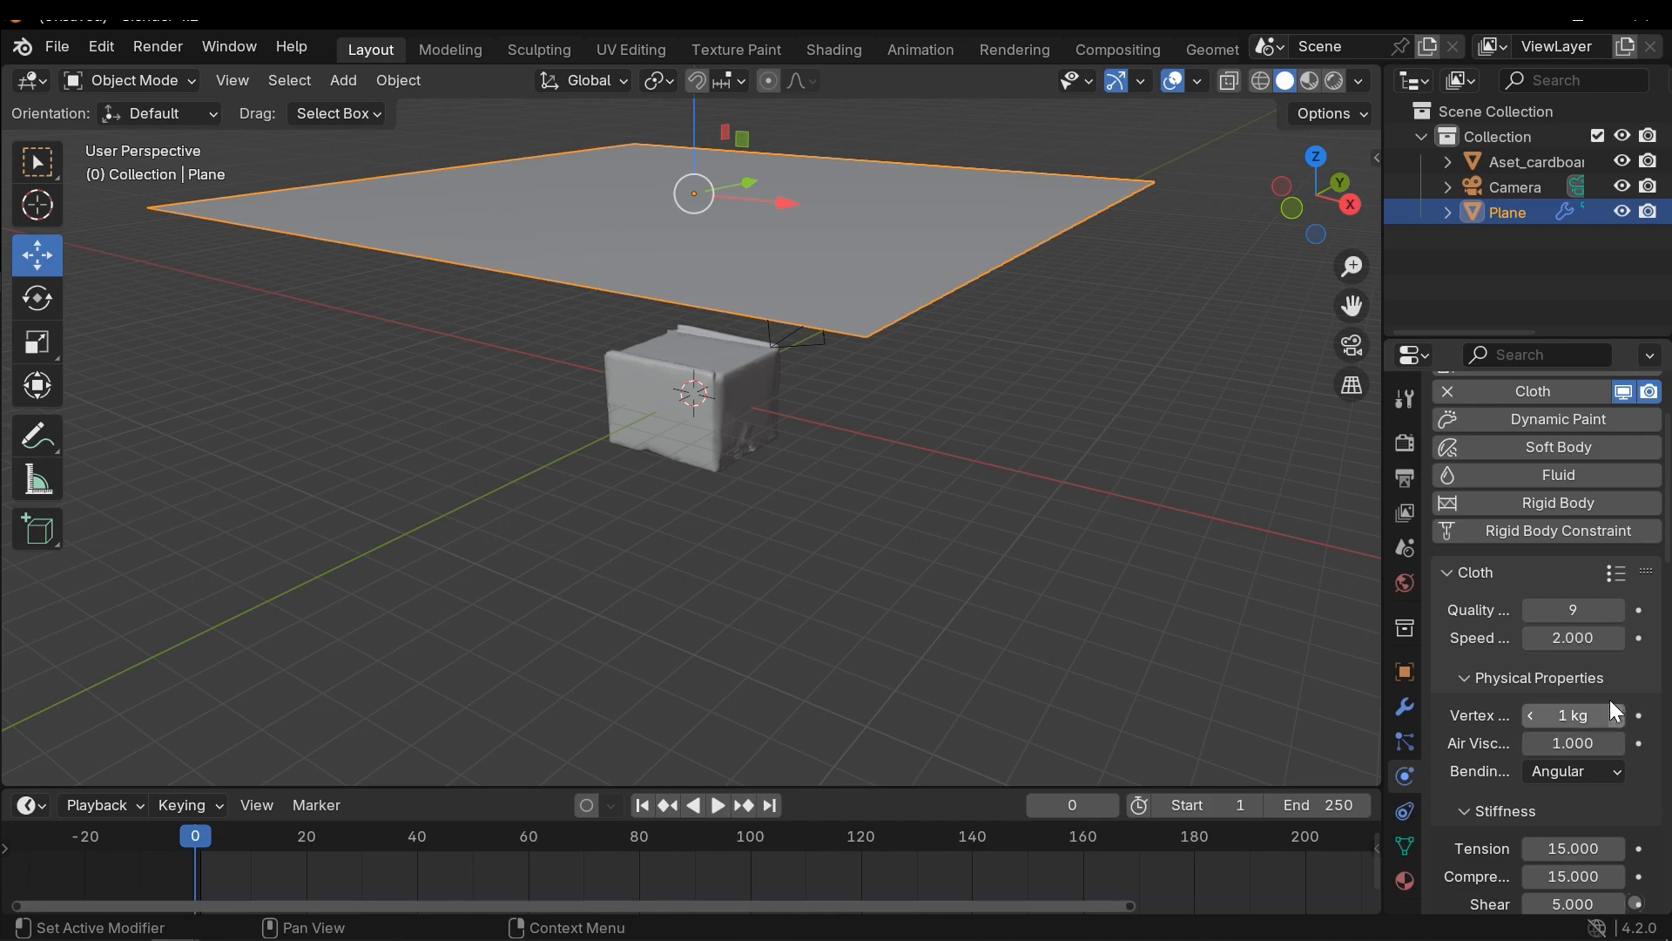
key("space")
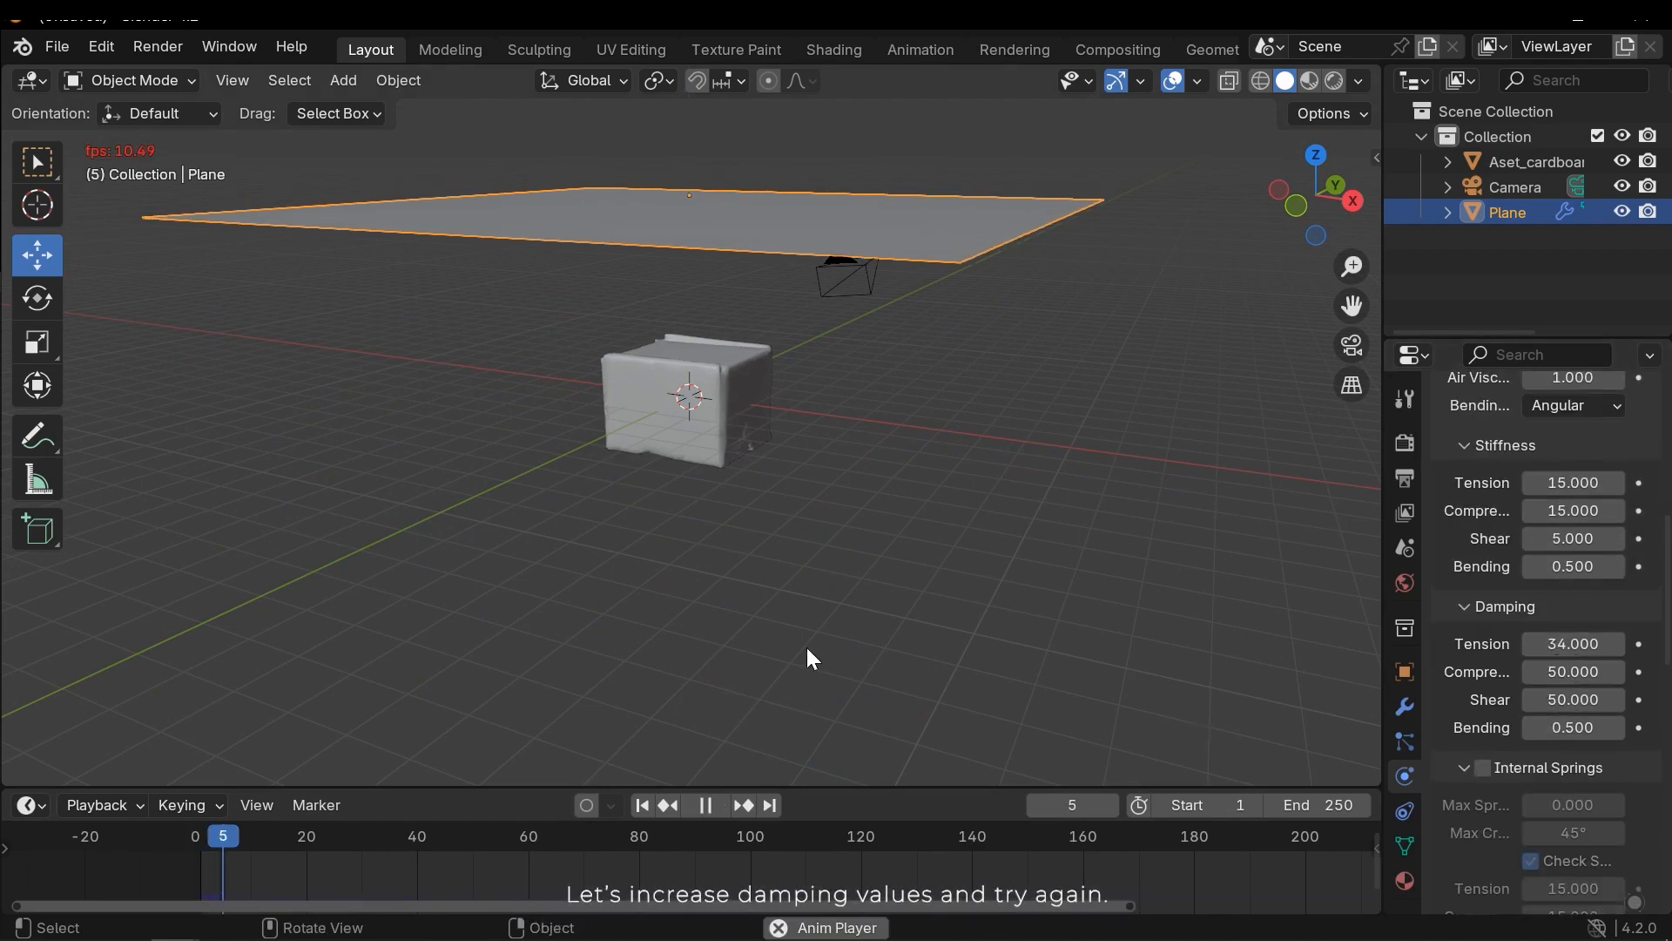
left_click(702, 804)
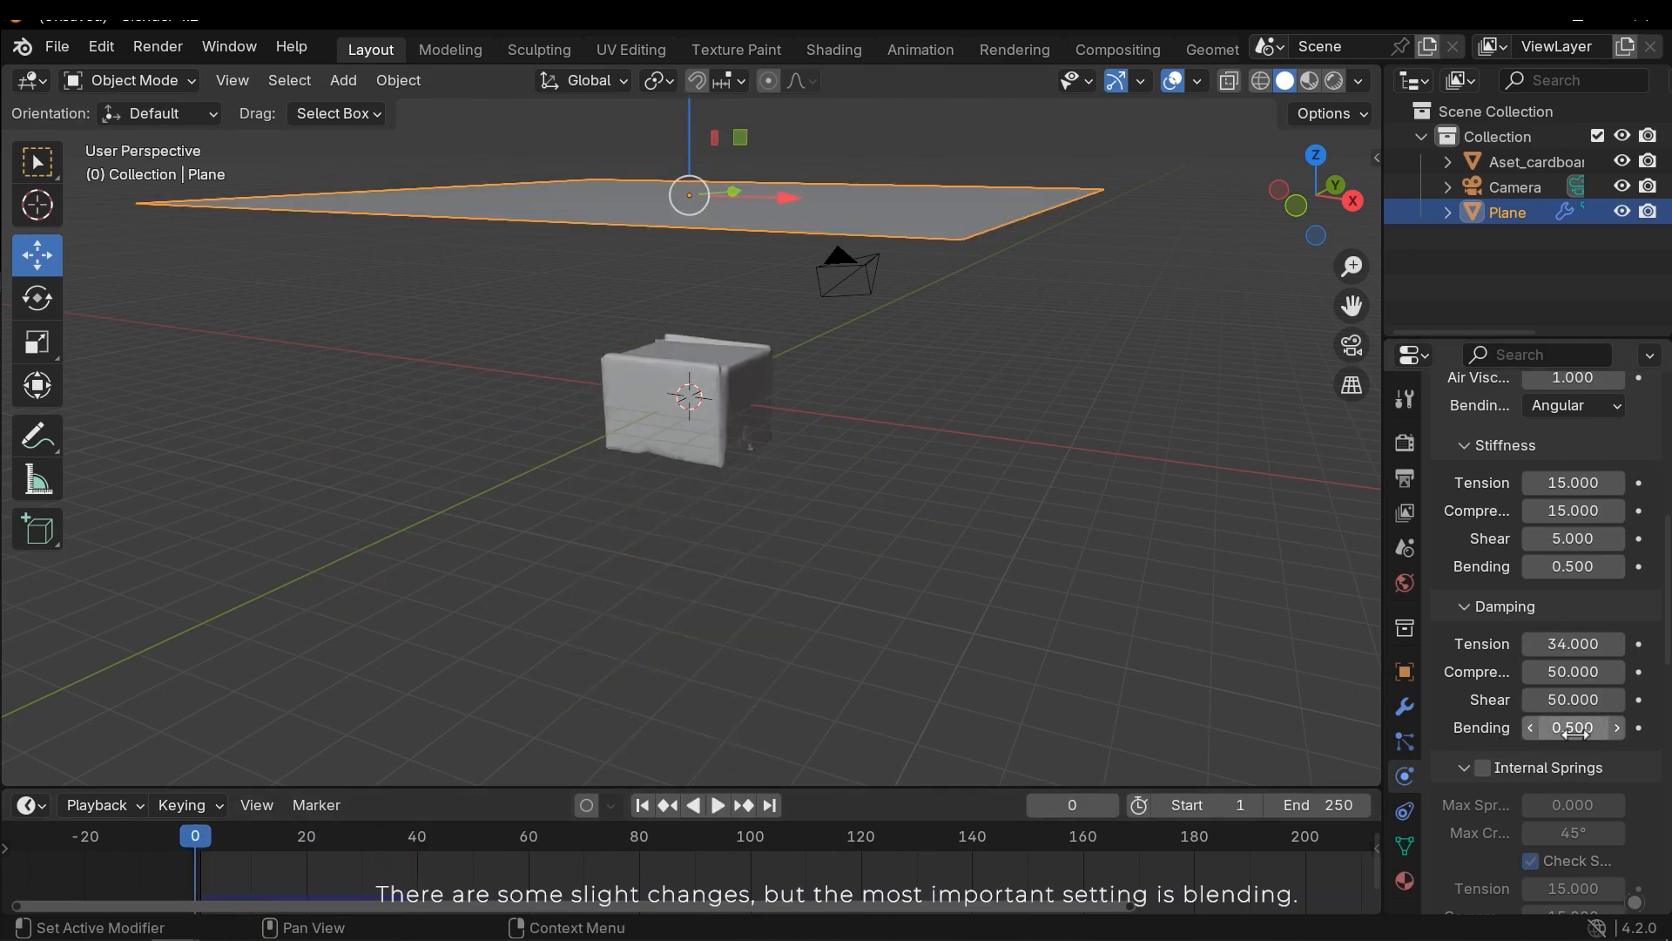
left_click_drag(1571, 726, 1589, 726)
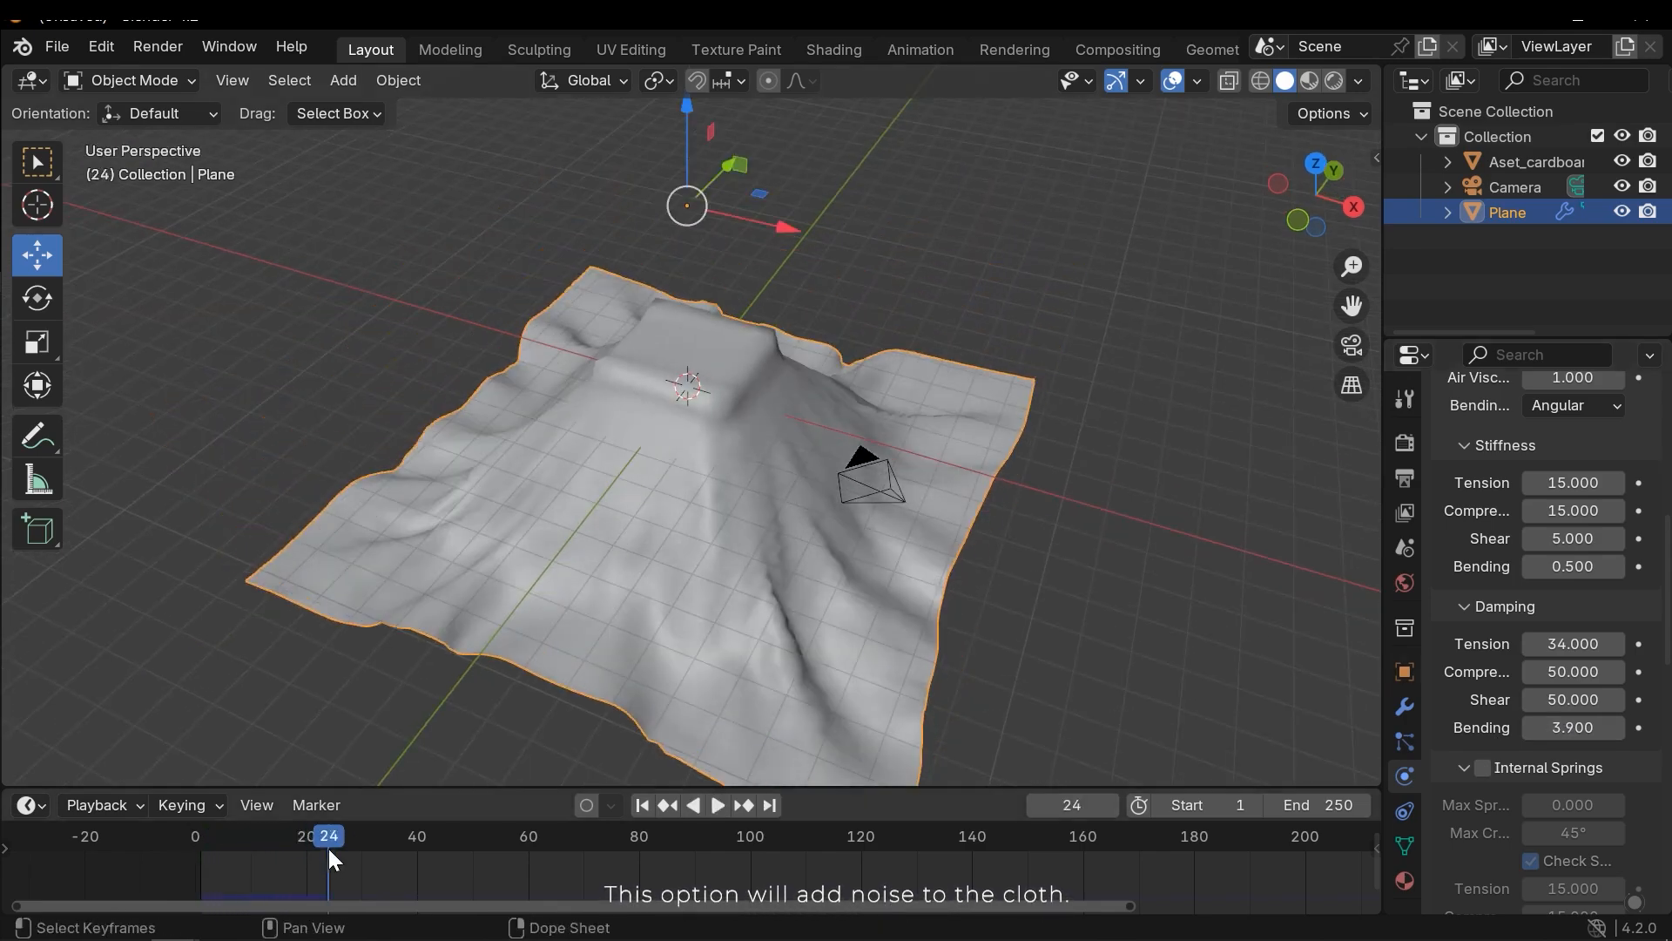
left_click(716, 804)
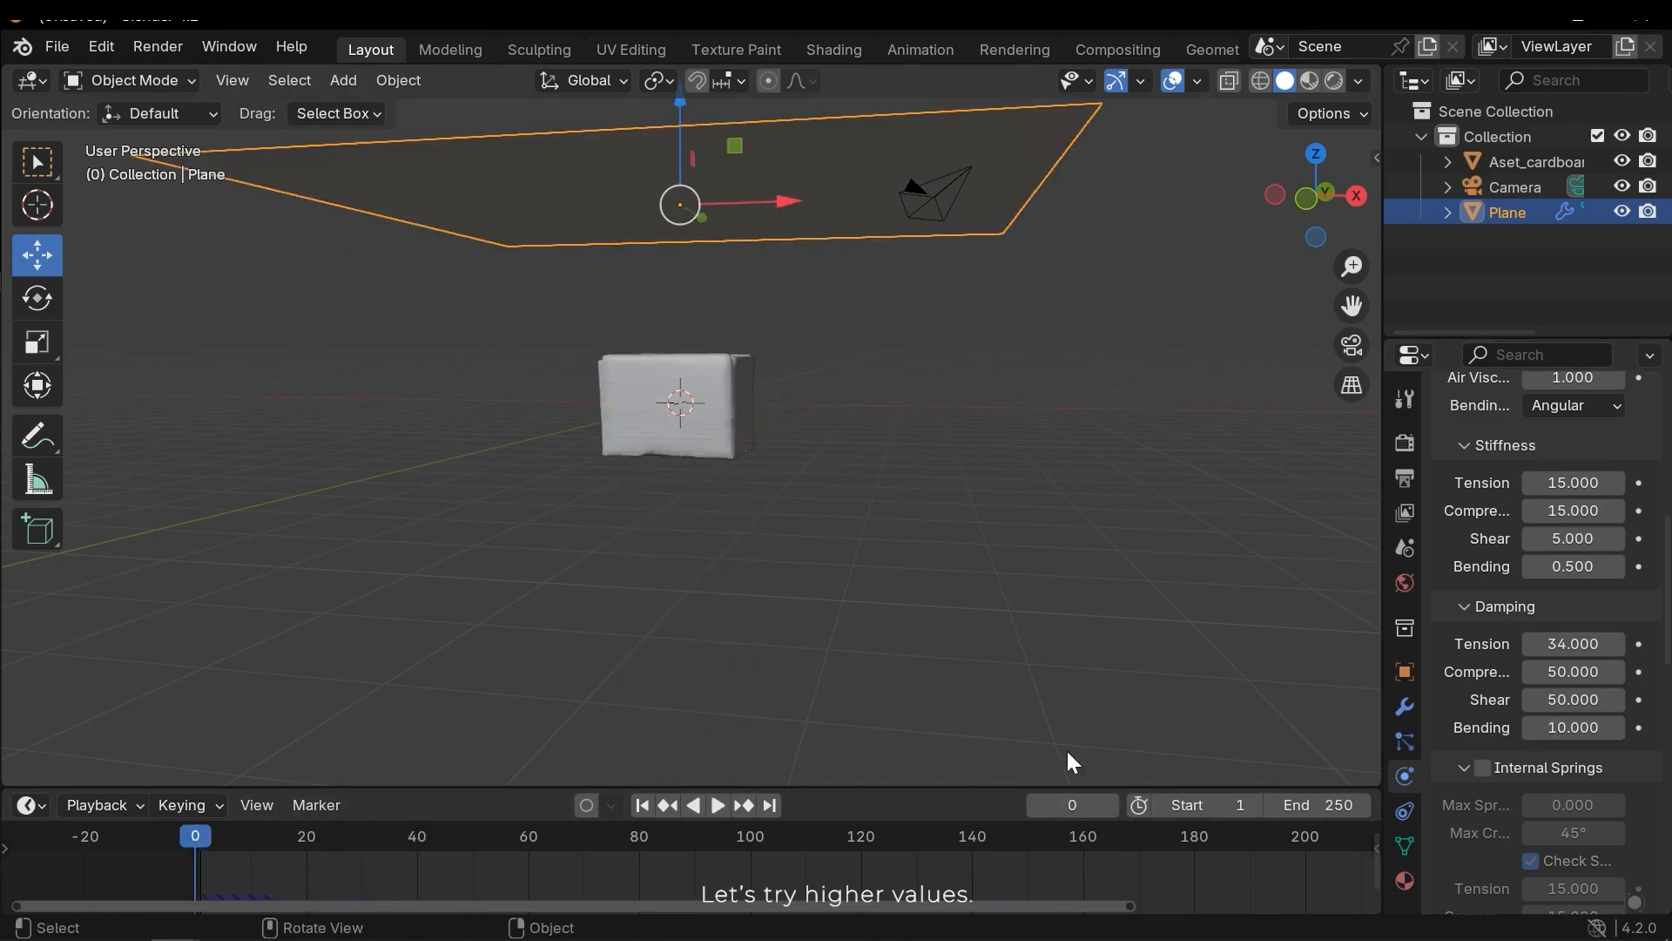
left_click(716, 805)
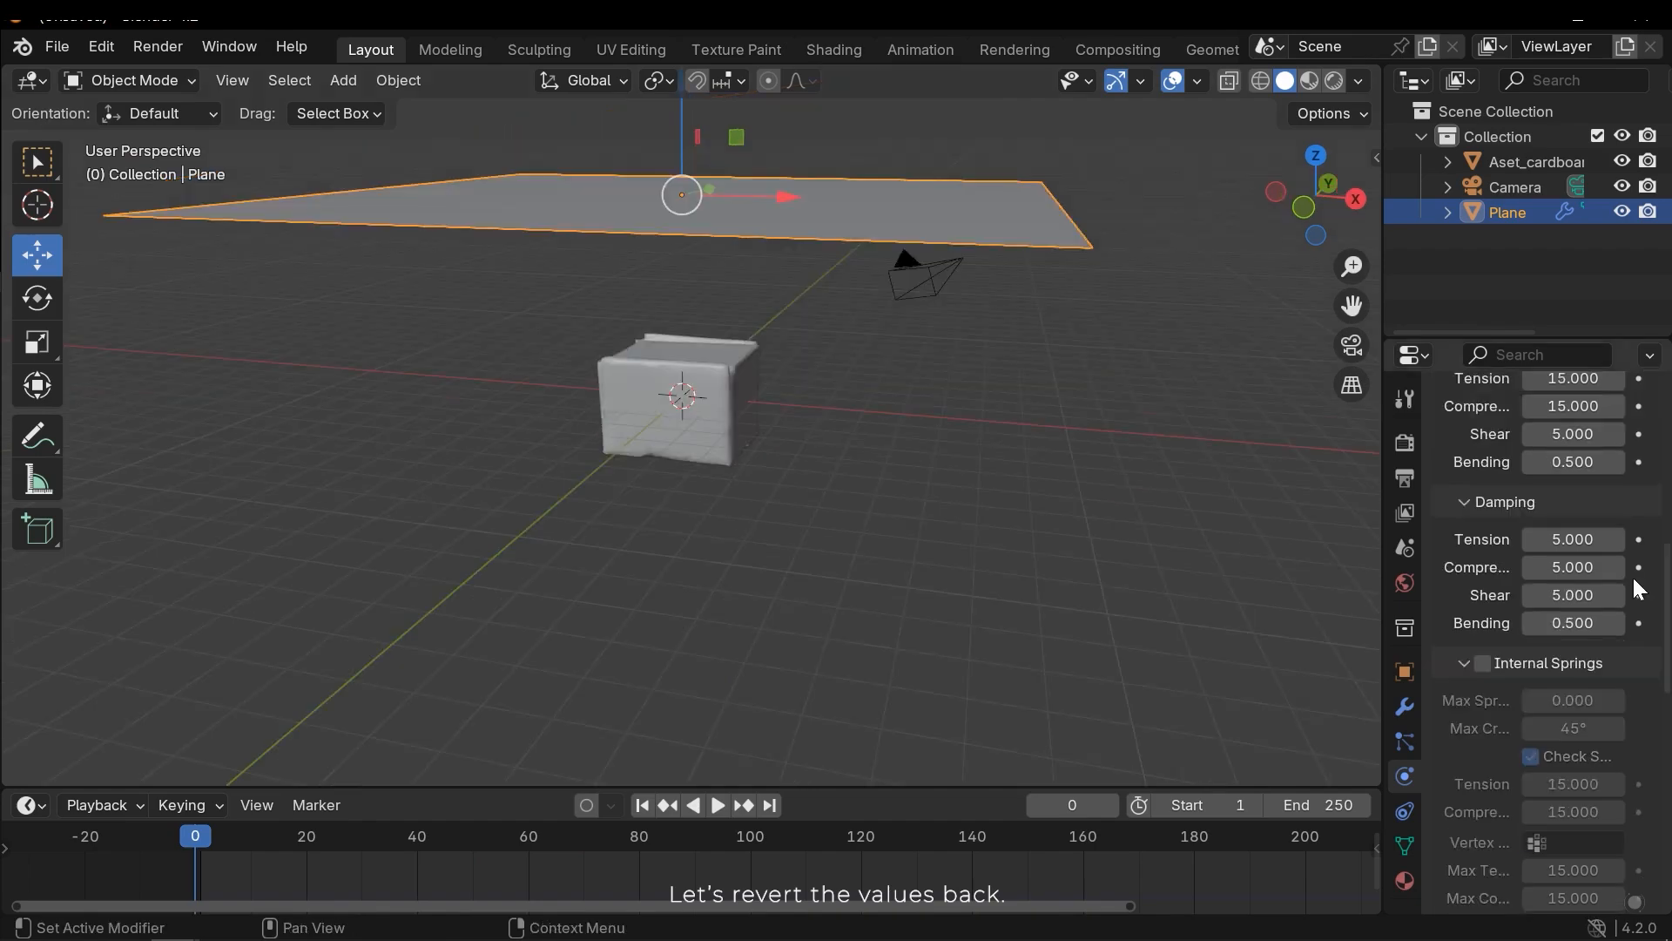
Step: Turn on Pressure for the cloth and play the simulation to see its effect
scroll("down", 3)
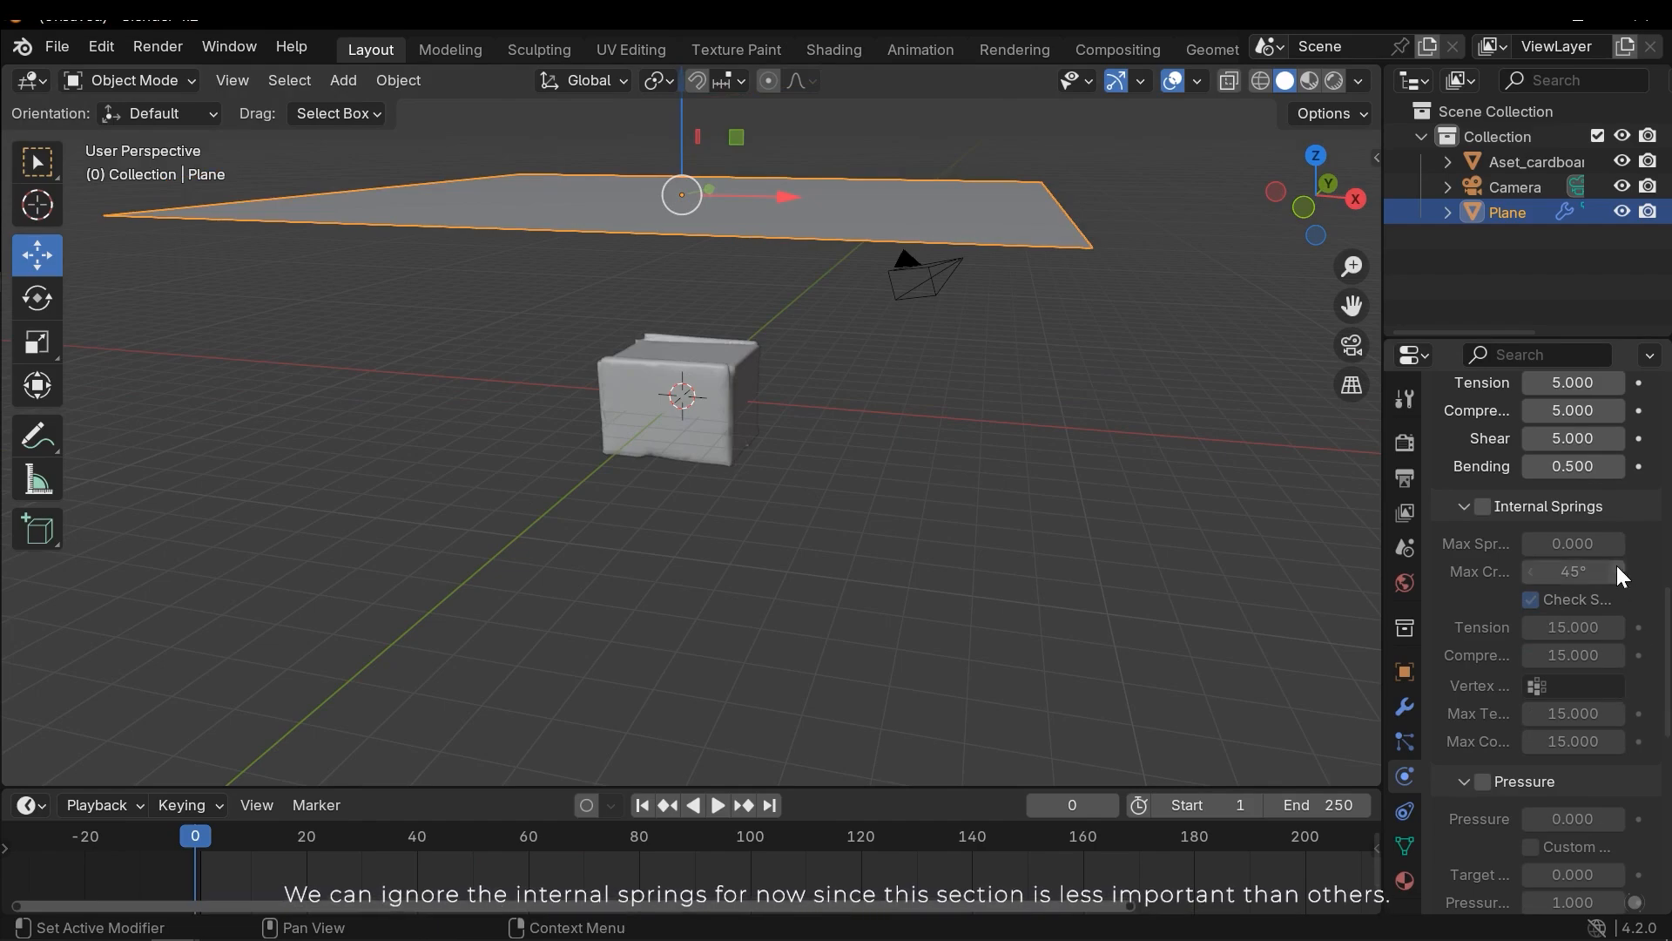
scroll("down", 3)
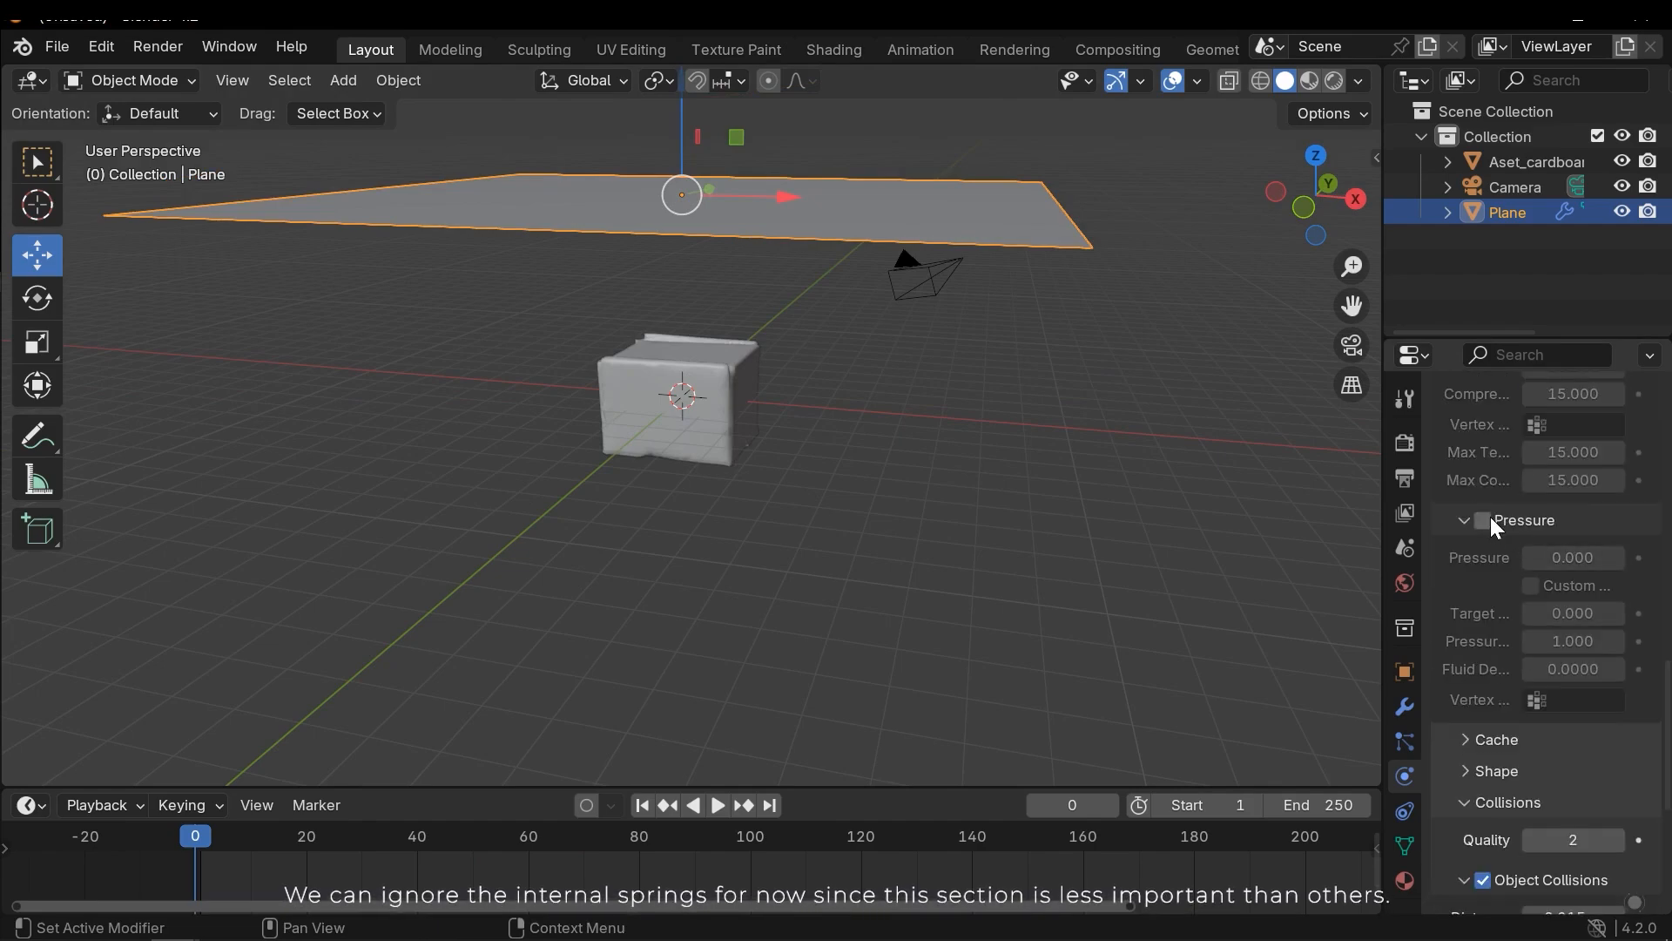
left_click(1482, 521)
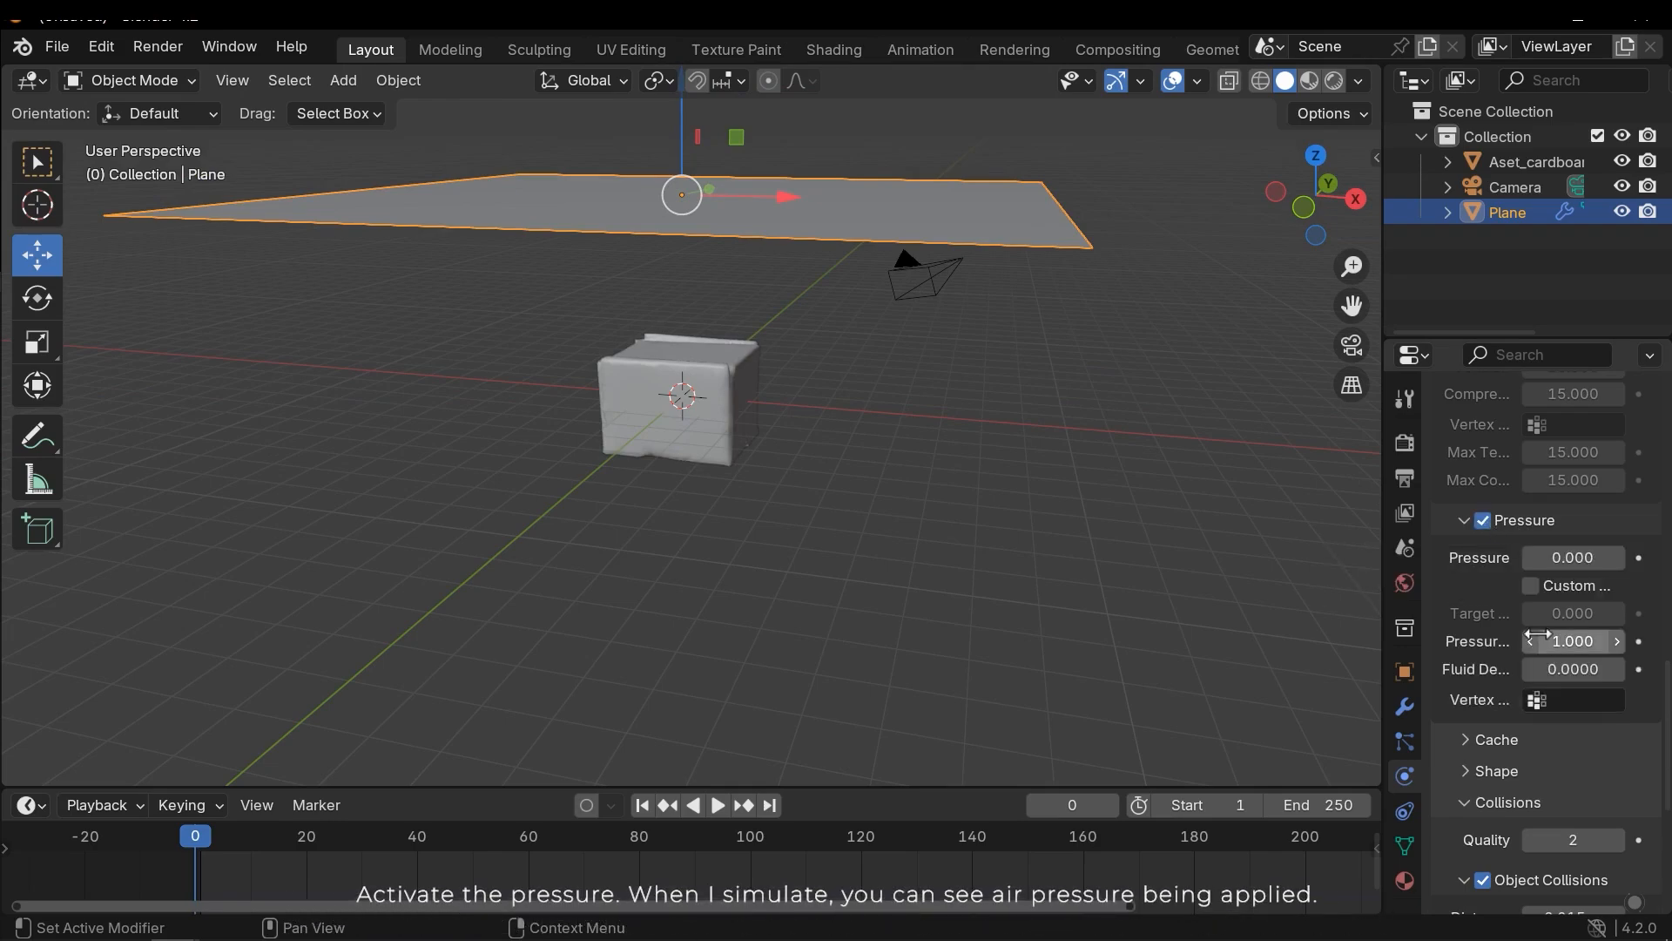
left_click(716, 804)
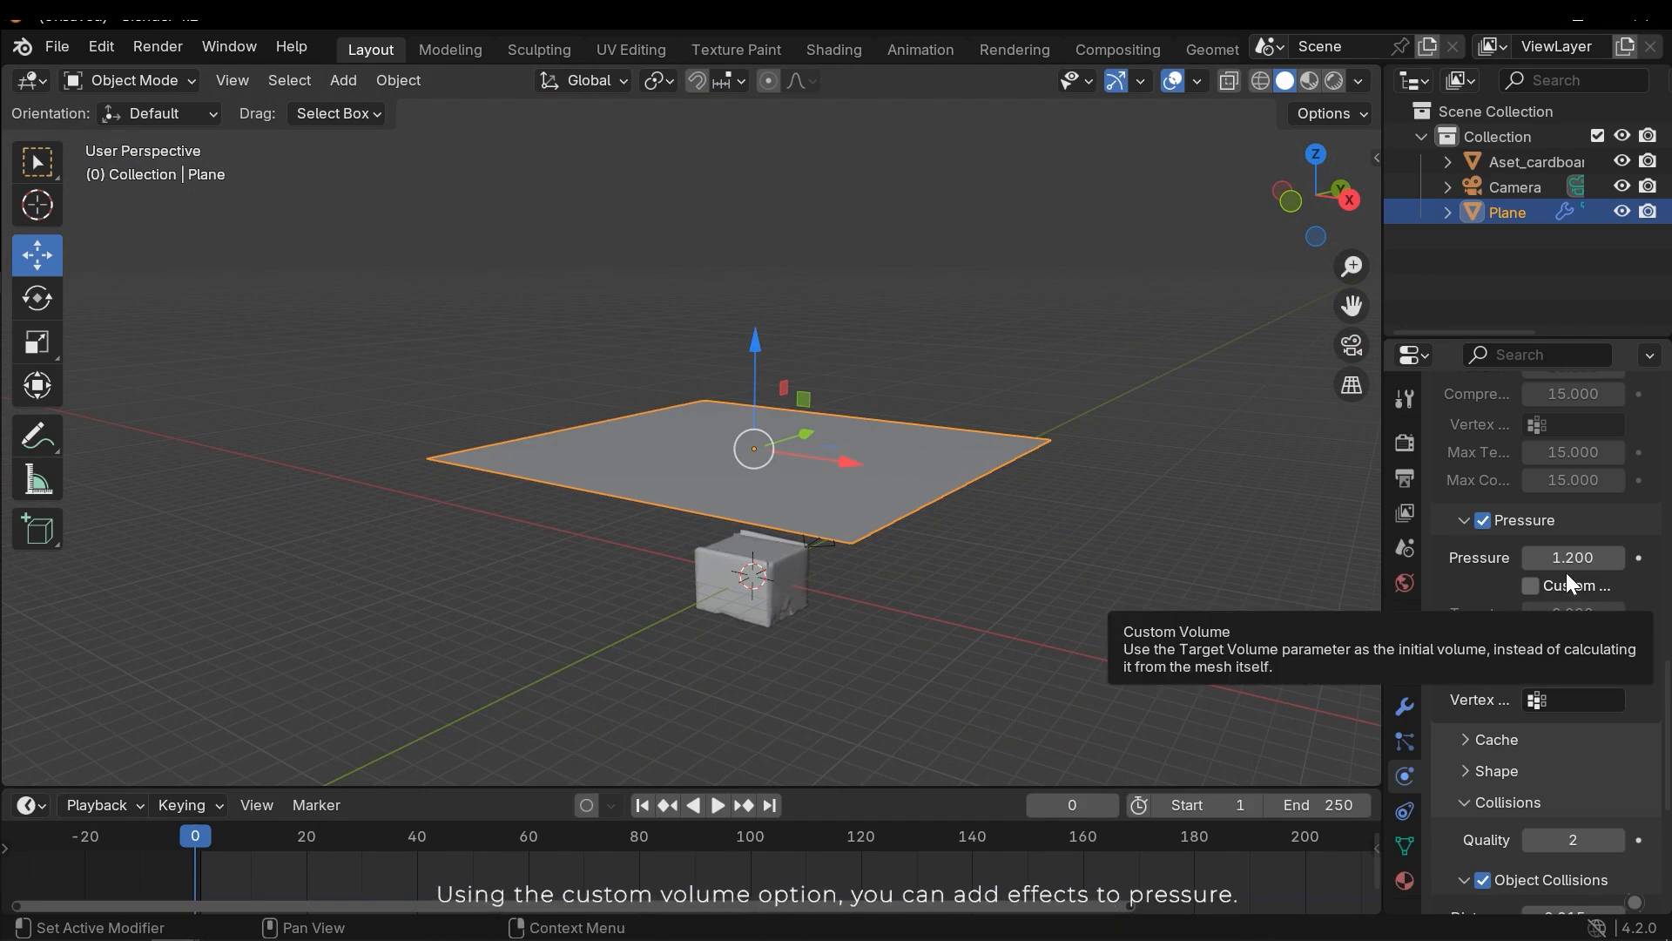
mouse_move(1569, 596)
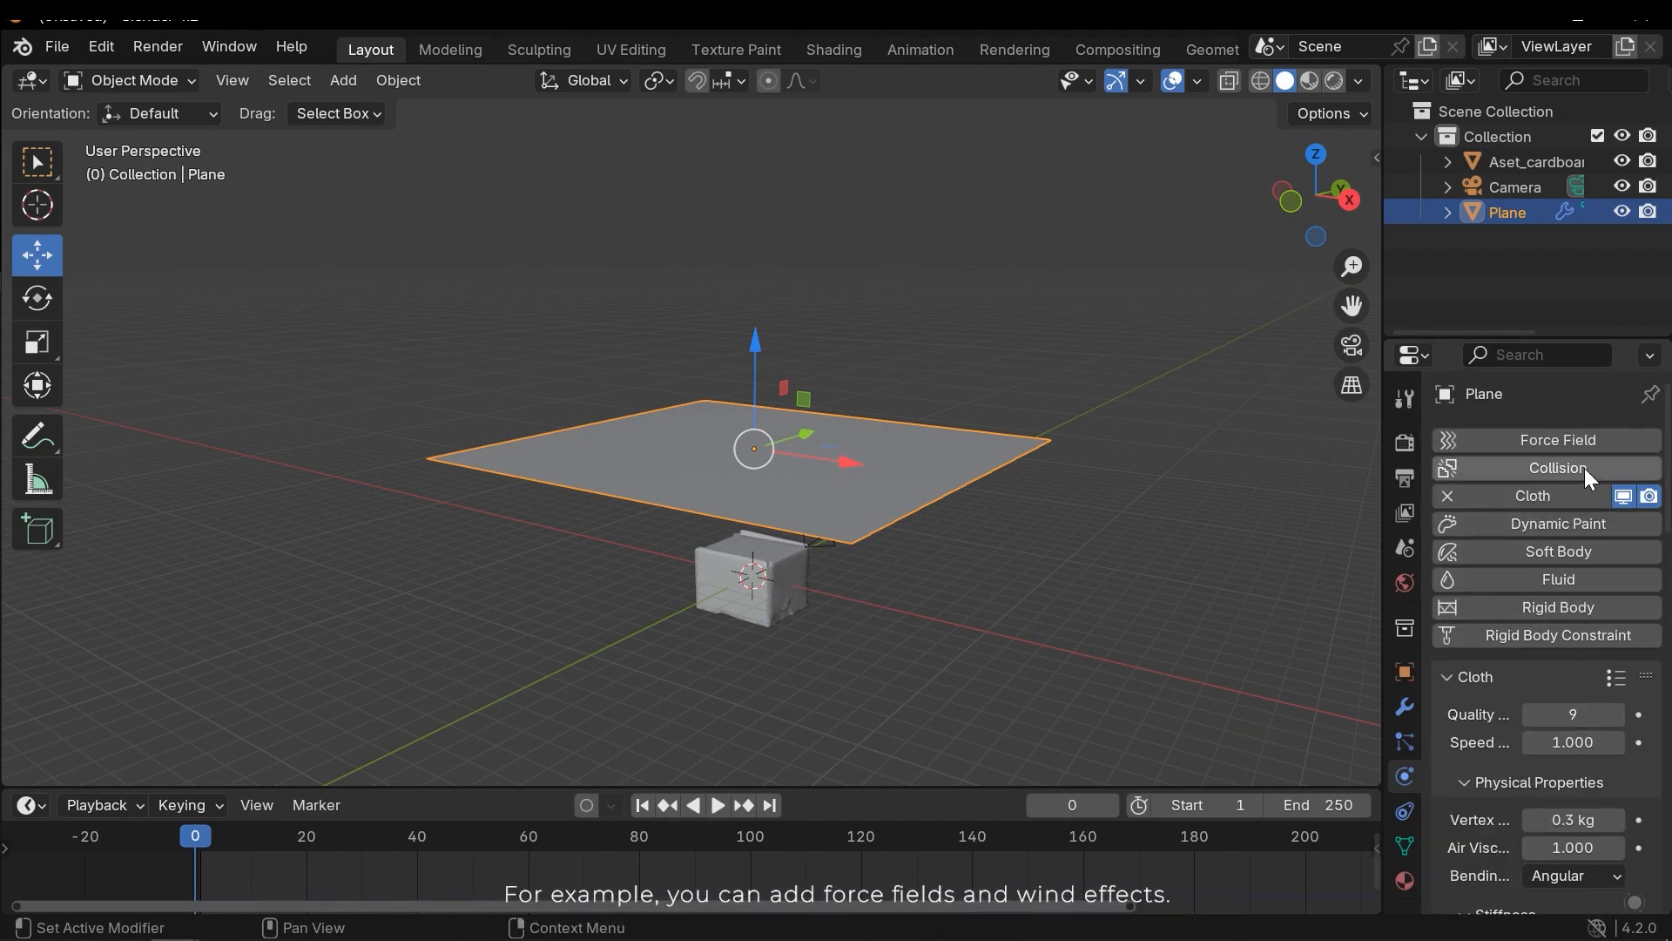
Step: Trial a fluid density of 0.0255 and replay the simulation to test it
scroll("down", 3)
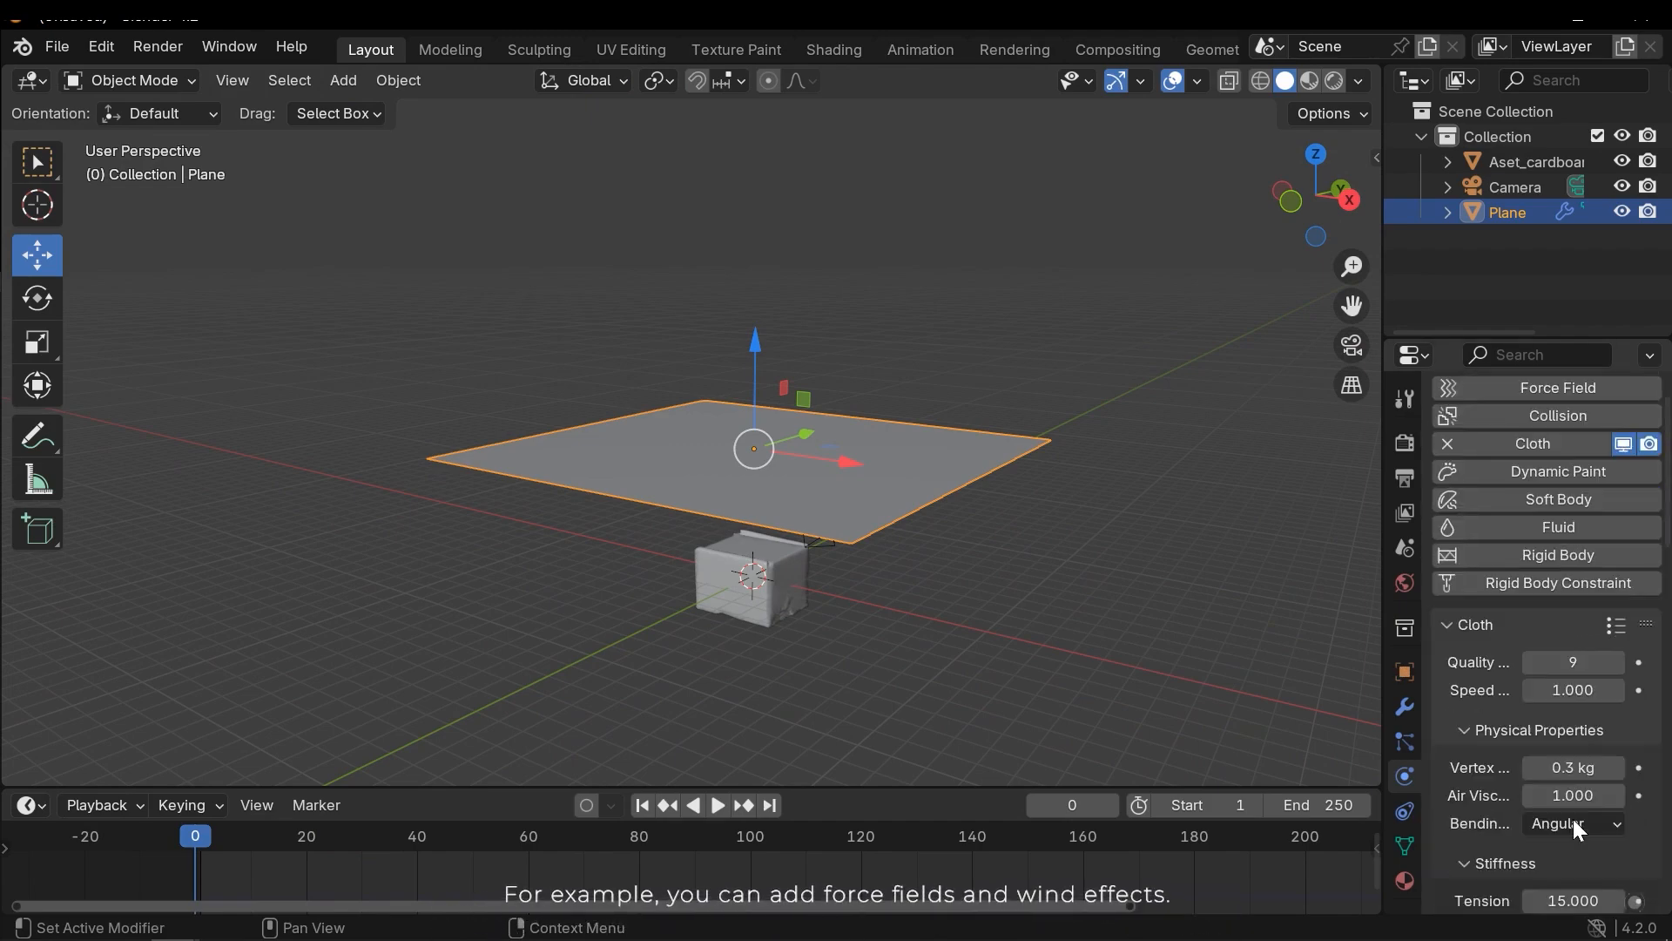
scroll("down", 3)
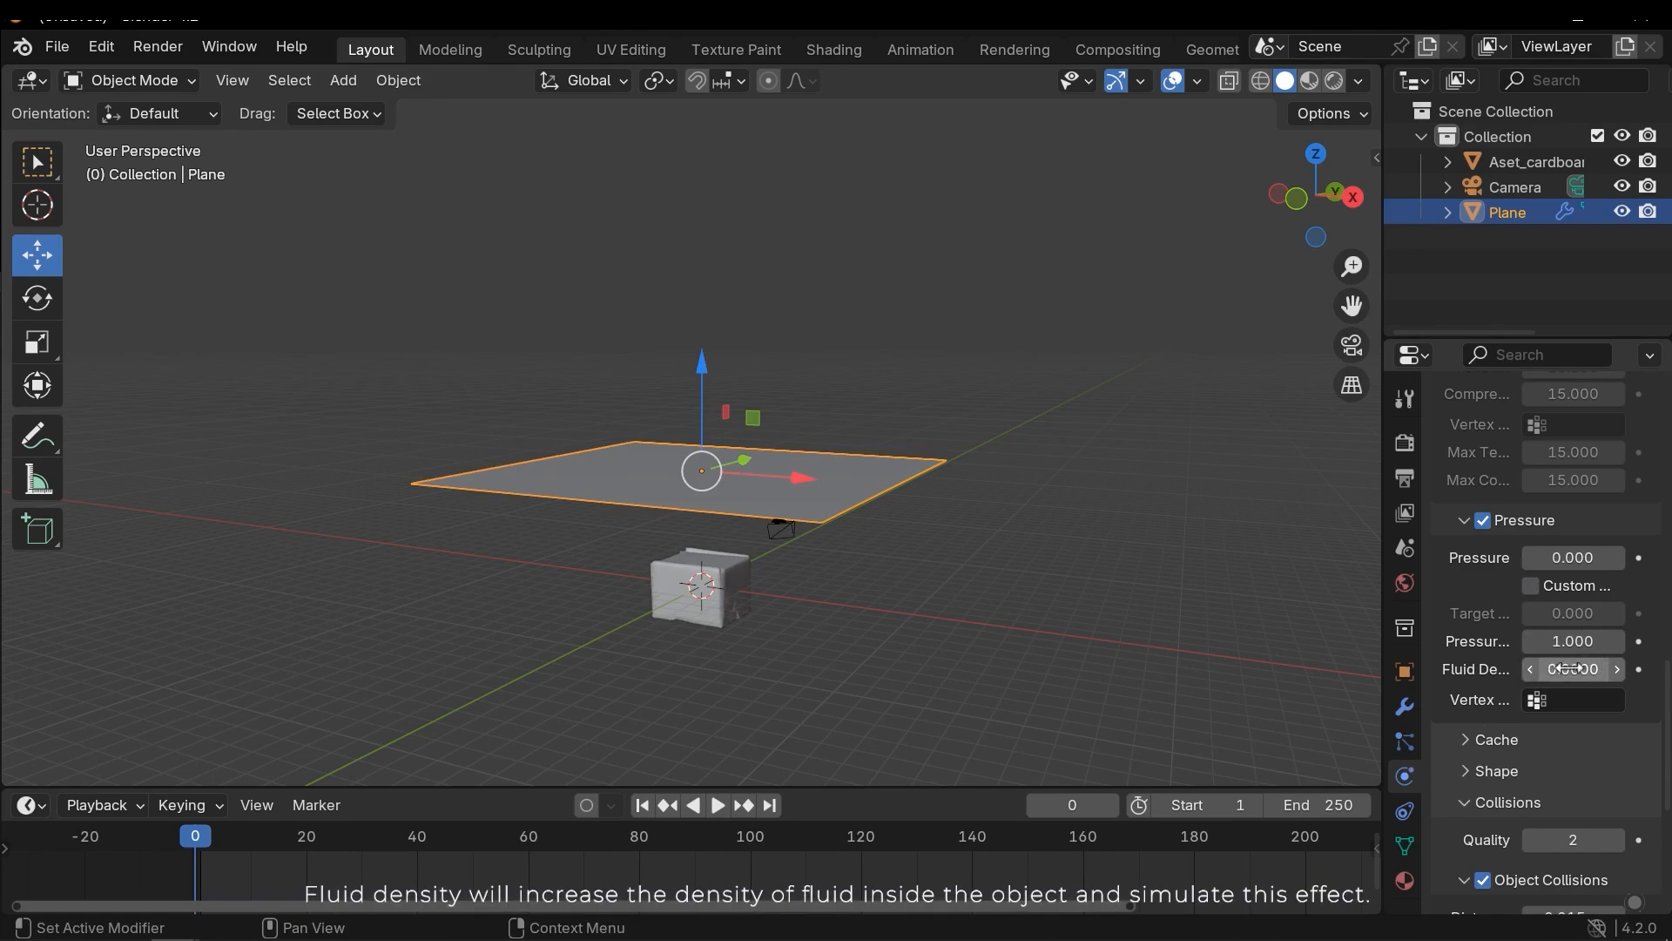
mouse_move(1572, 669)
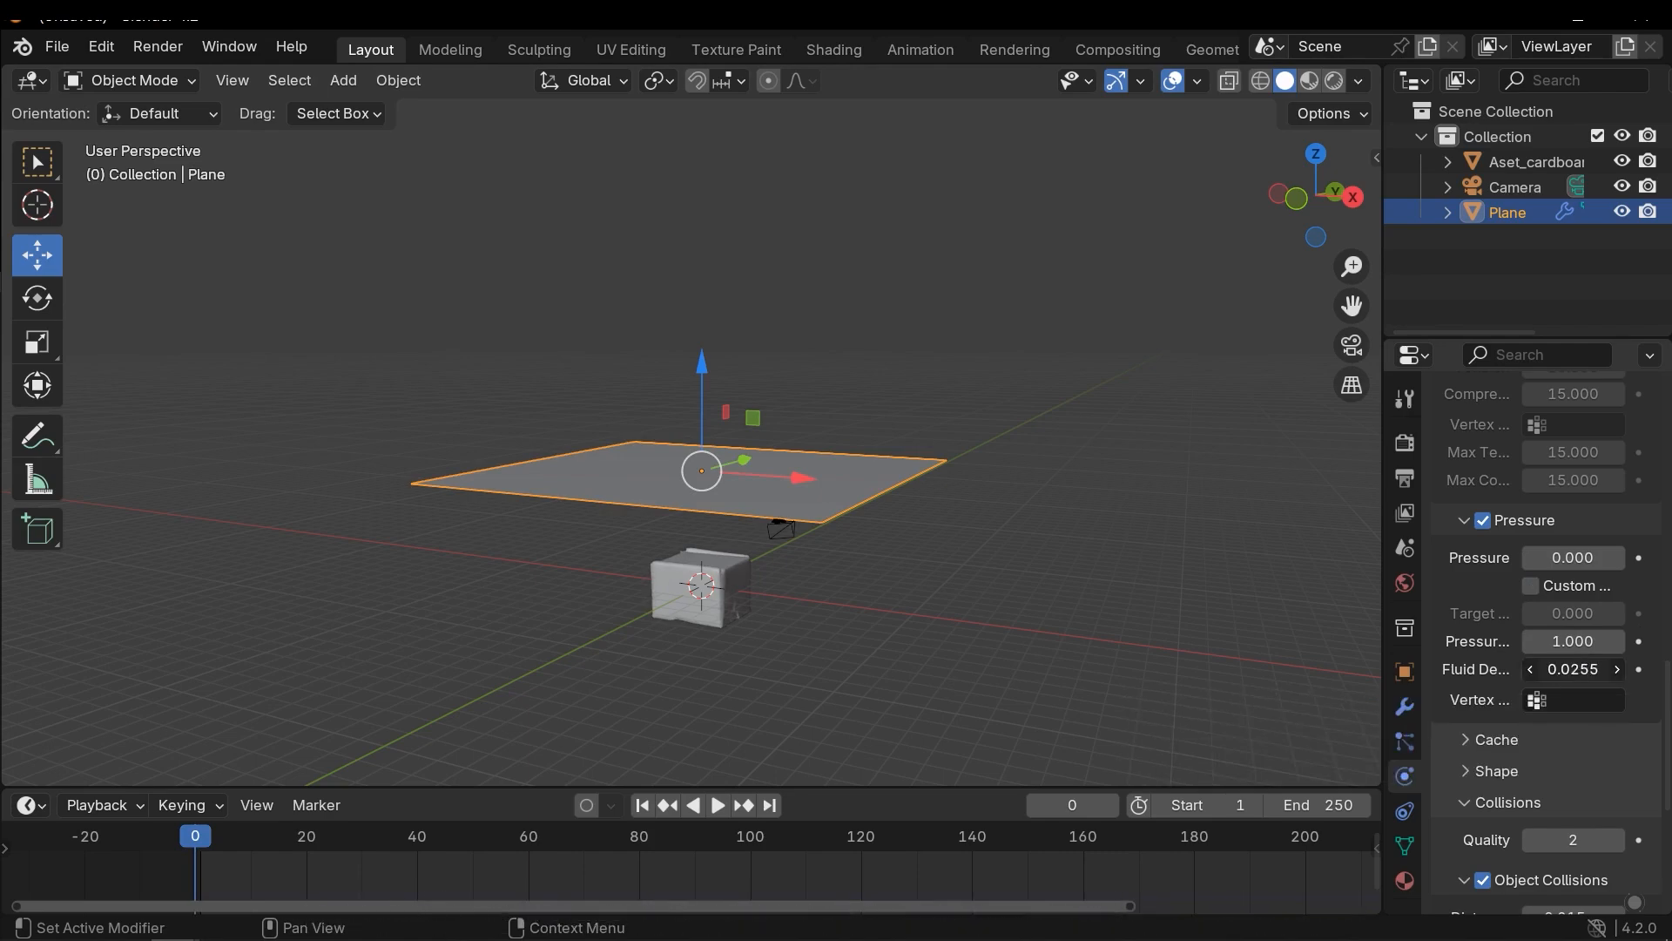
left_click(716, 805)
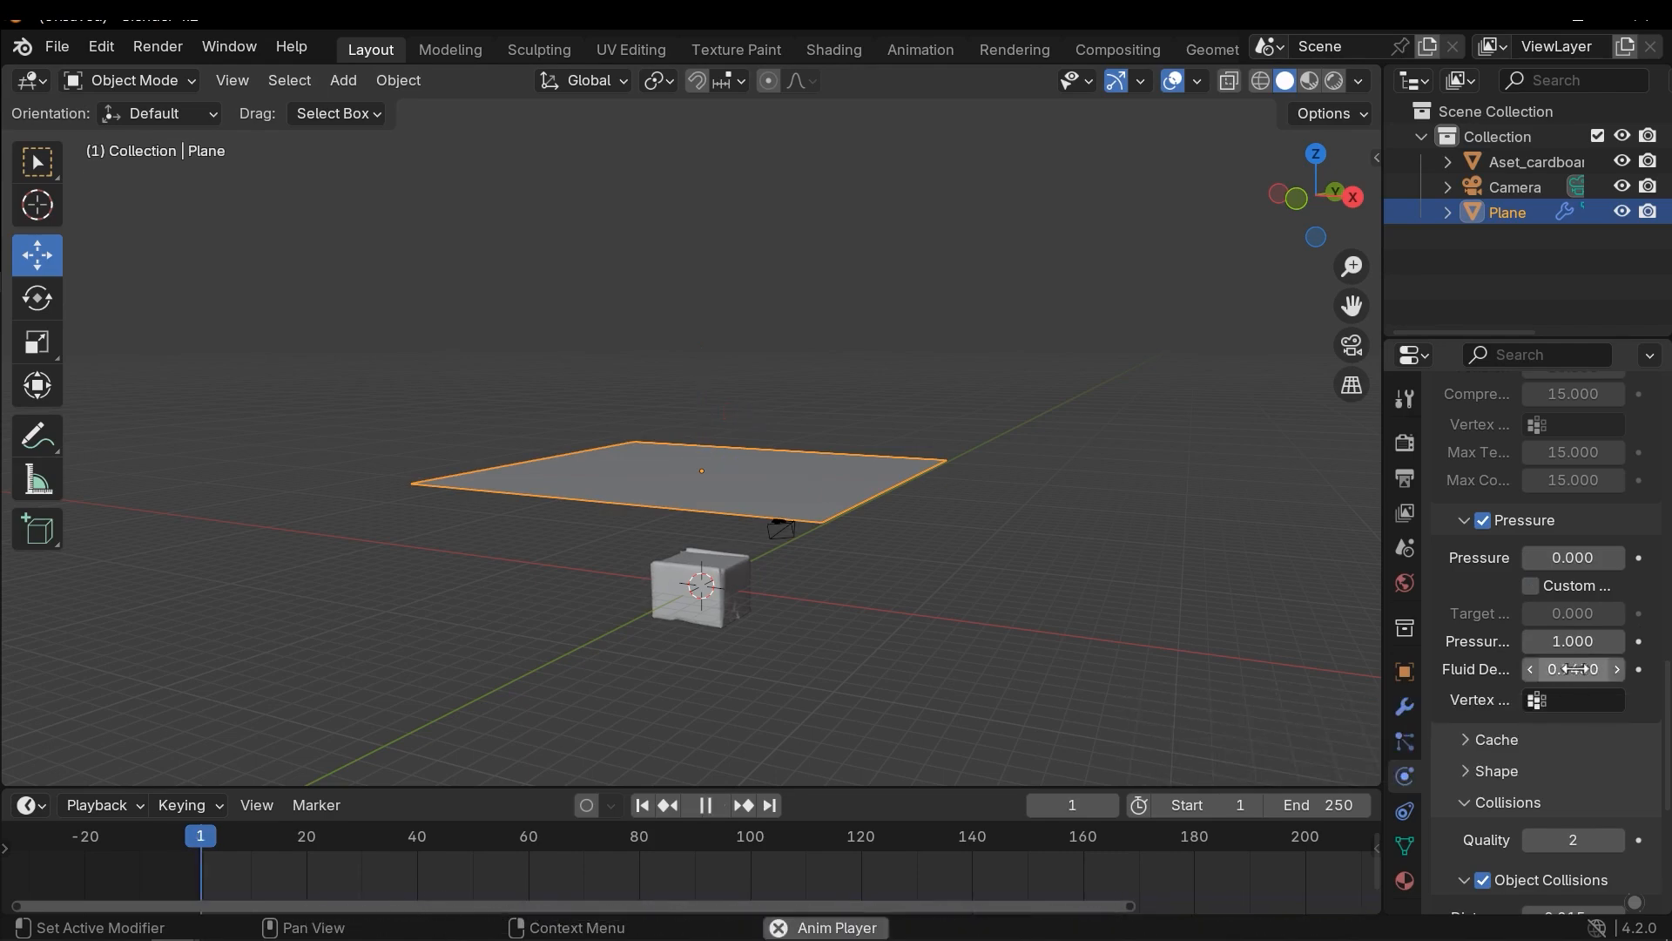
left_click(701, 810)
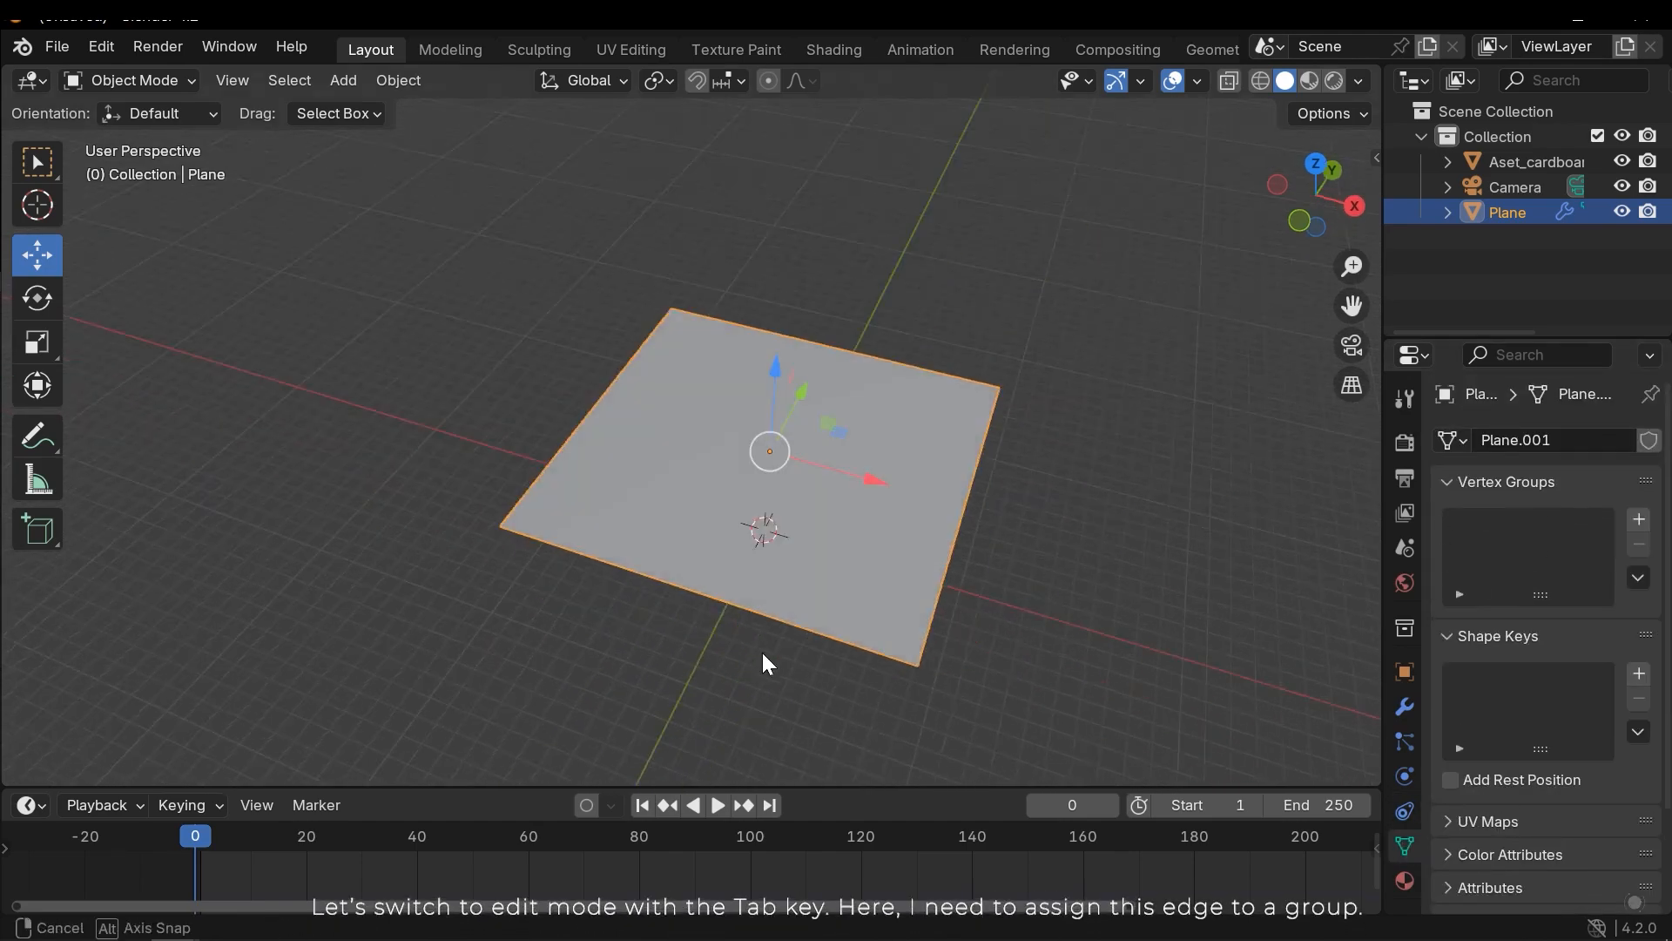
Step: In Edit Mode select one edge of the plane and create a vertex group named Group for it
key("Tab")
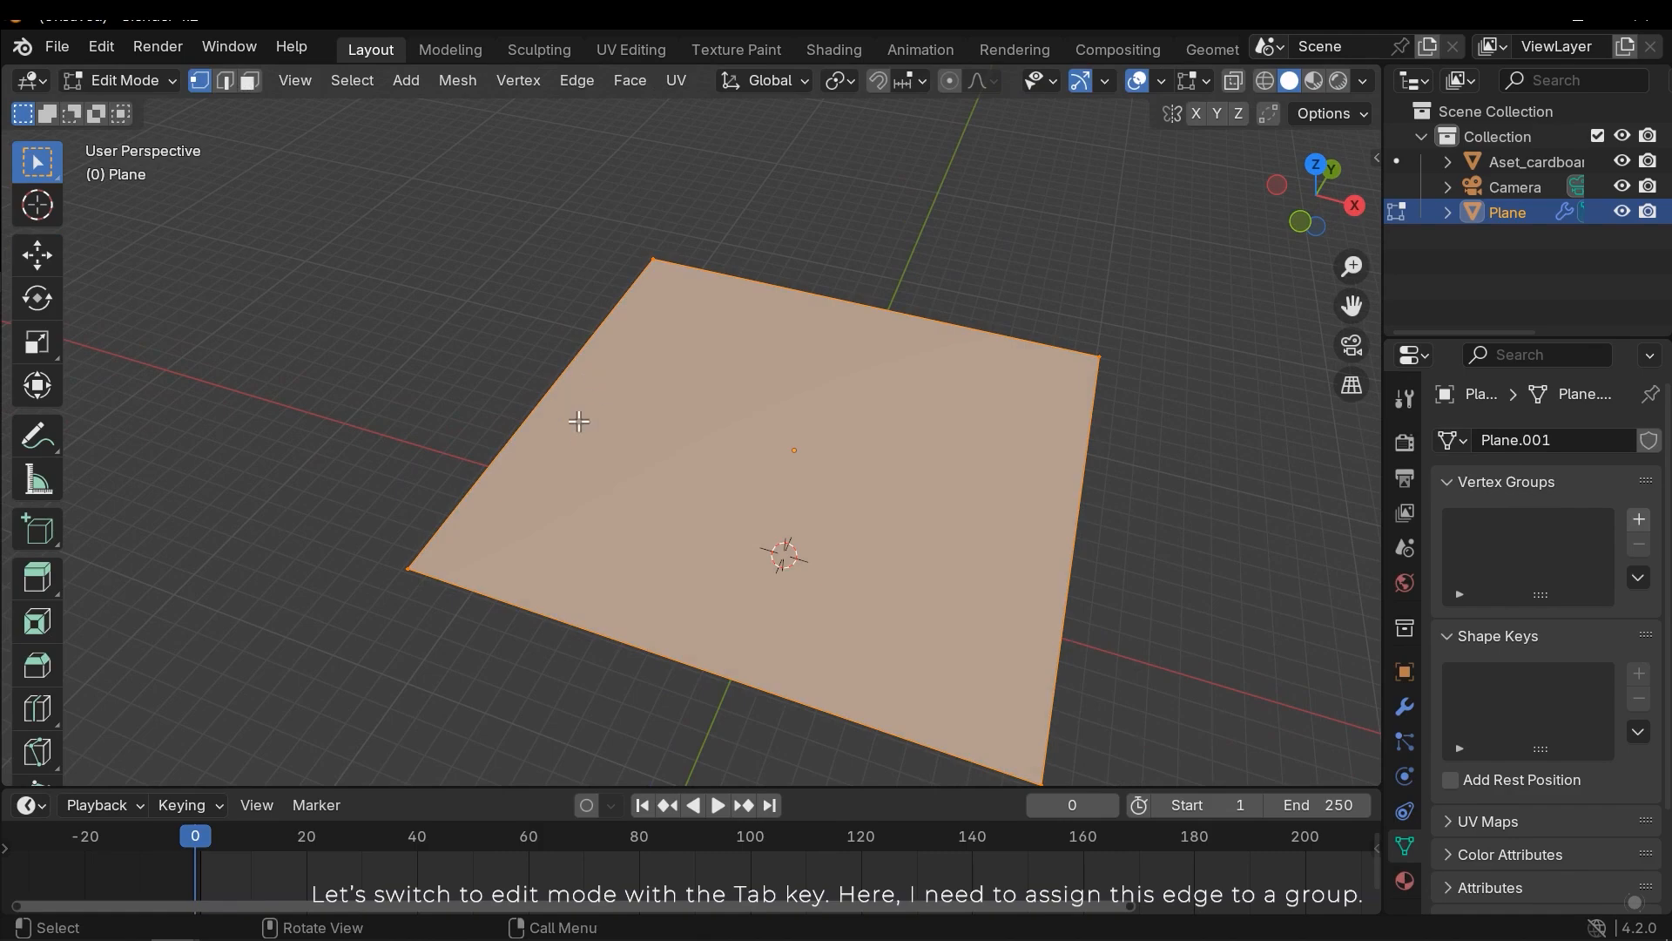
left_click(225, 81)
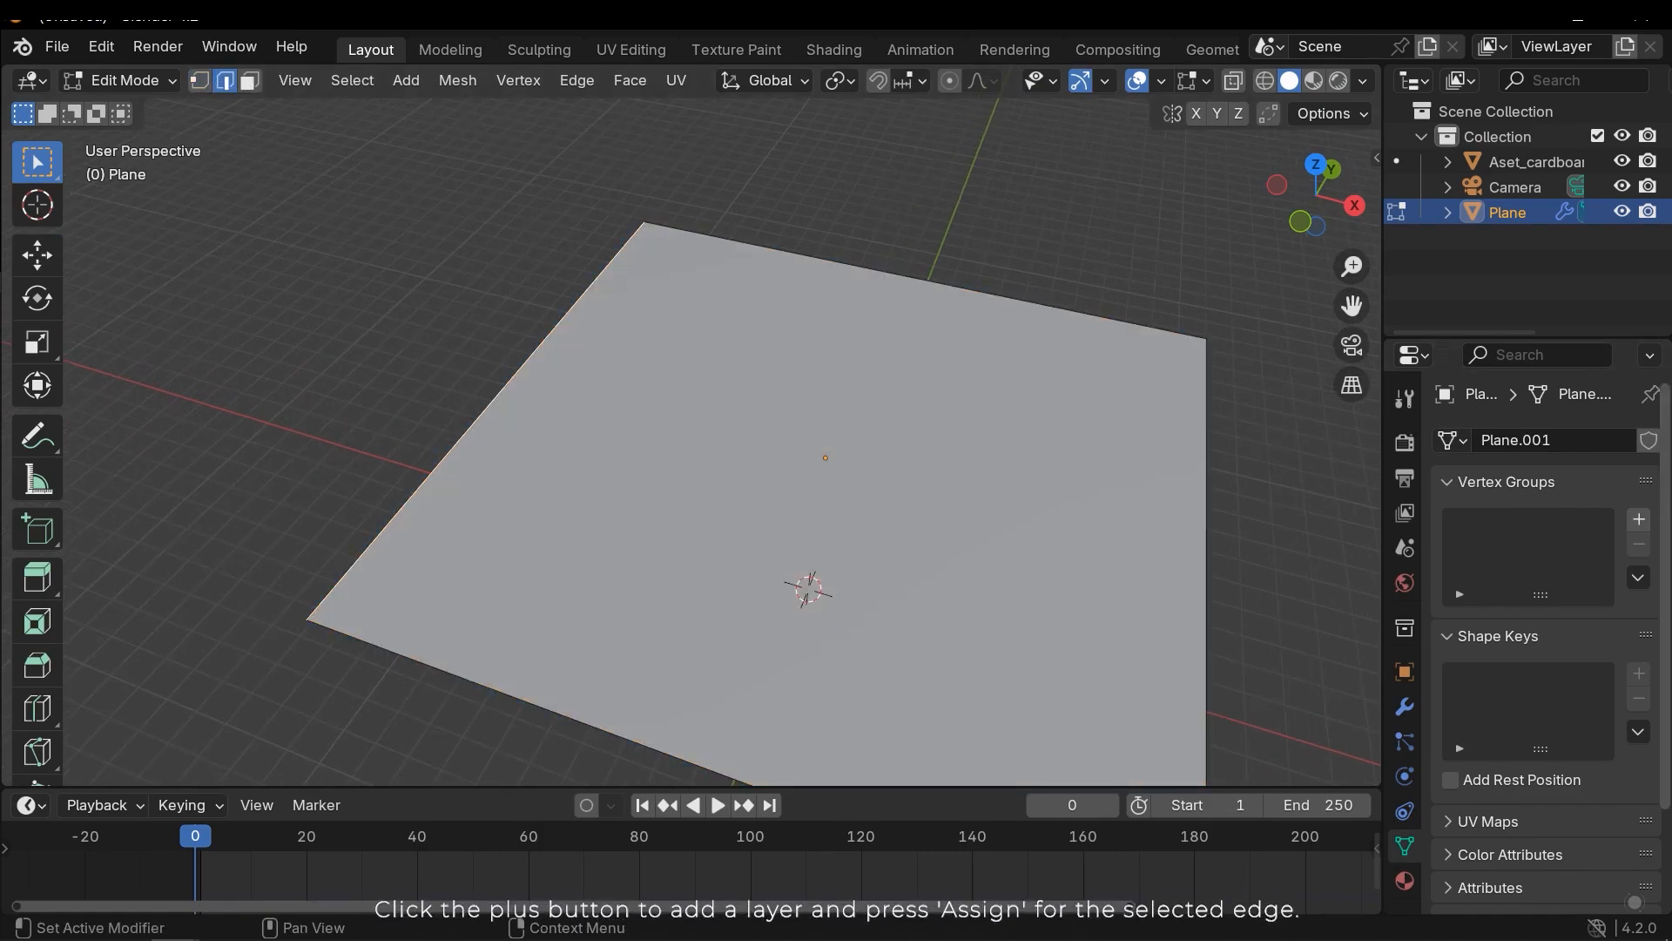
left_click(1639, 519)
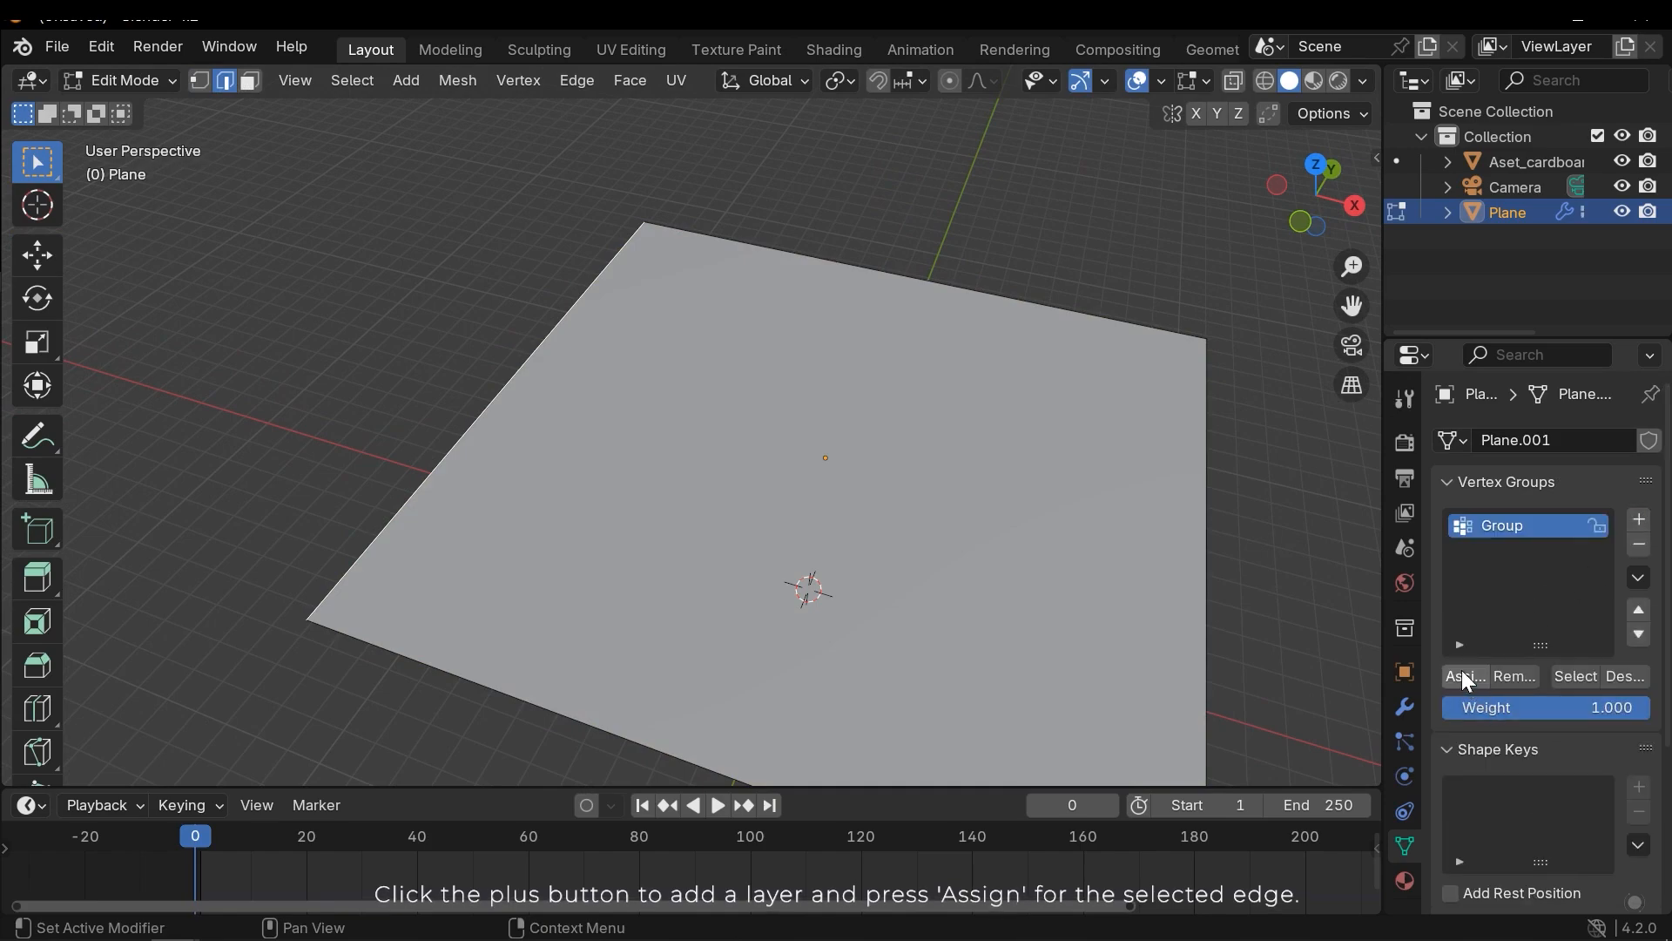
mouse_move(1477, 753)
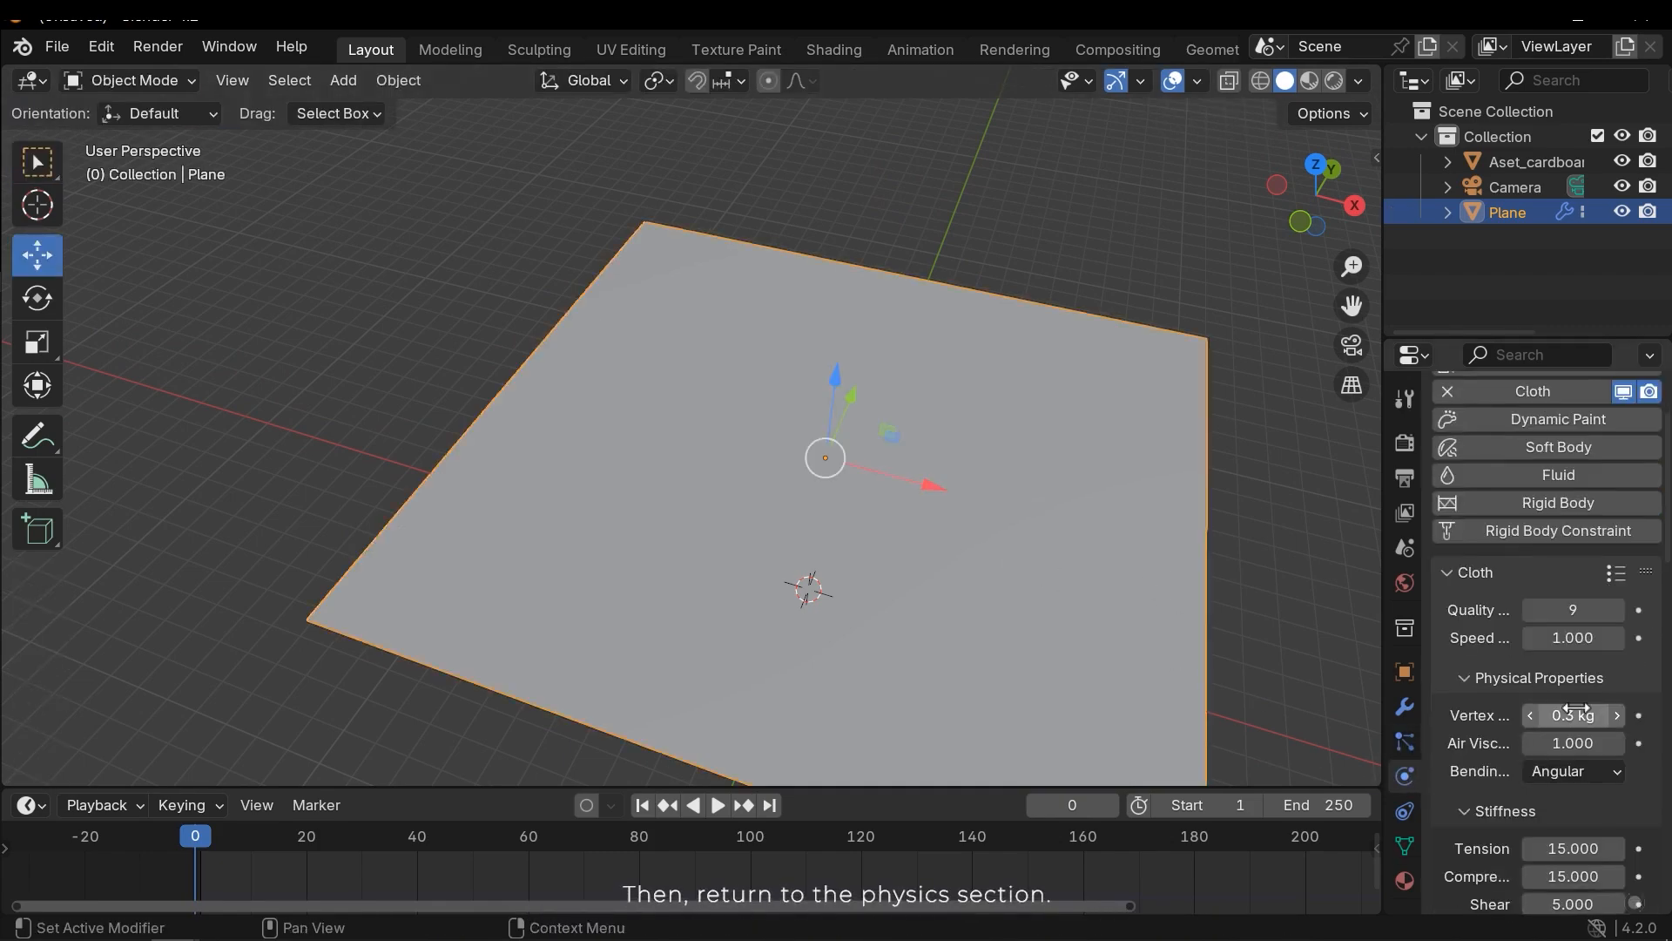
Step: Limit the cloth pressure to the Group vertex group, then switch pressure off again
scroll("down", 3)
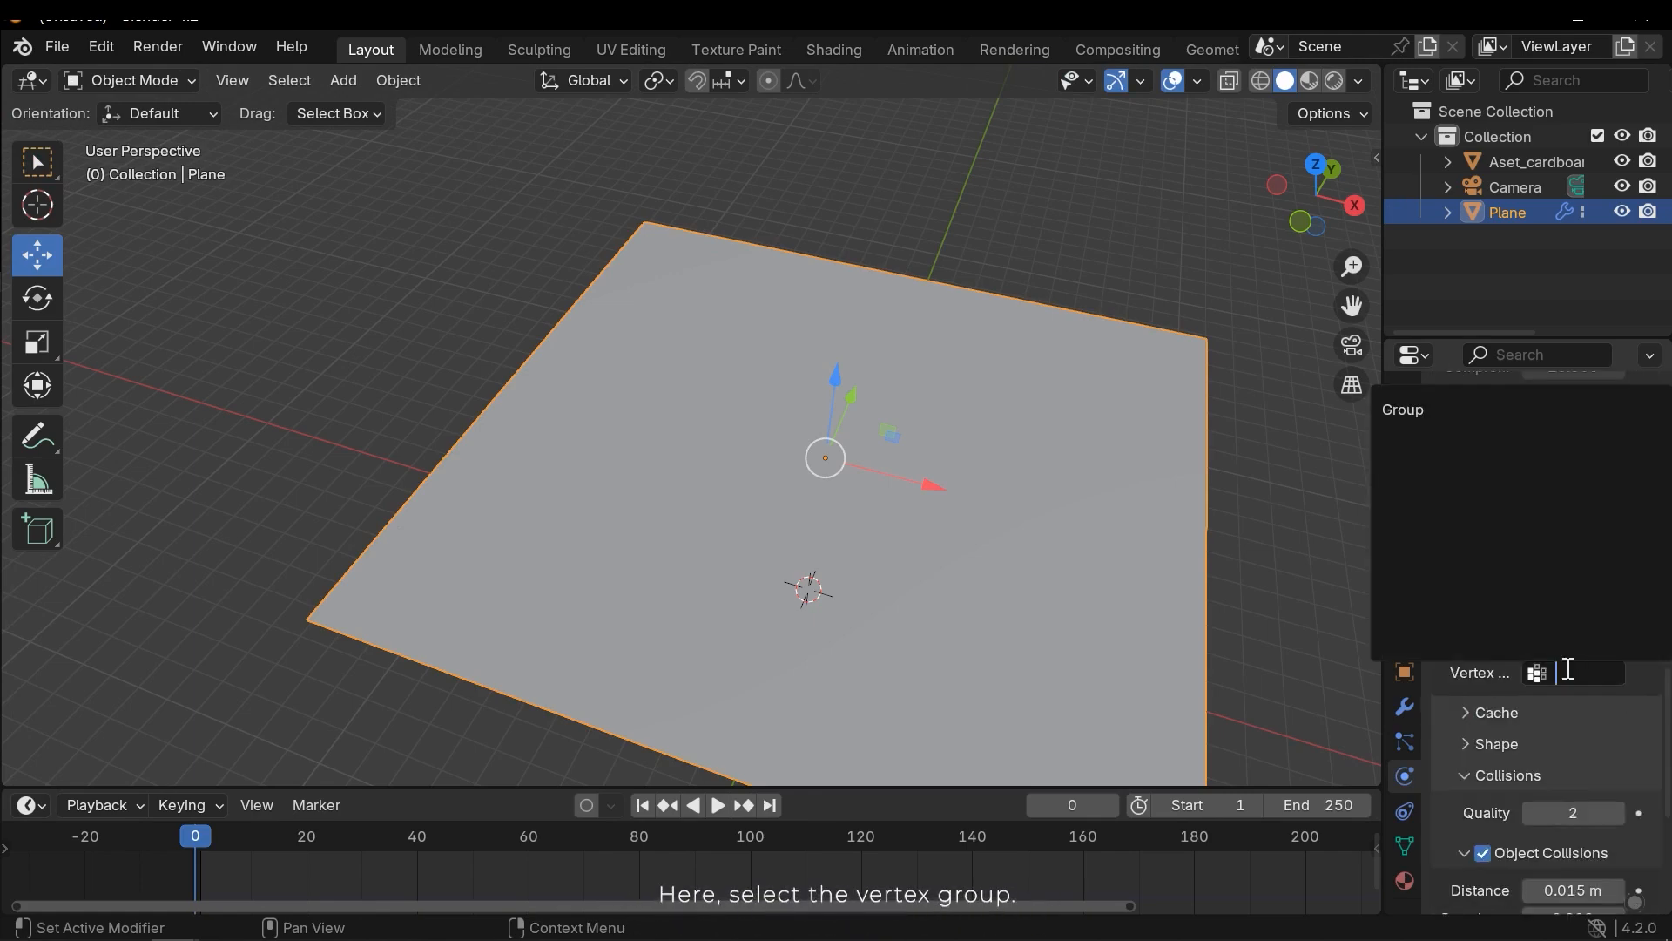
left_click(1589, 672)
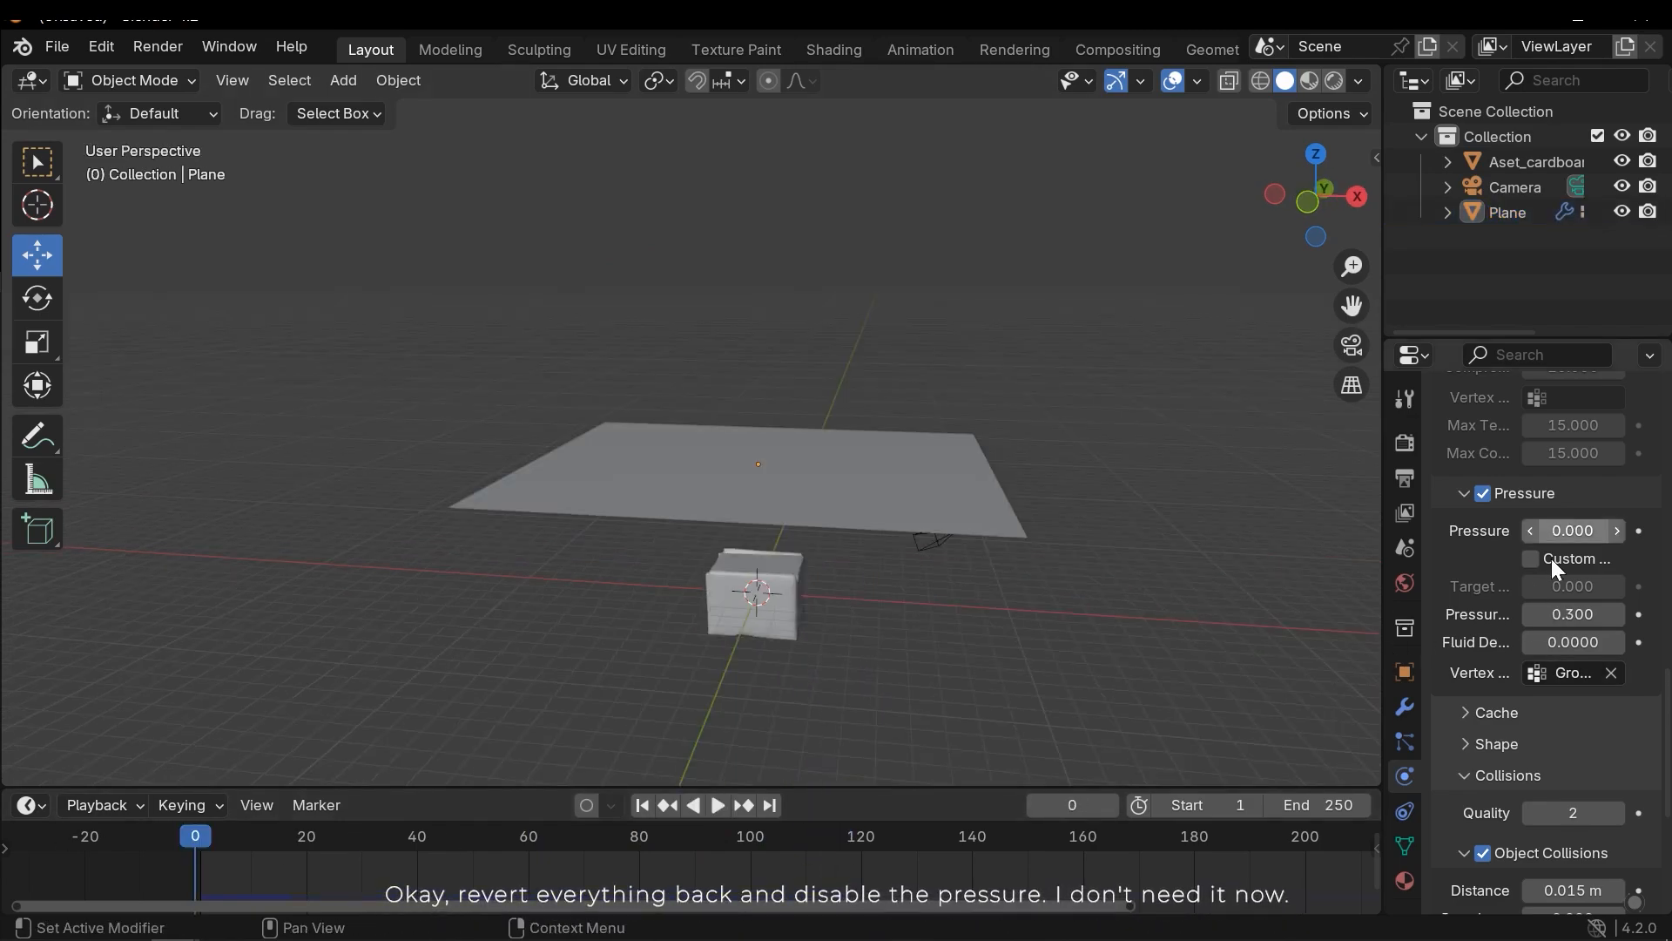
left_click(1482, 493)
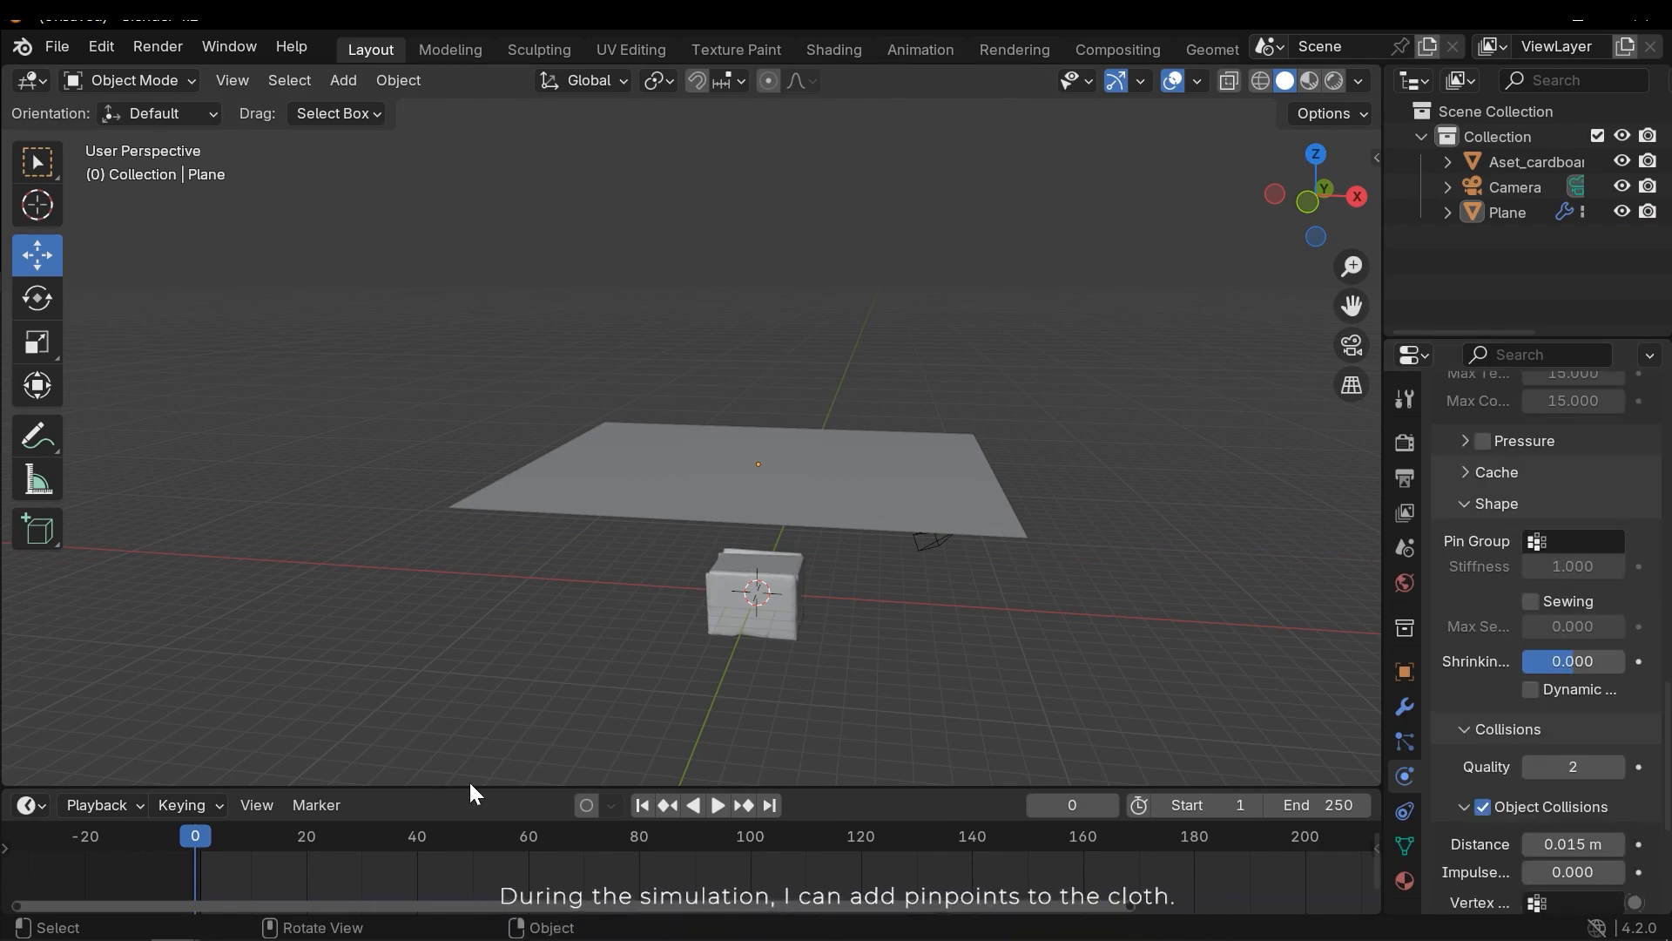
Step: Set the Group vertex group as the cloth's pin group in the Shape settings
left_click(717, 804)
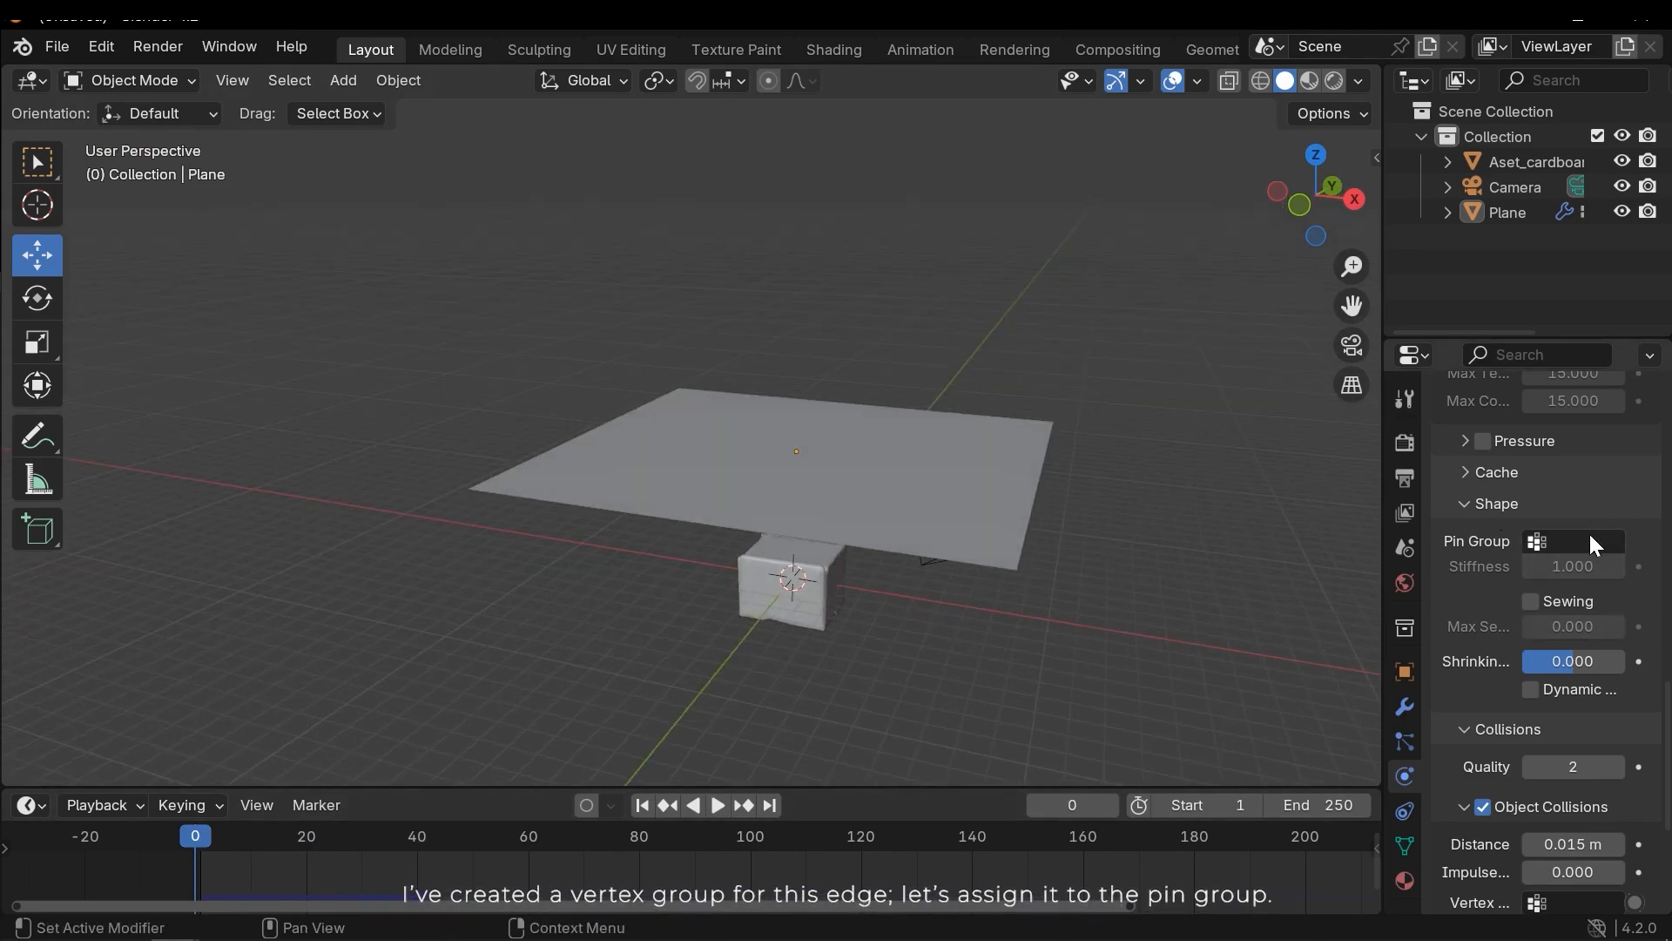
left_click(1588, 540)
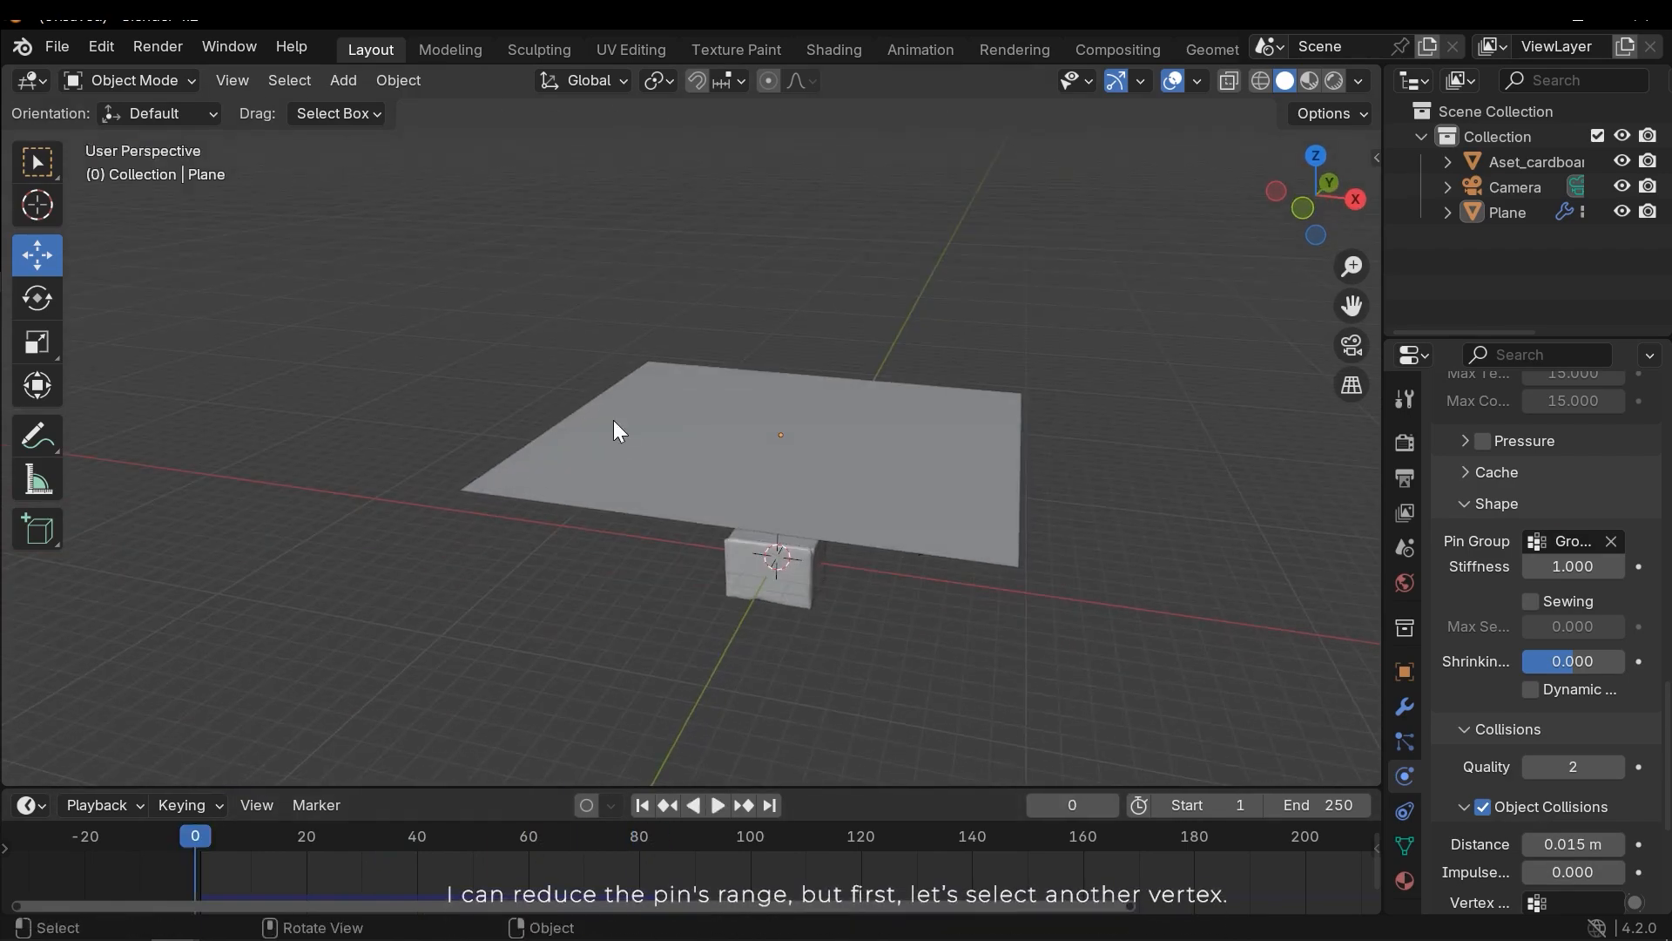
left_click_drag(618, 430, 651, 501)
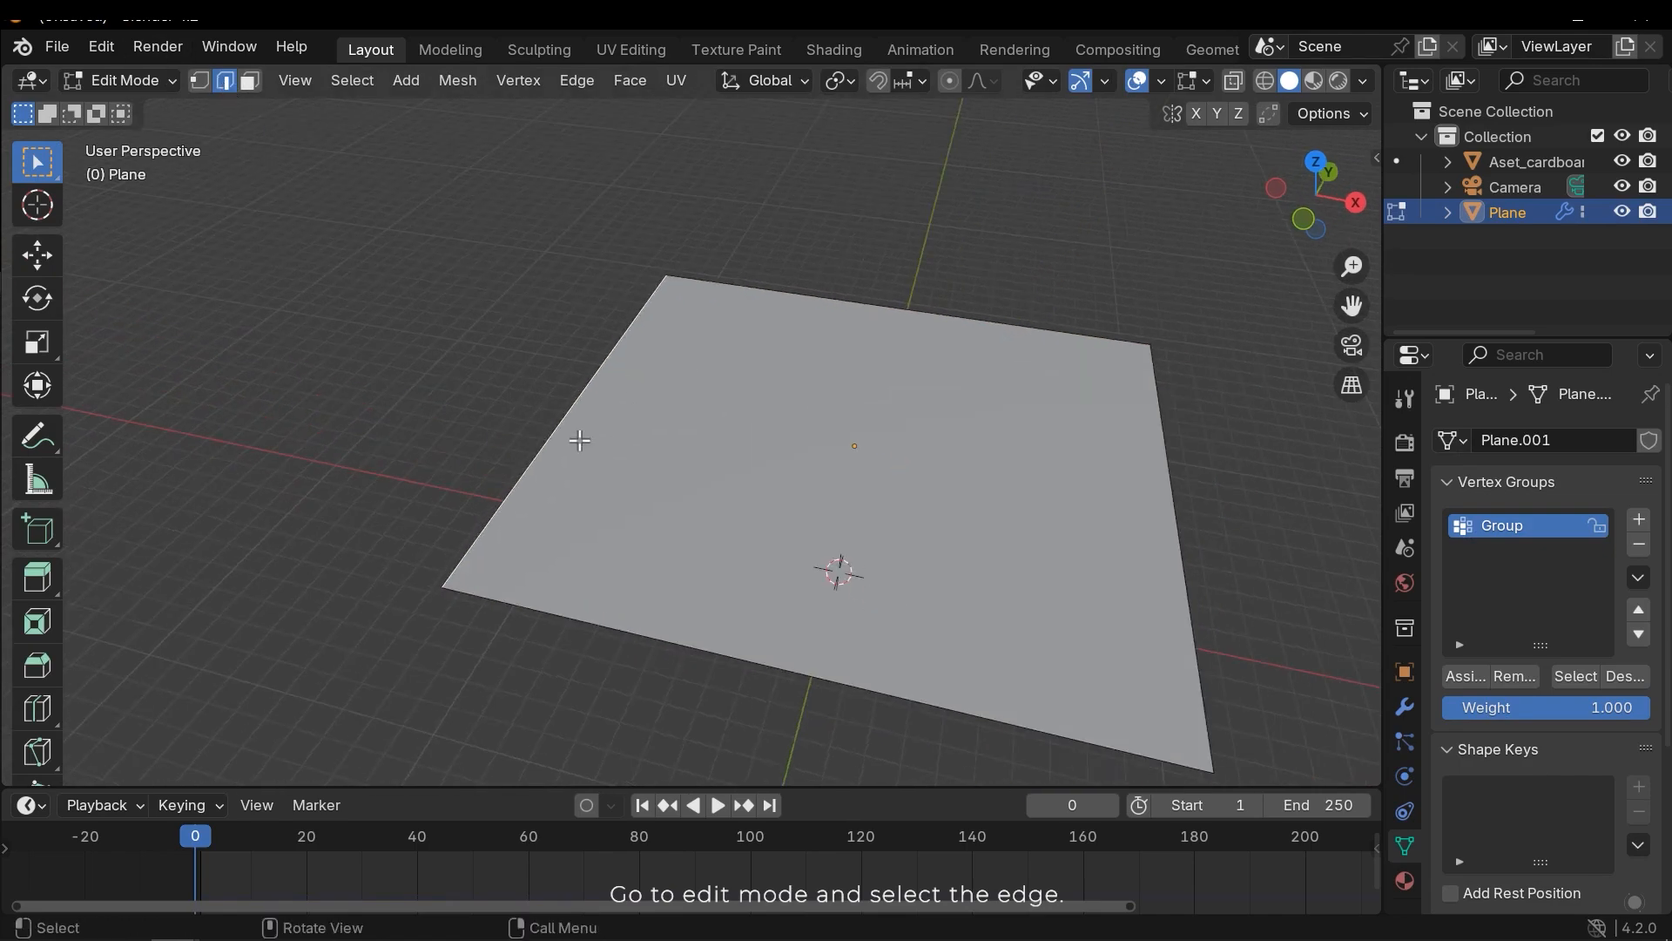
mouse_move(563, 408)
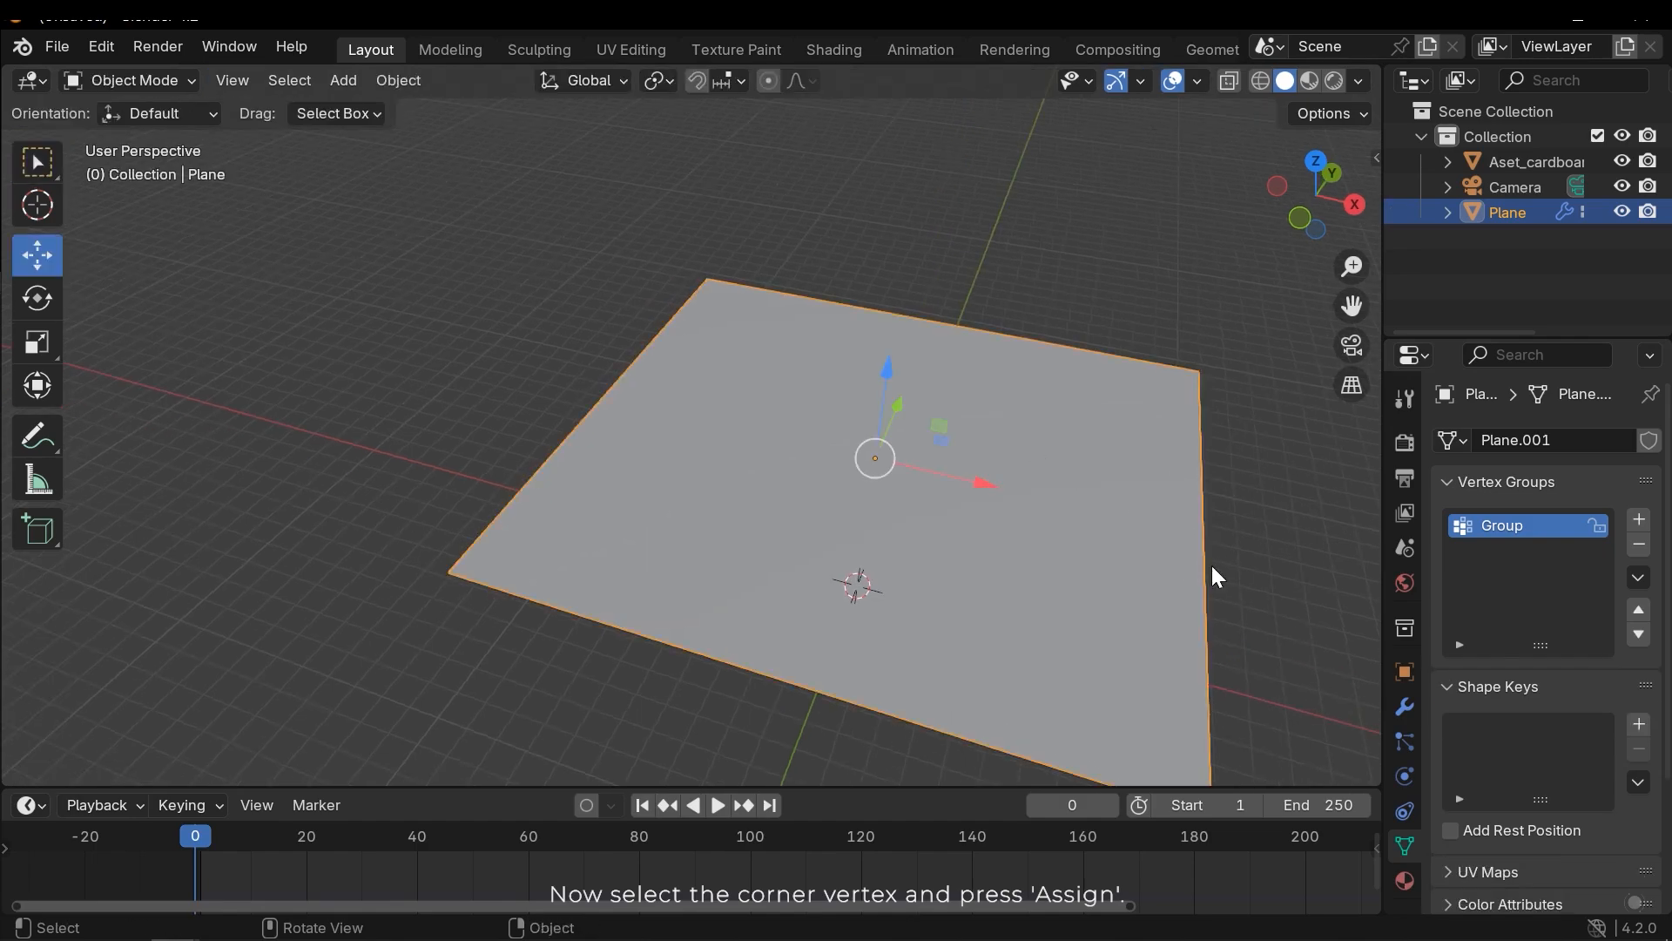
Step: Show the plane's cloth physics with the Group pin group at stiffness 1.000
left_click(1405, 777)
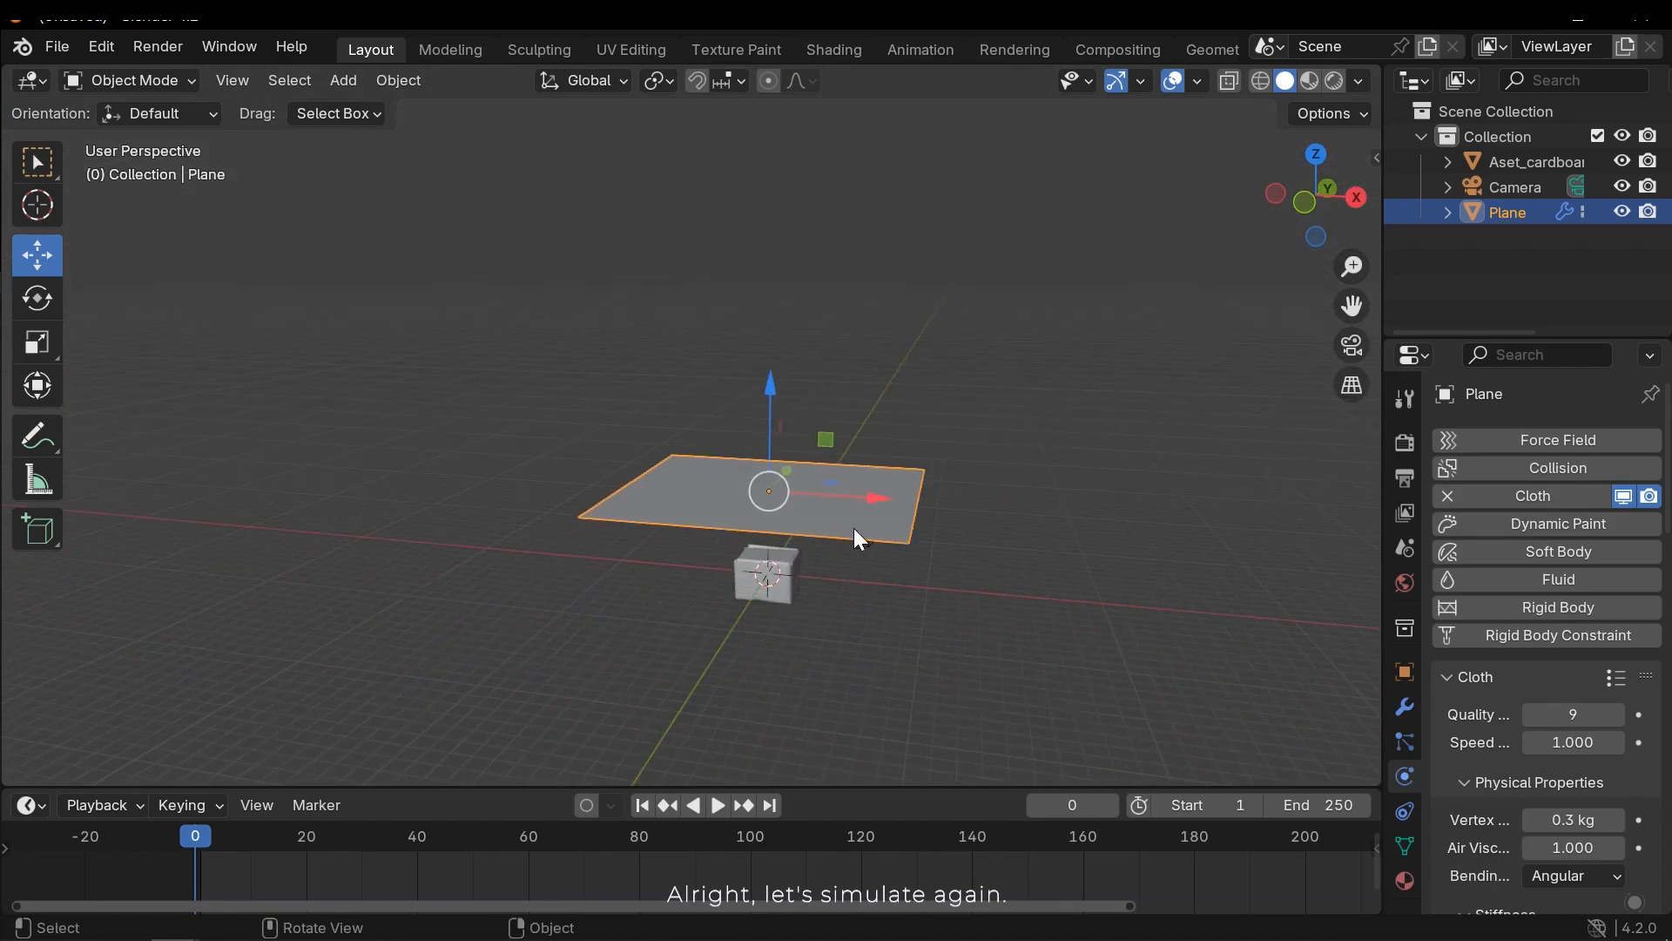
left_click(716, 805)
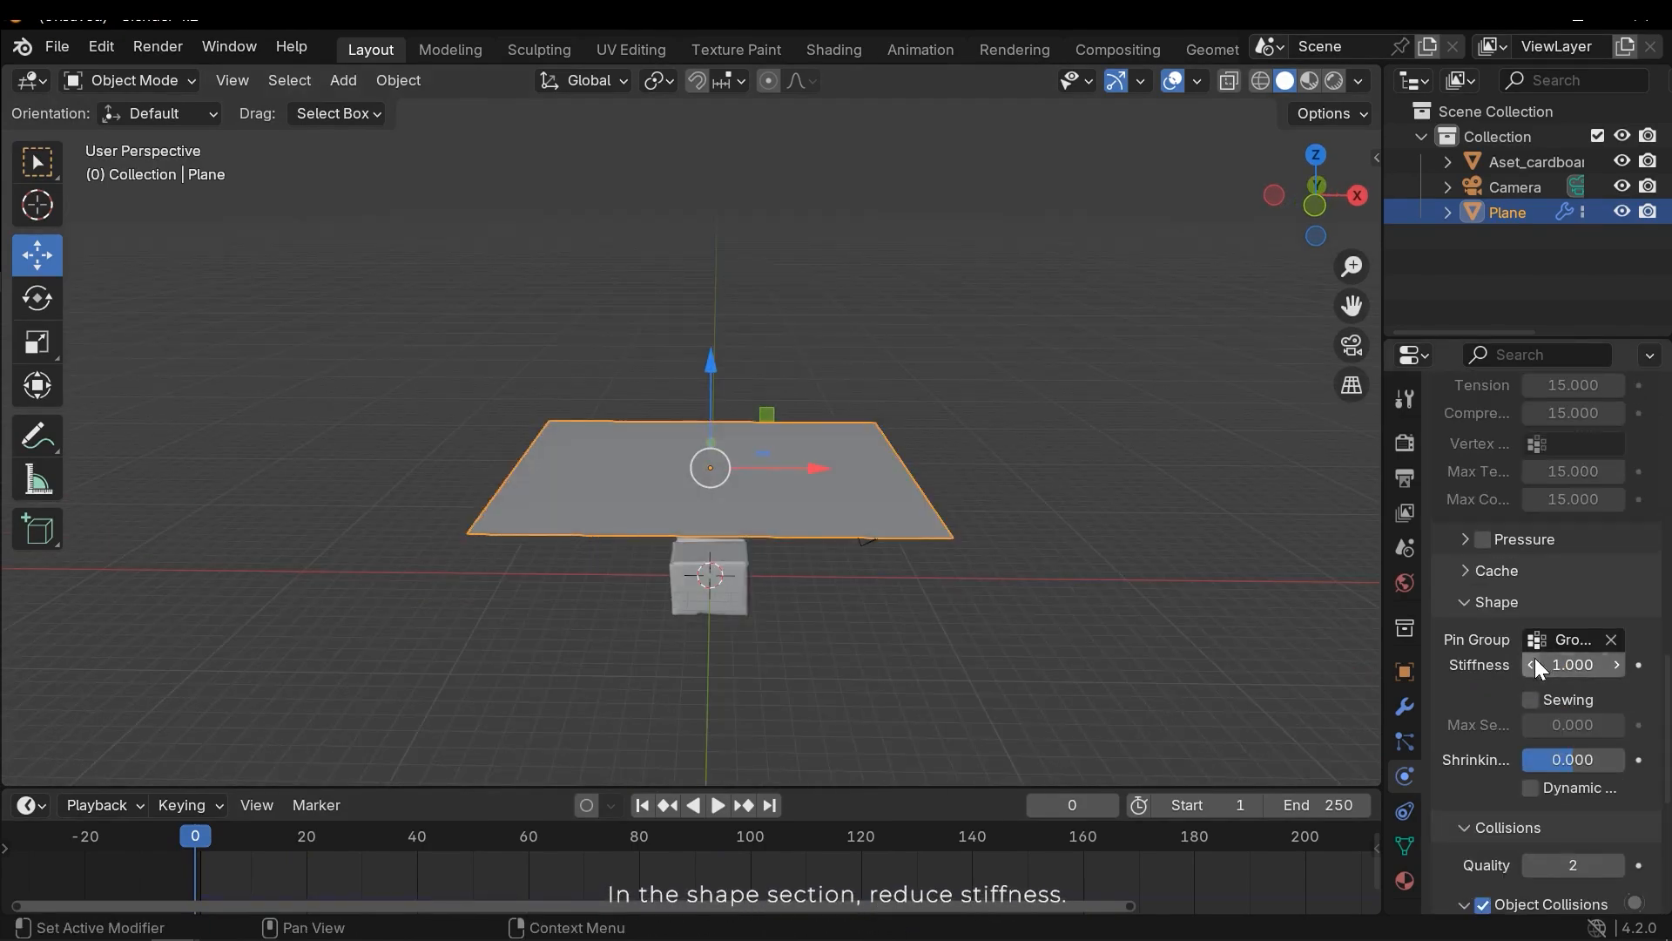
Step: Reduce the cloth pin stiffness from 1.000 to 0.000, keeping Group as pin group
left_click(1533, 664)
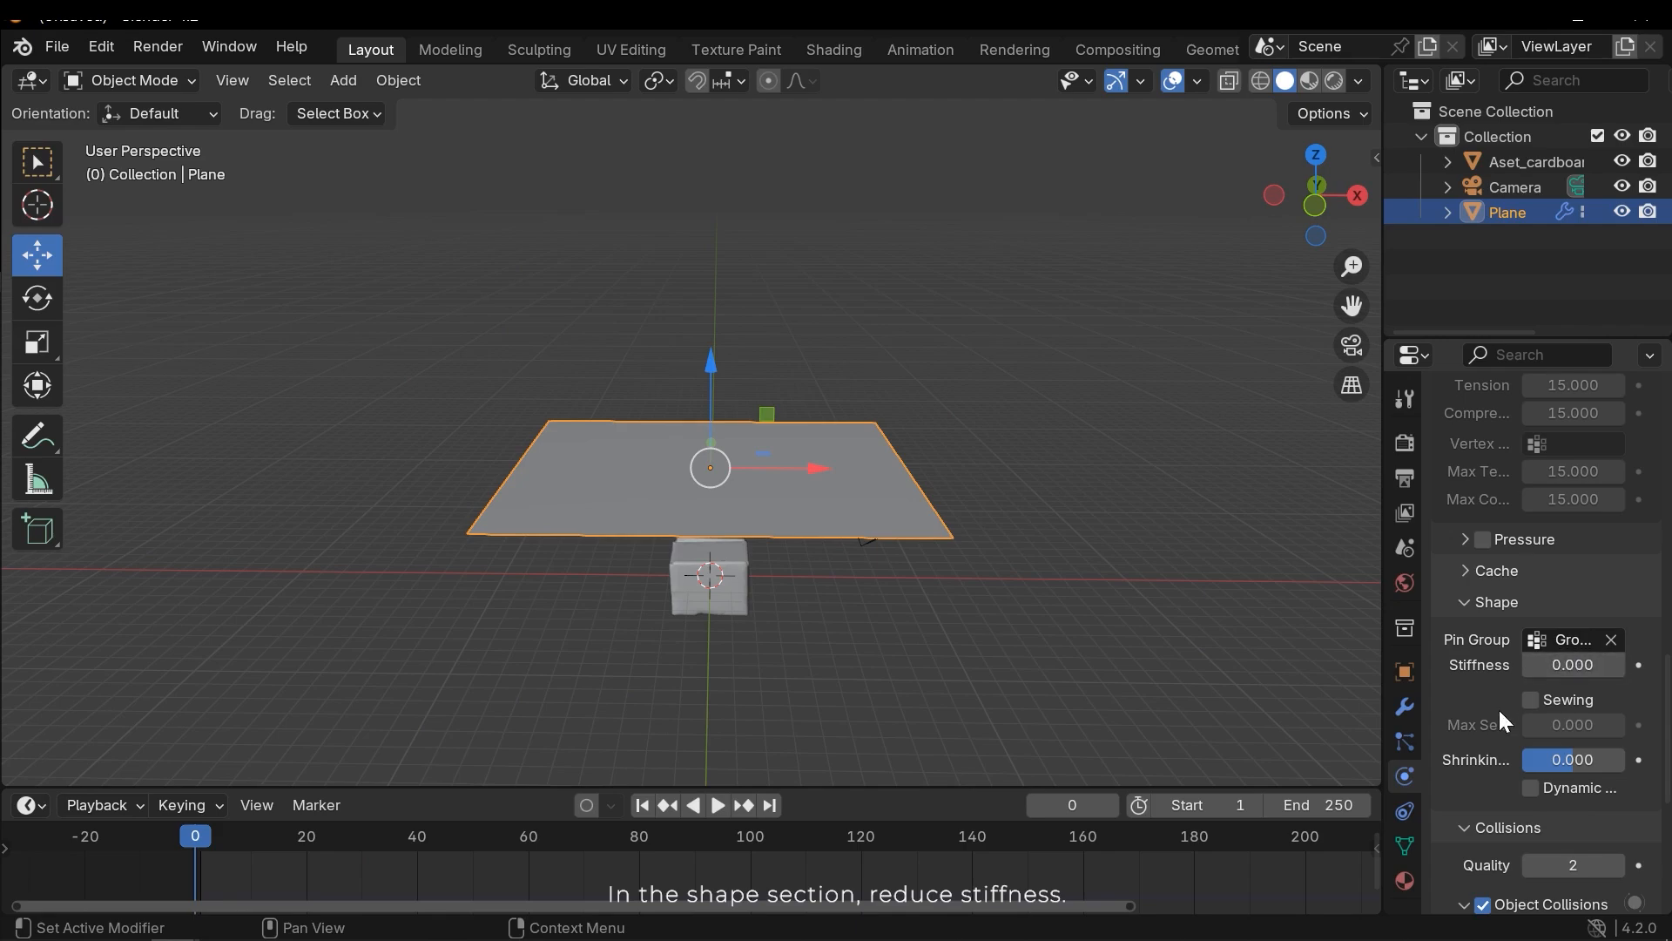
left_click(716, 805)
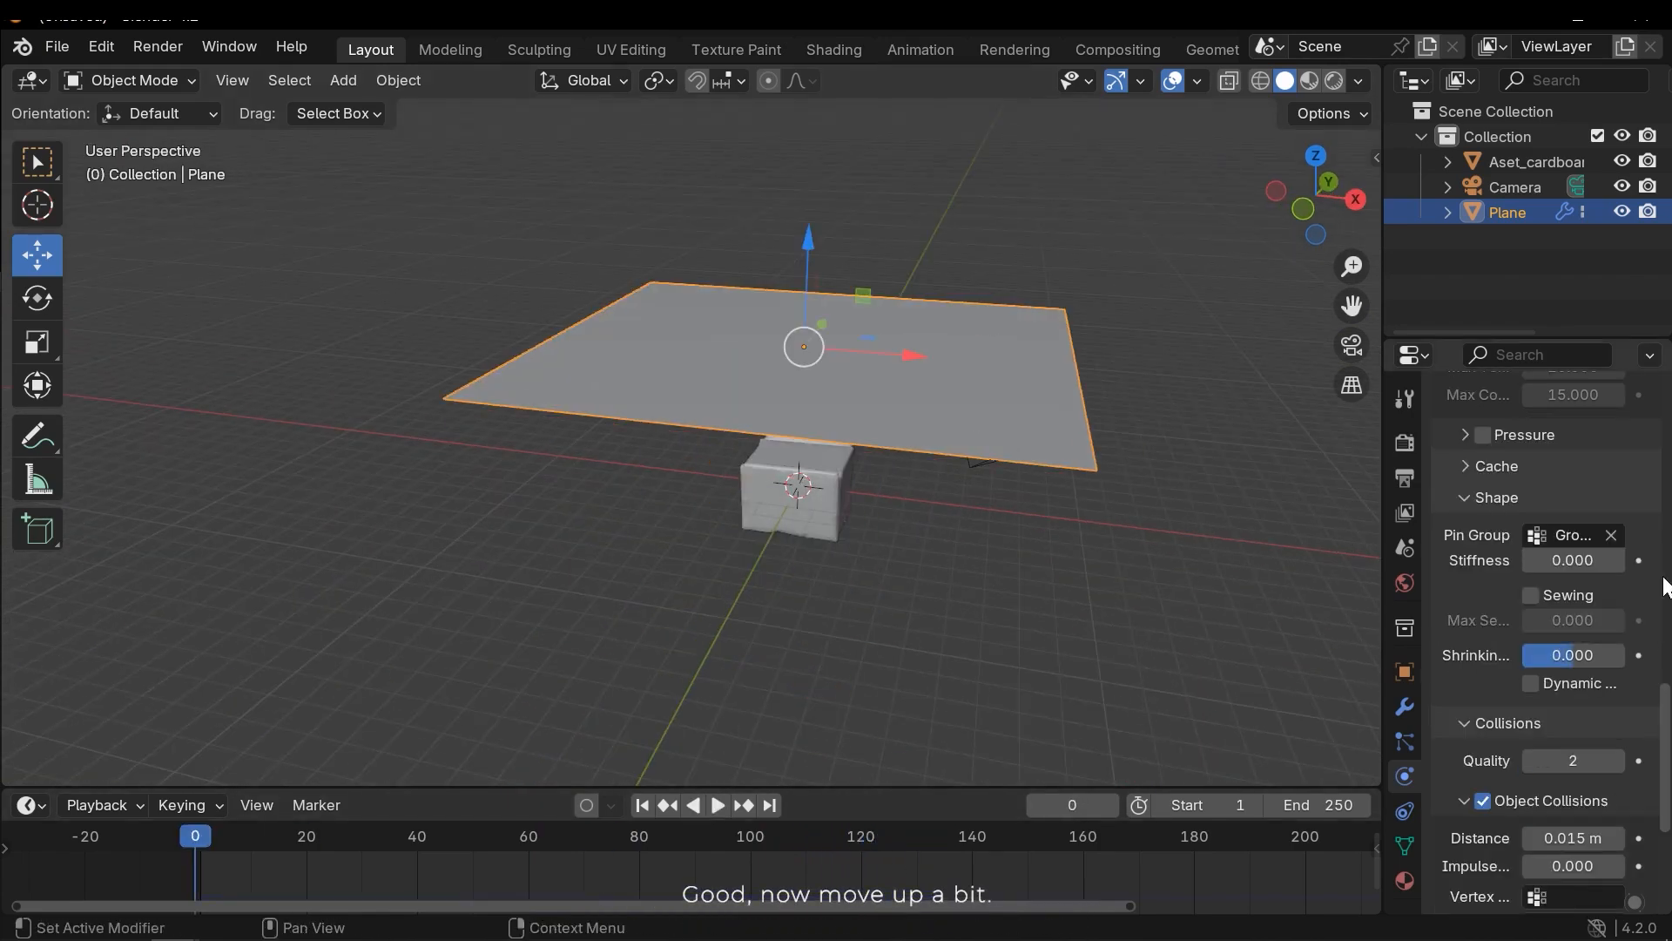
Step: Raise collision quality to 5, trial a 0.581 m object distance, then restore 0.015 m
scroll("down", 3)
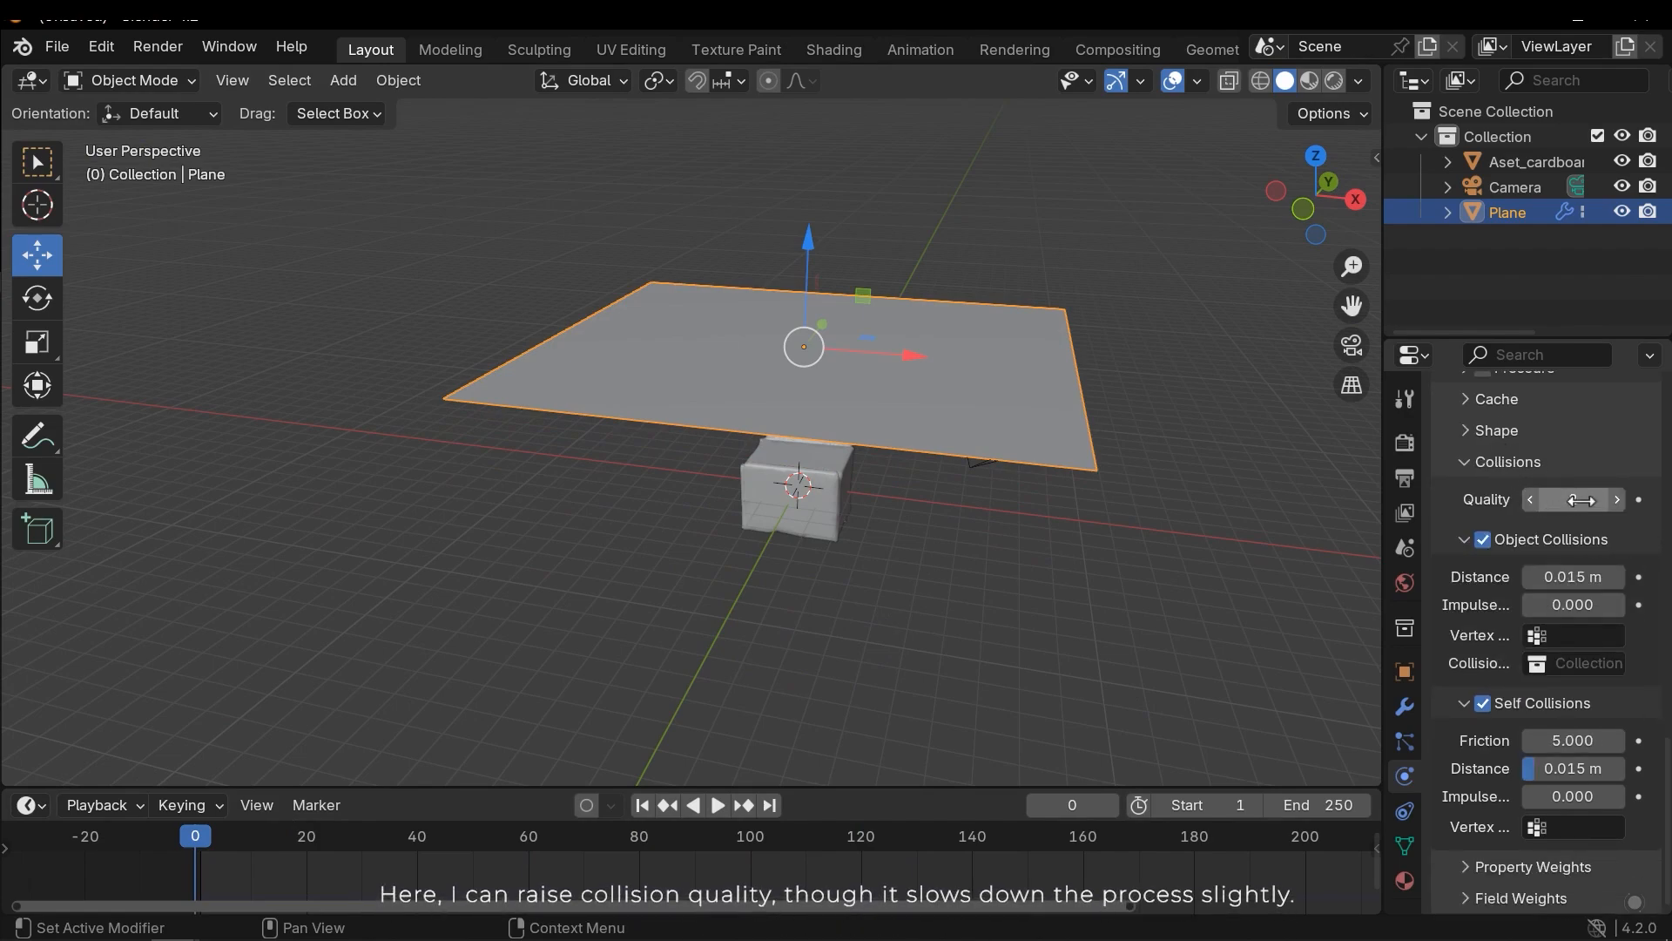
left_click(1614, 500)
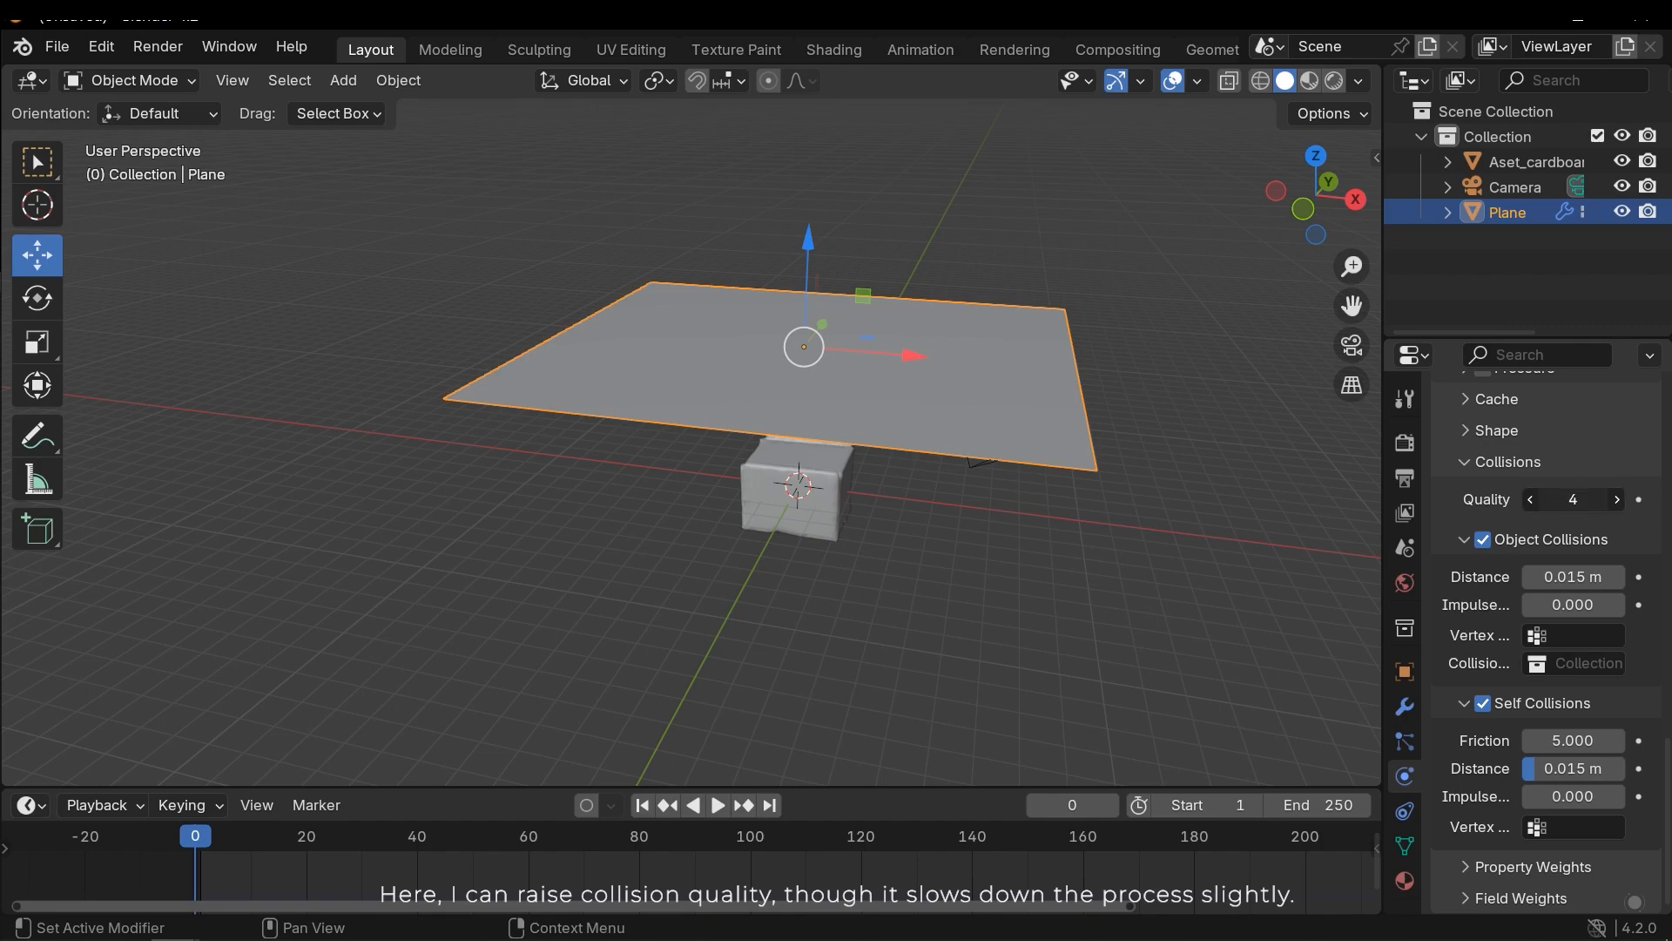
left_click(1615, 500)
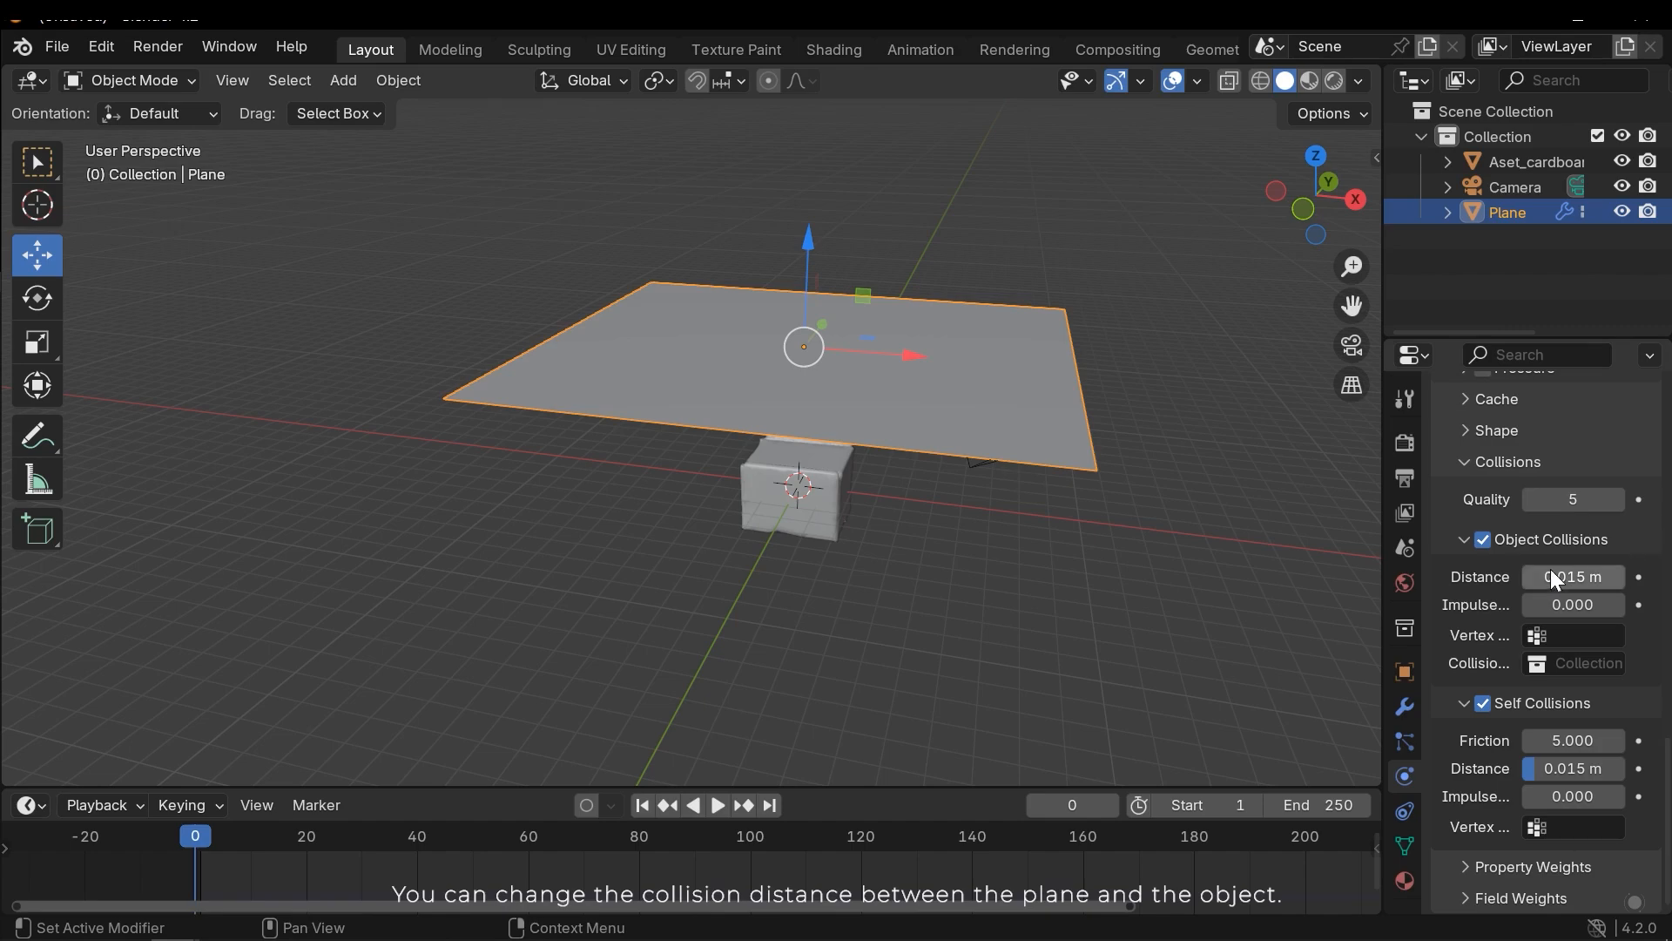
mouse_move(1578, 592)
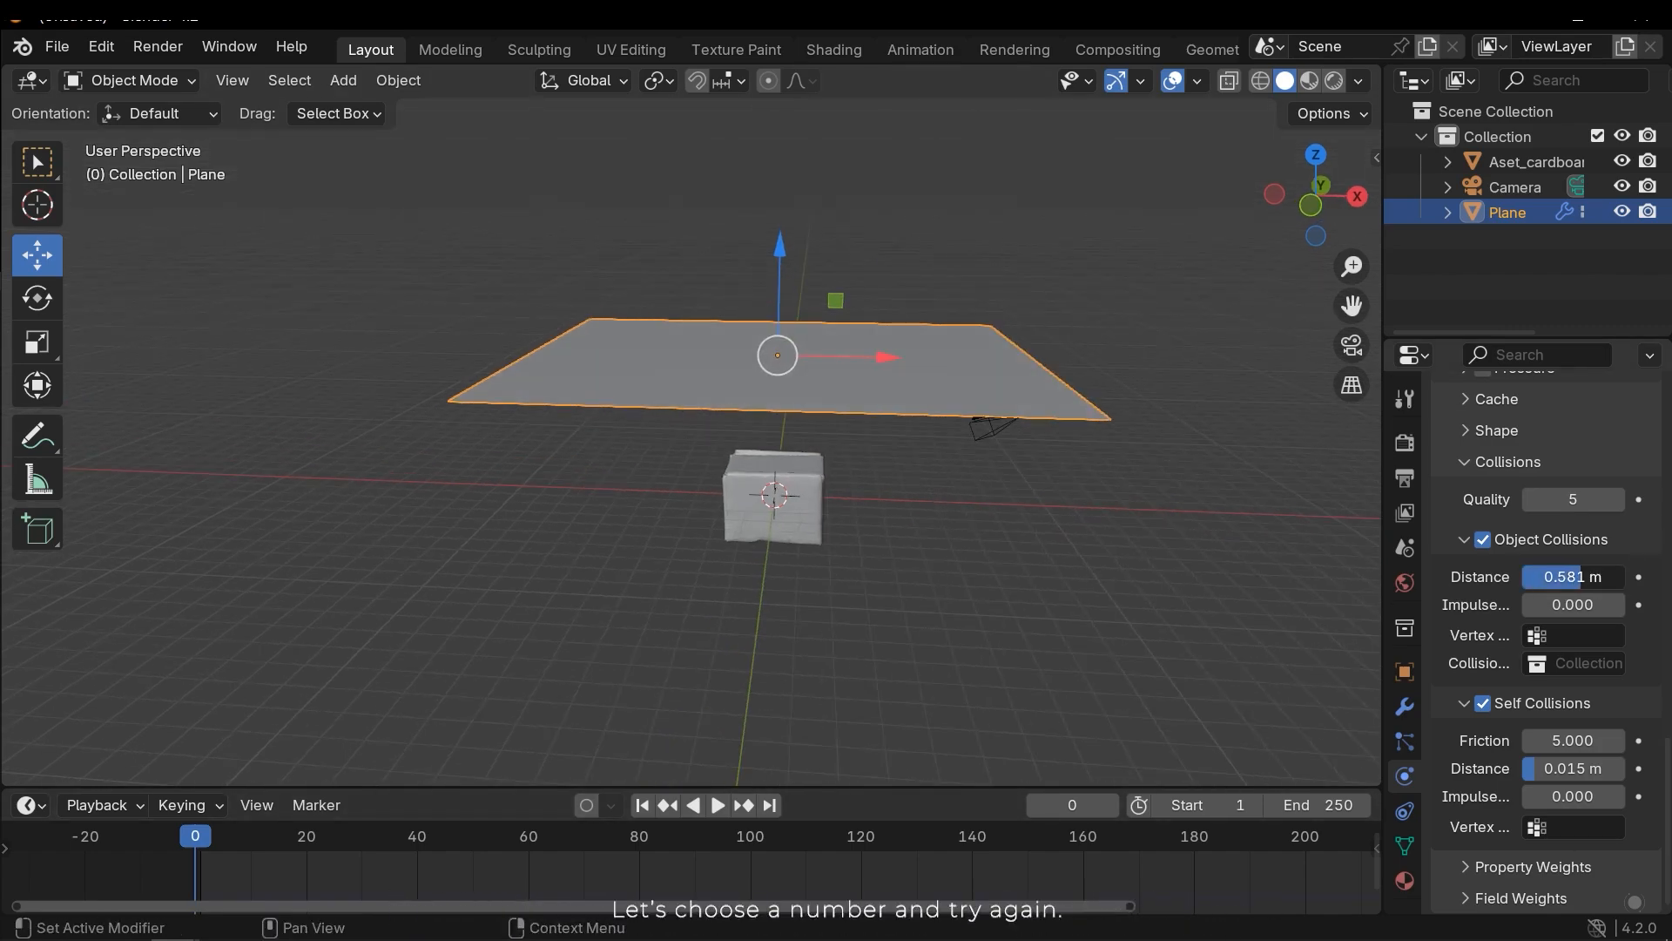
left_click(716, 805)
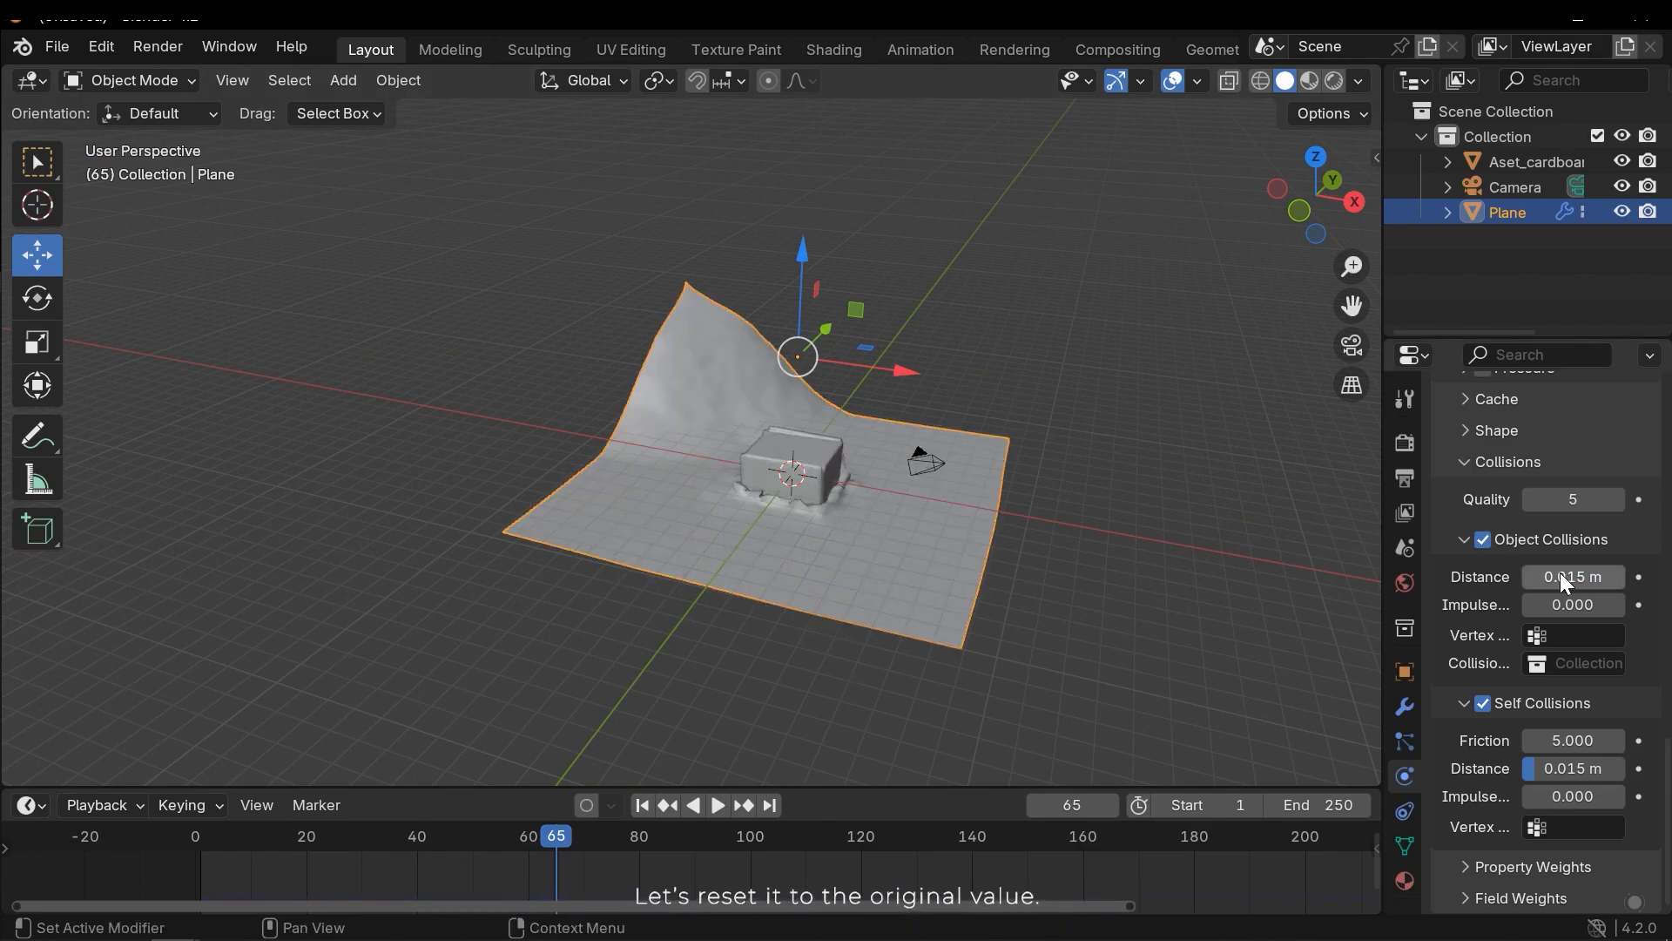
left_click(641, 805)
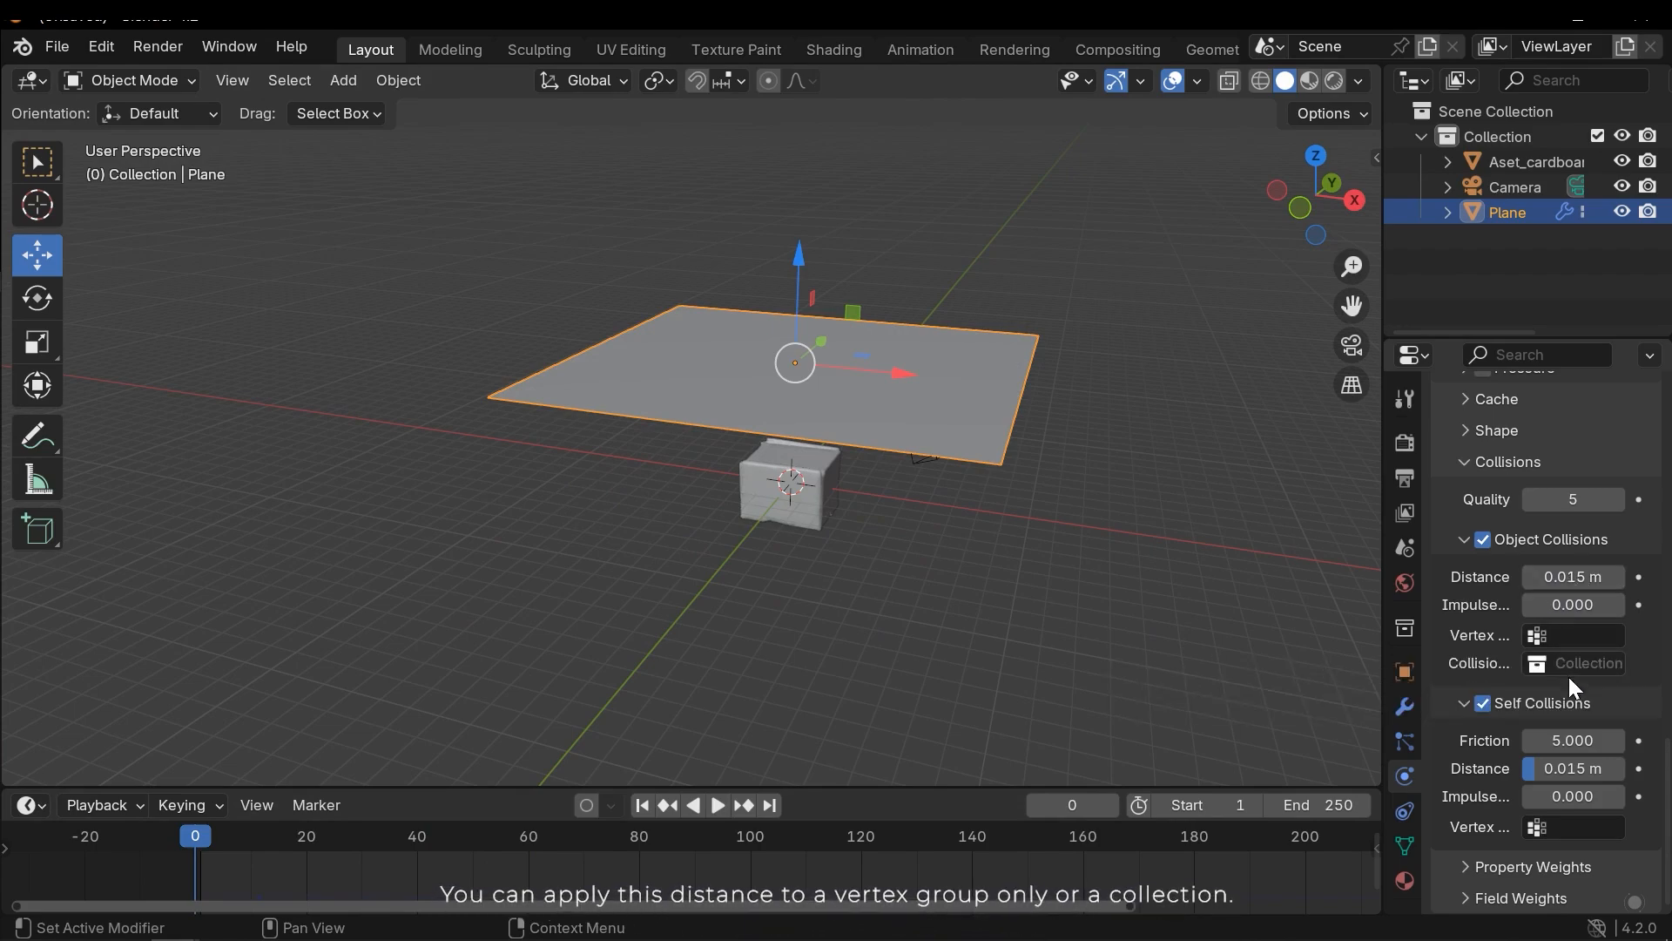
mouse_move(1561, 636)
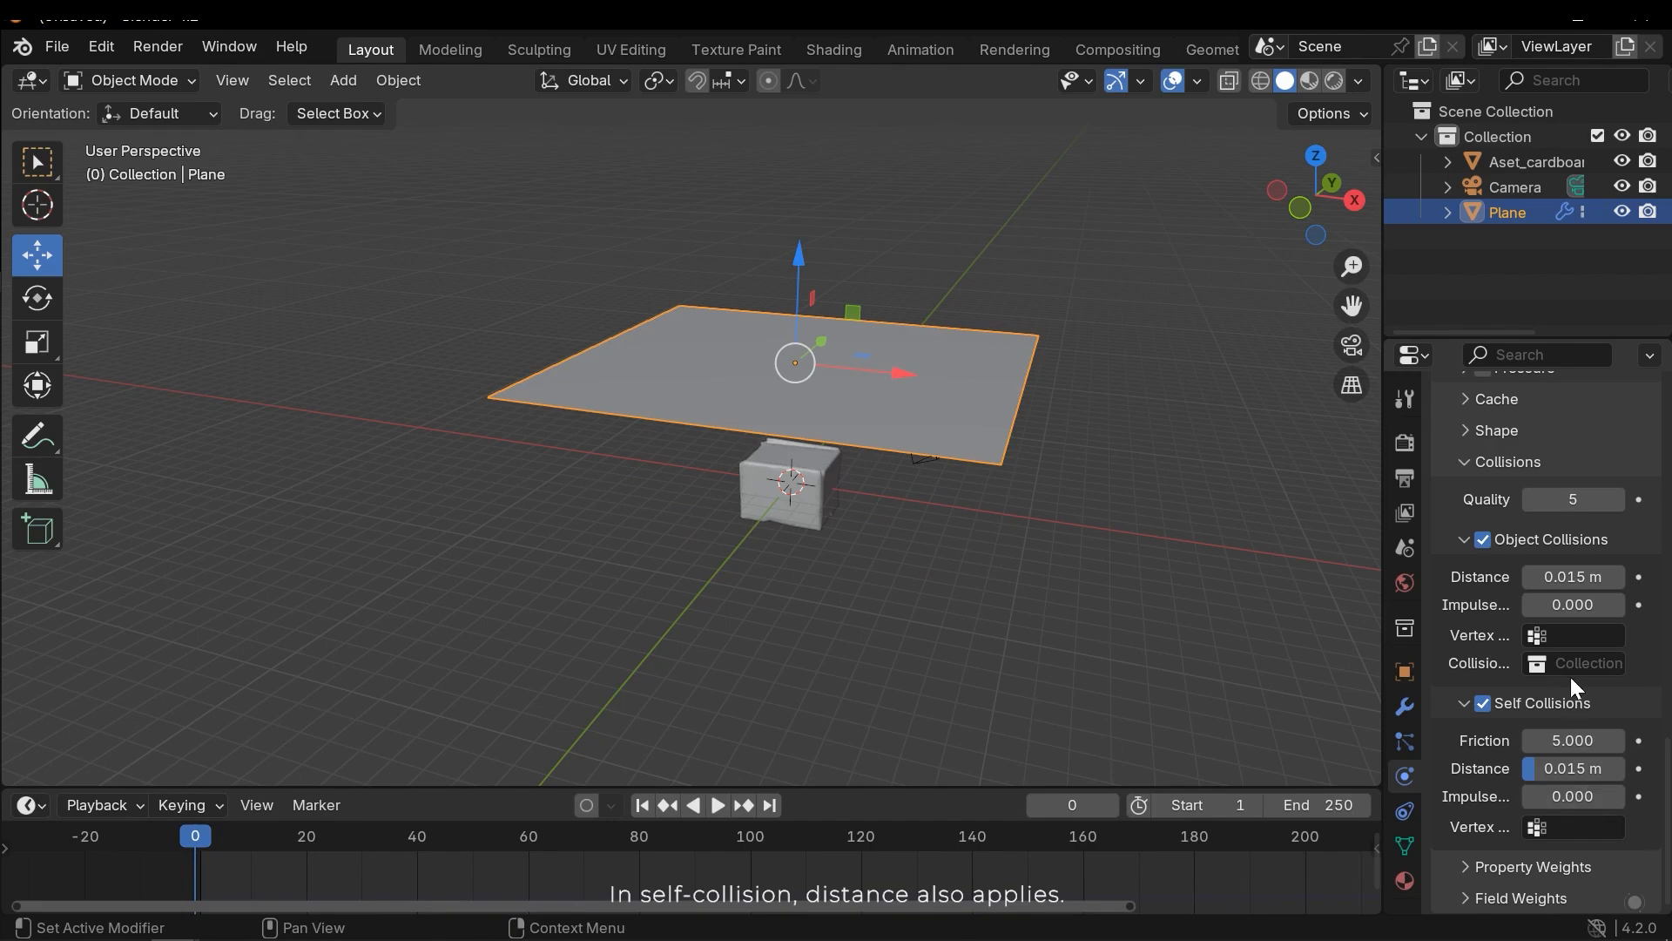
mouse_move(1567, 789)
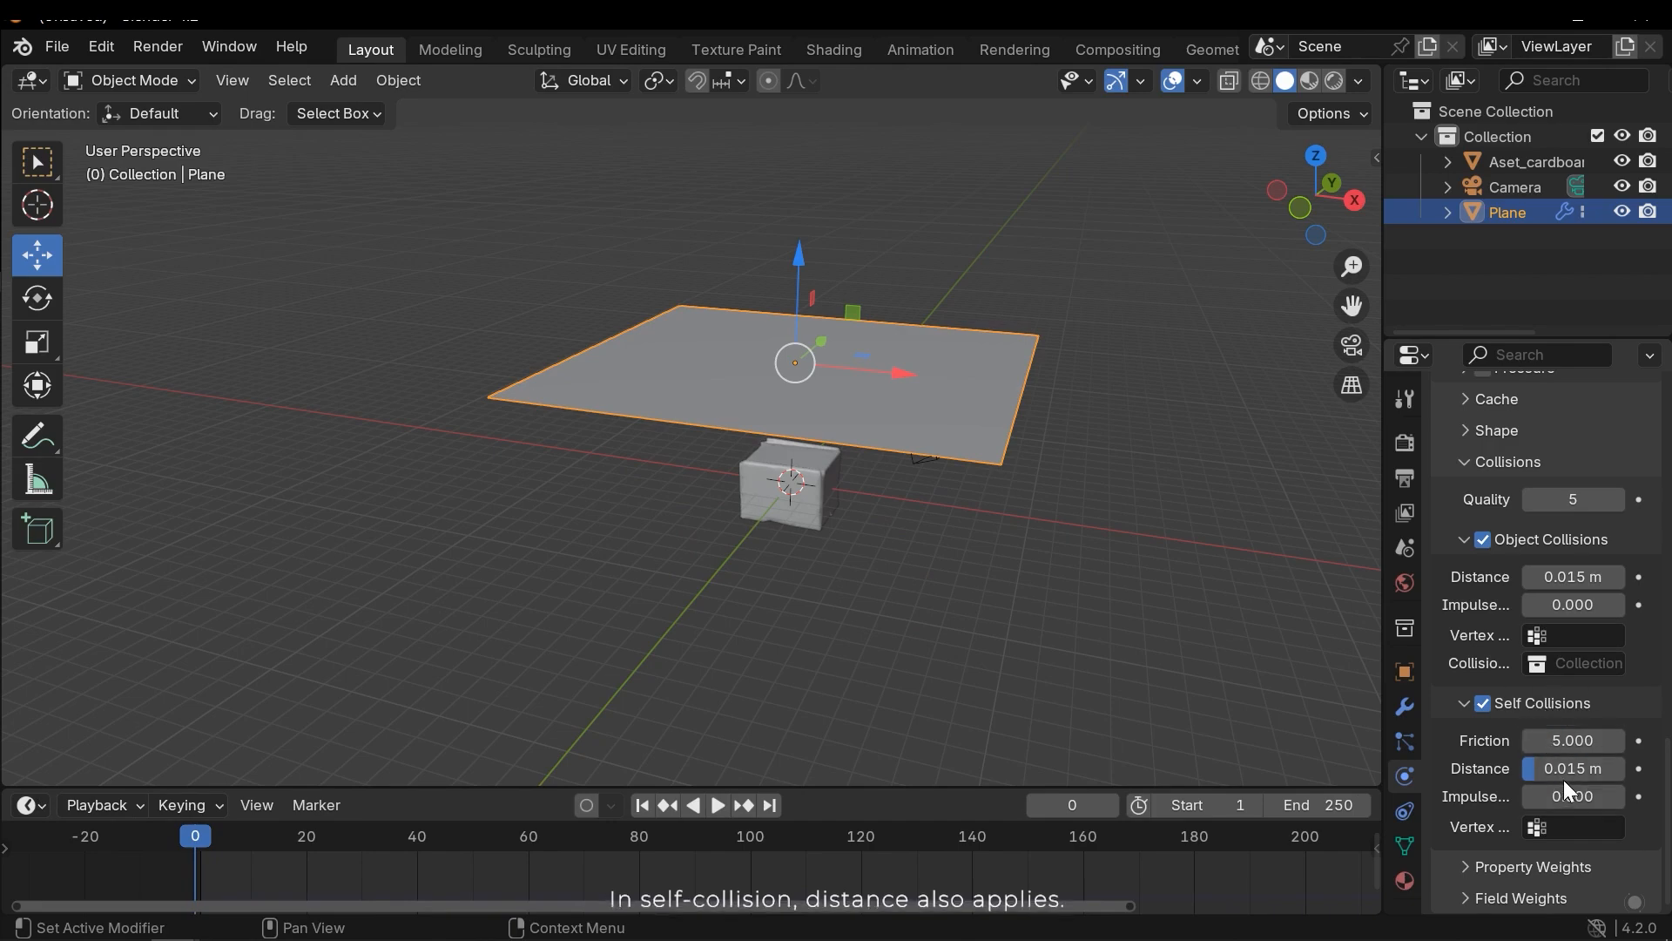
mouse_move(1569, 768)
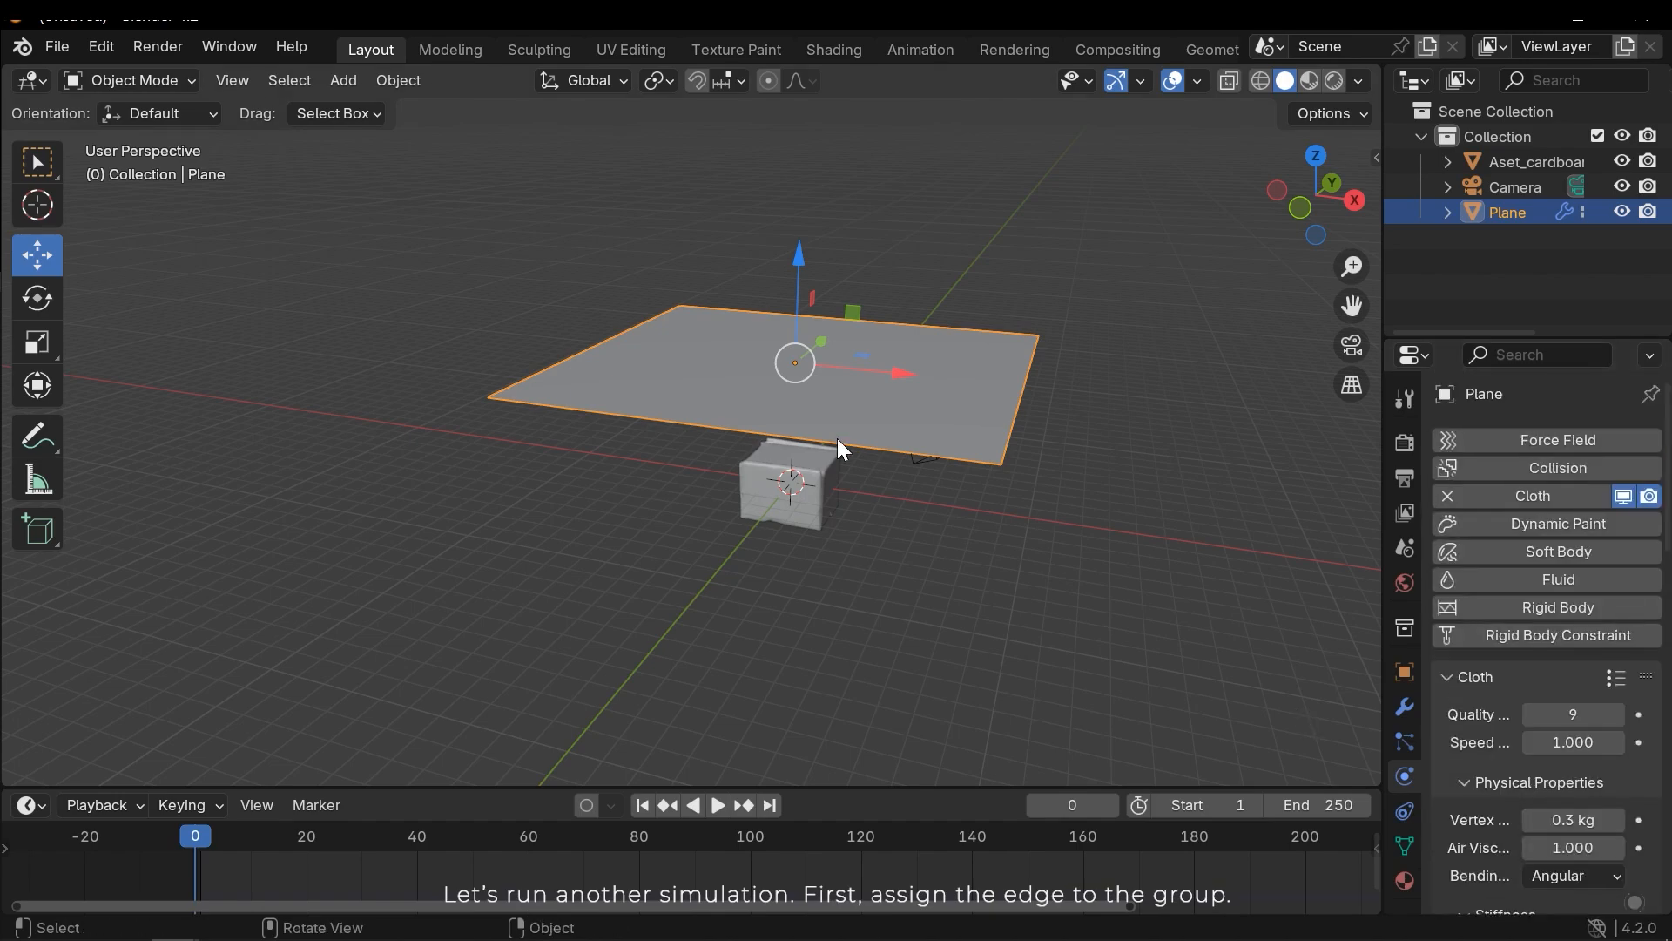
Step: Assign the plane's edge to the vertex group and move the cardboard box about 2.6 m down
key("Tab")
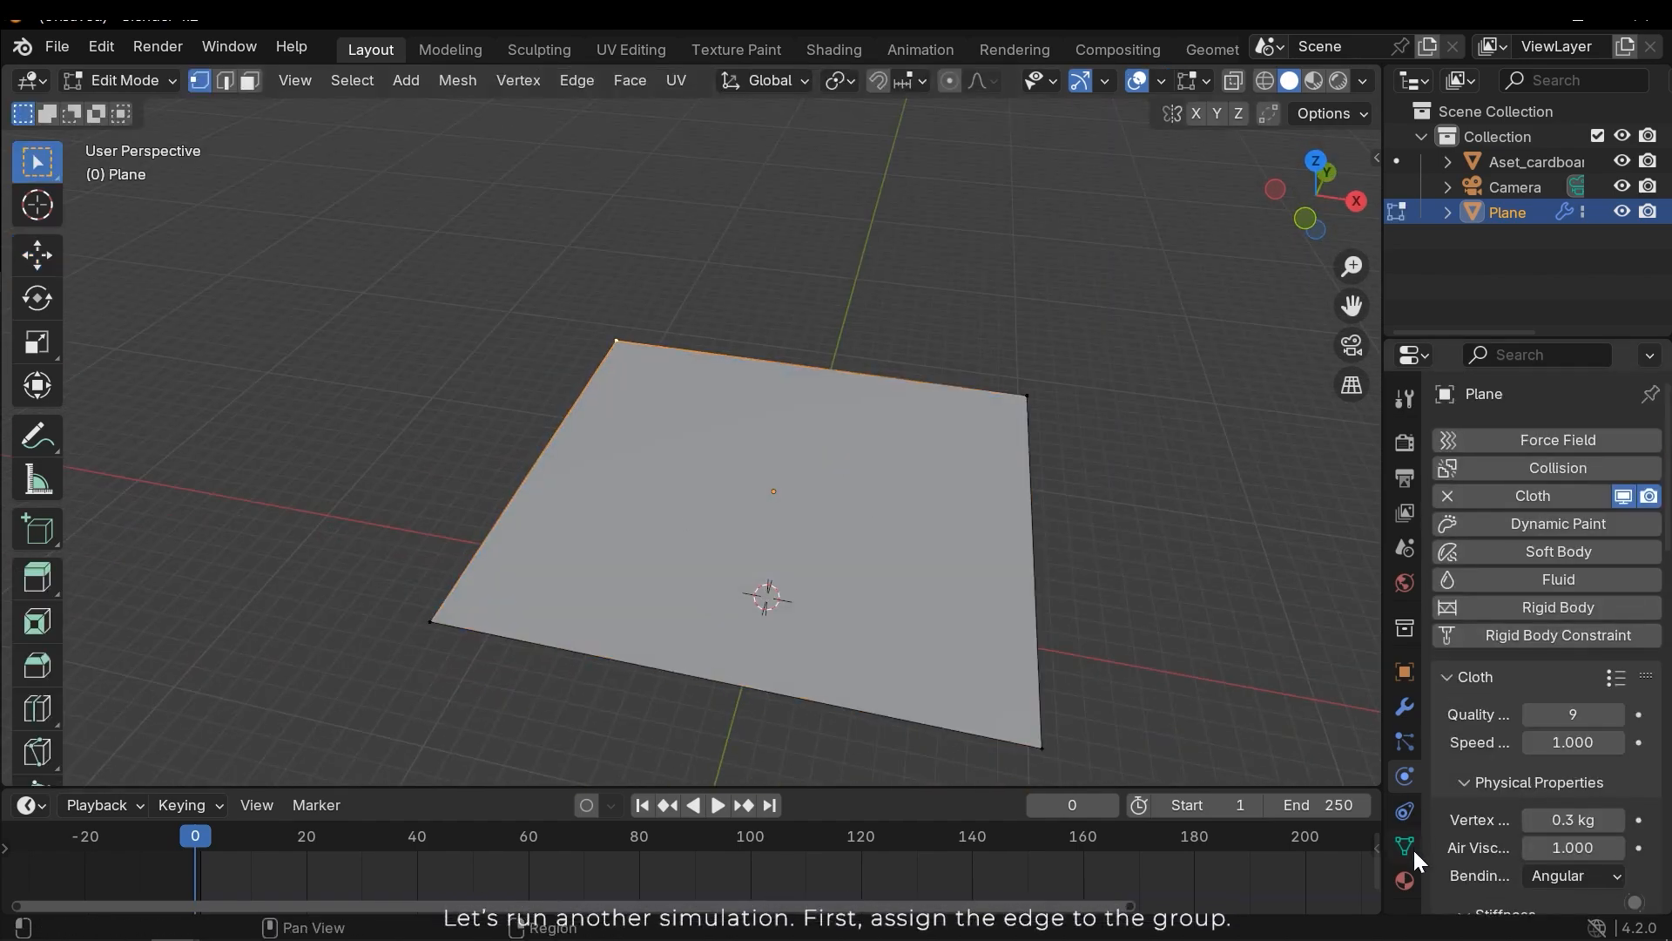
left_click(1404, 846)
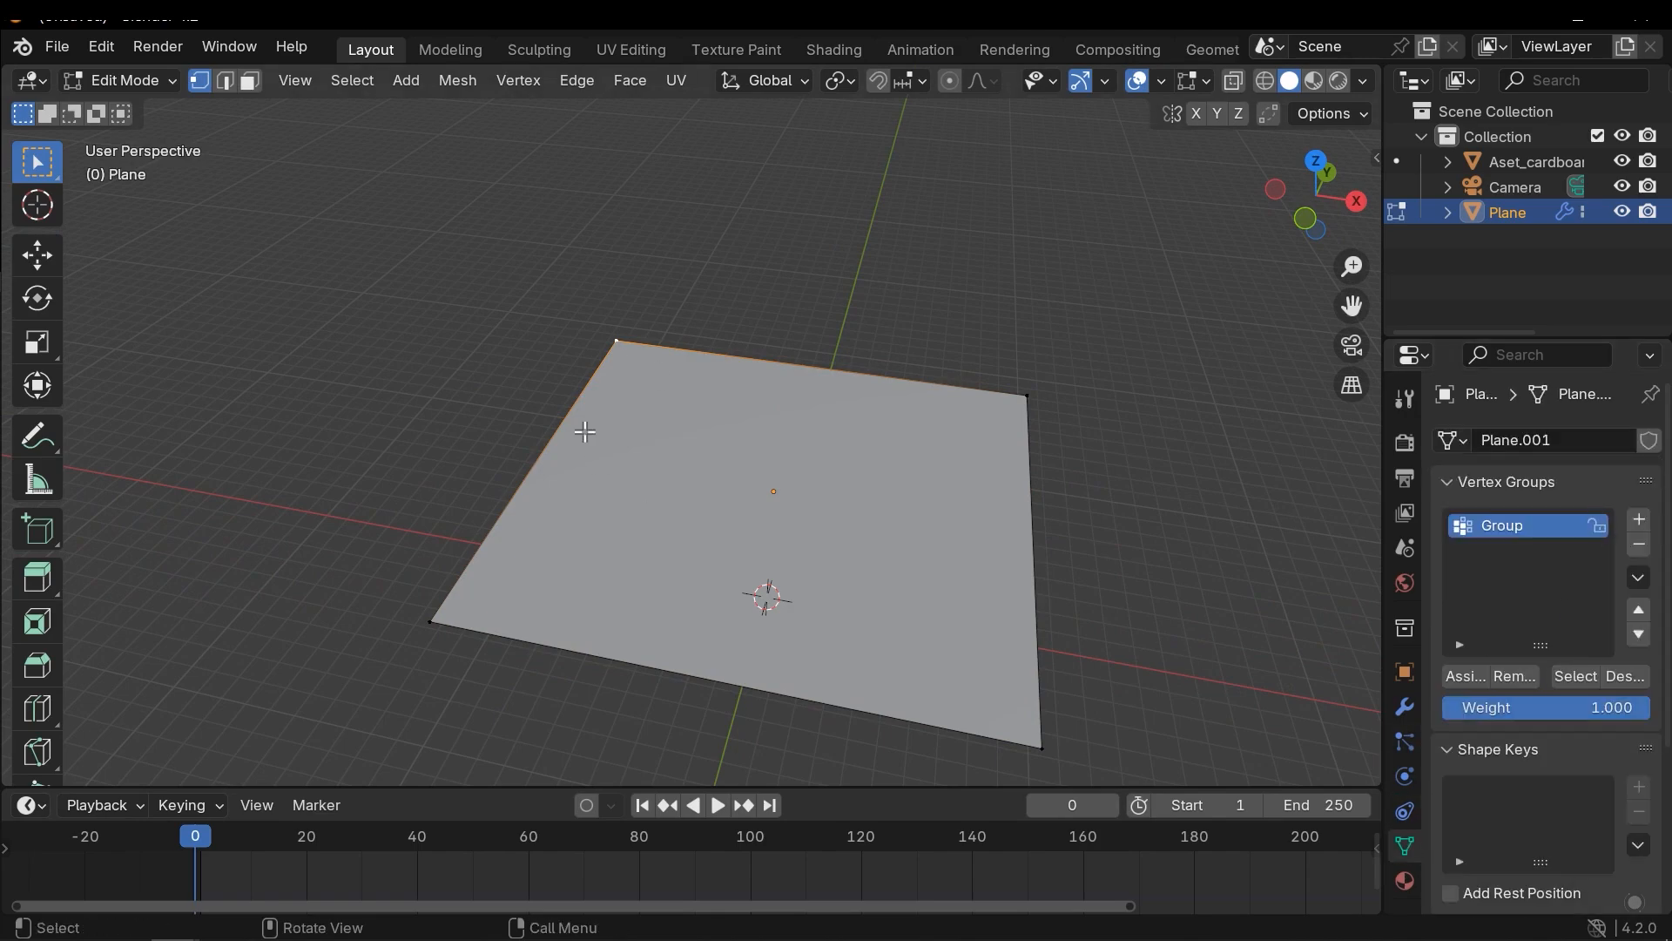
left_click(1404, 810)
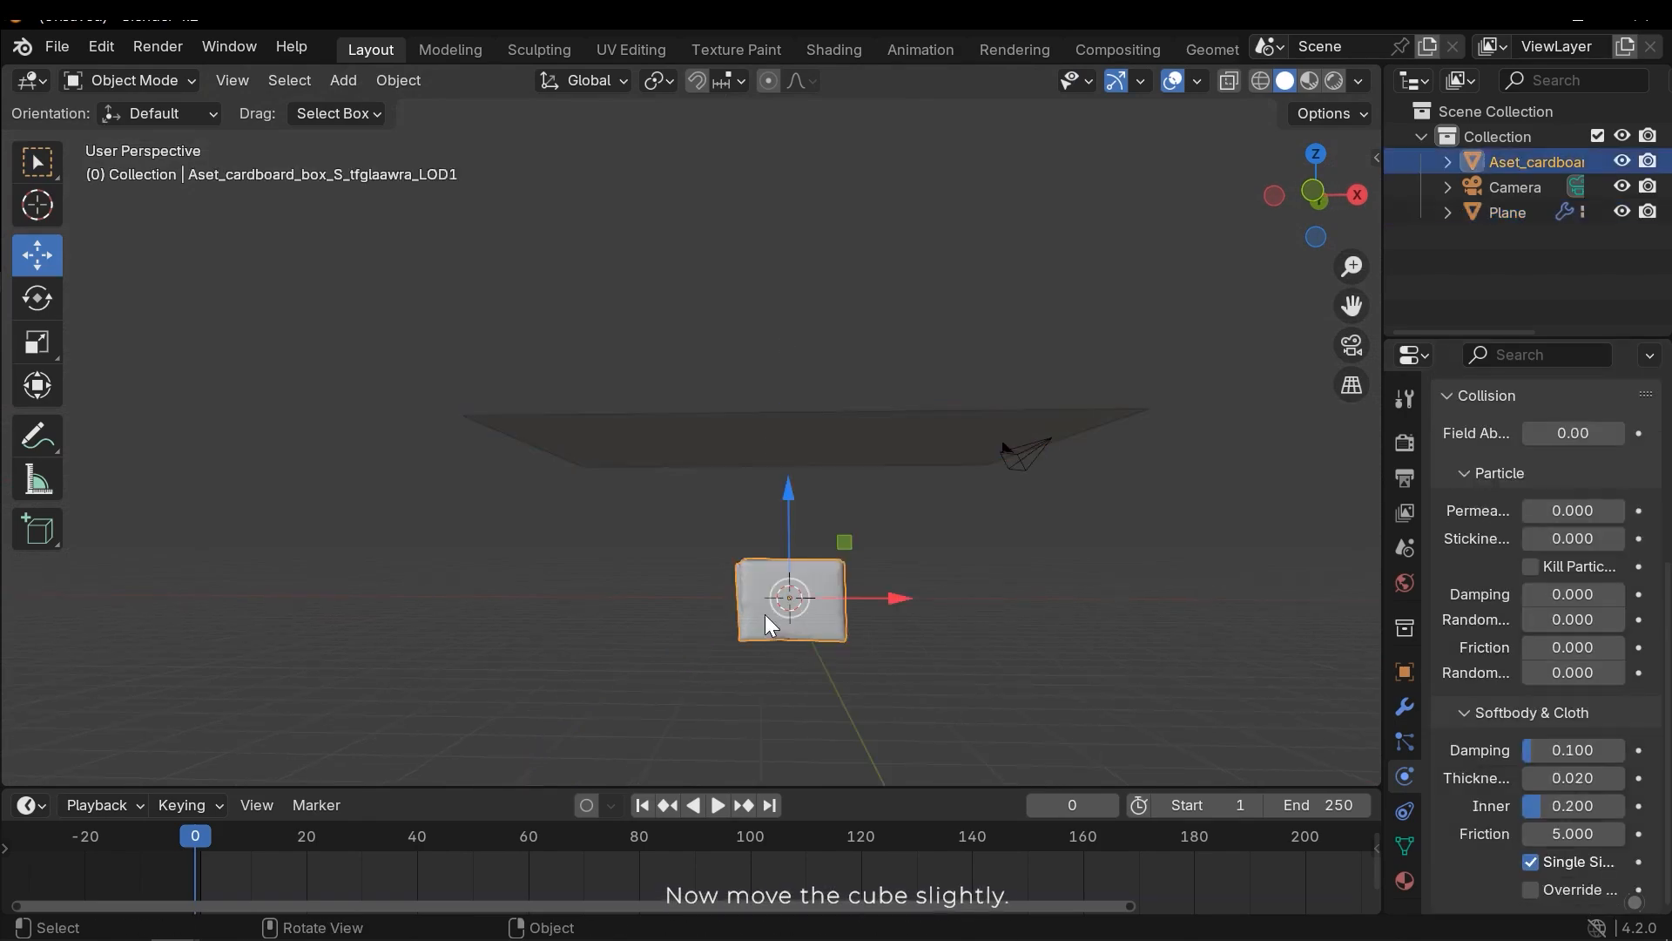
left_click_drag(789, 598, 613, 597)
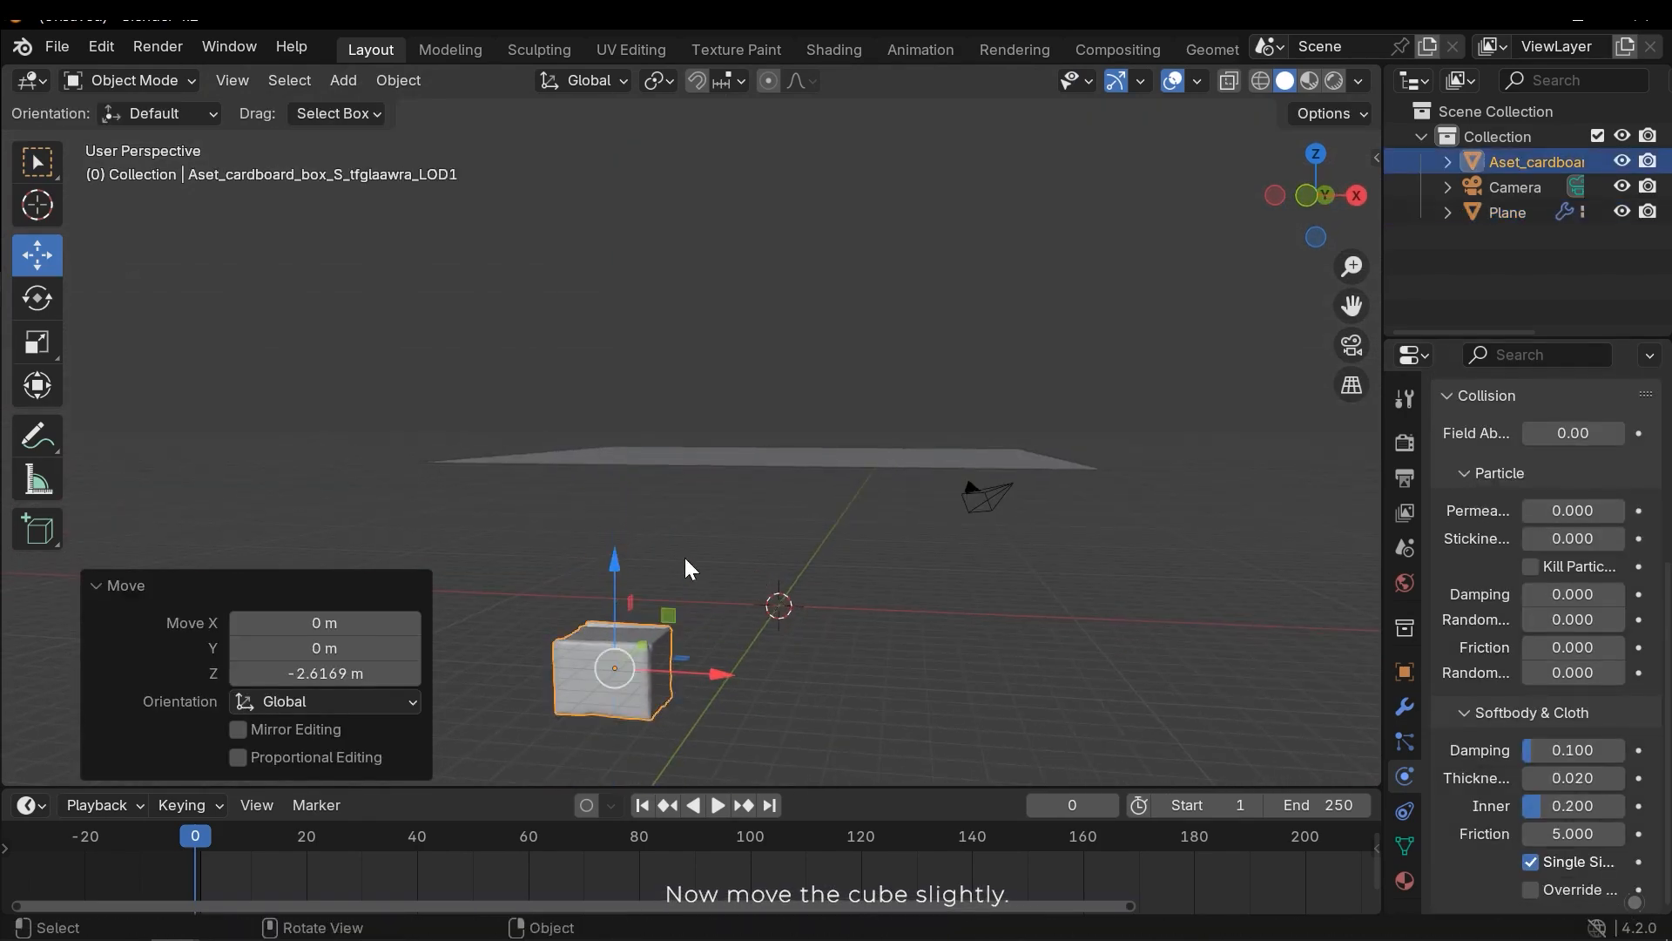
key("space")
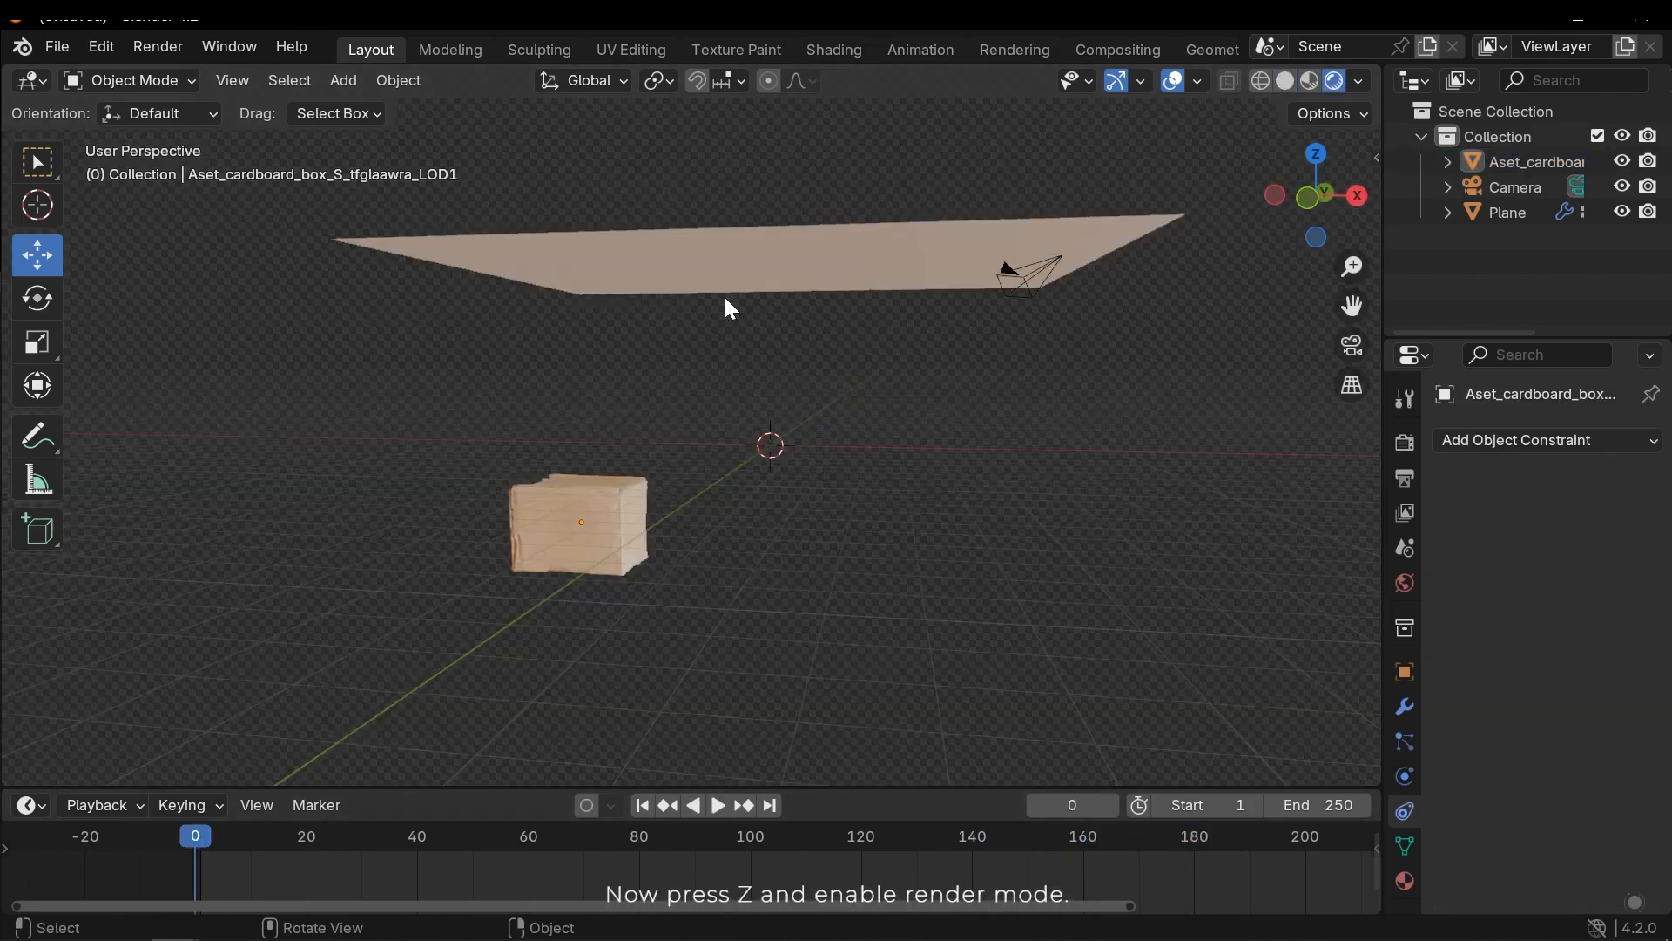
Step: Reselect the cloth plane, showing its Simple level-6 subdivision and cloth modifiers
left_click(716, 805)
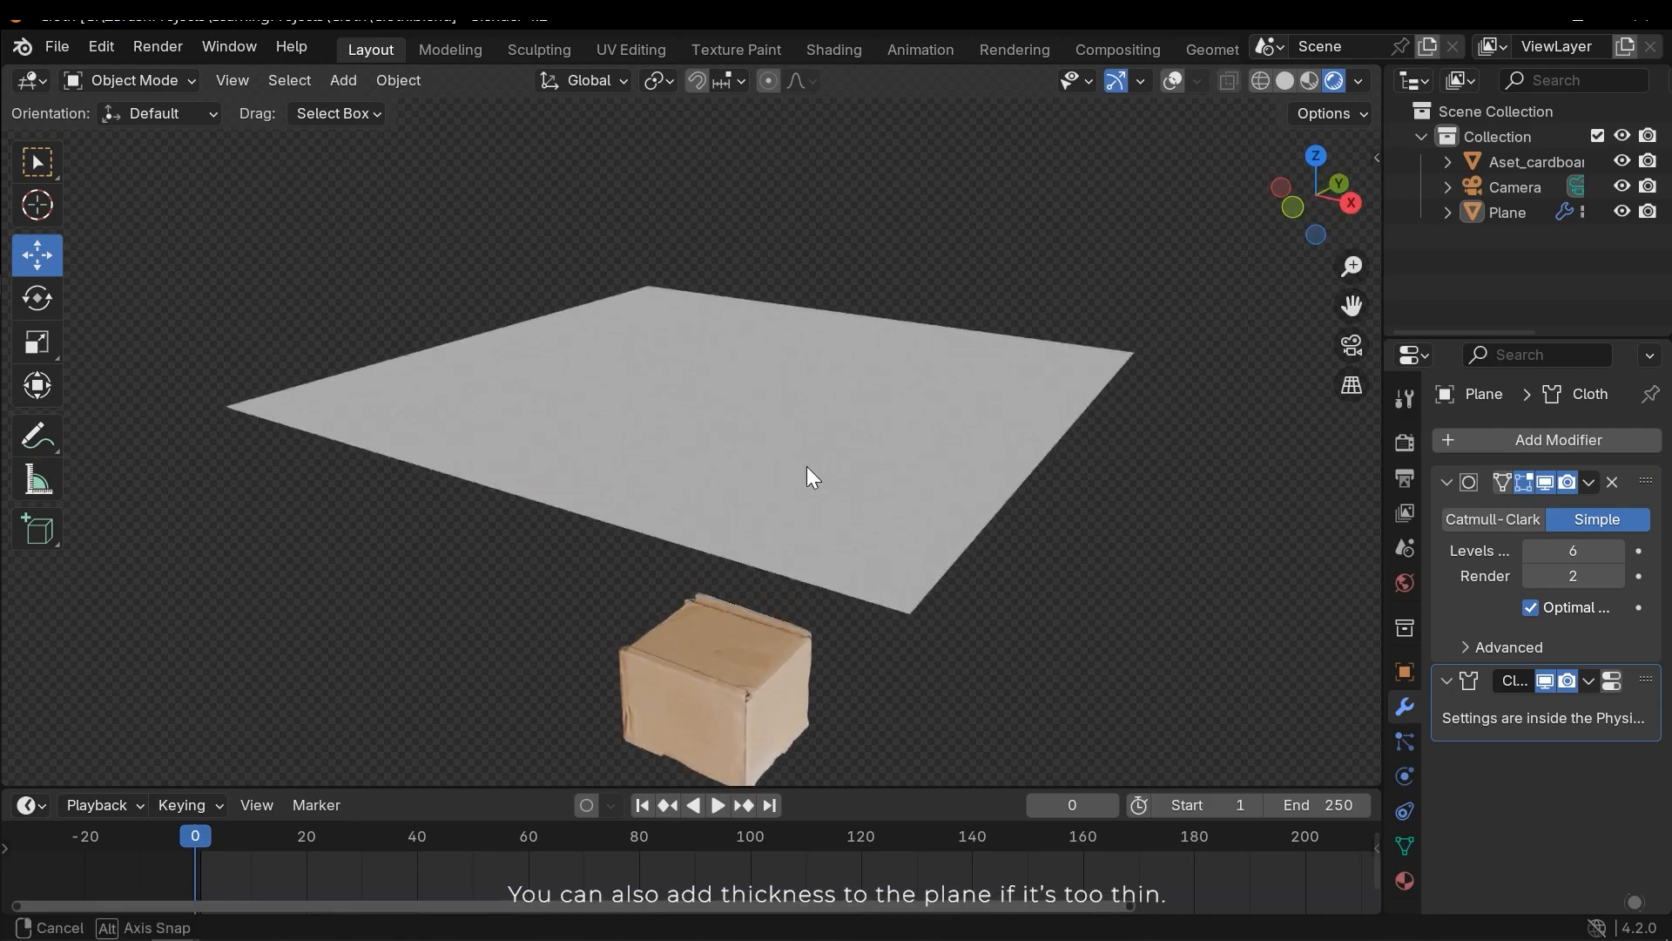
Step: Add a Solidify modifier to the cloth plane and enter a thickness of 0.004 m
left_click(807, 476)
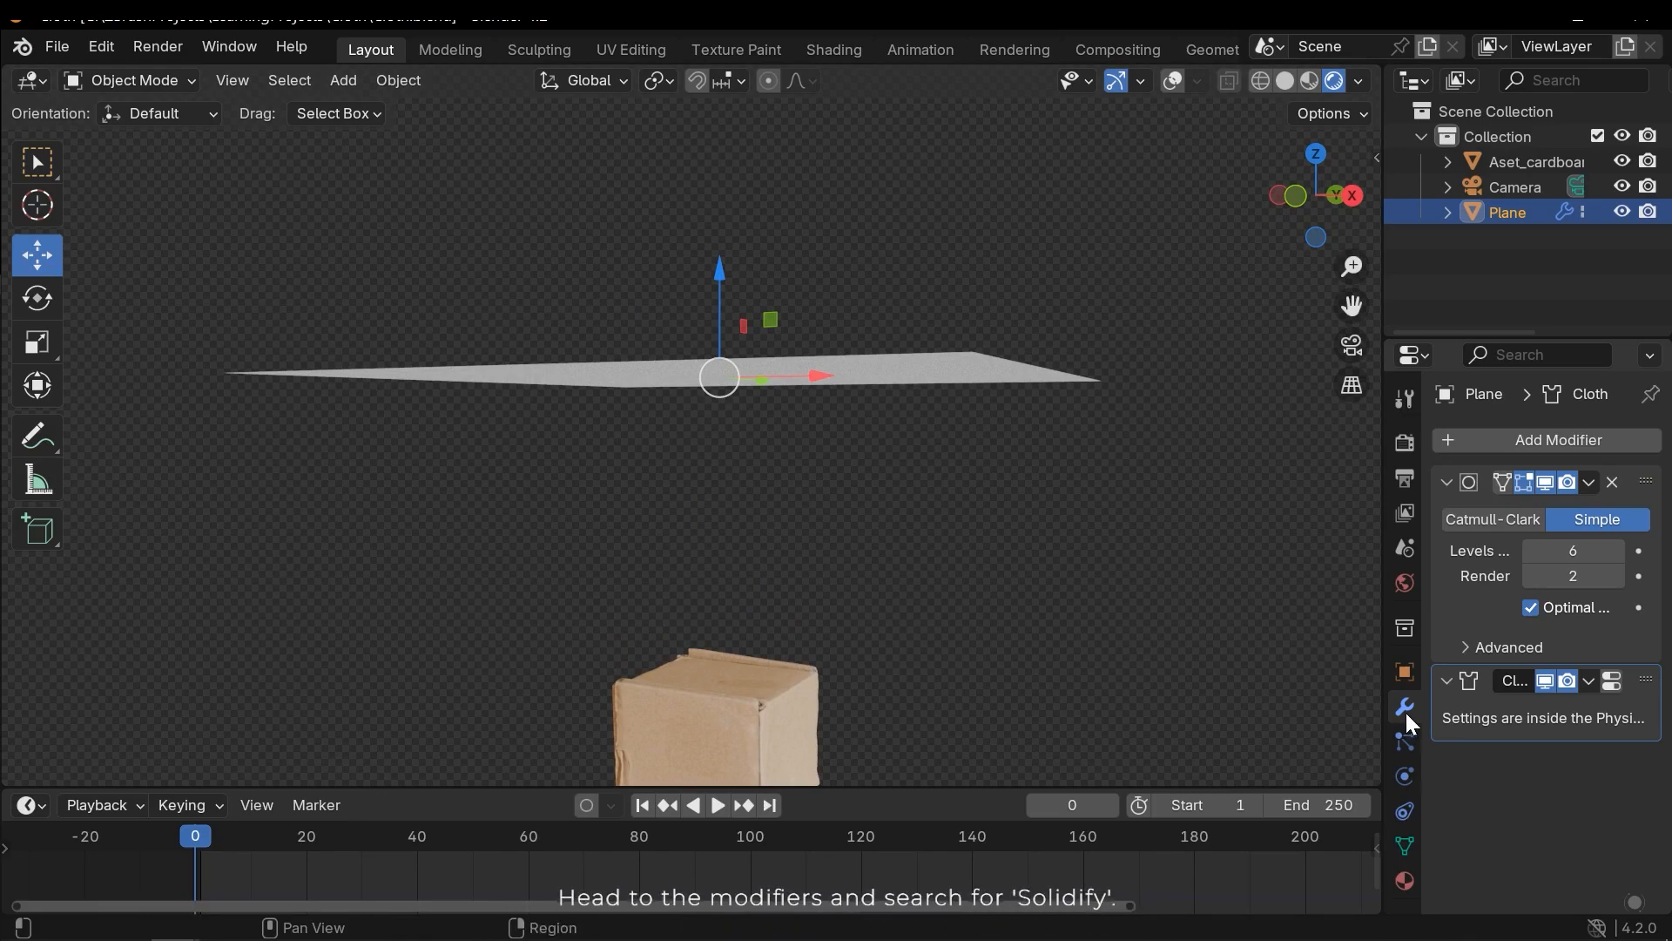
left_click(1557, 439)
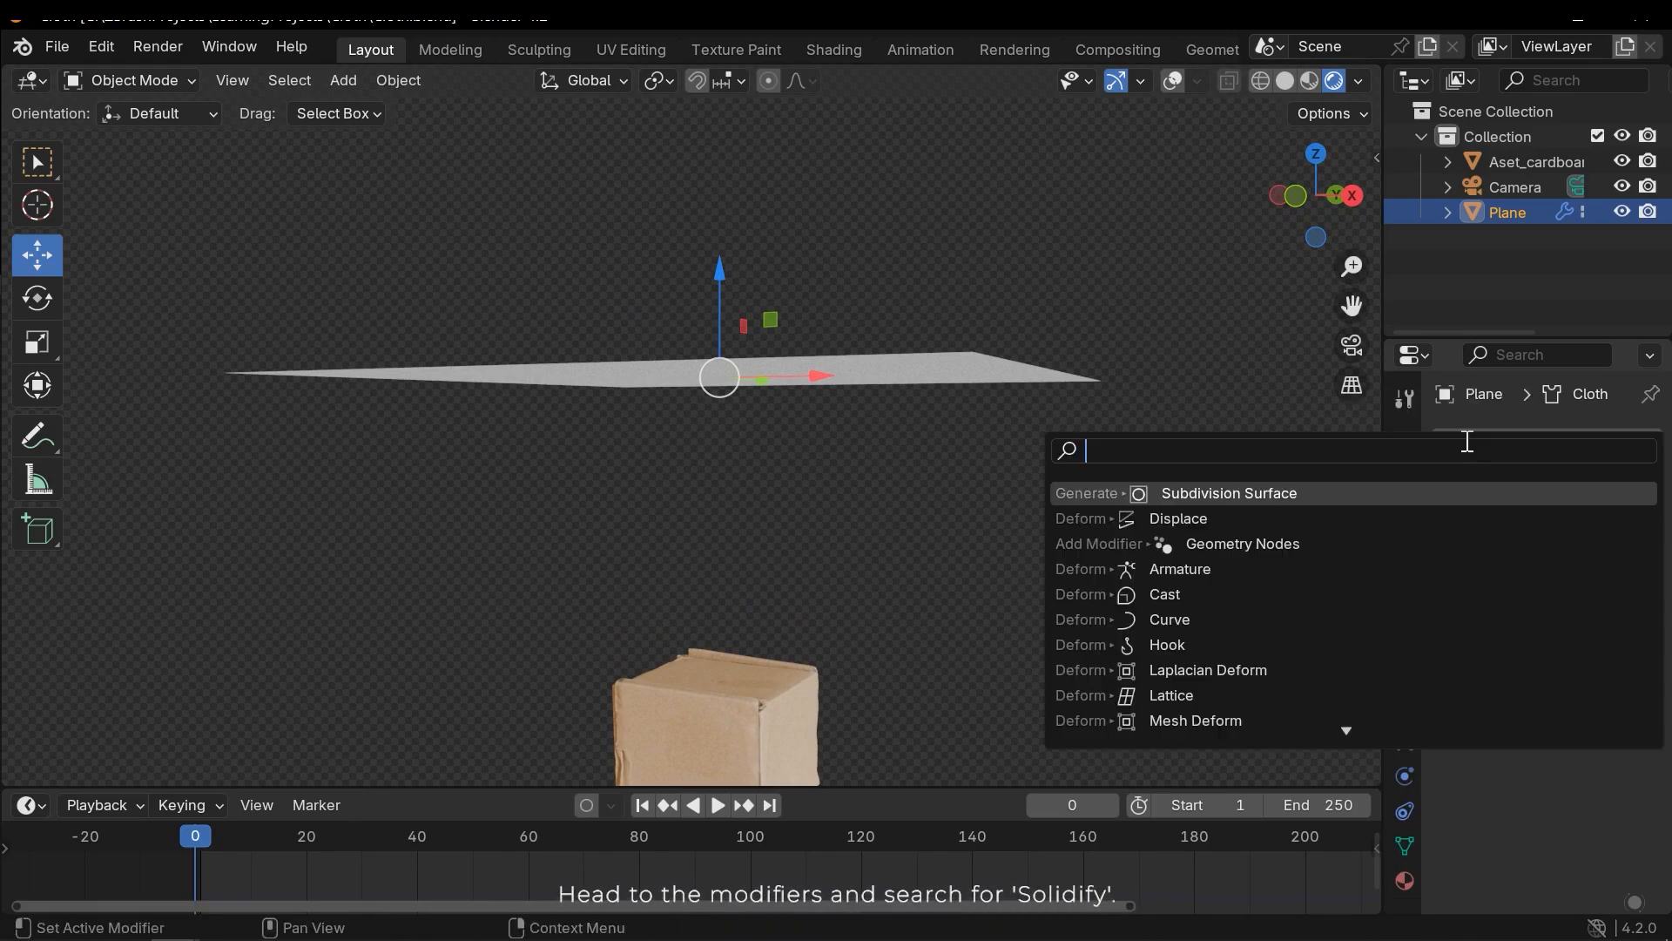
type("so")
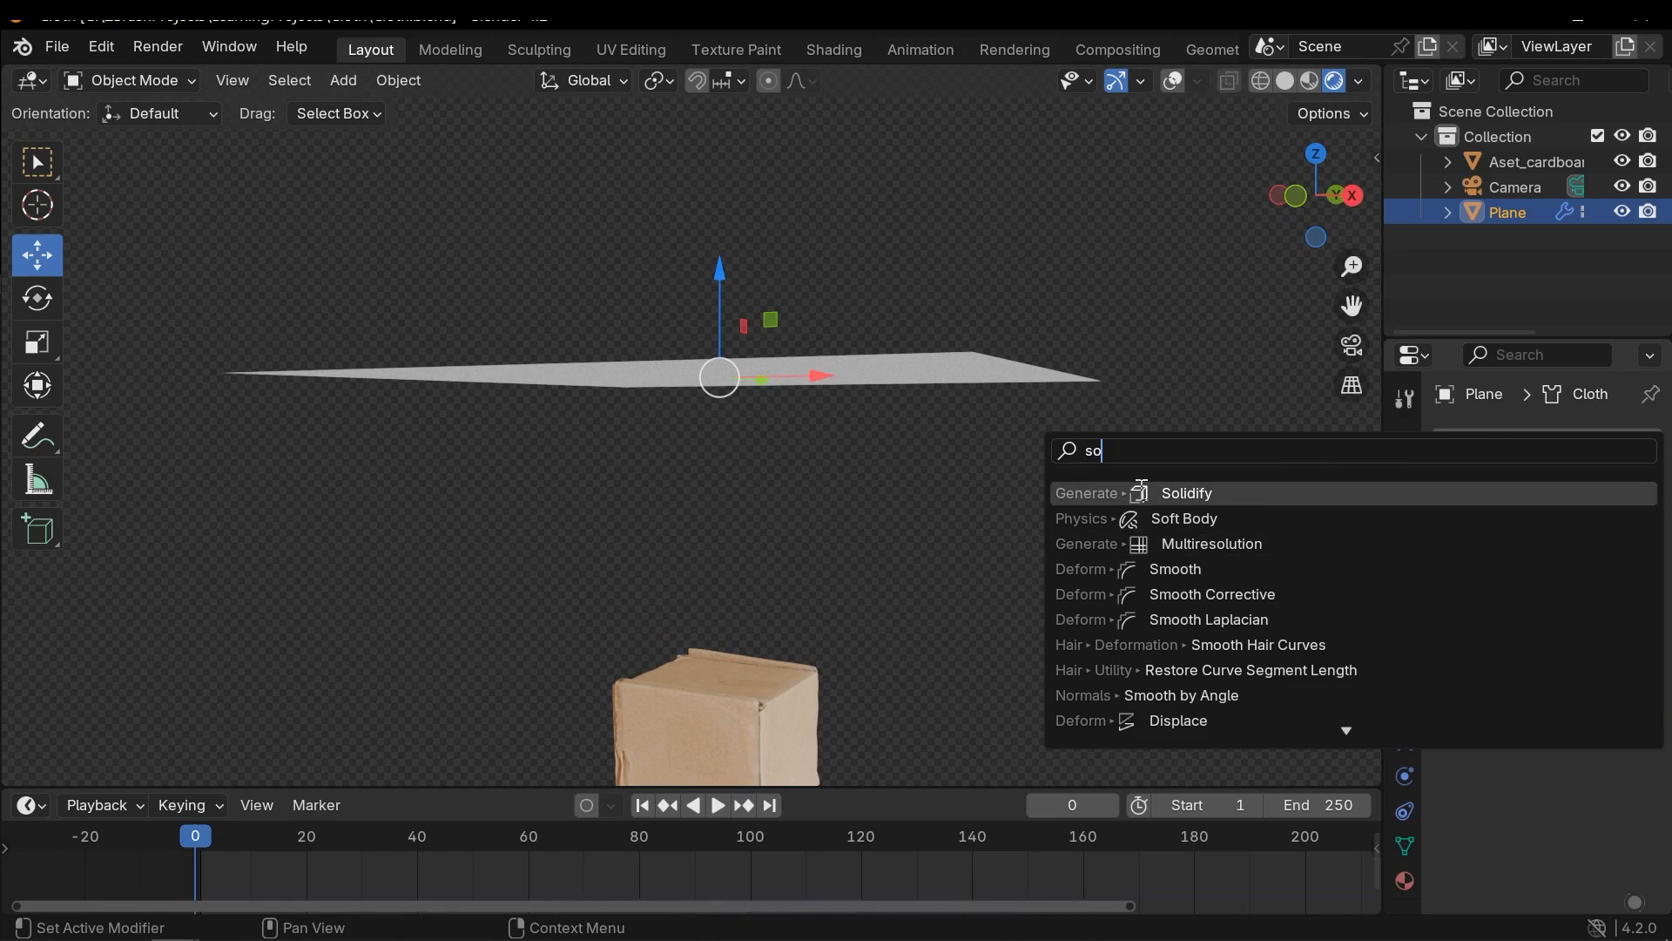
left_click(1186, 493)
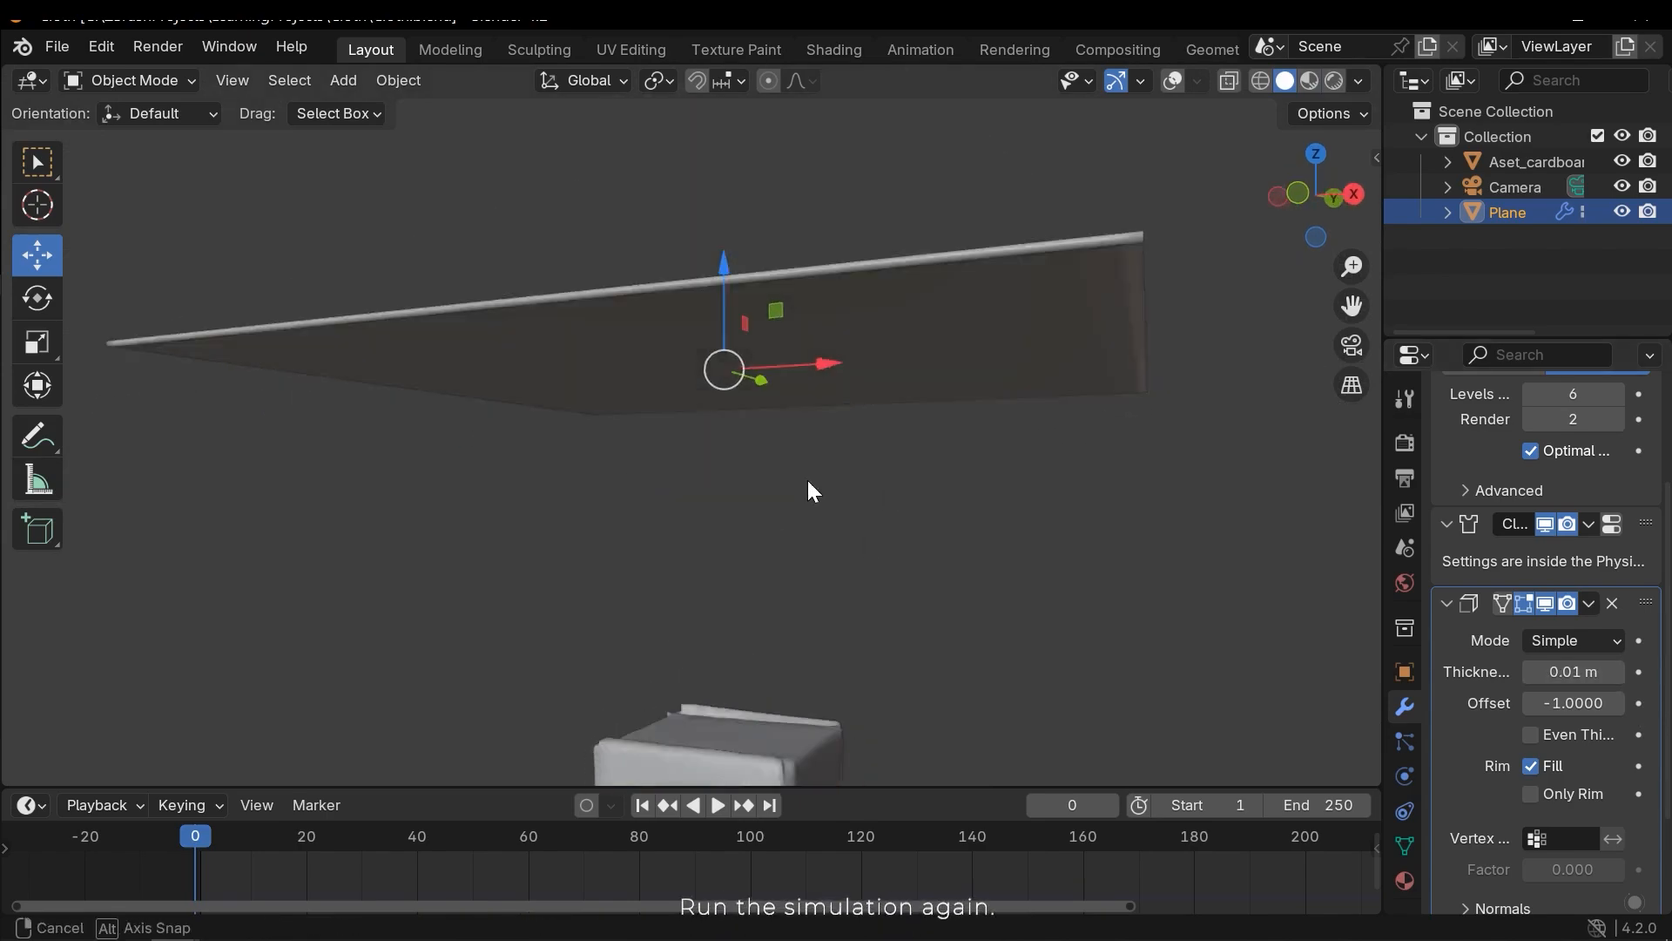
left_click(716, 810)
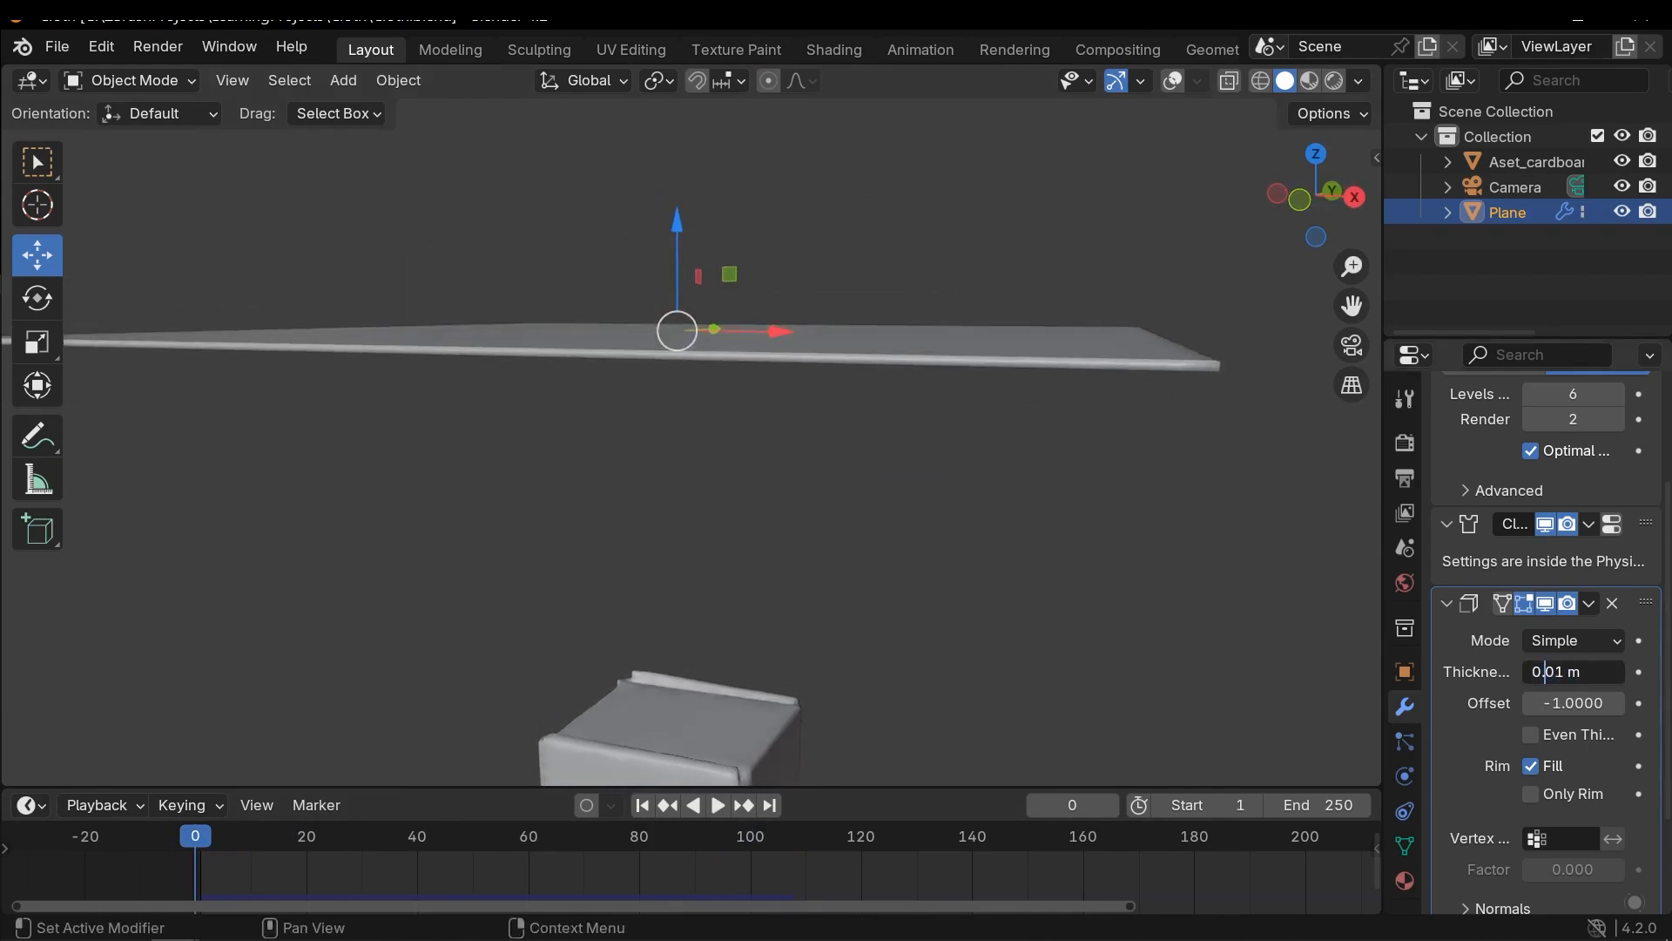
type("0.004")
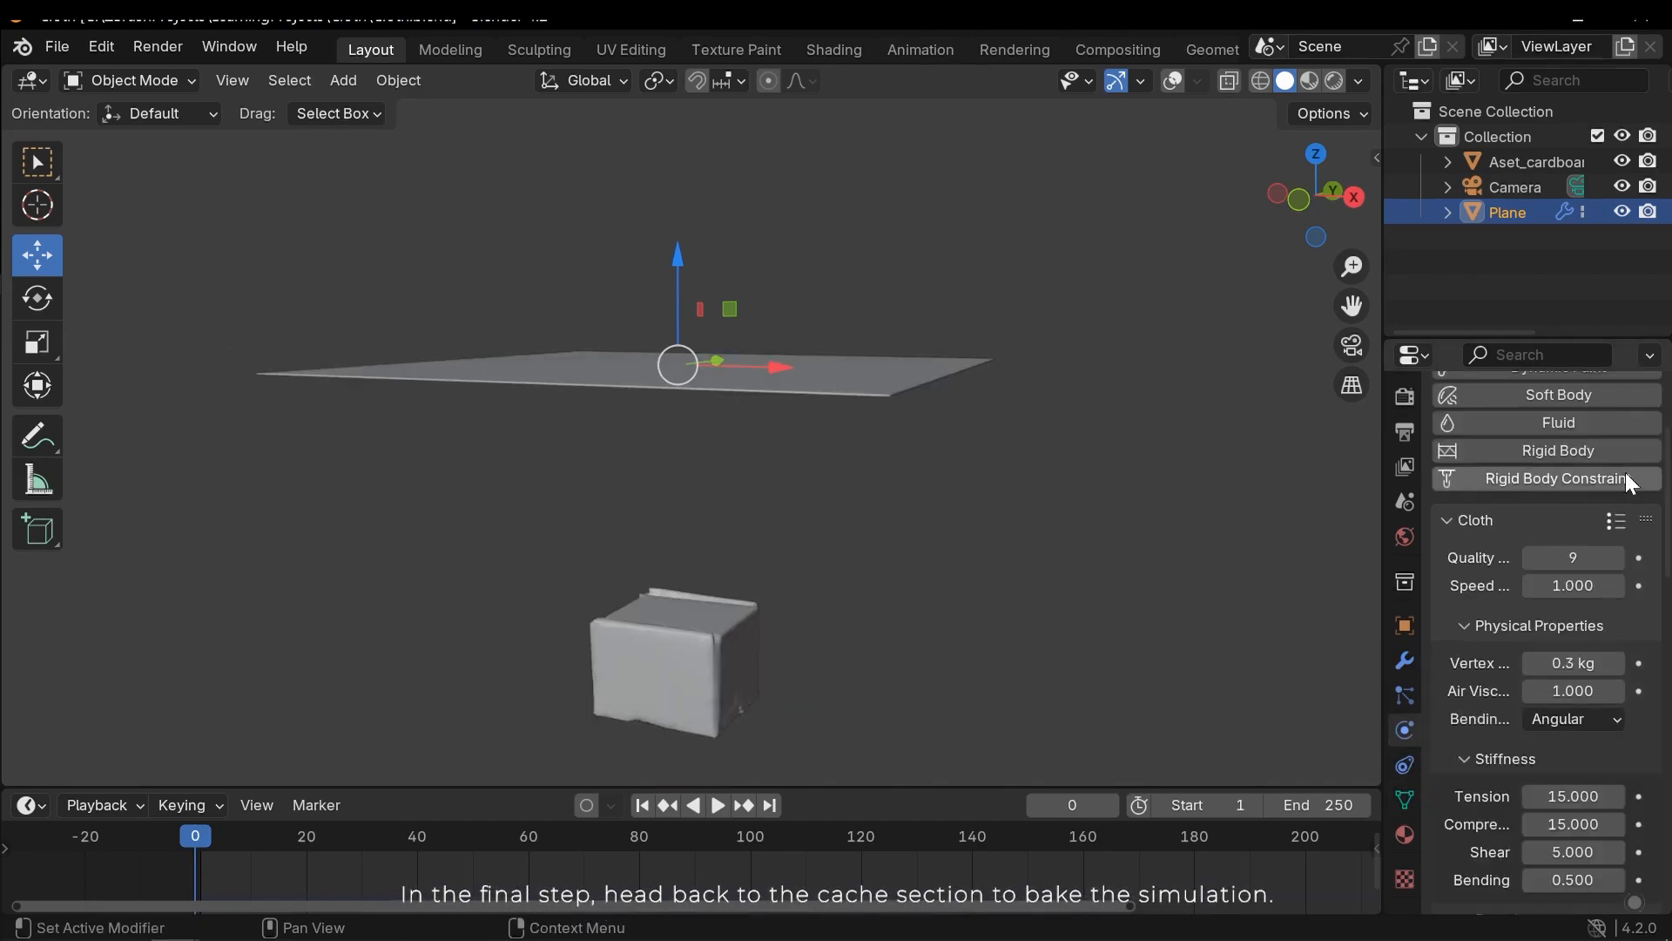
Step: Bake the cloth cache for all 250 frames and play back the draped result
scroll("down", 3)
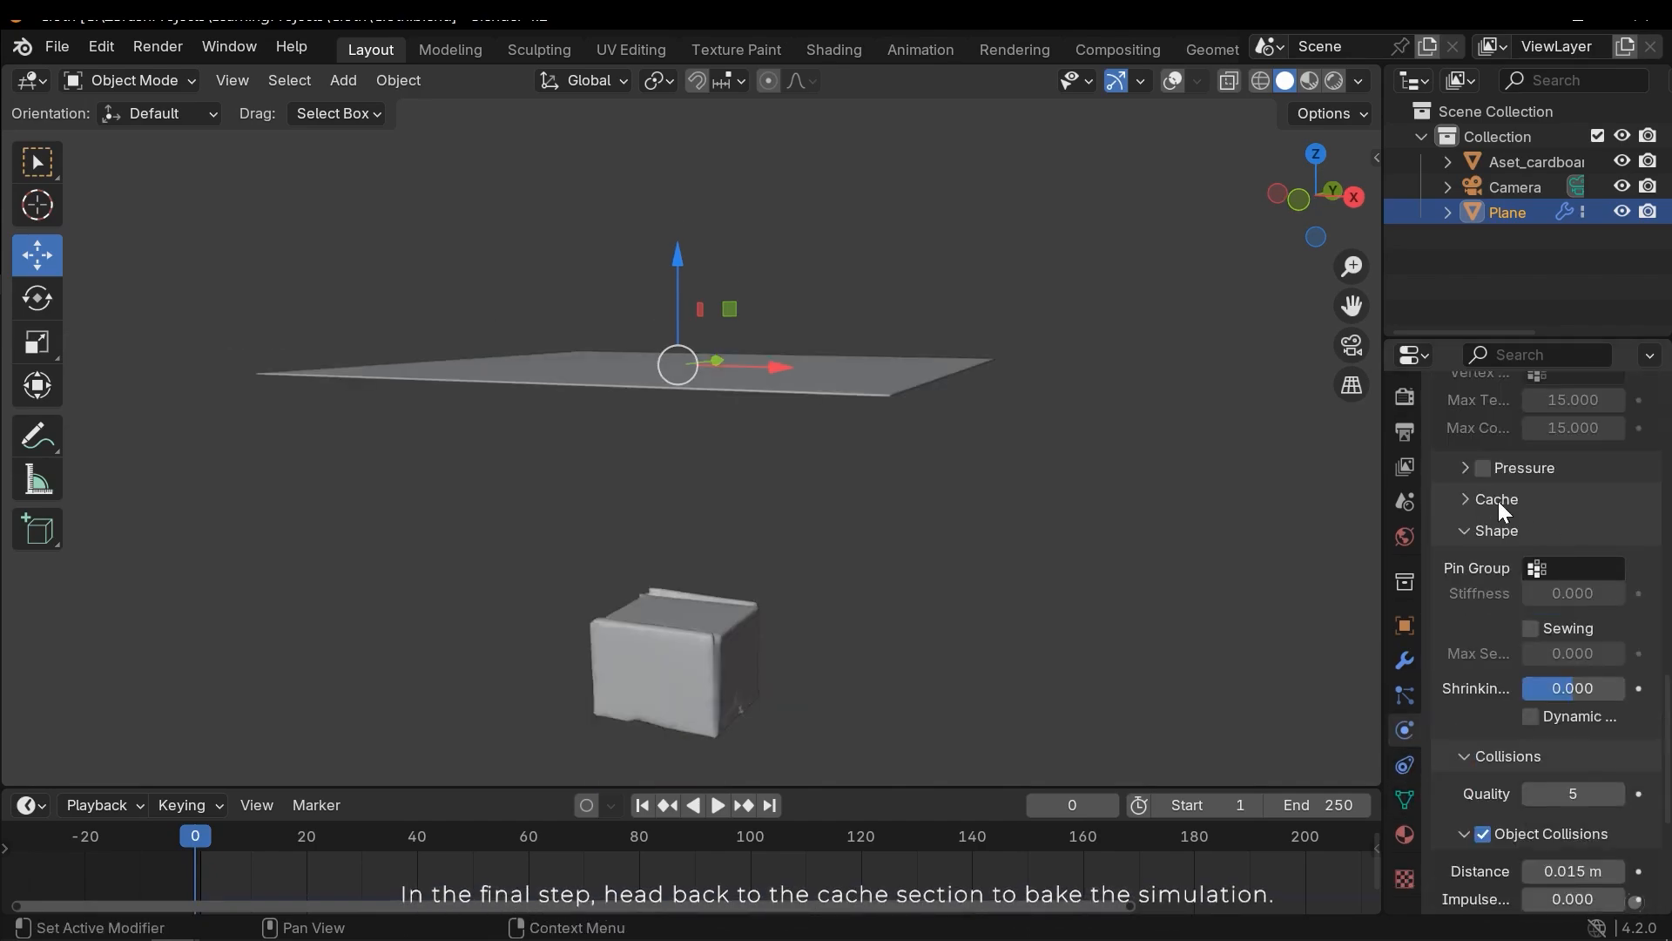
left_click(1494, 498)
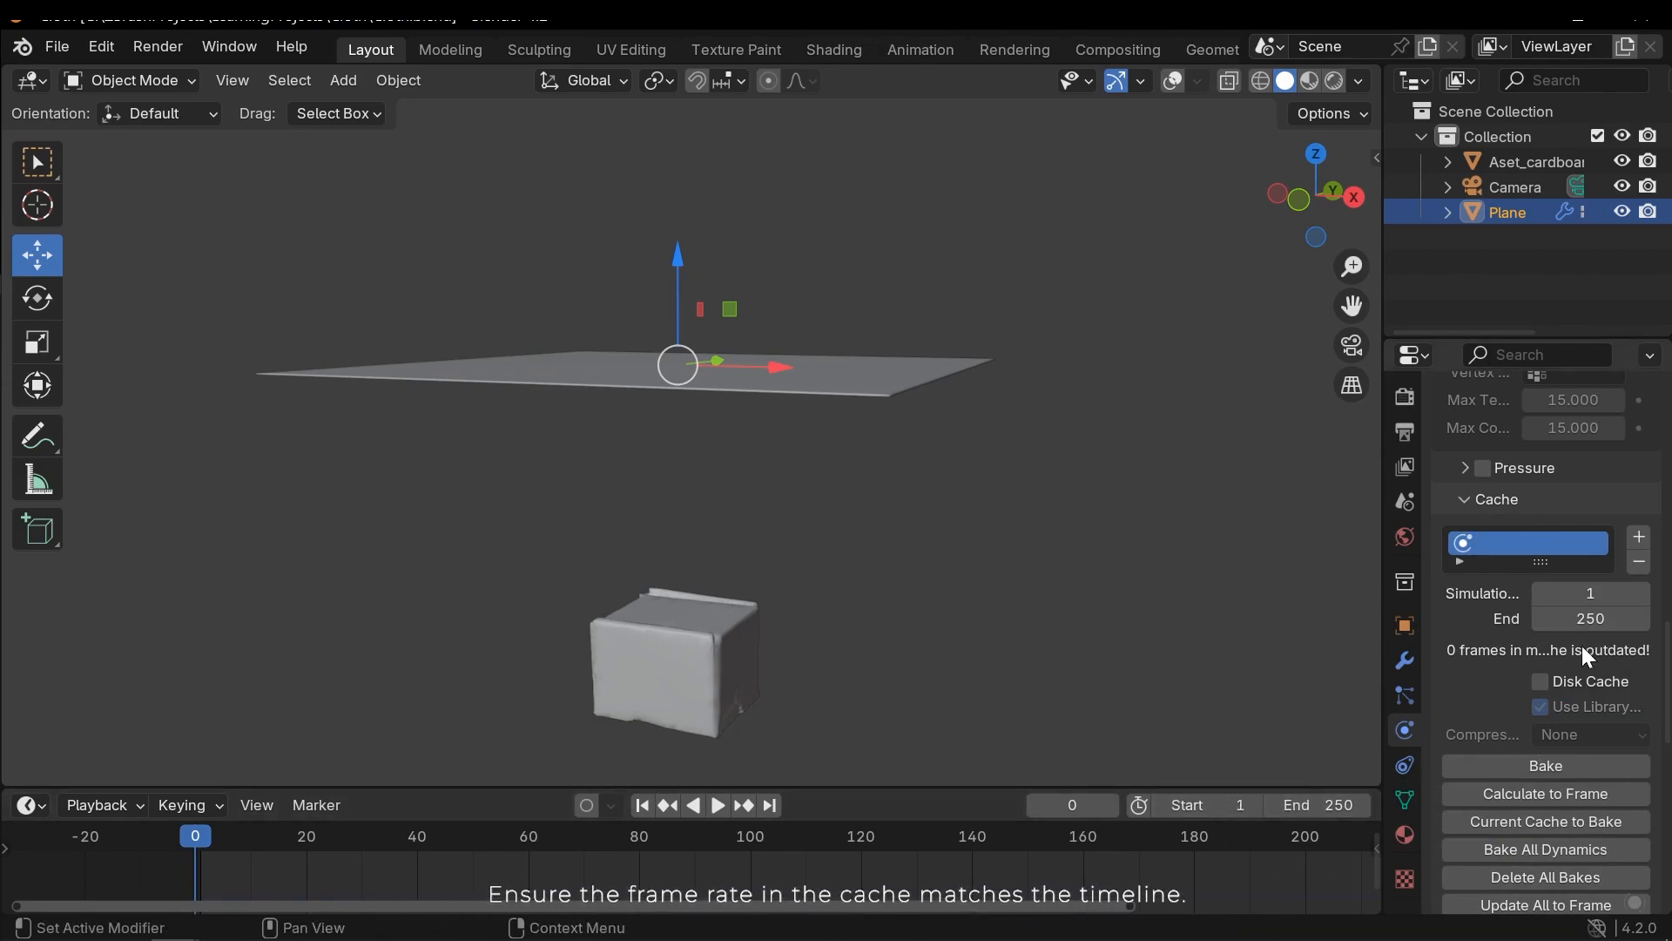
mouse_move(1617, 735)
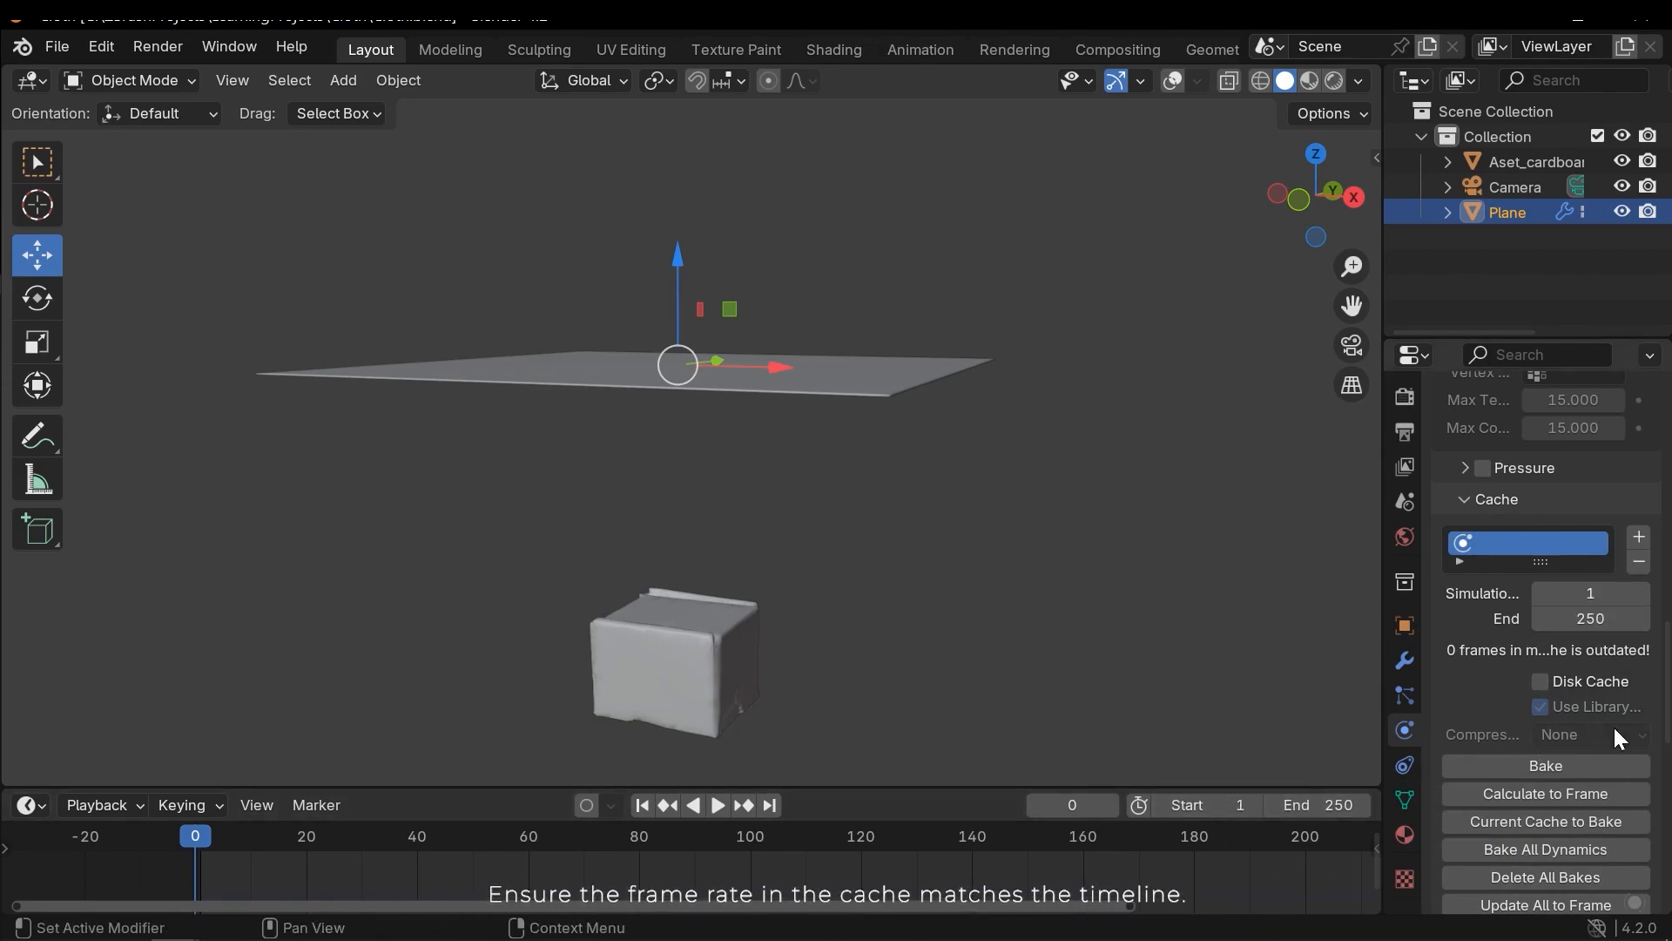
scroll("down", 3)
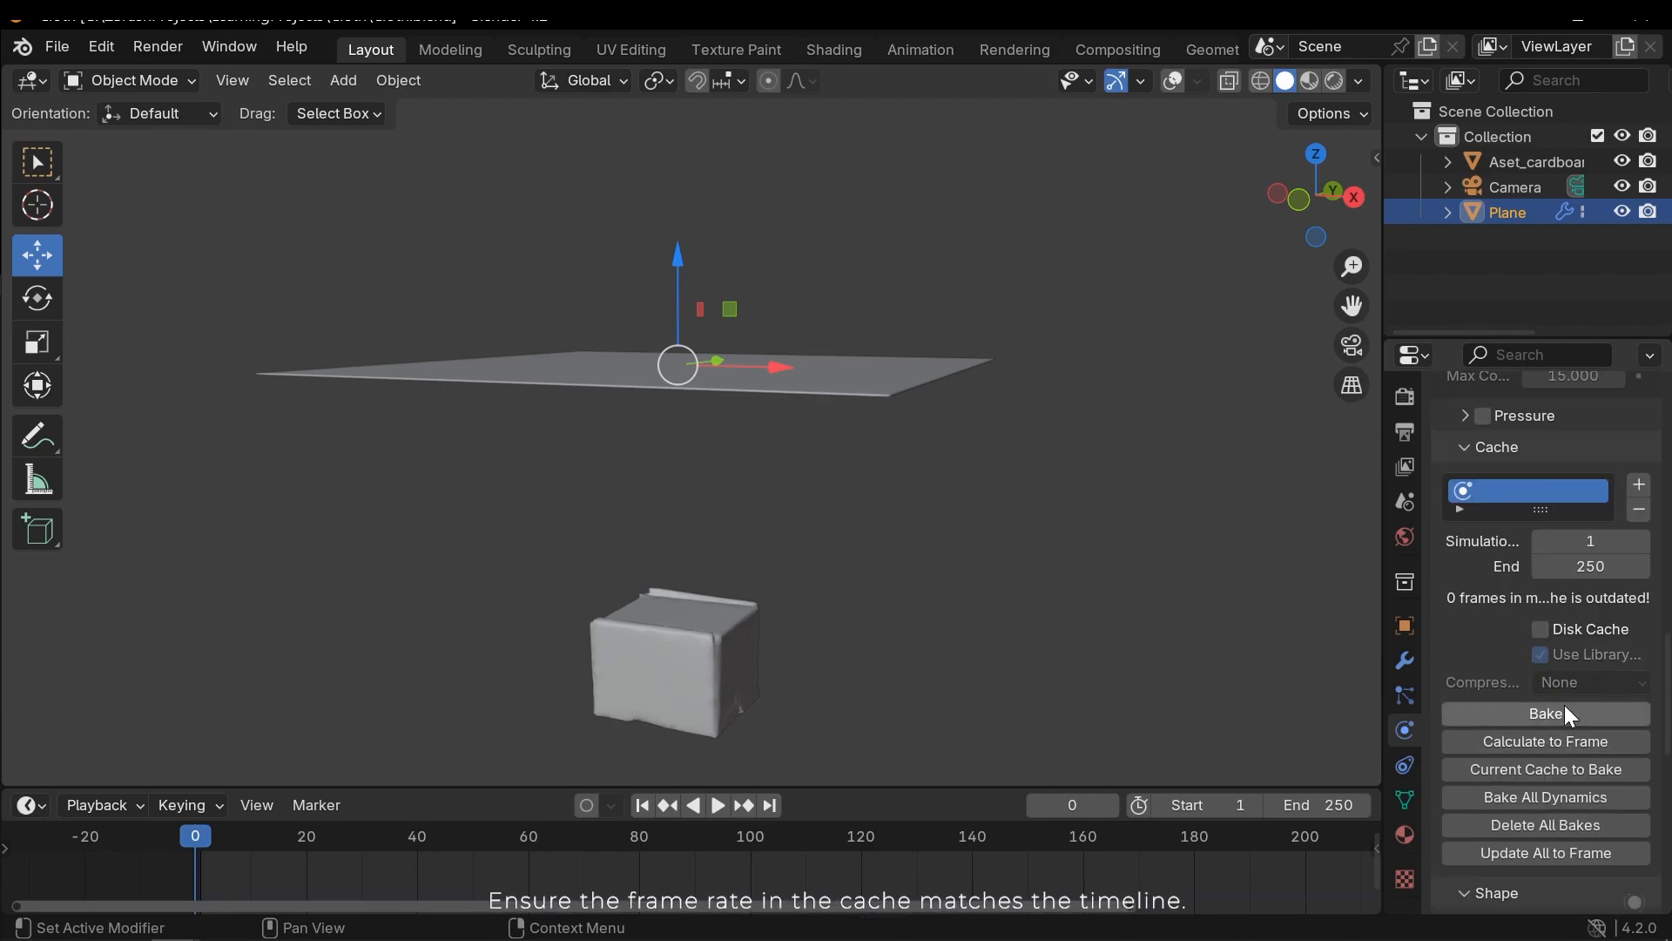
left_click(1543, 712)
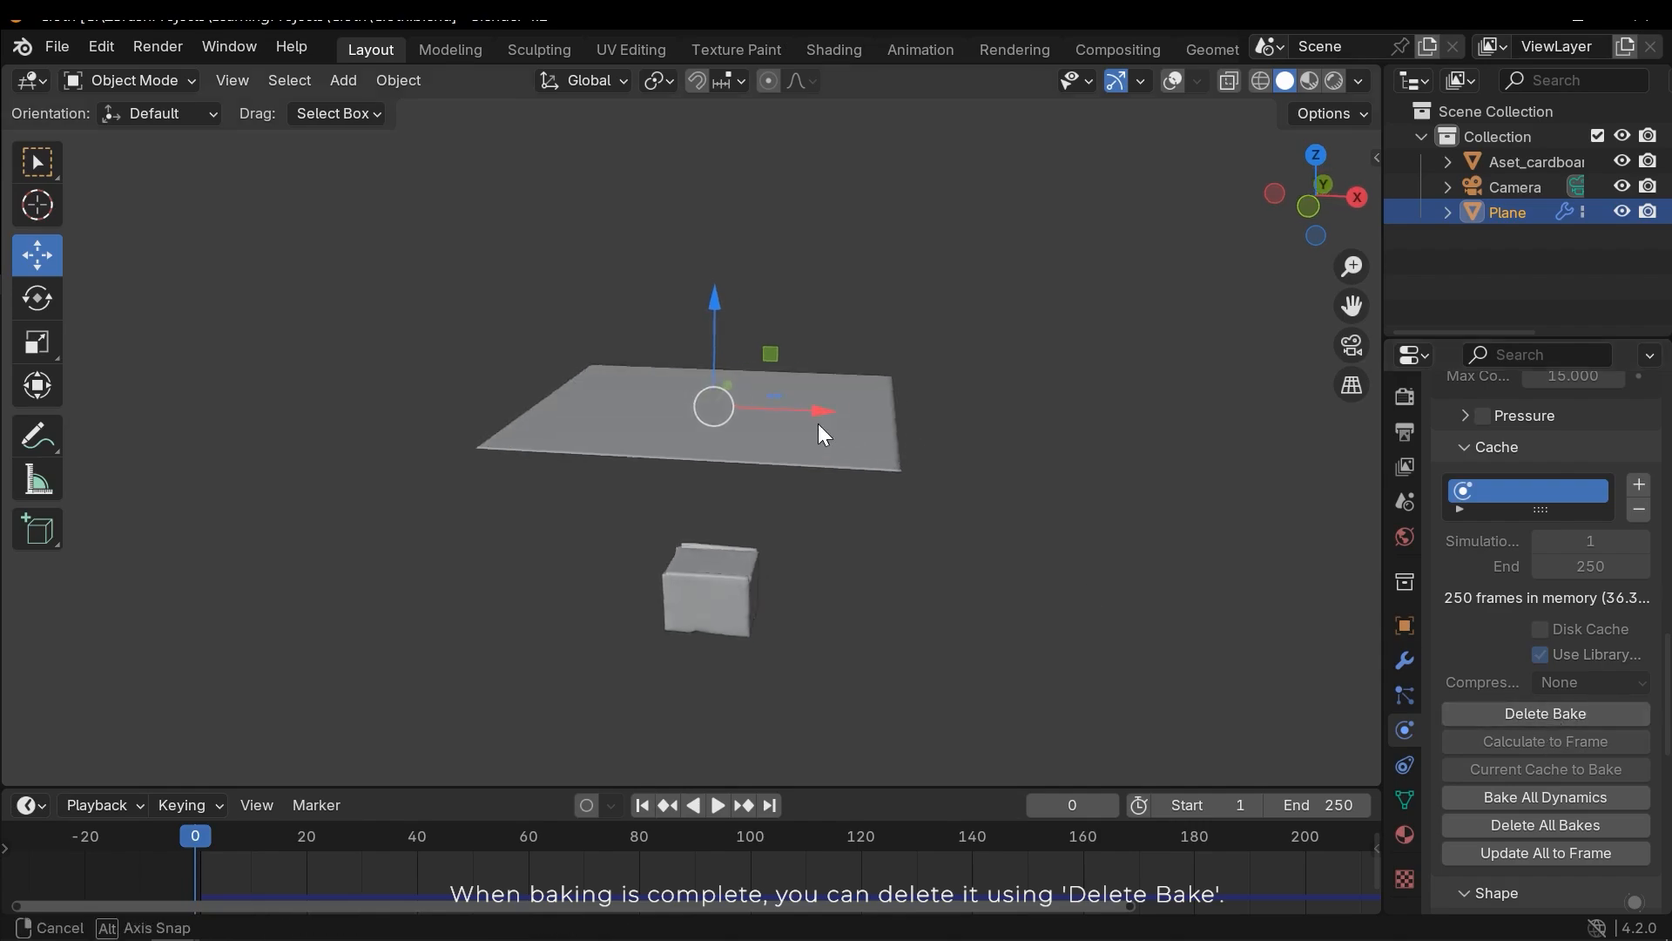
left_click(716, 804)
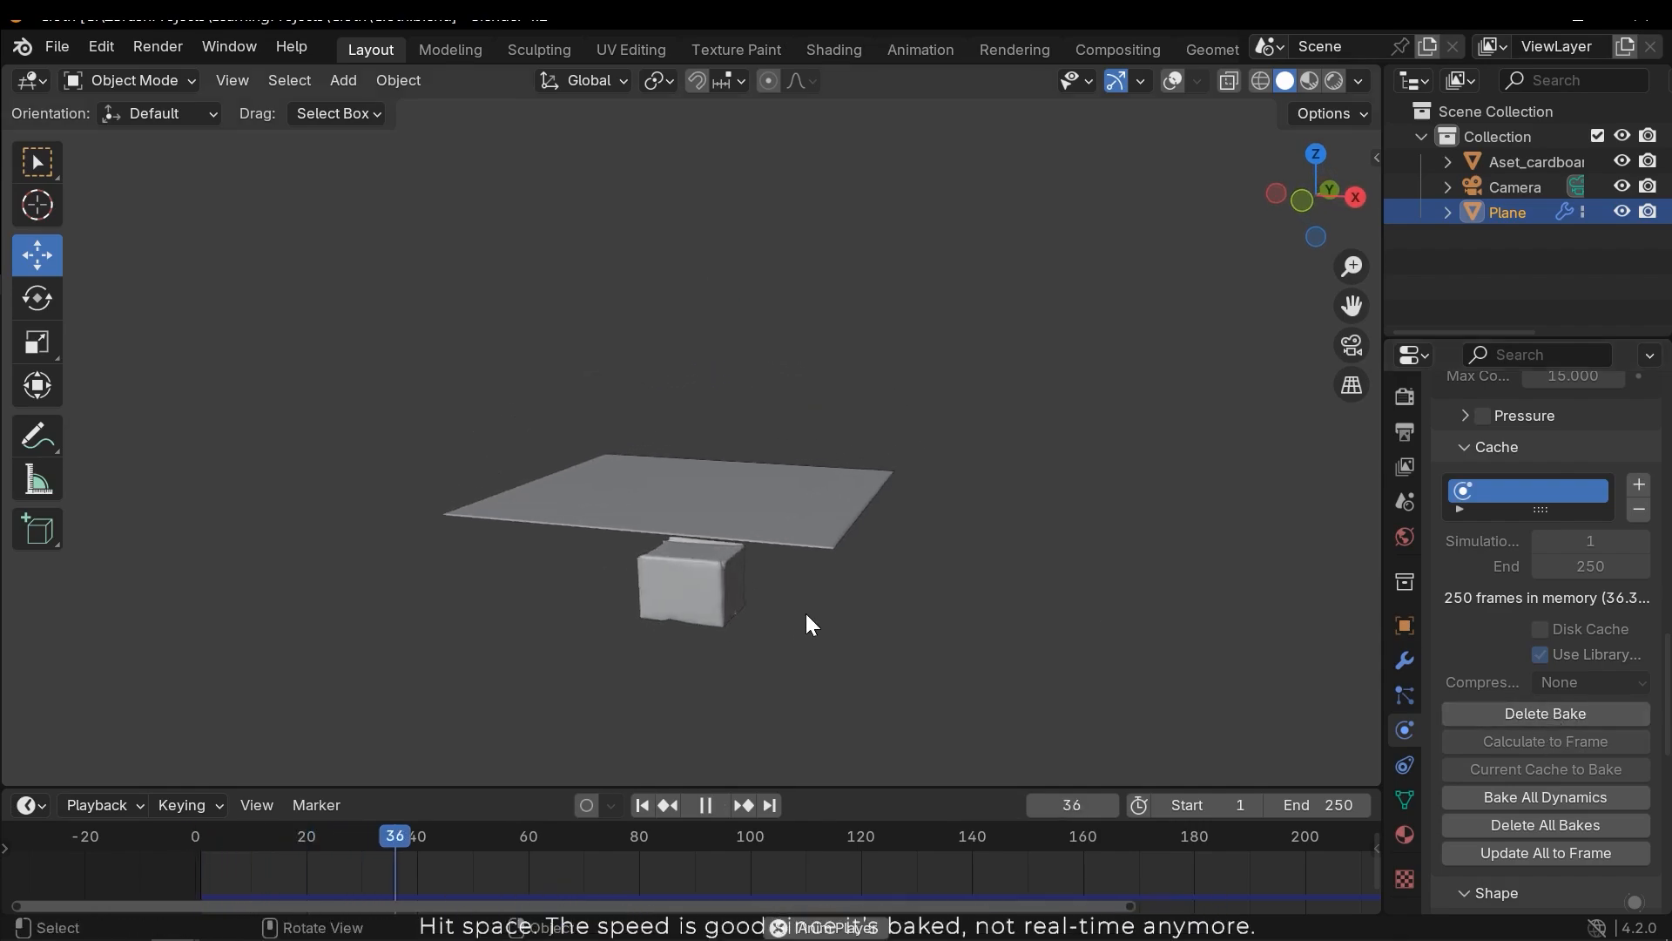
key("space")
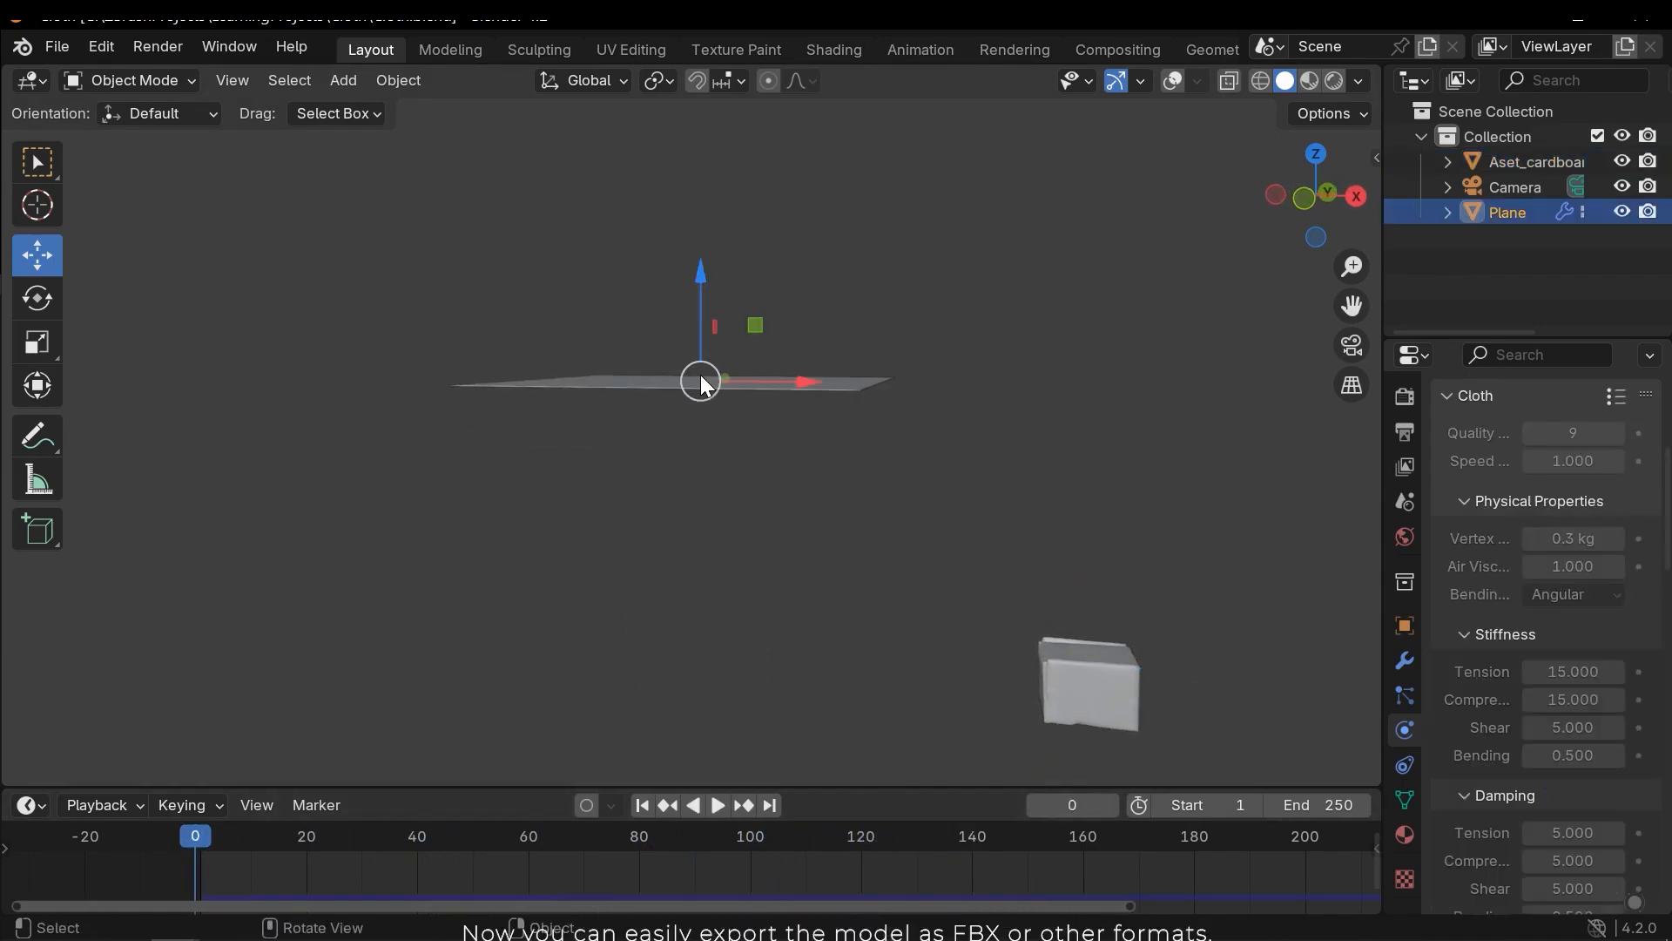
Step: Reach the File menu's export formats, including FBX, for the baked model
left_click(55, 47)
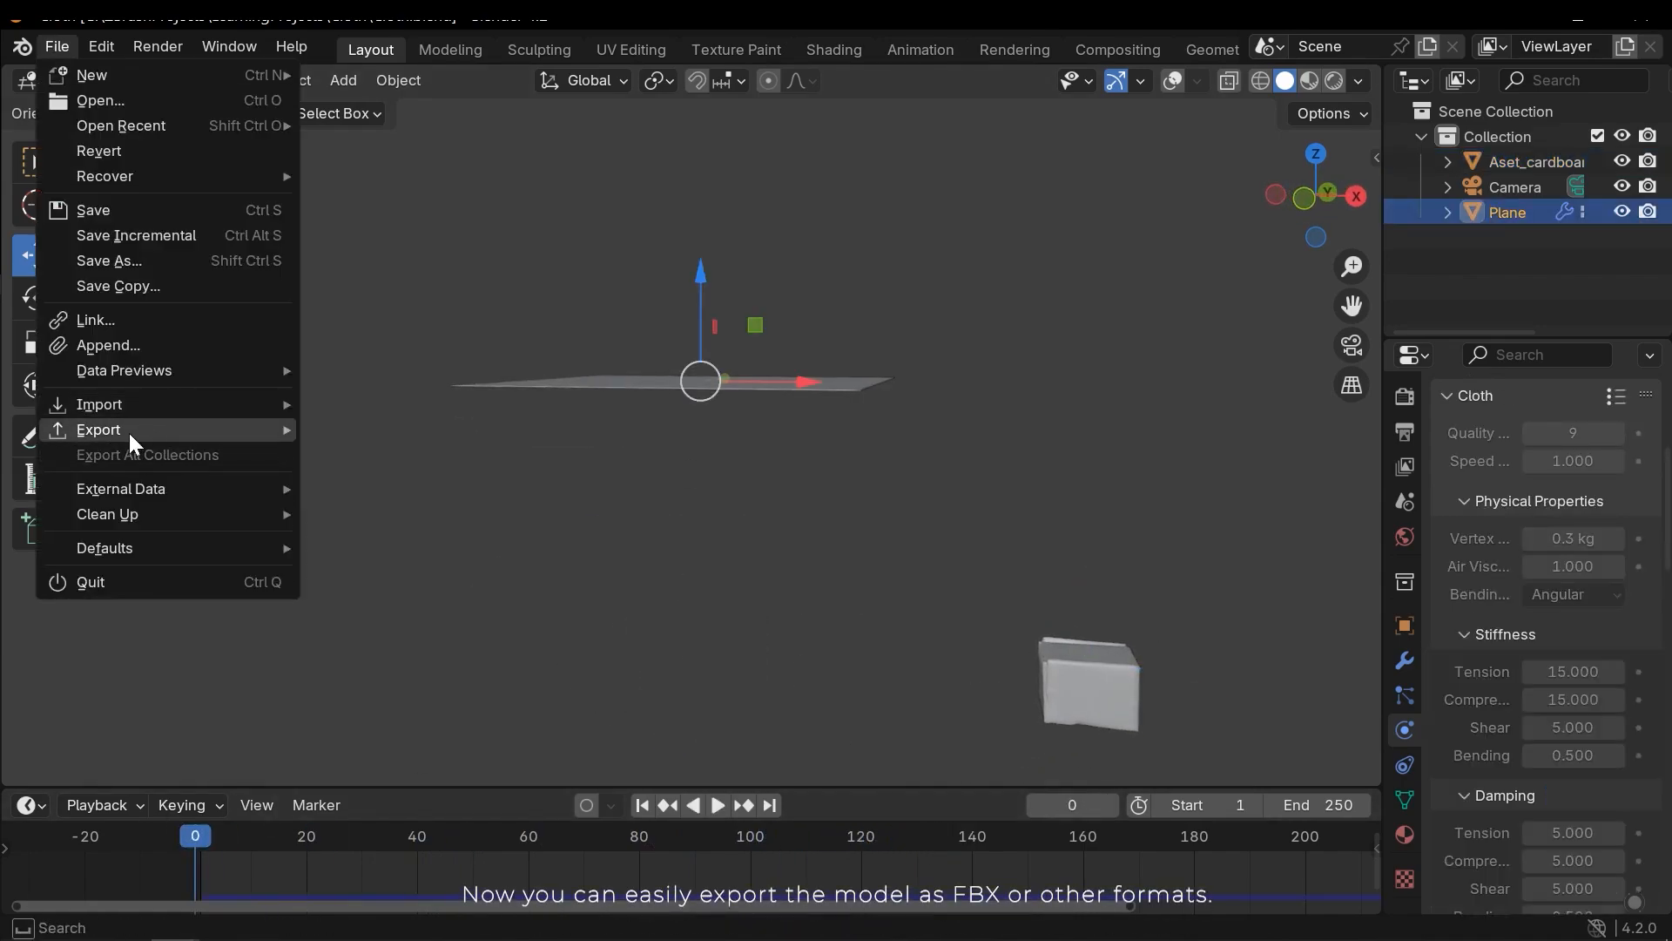
mouse_move(98, 429)
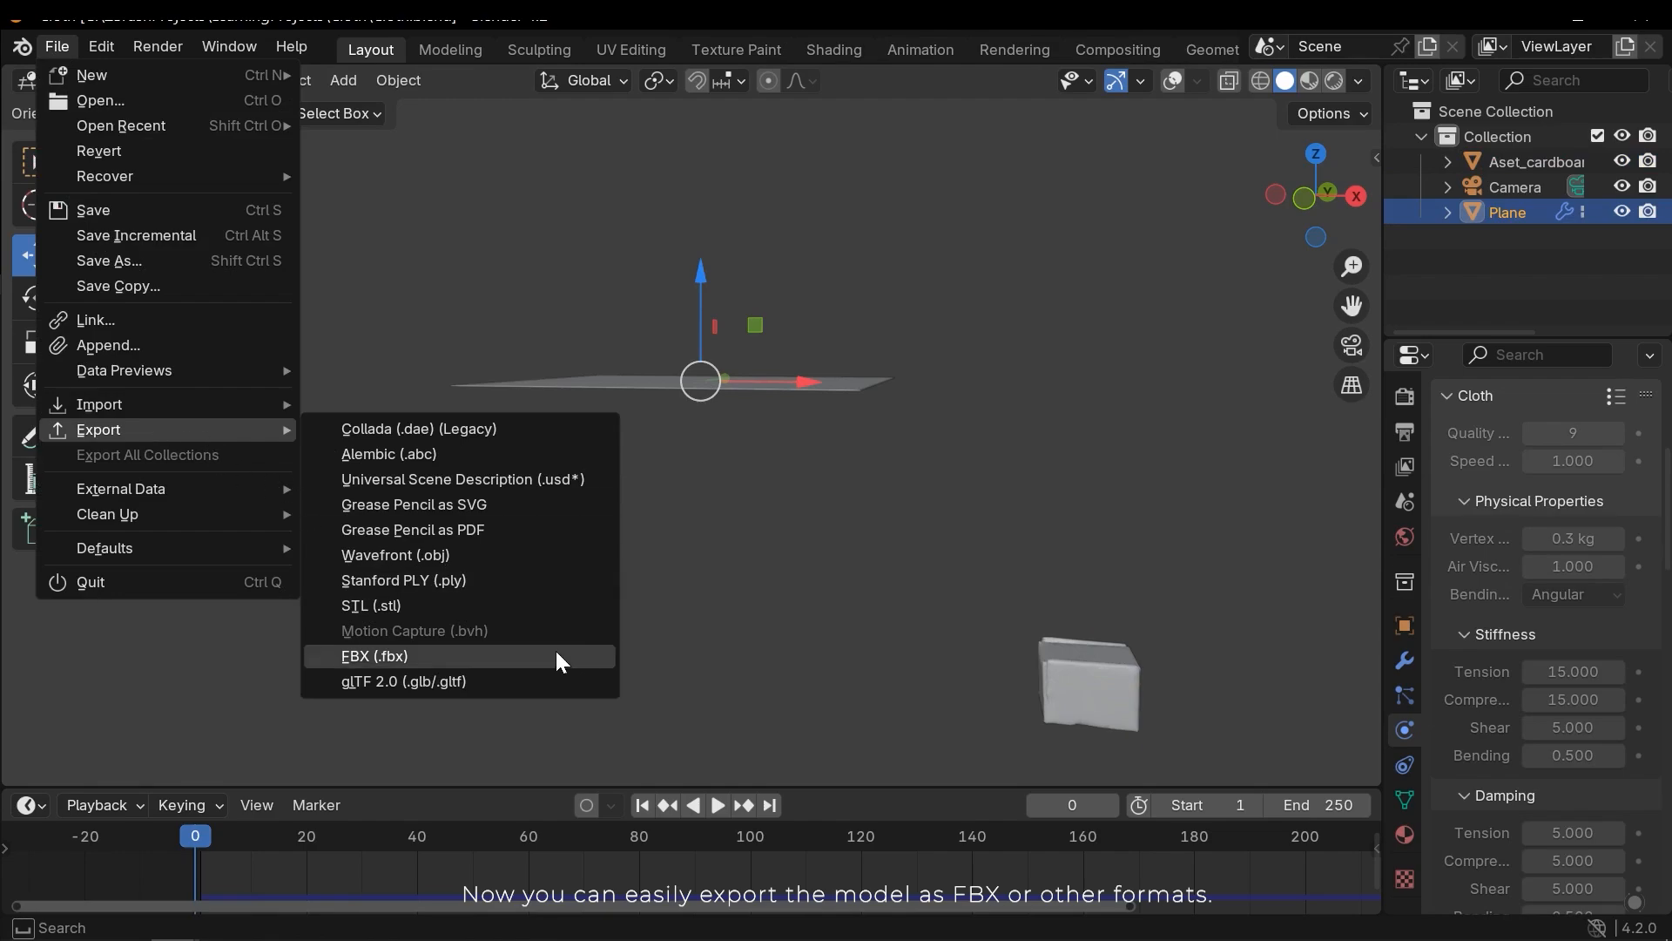